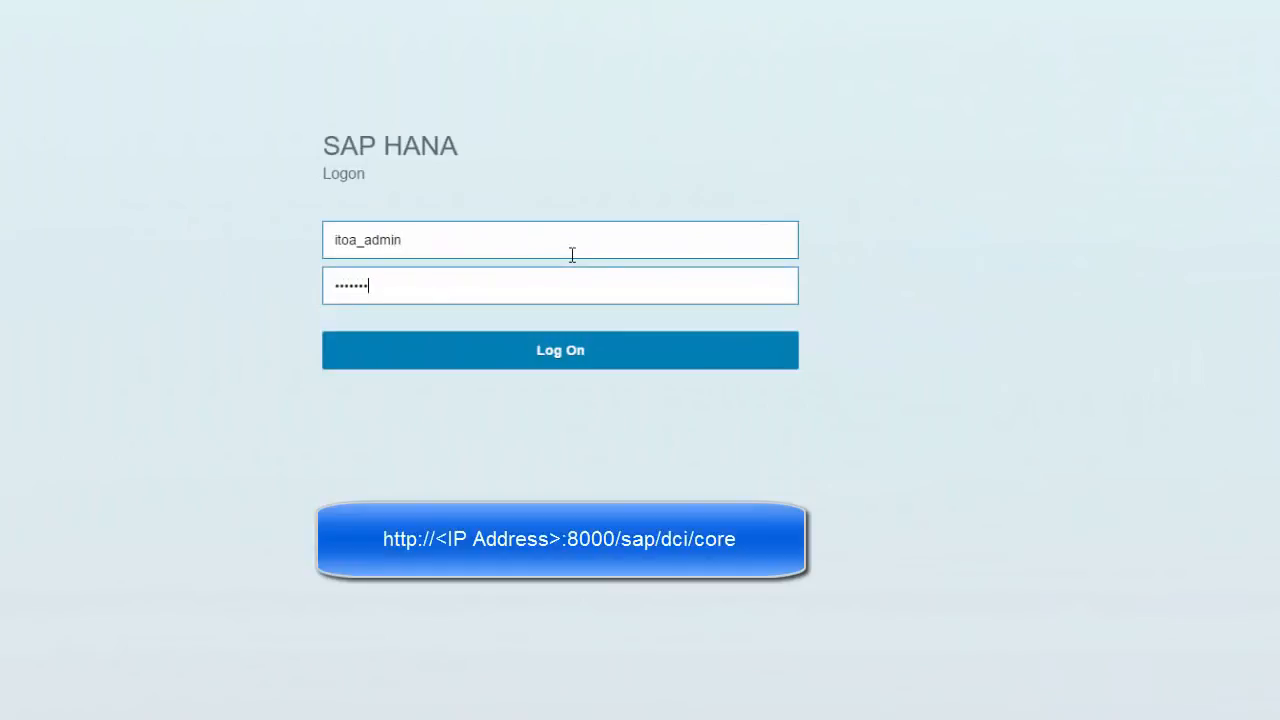
Log on as itoa_admin, landing on the Buckets page with SYSLOG, NAGIOS and MERGE.
type("•")
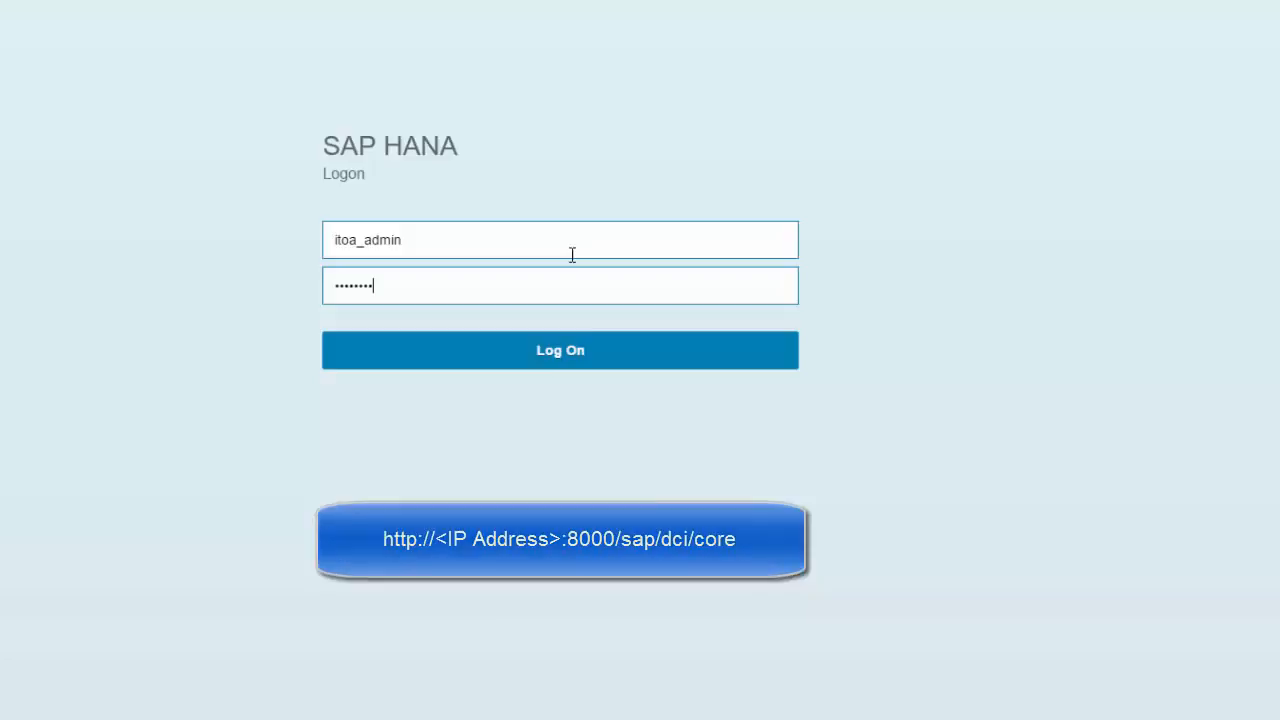
left_click(560, 350)
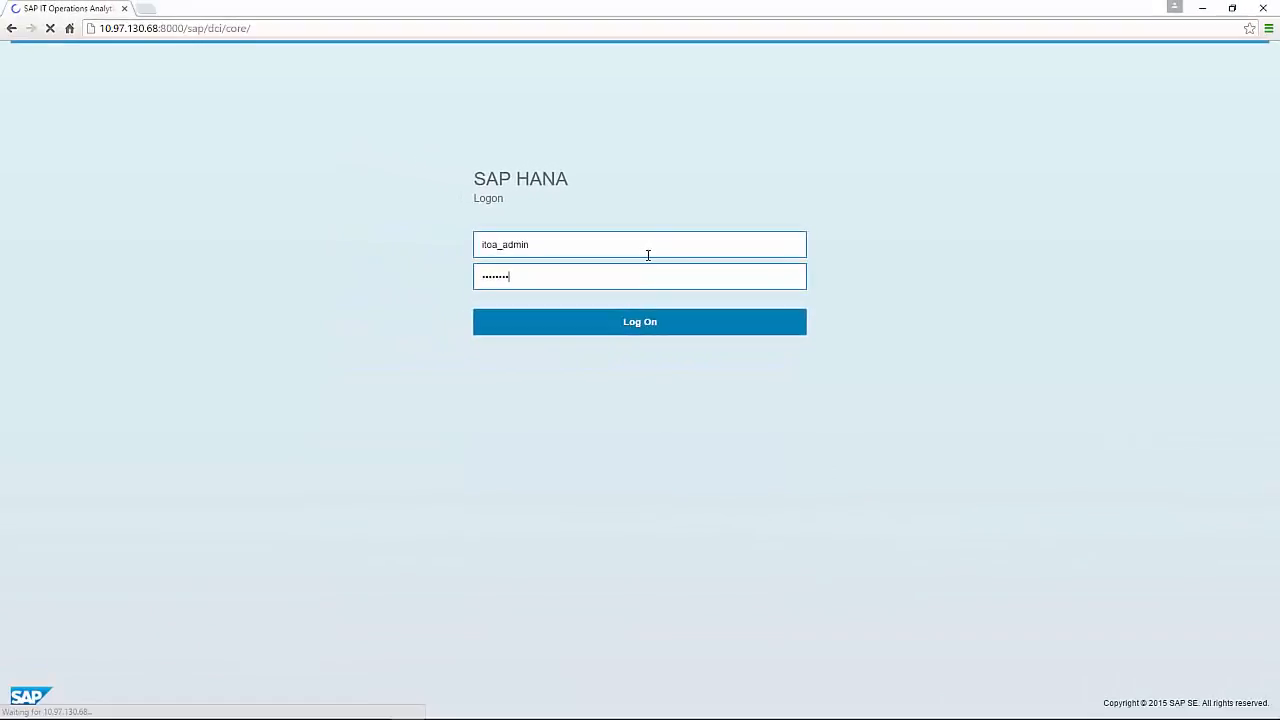
left_click(640, 320)
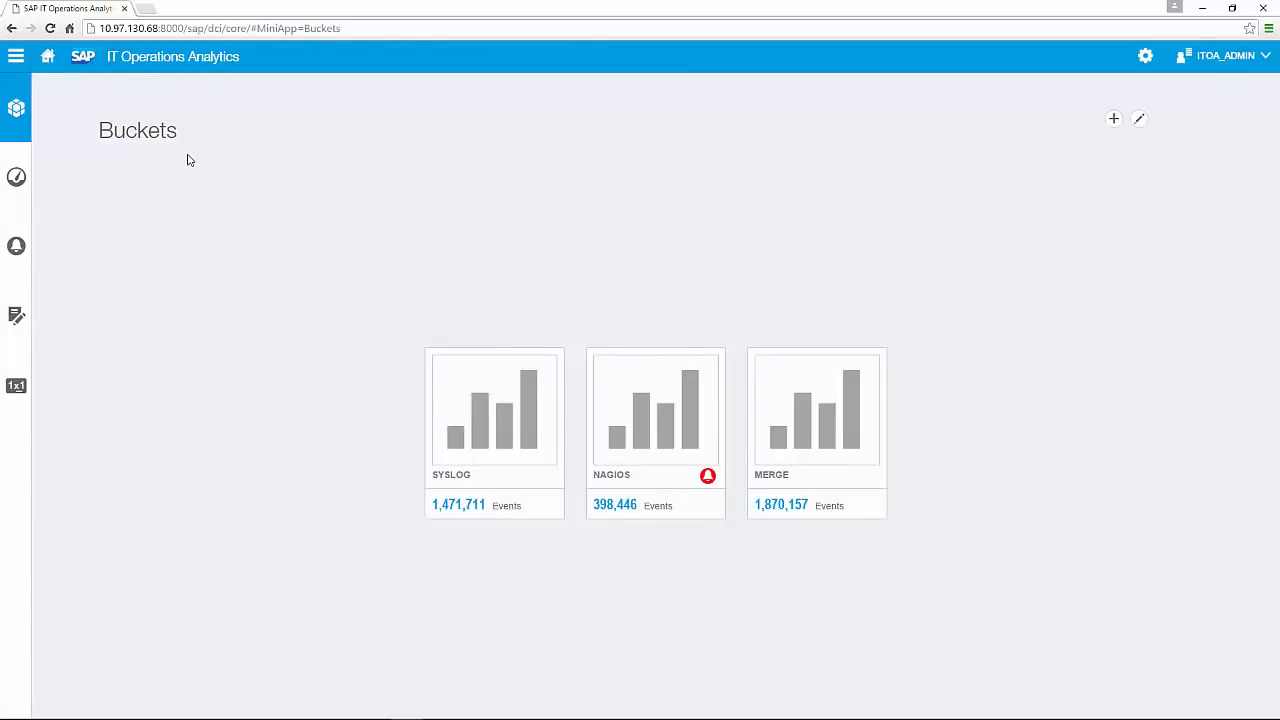
mouse_move(240, 140)
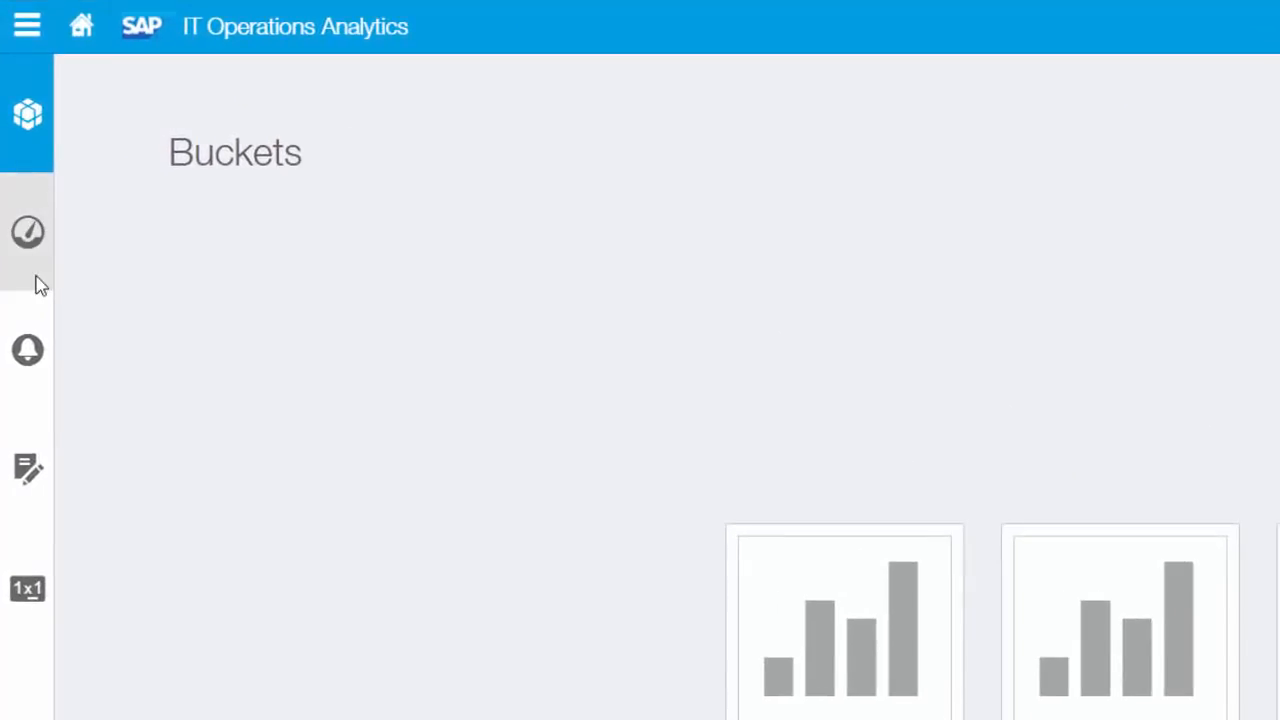
mouse_move(28, 348)
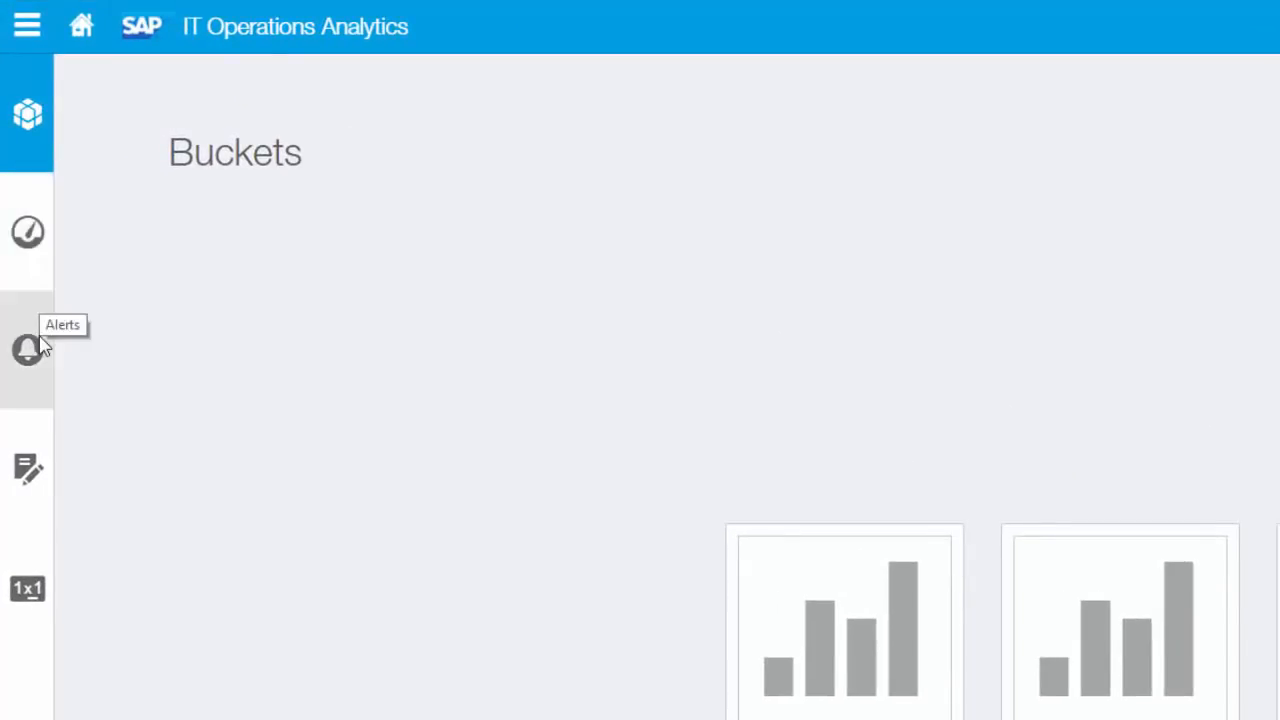
mouse_move(28, 112)
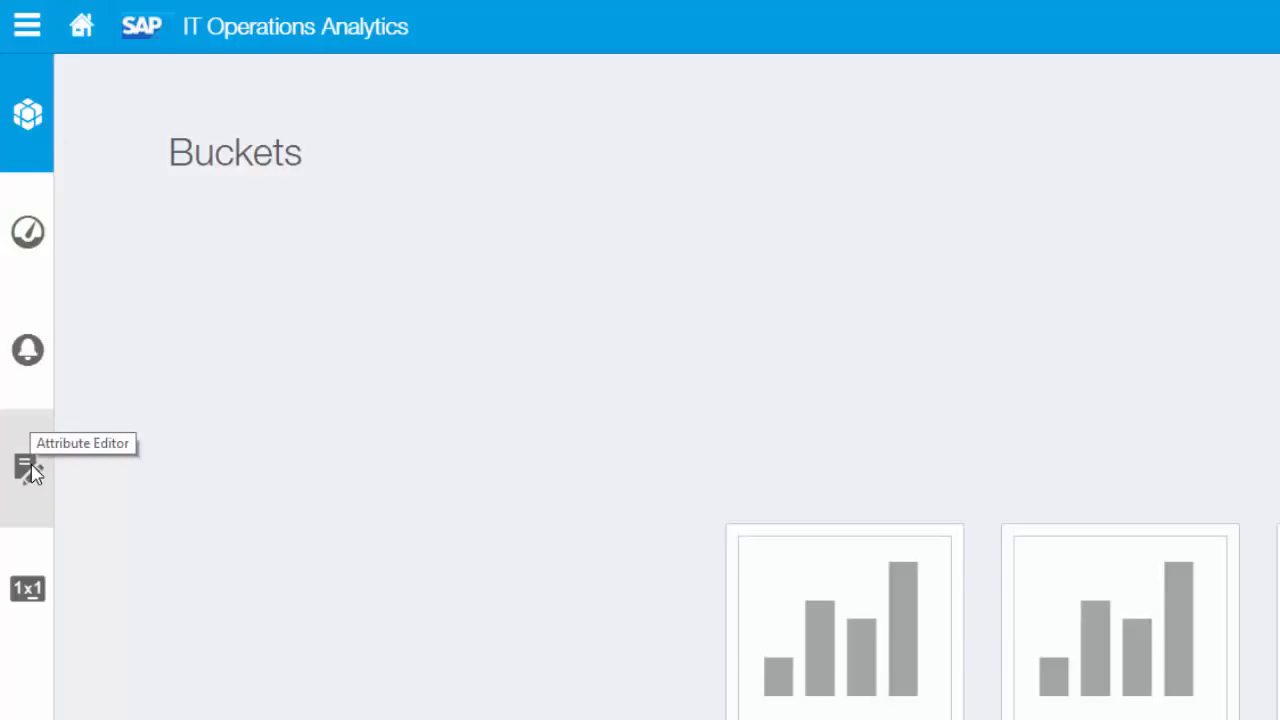
mouse_move(28, 588)
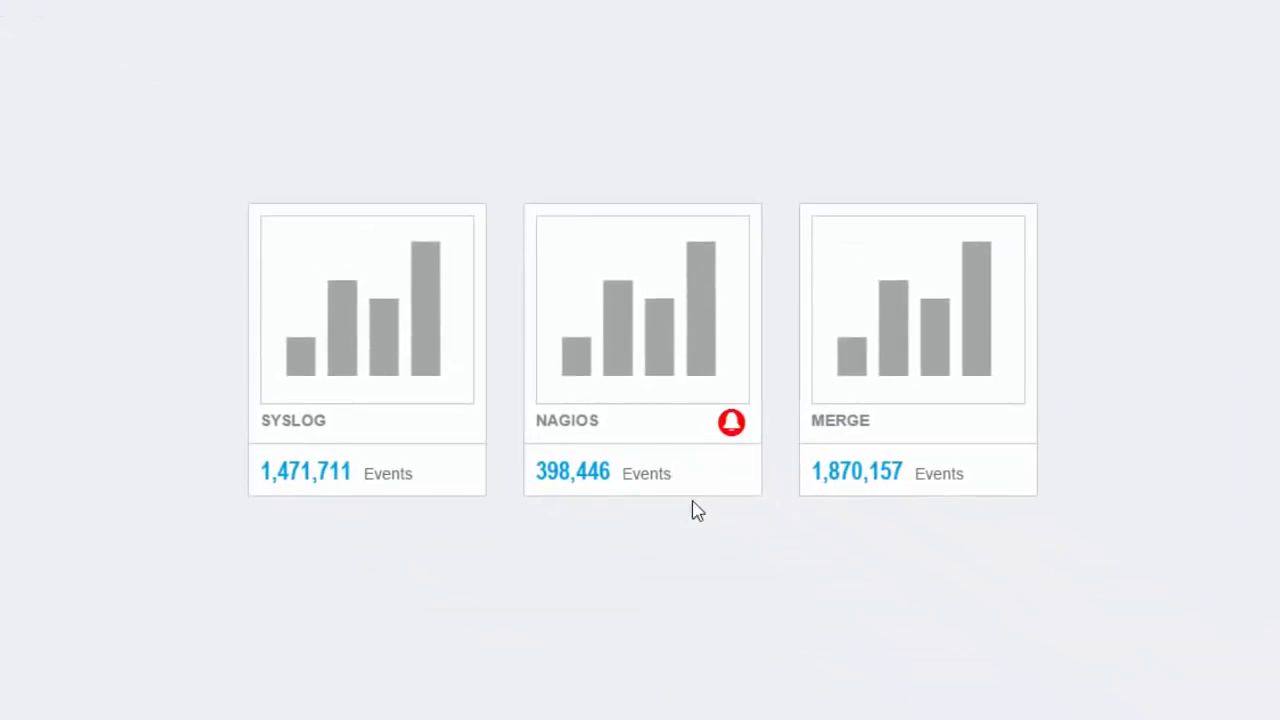
Open the NAGIOS bucket tile, the one carrying an active alert, to see its events over time.
left_click(732, 422)
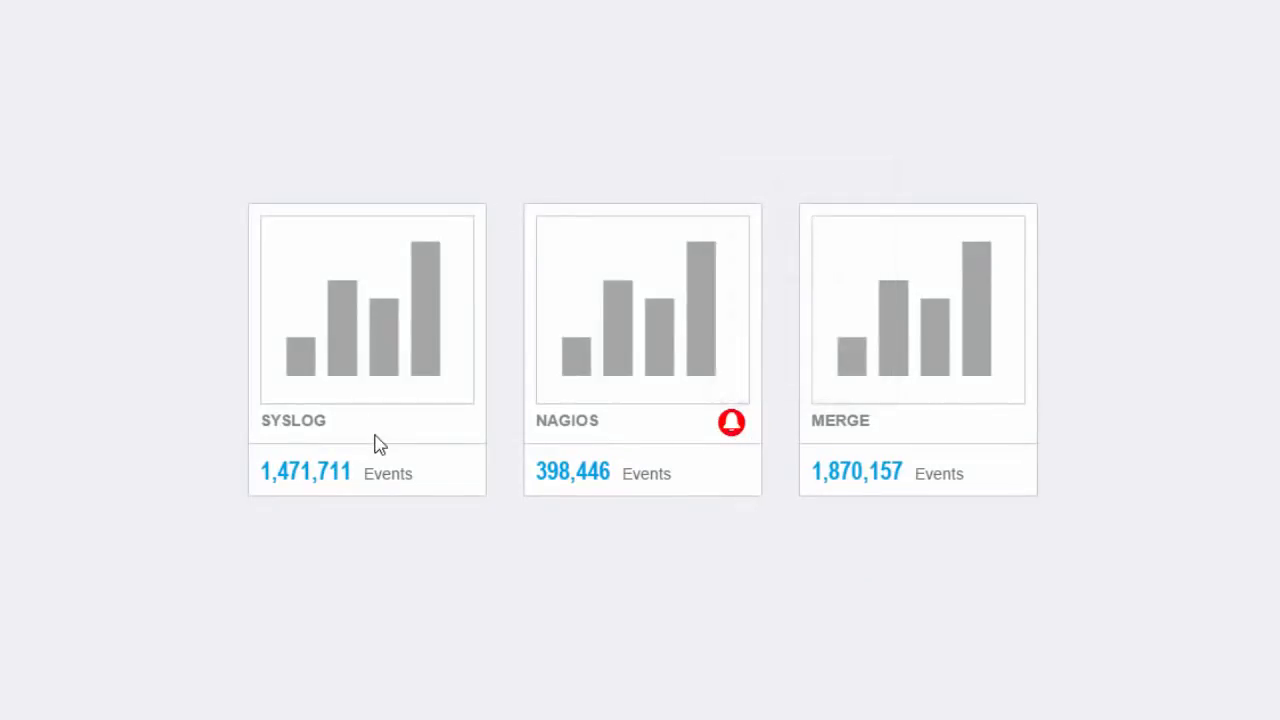
mouse_move(912, 608)
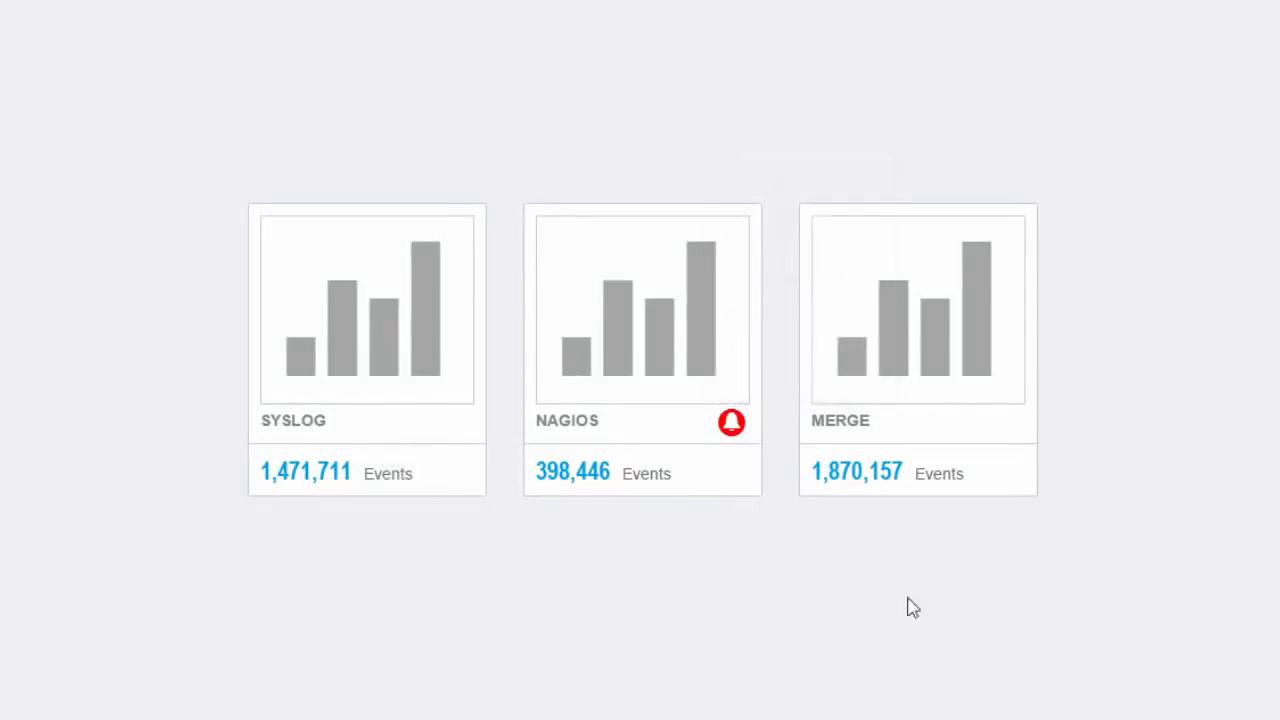
mouse_move(730, 424)
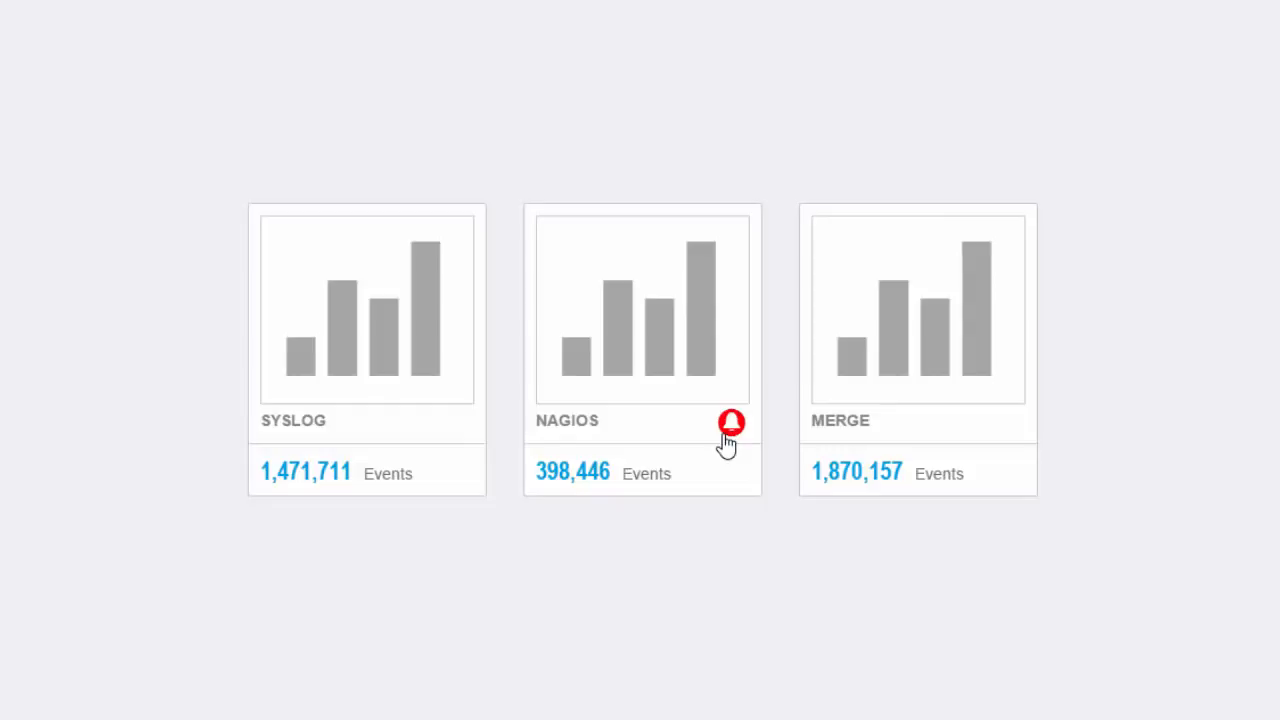
left_click(732, 422)
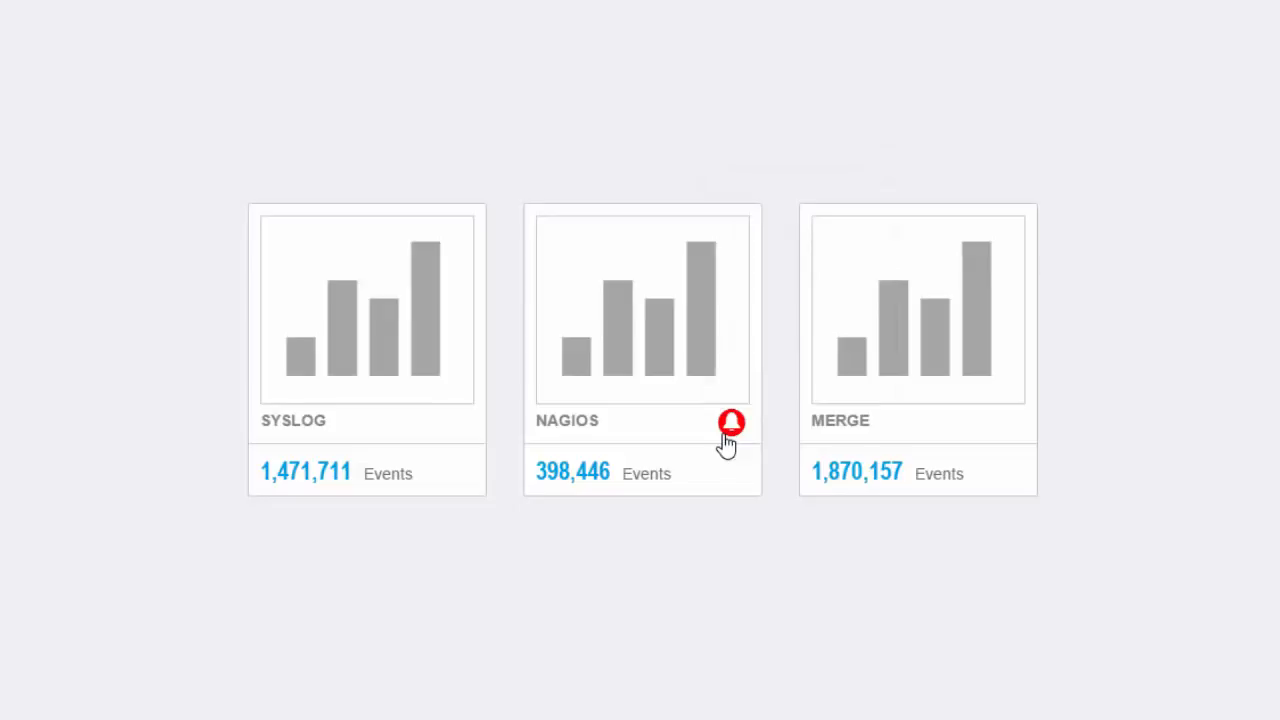
mouse_move(352, 584)
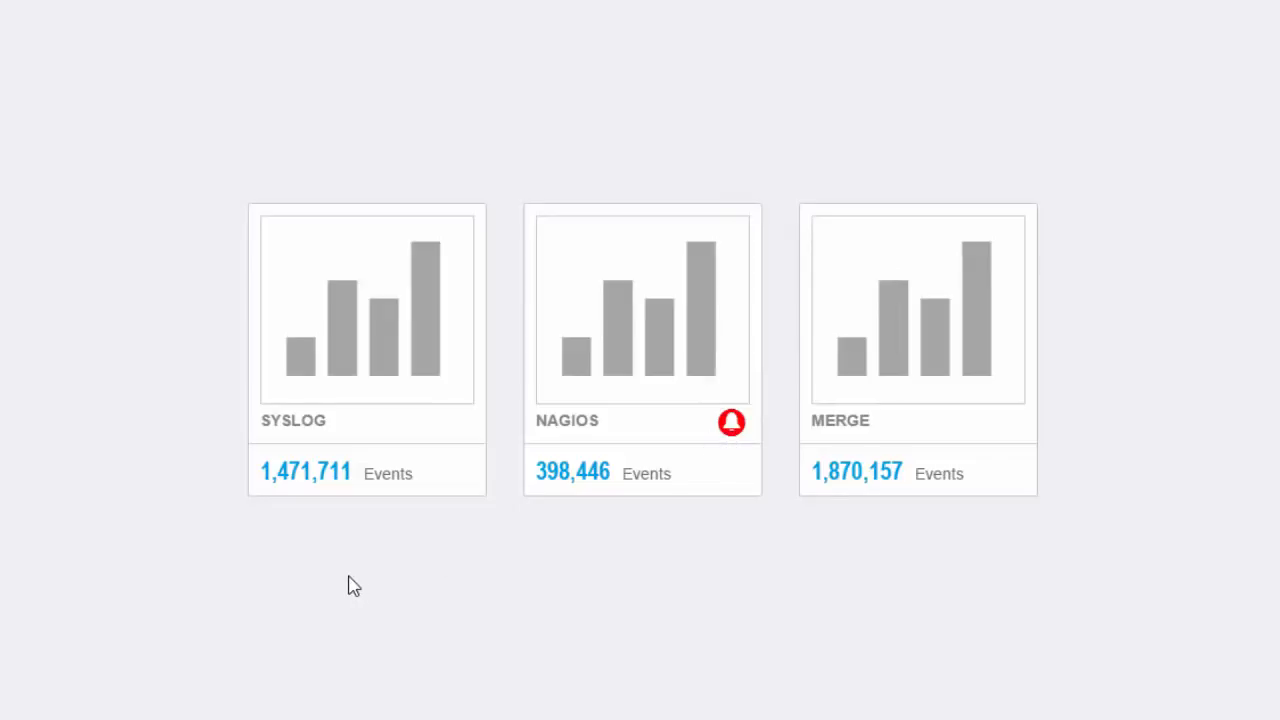
mouse_move(278, 438)
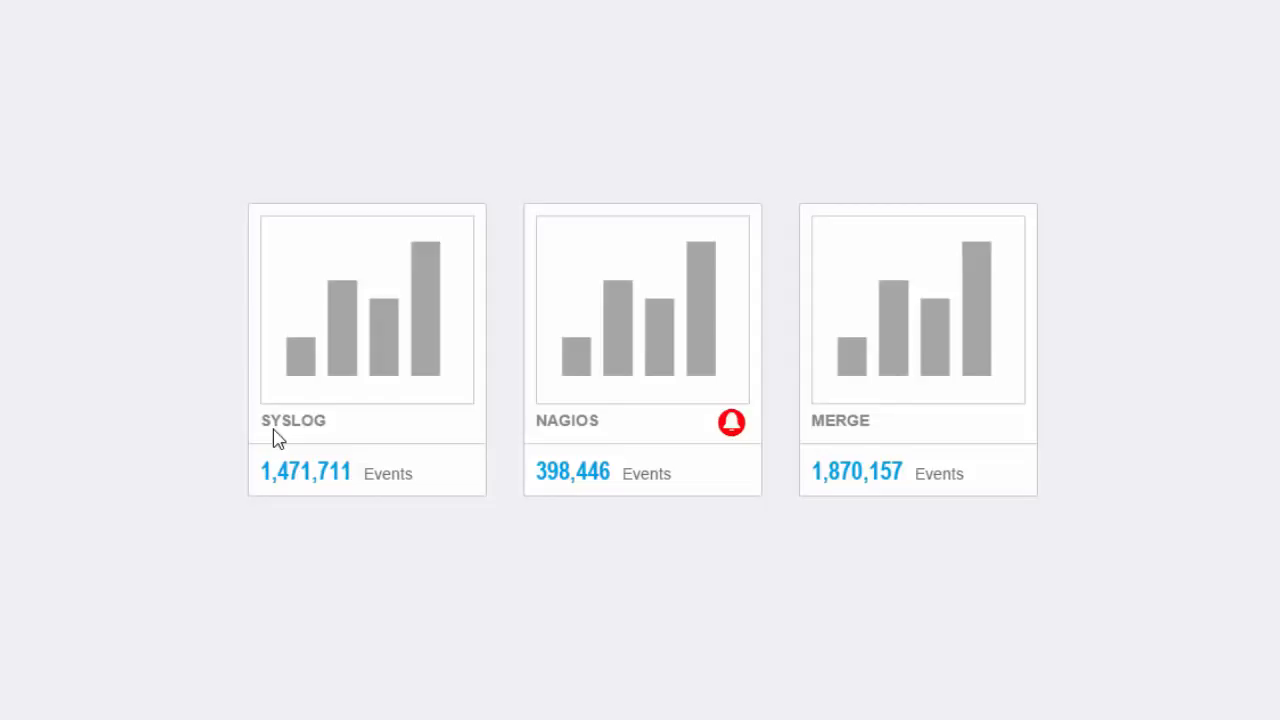
mouse_move(308, 440)
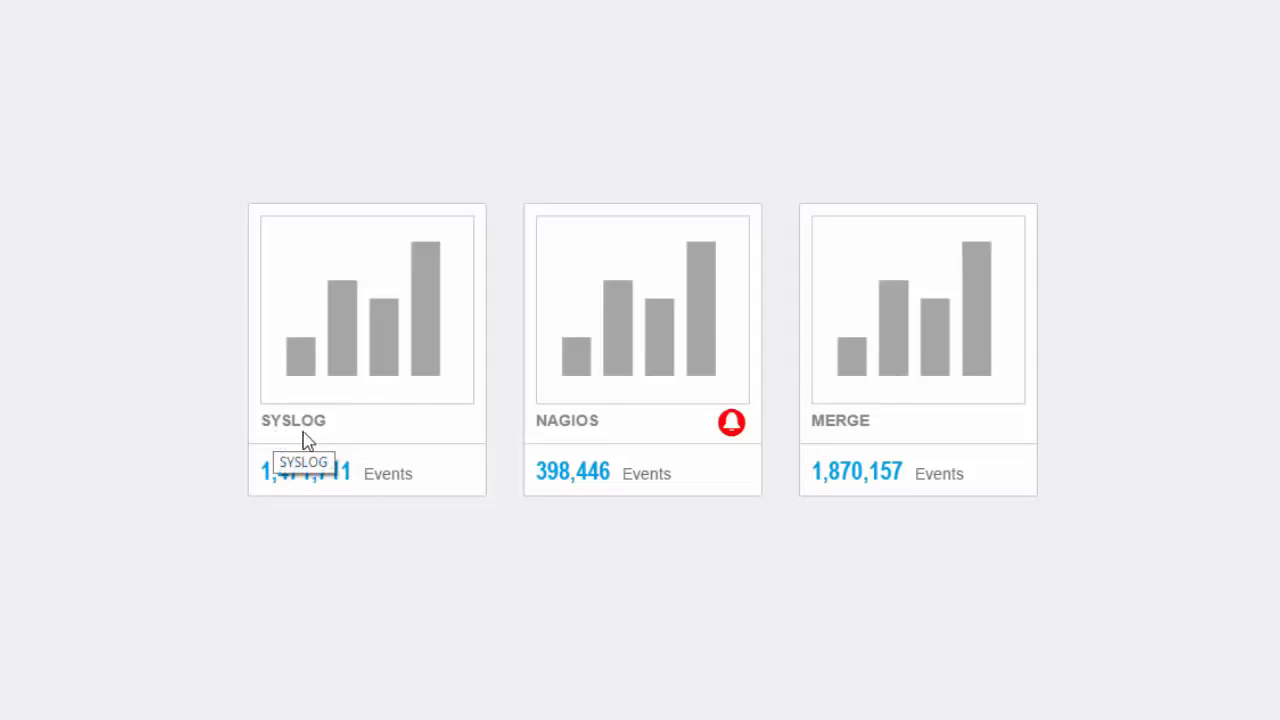
mouse_move(616, 444)
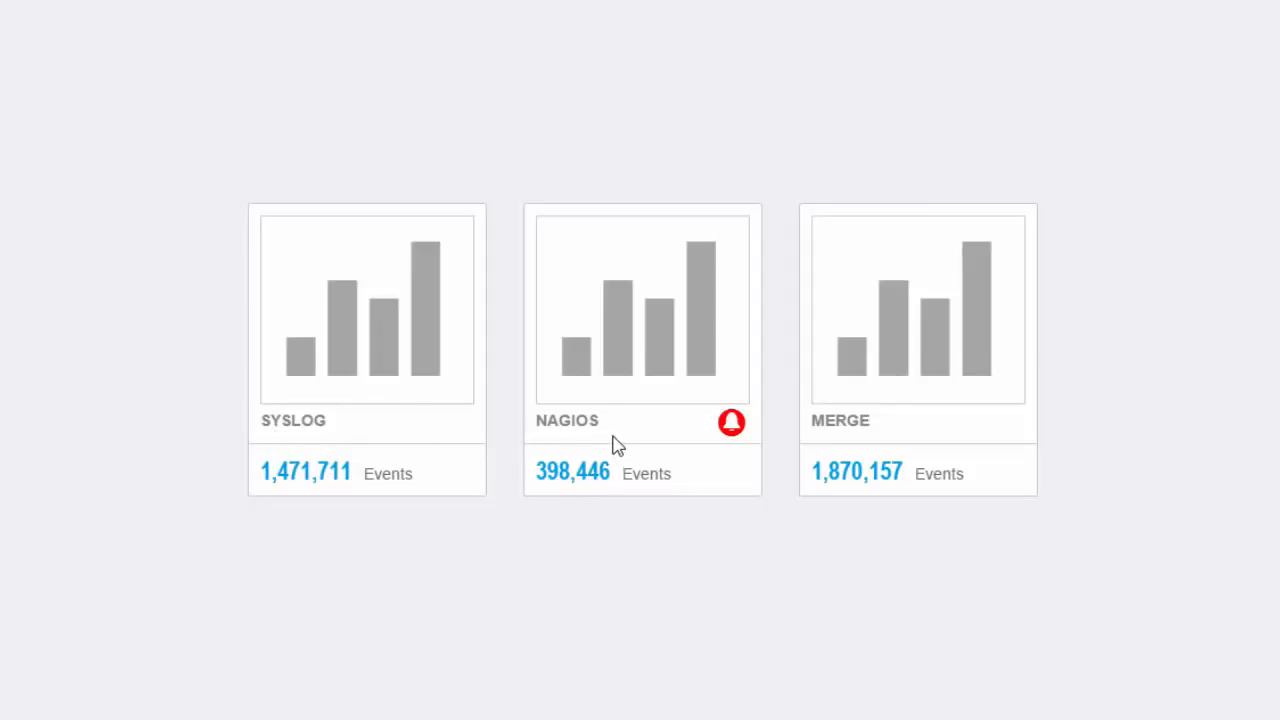
mouse_move(616, 444)
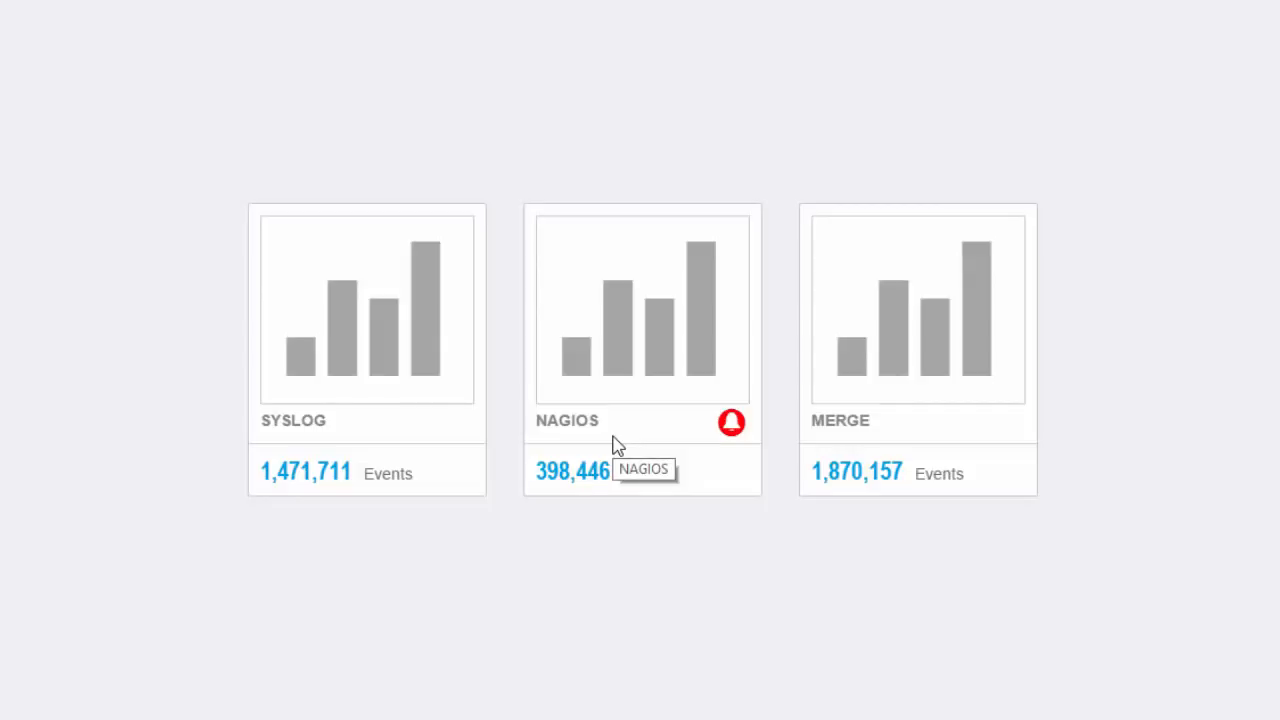
mouse_move(436, 590)
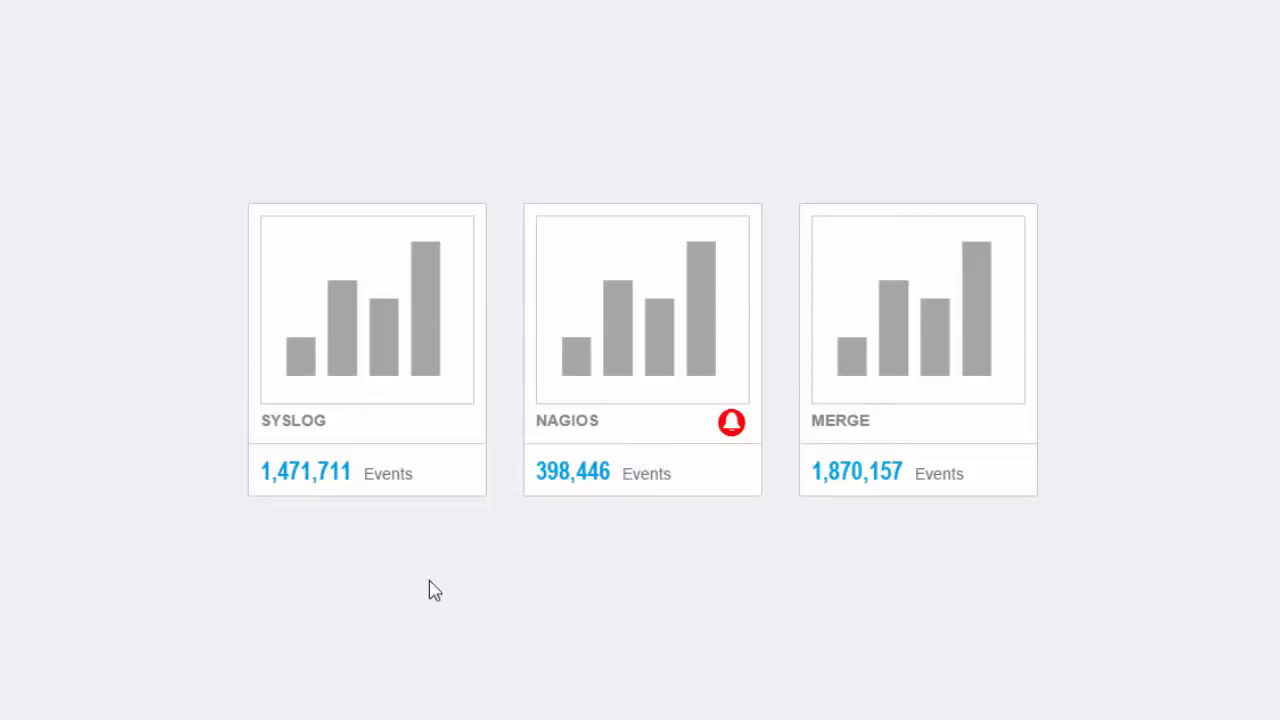
mouse_move(276, 600)
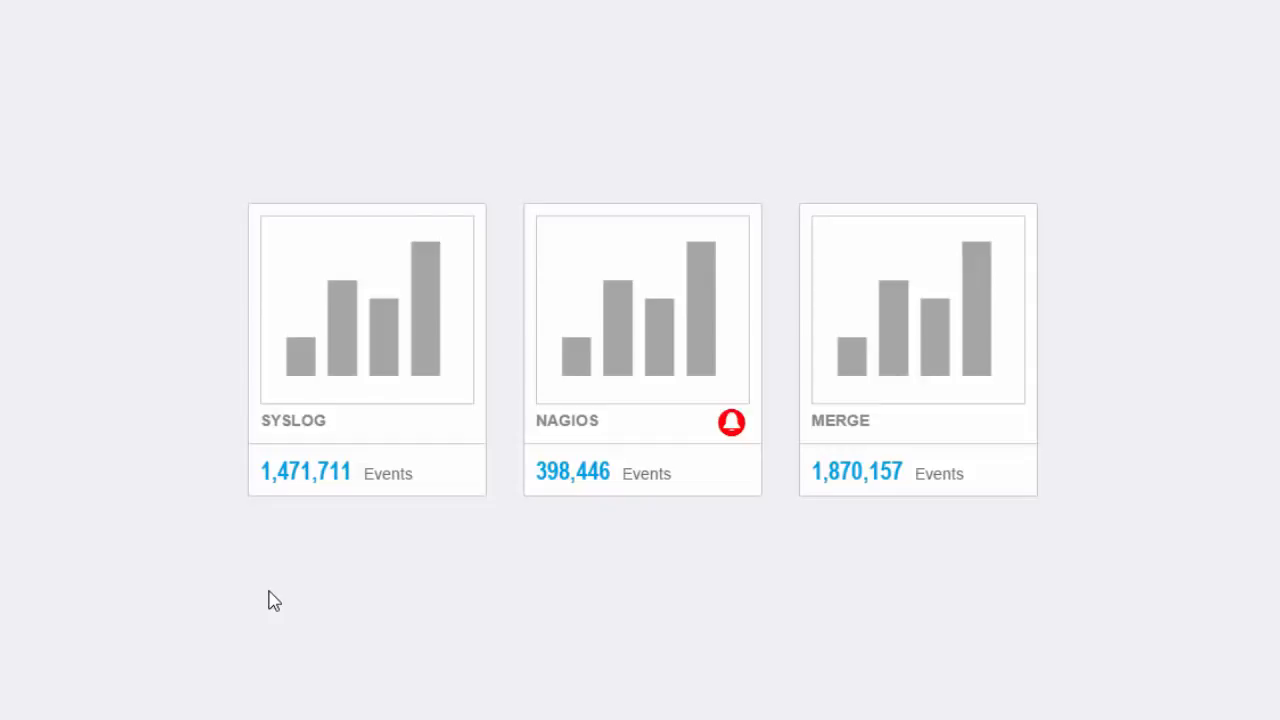
mouse_move(852, 632)
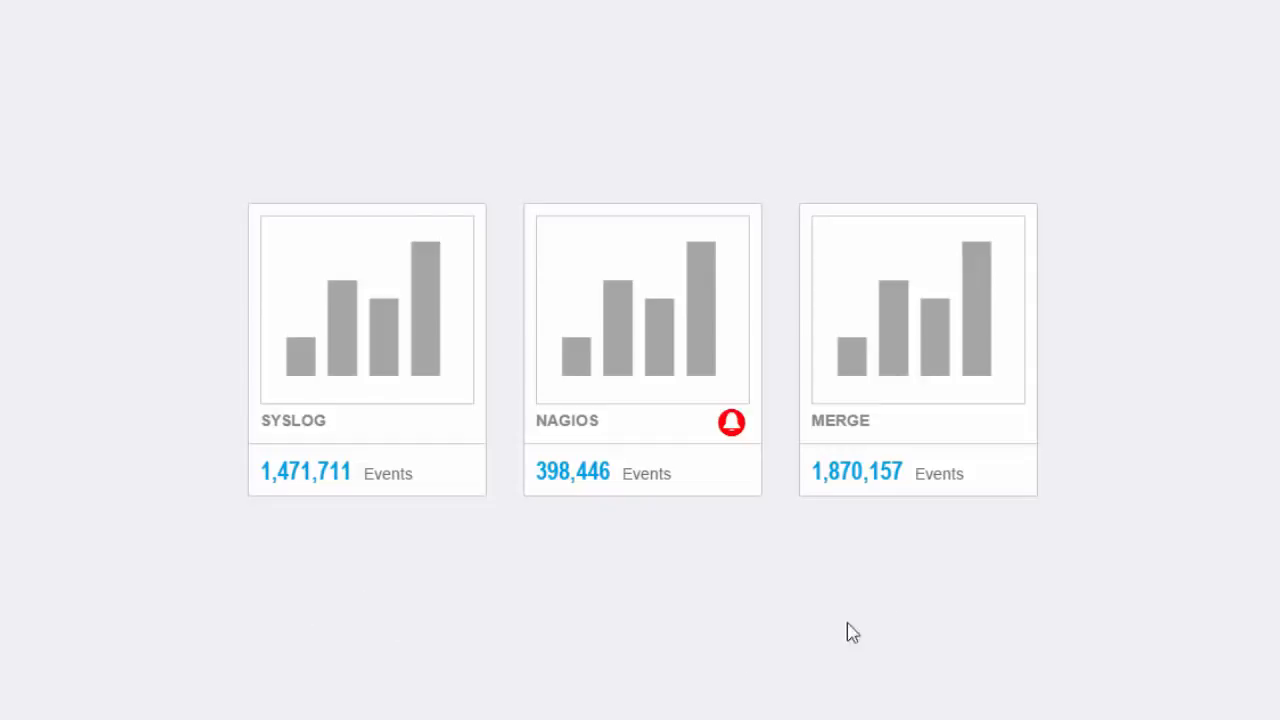
mouse_move(548, 524)
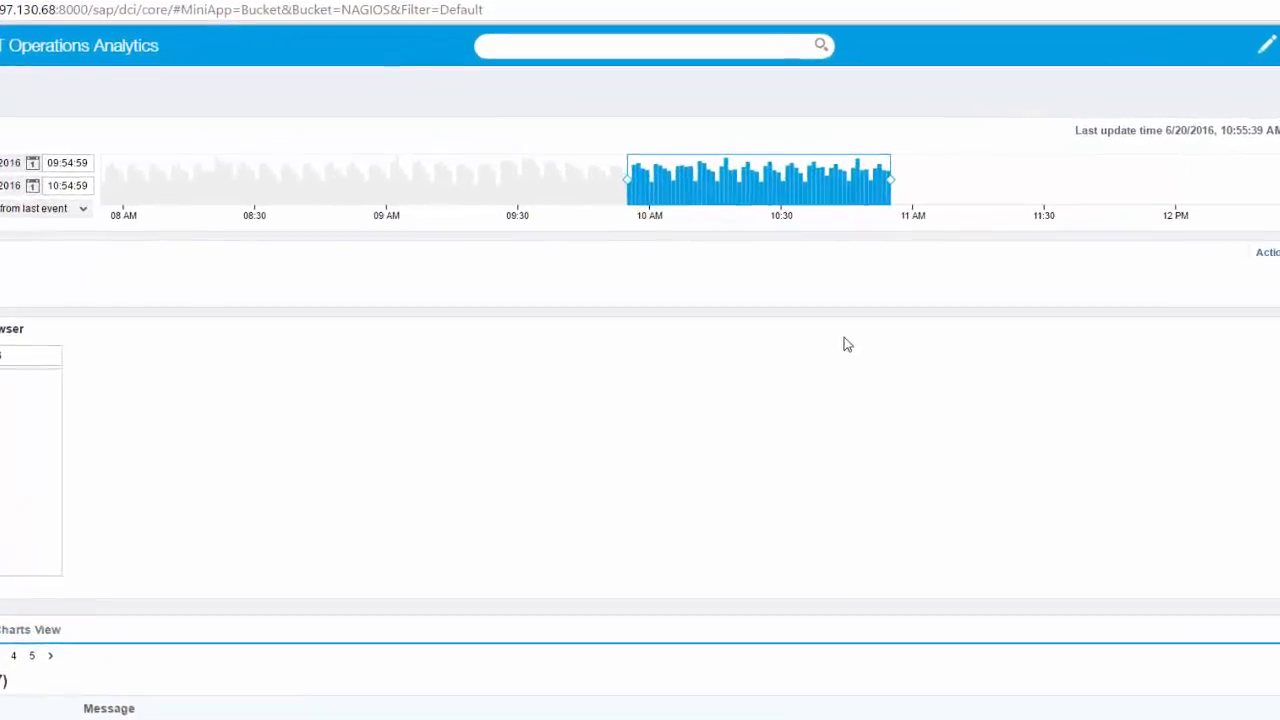
Adjust the timeline selection and bring up the preset time ranges for '60 mins from last event'.
left_click_drag(758, 178, 296, 198)
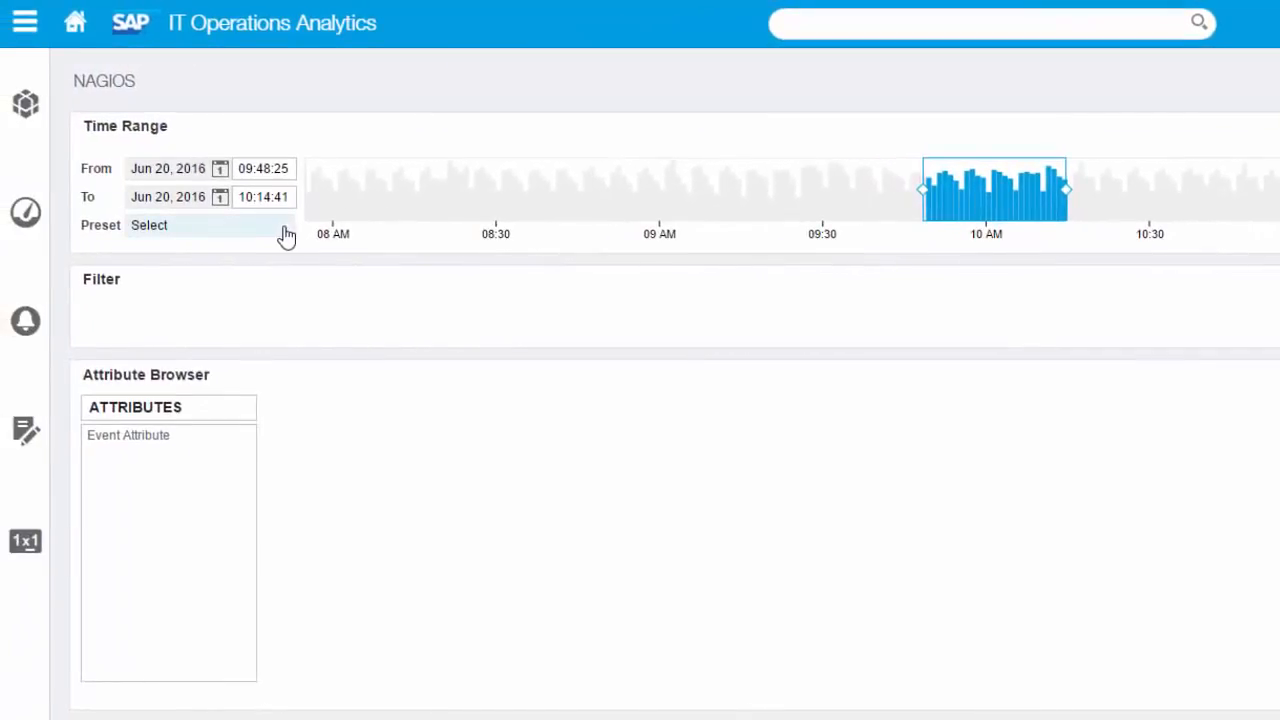
left_click(210, 224)
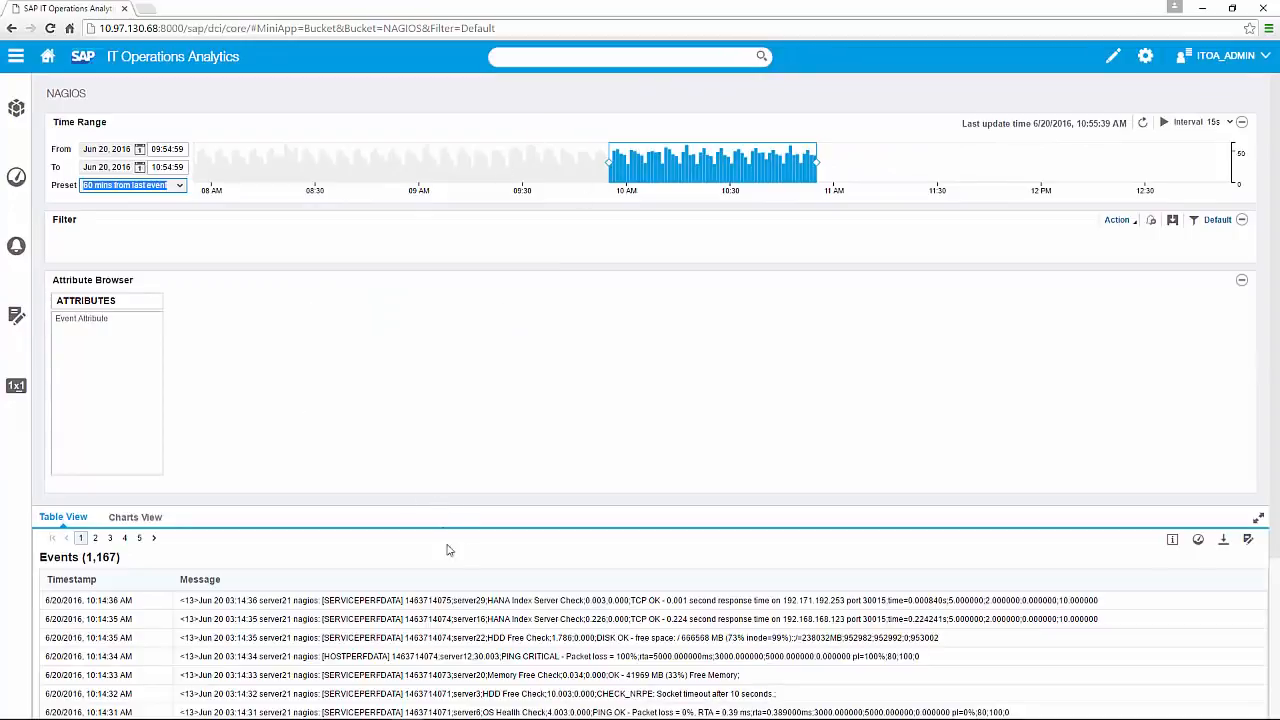
mouse_move(296, 672)
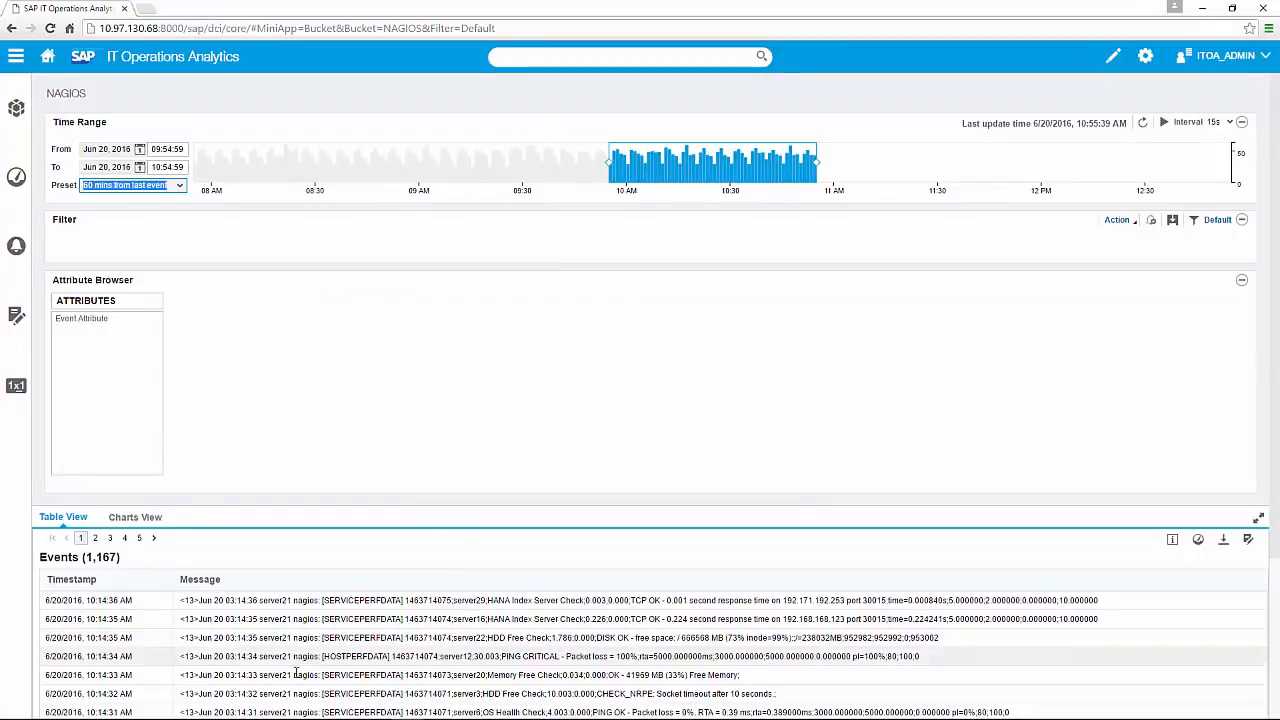
mouse_move(622, 470)
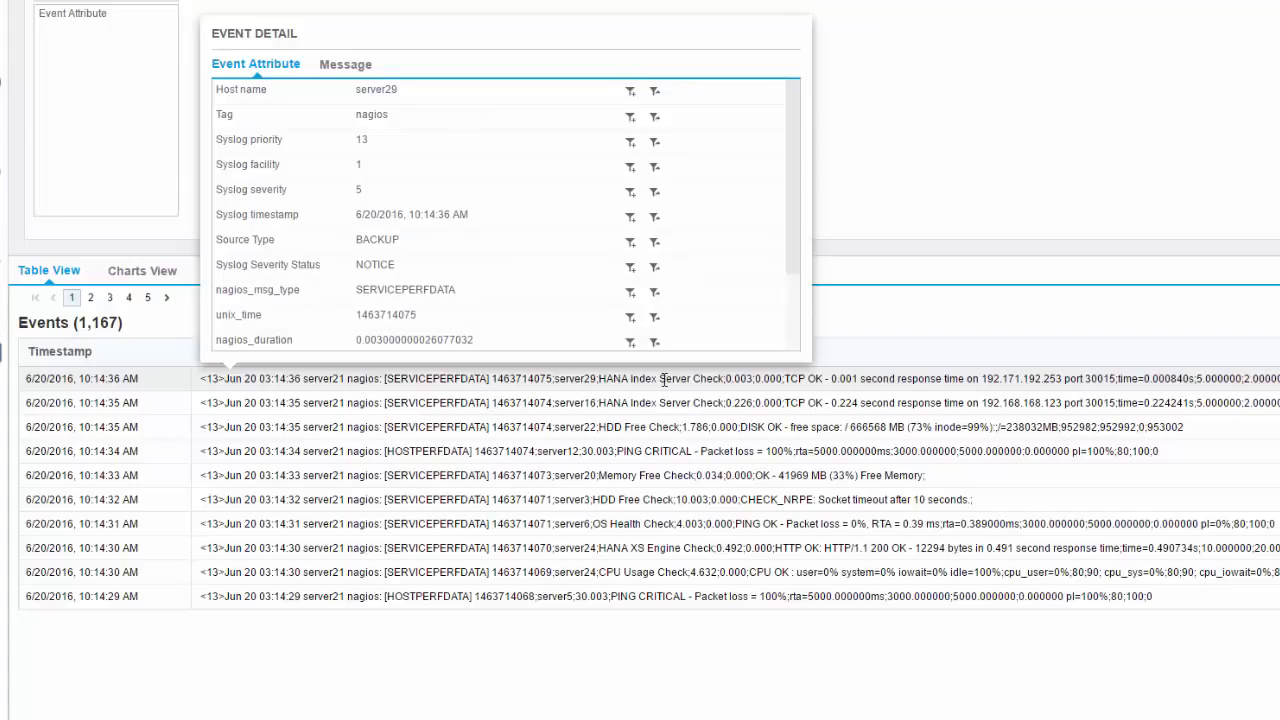
mouse_move(480, 316)
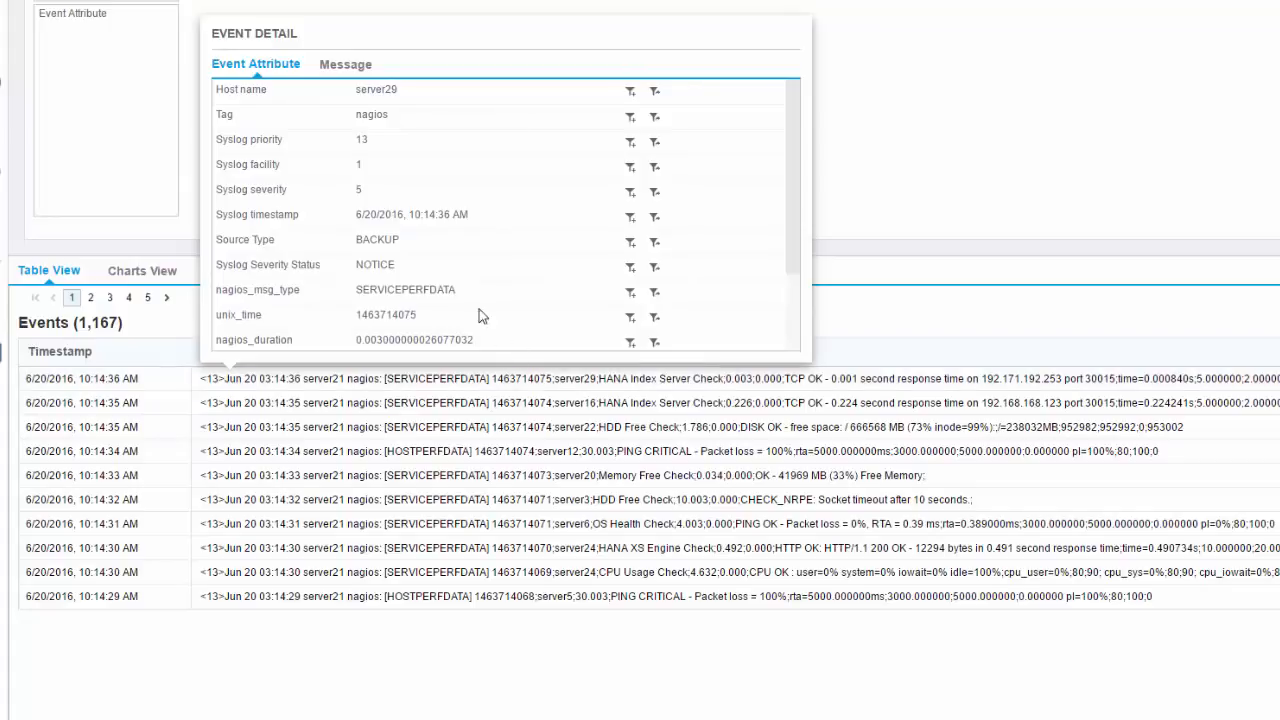
Scroll past the event details and back up to the Time Range and Attribute Browser.
scroll("down", 3)
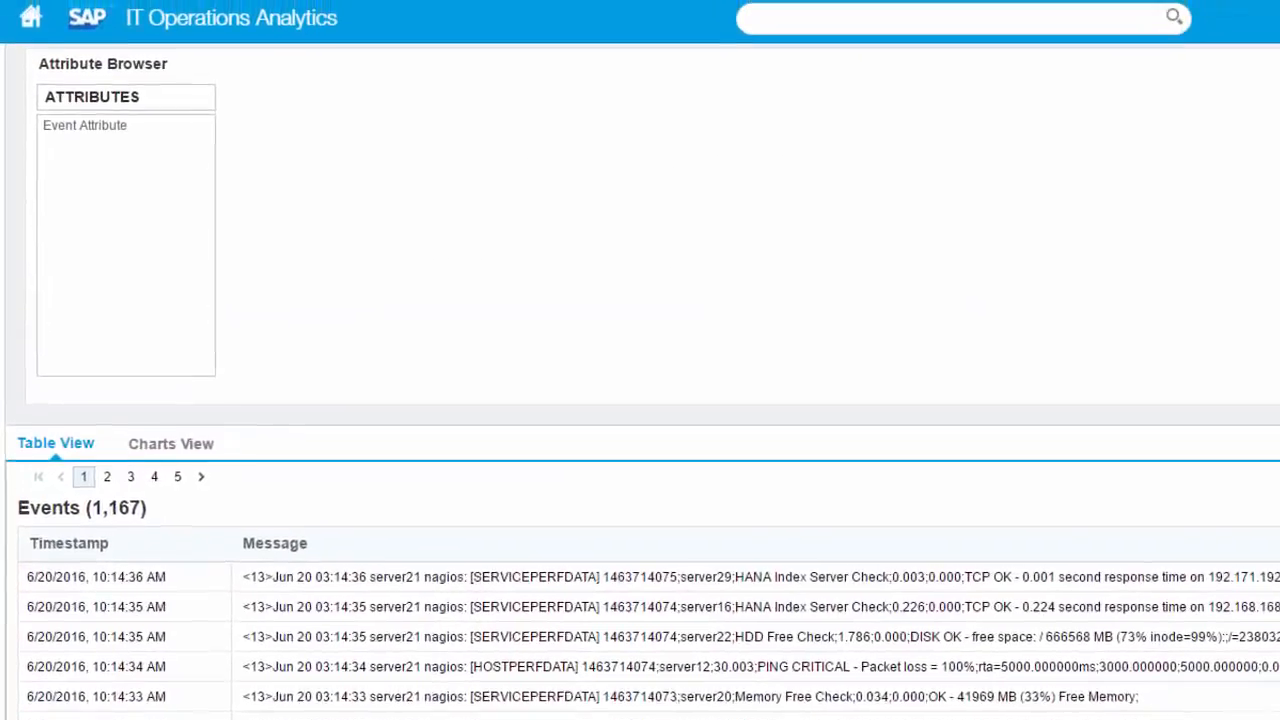
scroll("up", 3)
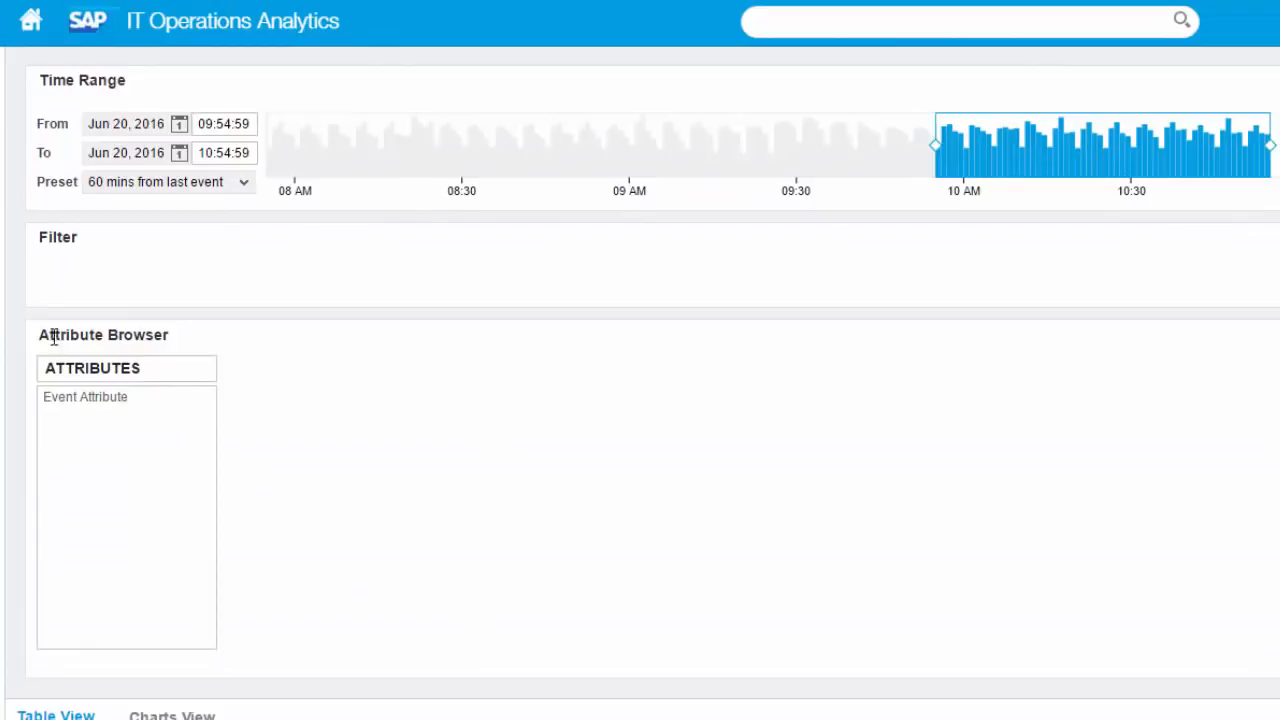
Filter the Nagios events by the nagios_status attribute, keeping only CRITICAL ones.
left_click(86, 396)
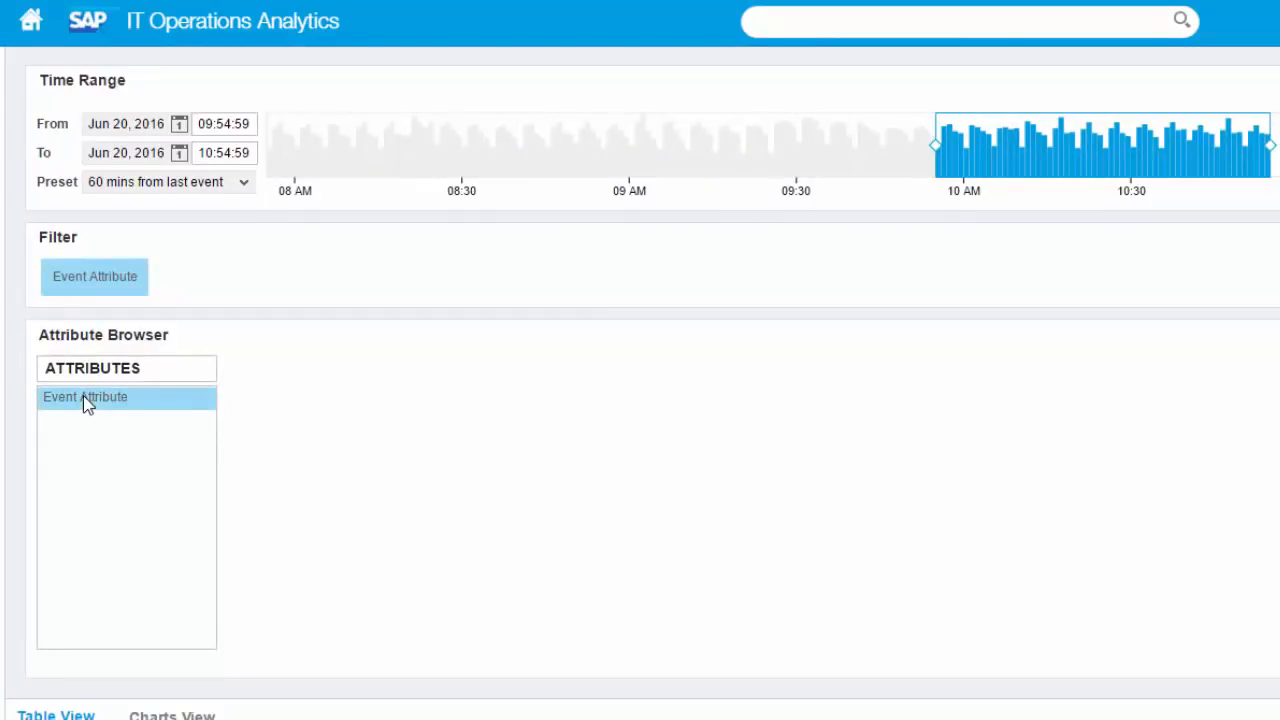
left_click(84, 396)
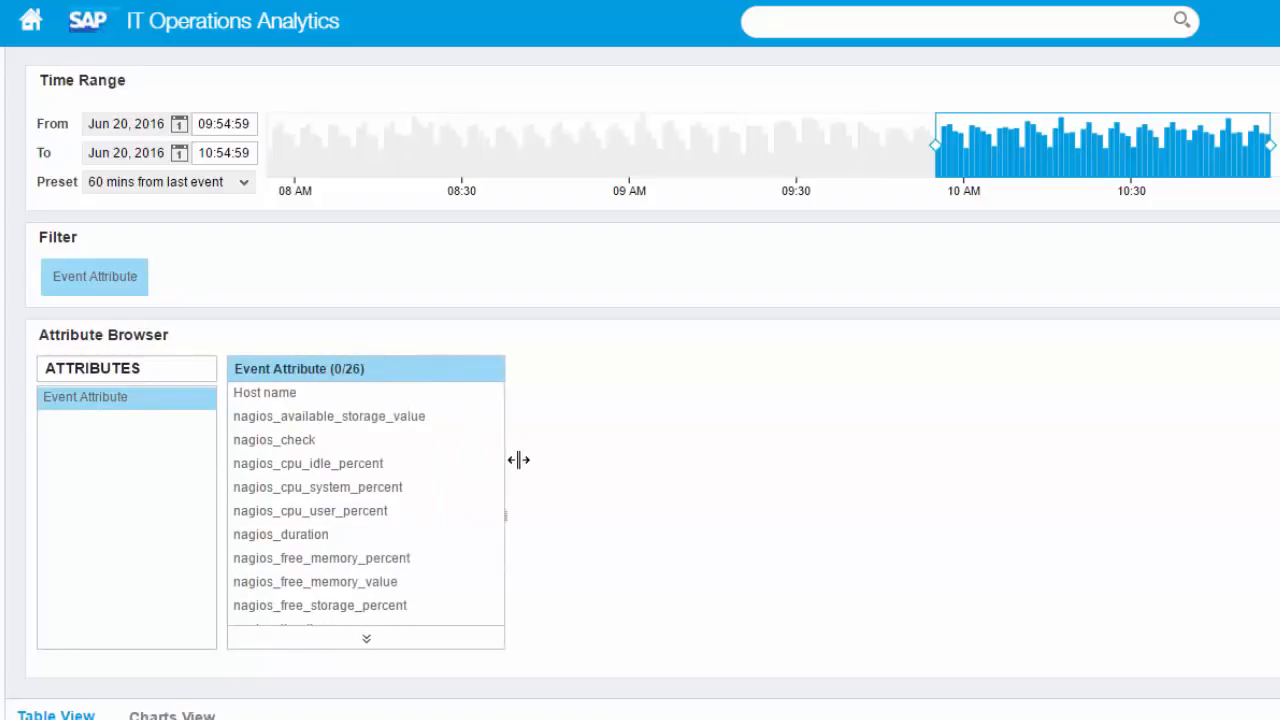
scroll("down", 3)
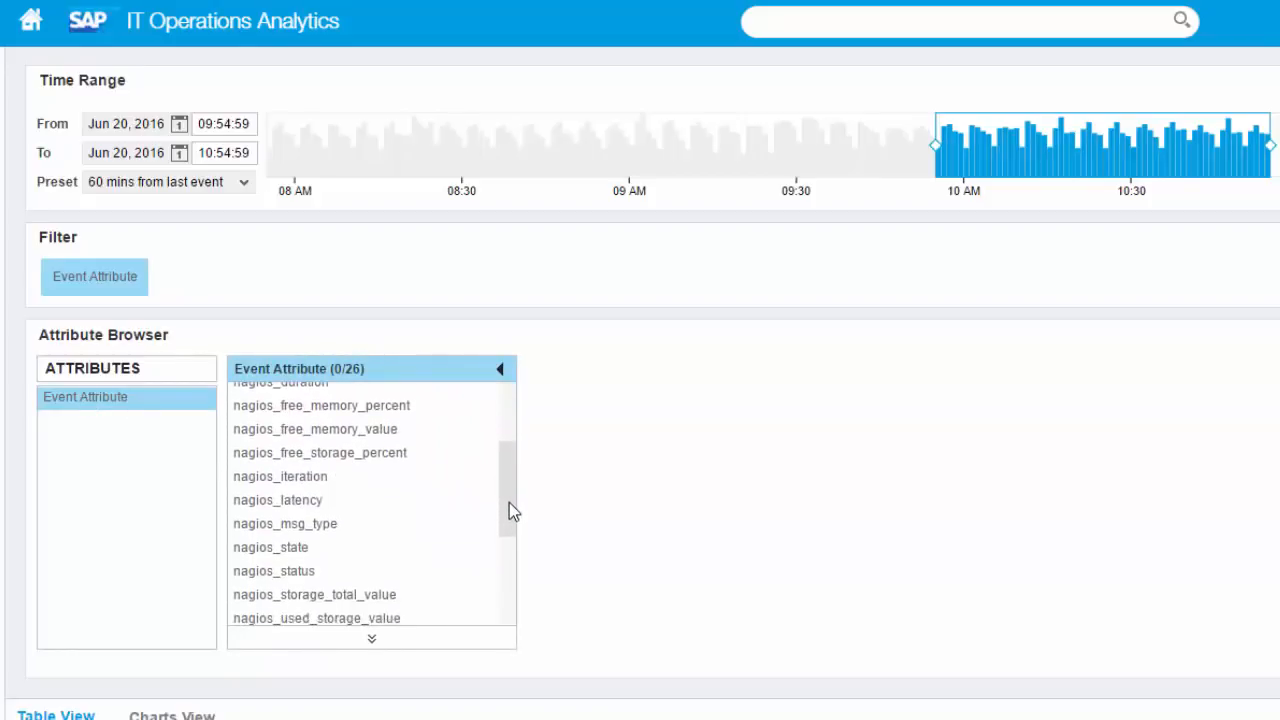
left_click(272, 570)
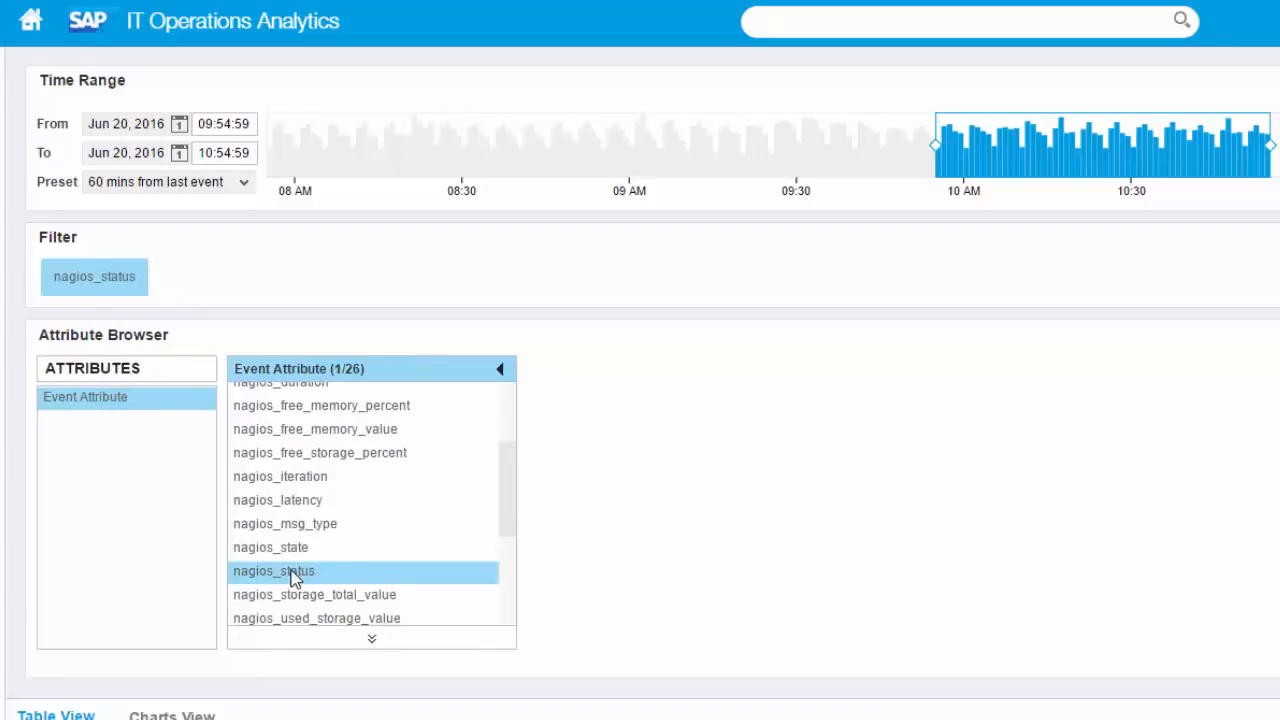
left_click(272, 572)
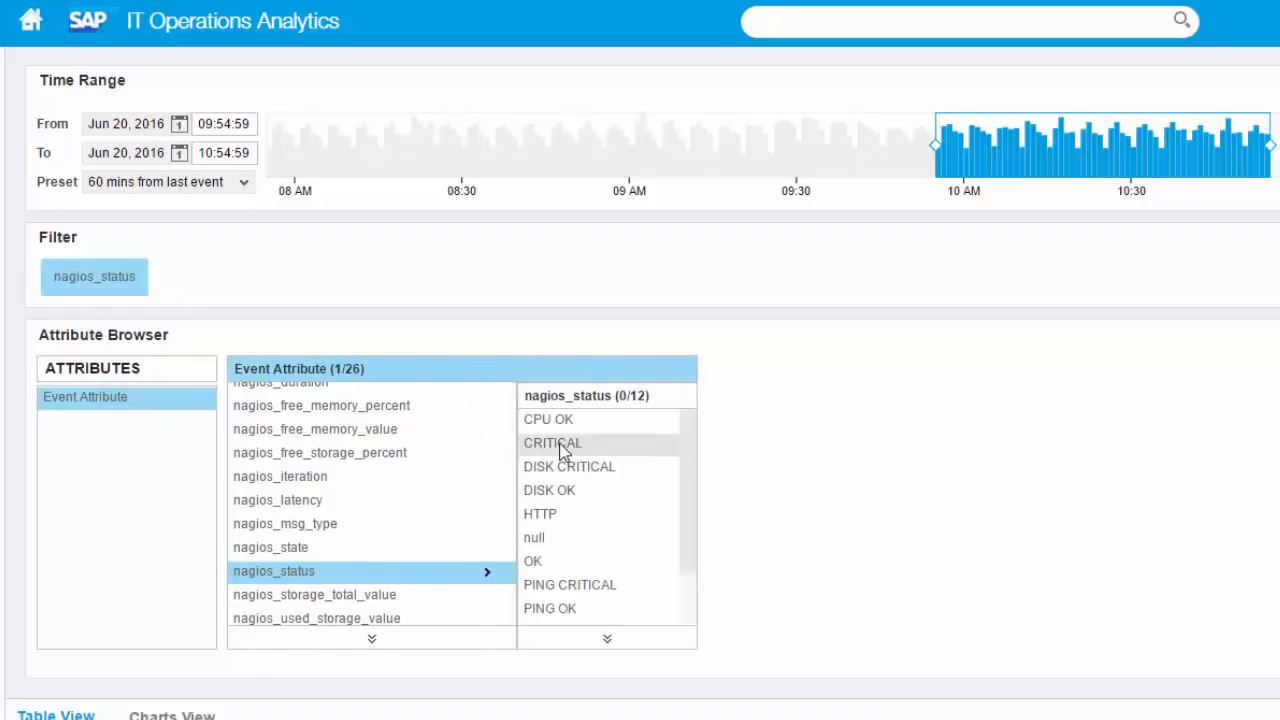
left_click(552, 444)
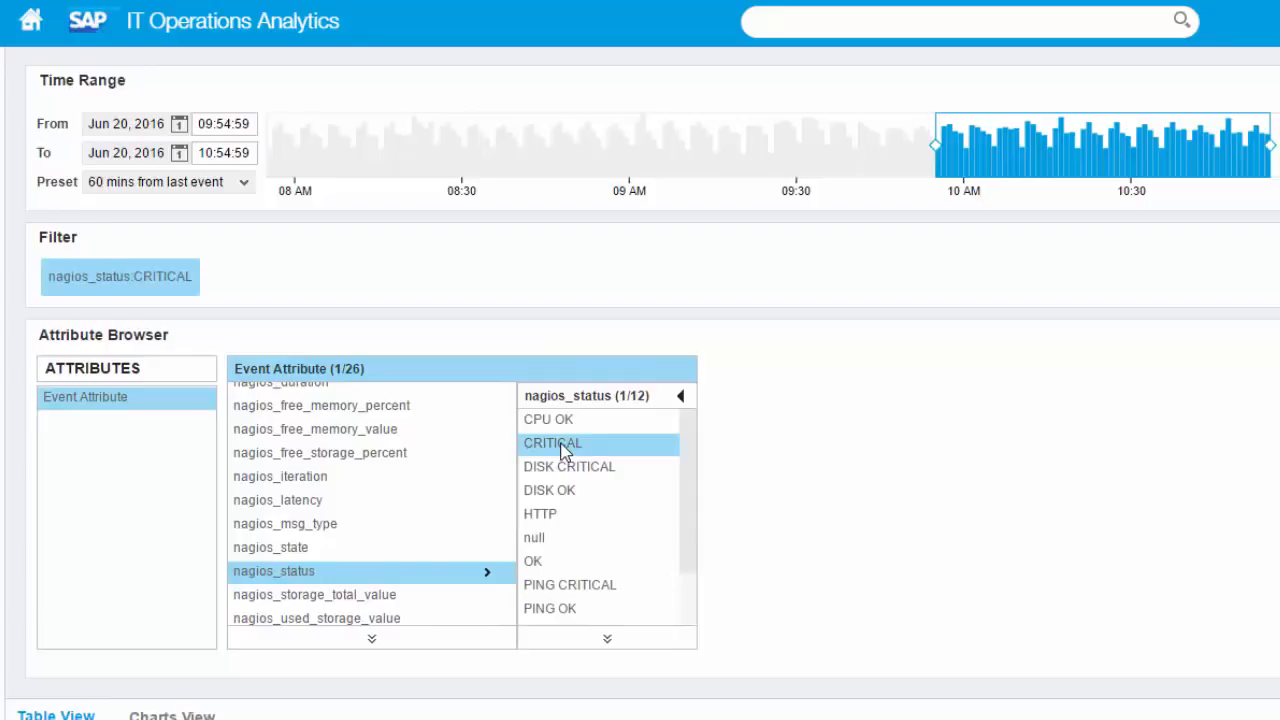
mouse_move(604, 462)
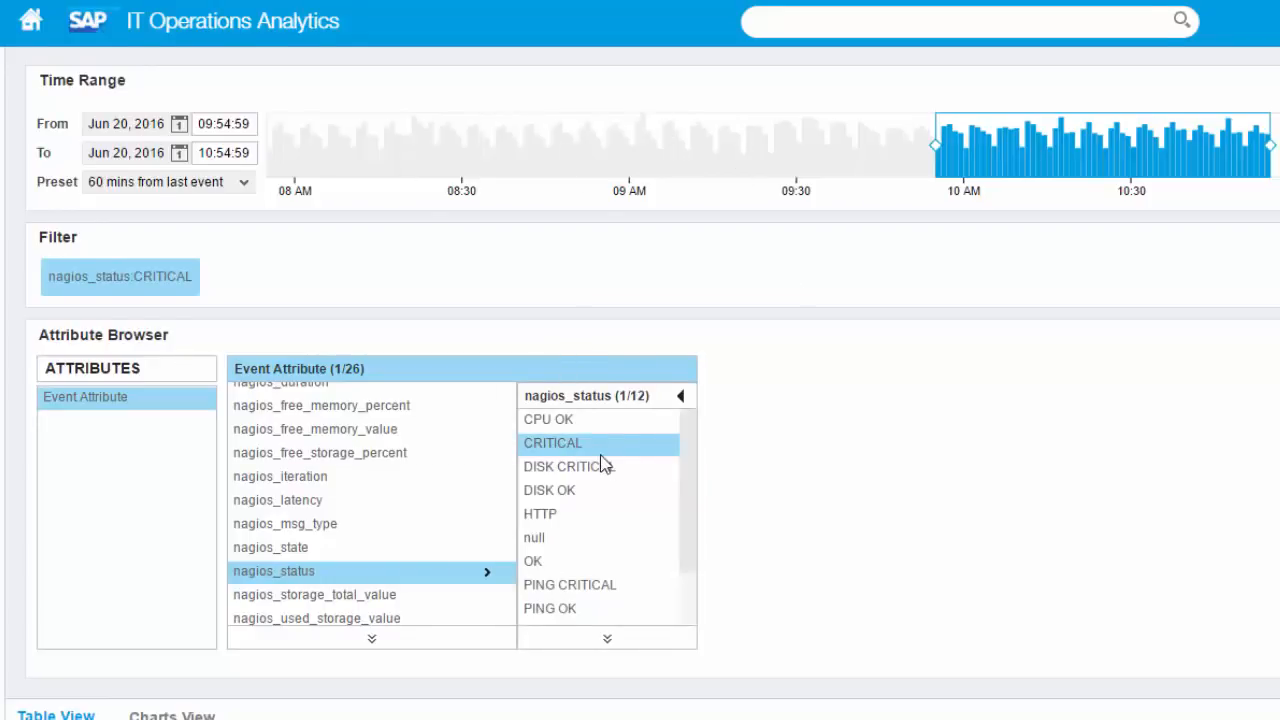
Review the filtered Events table of 81 CRITICAL events with their nagios_status column.
scroll("down", 3)
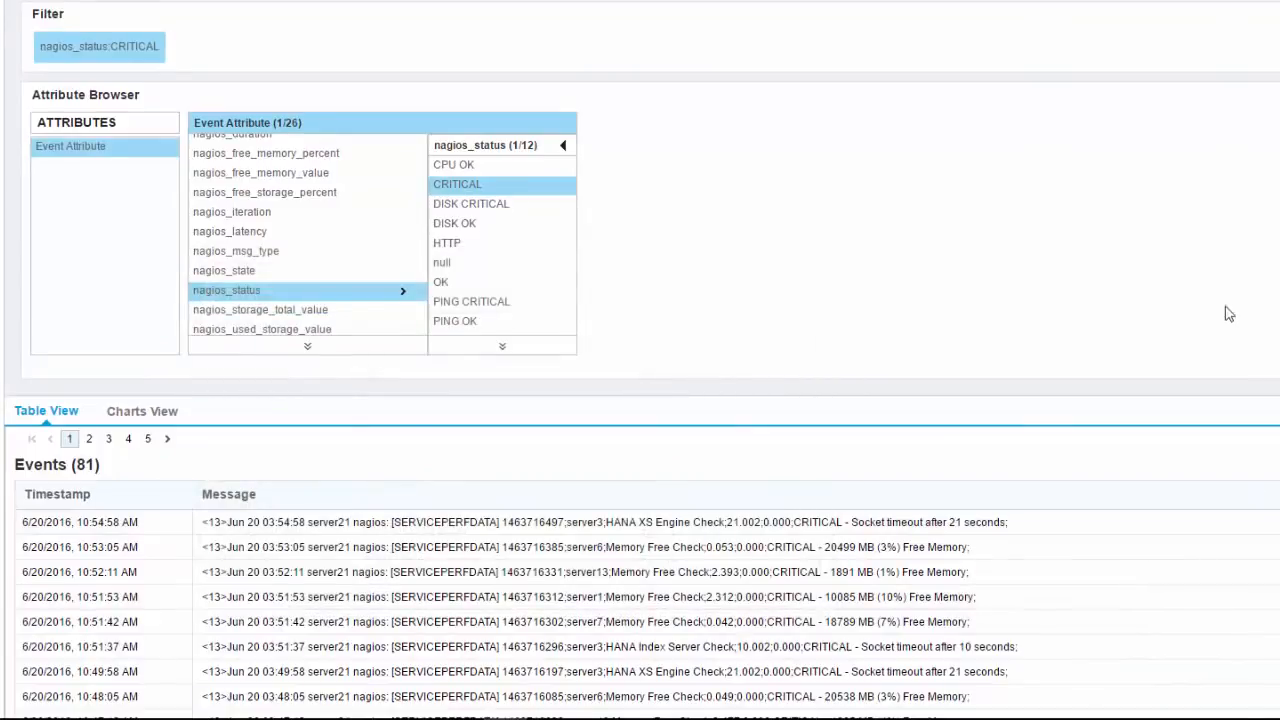
mouse_move(1230, 450)
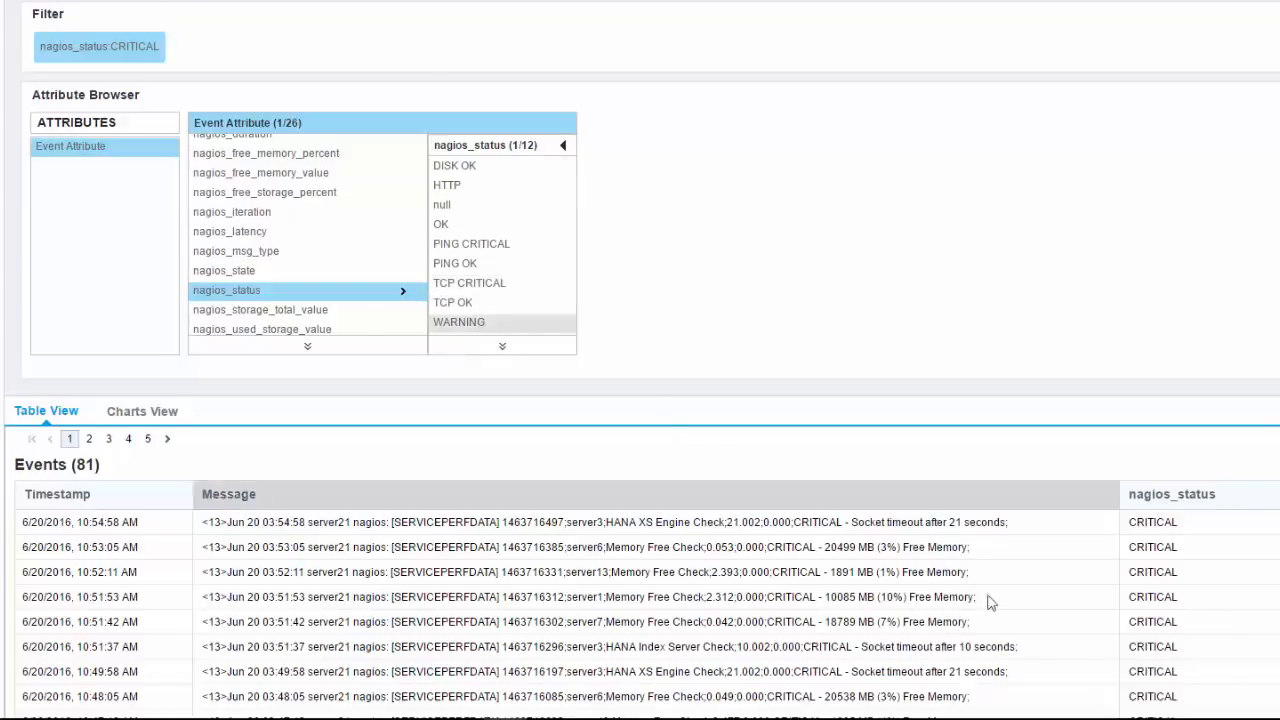
left_click(458, 320)
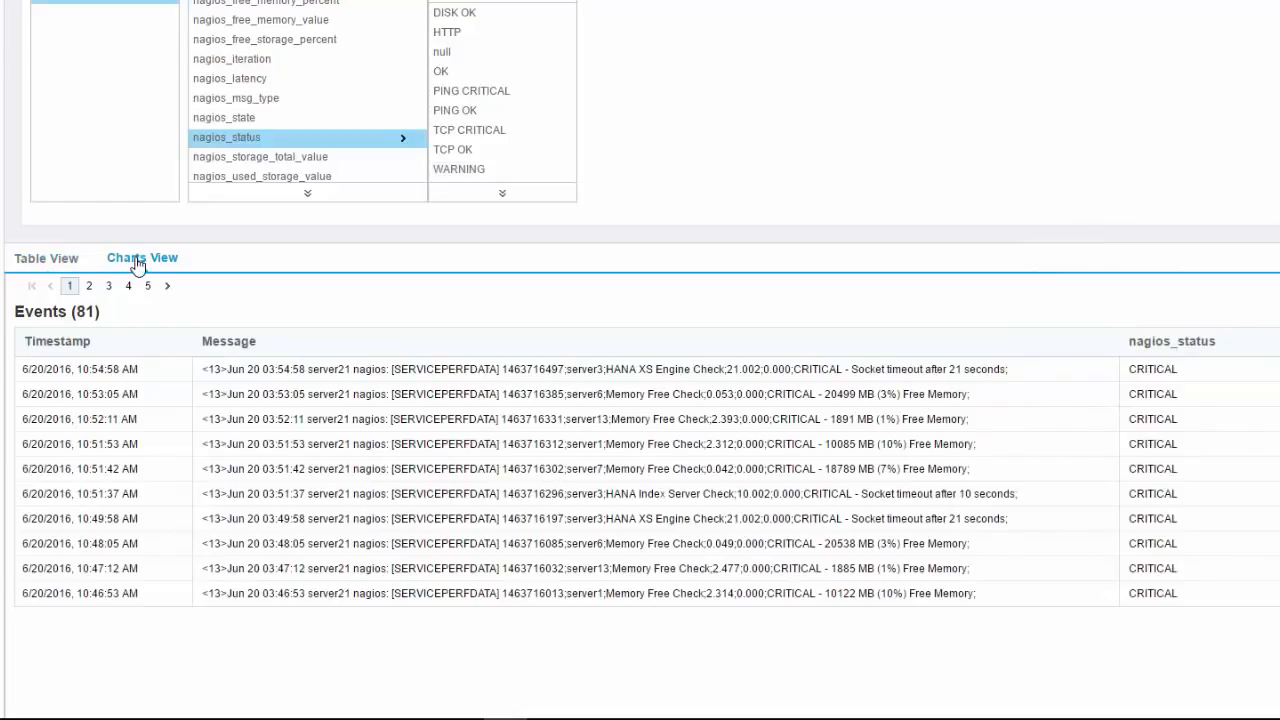
Chart the critical events as columns of Count(ID) on Y against TIMERANGE on X.
left_click(142, 256)
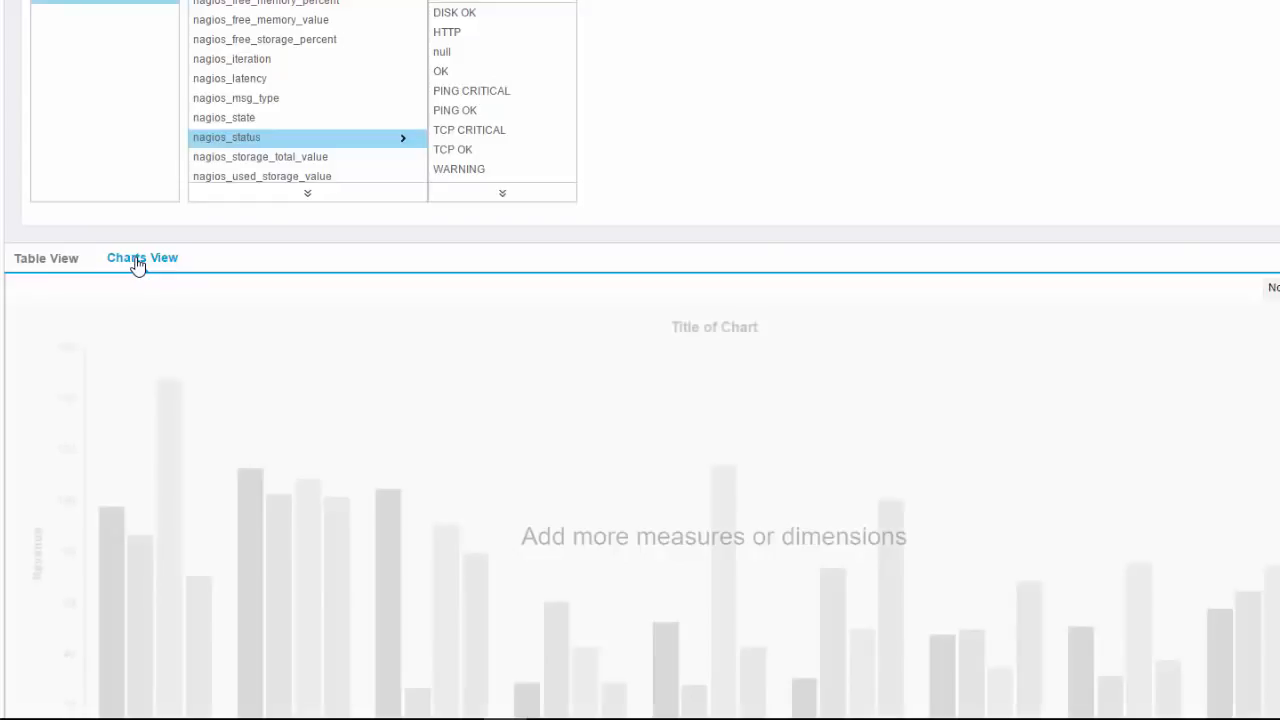
left_click(142, 258)
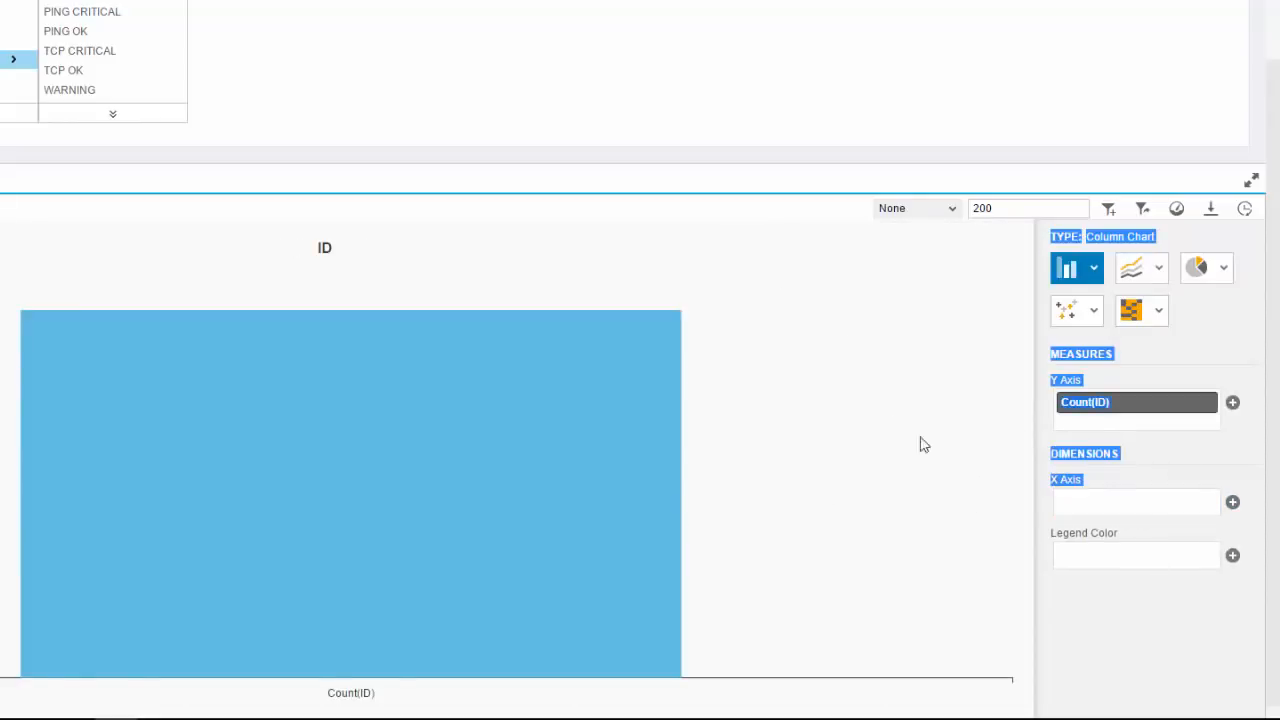
left_click(1232, 502)
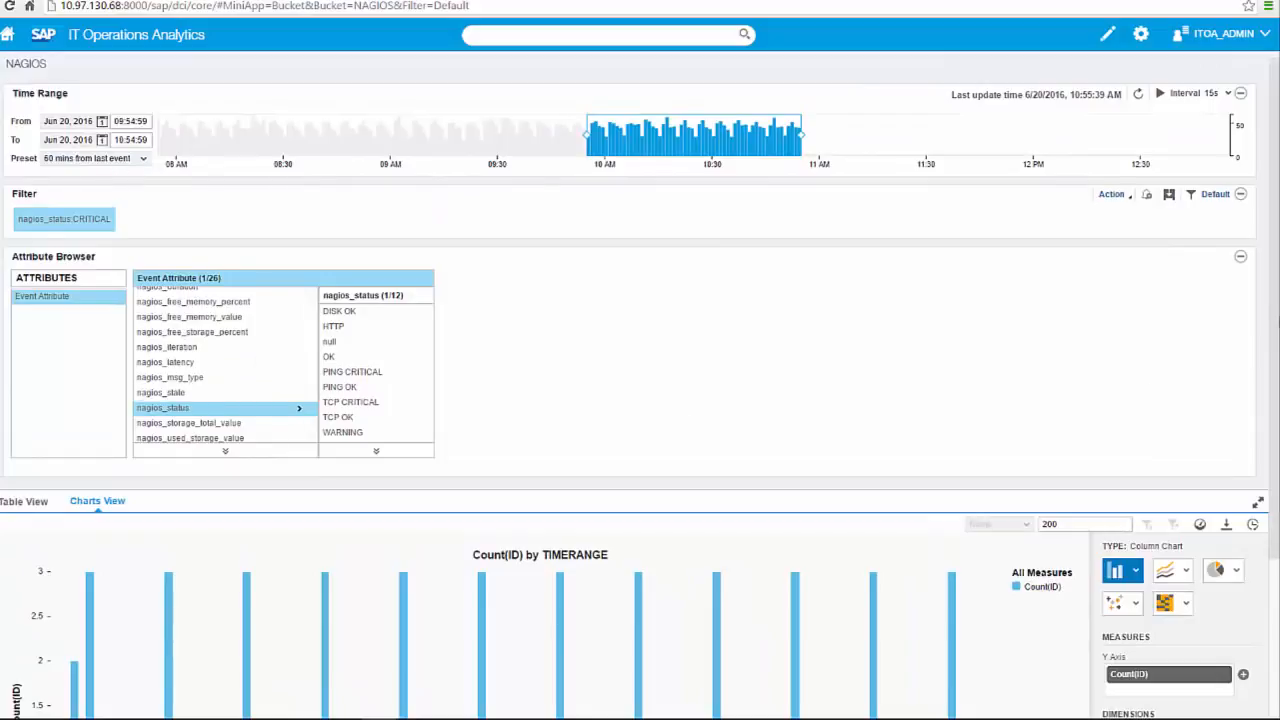
Change the Count(ID) by TIMERANGE chart type to Line Chart.
scroll("down", 3)
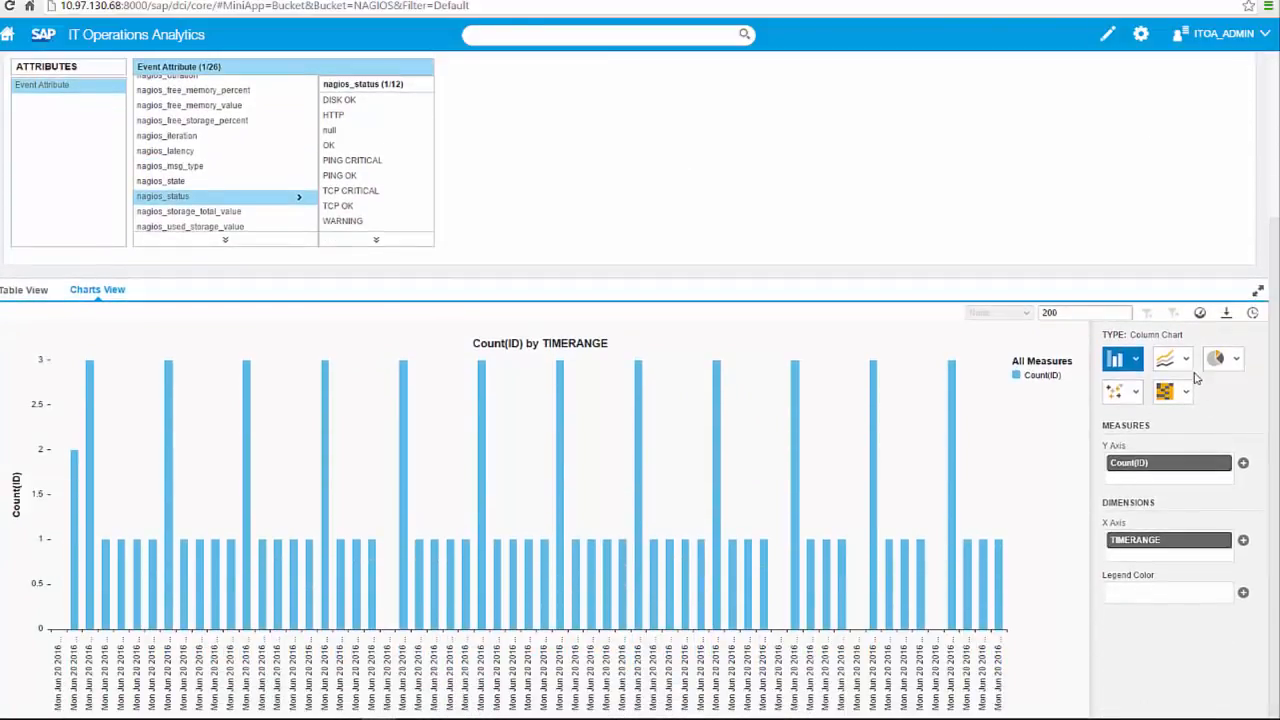
left_click(1164, 358)
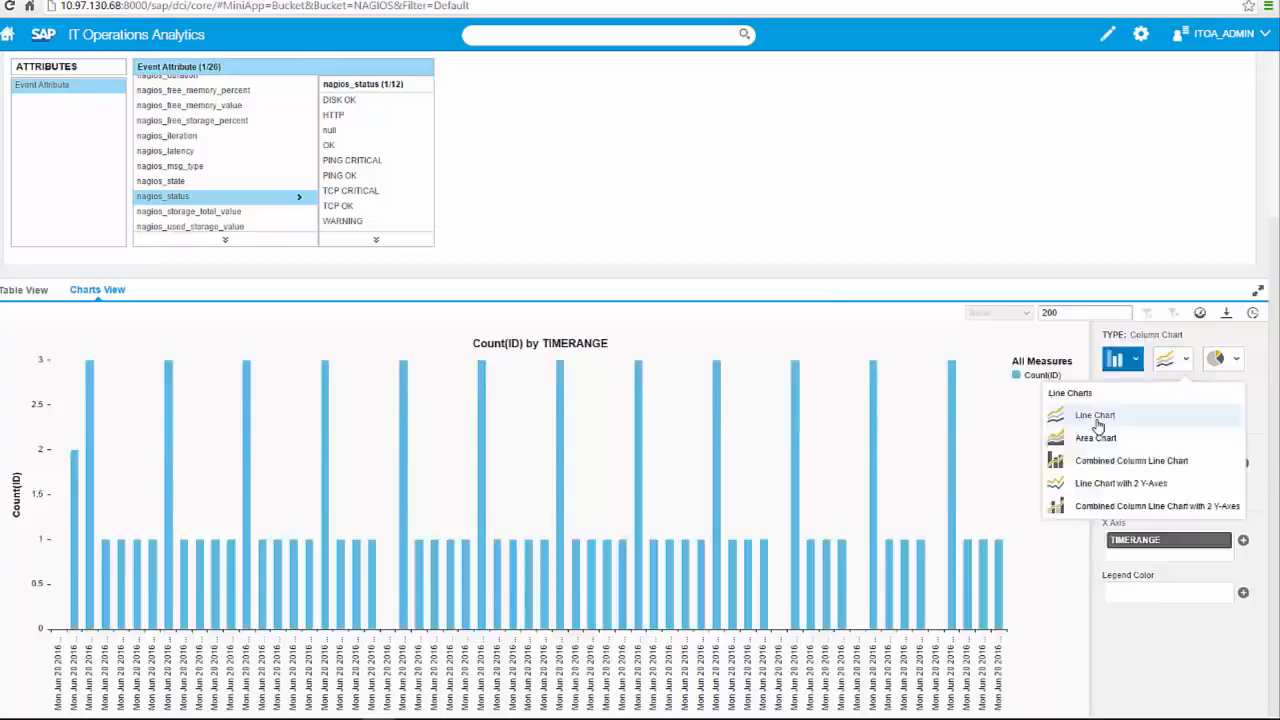
left_click(1096, 414)
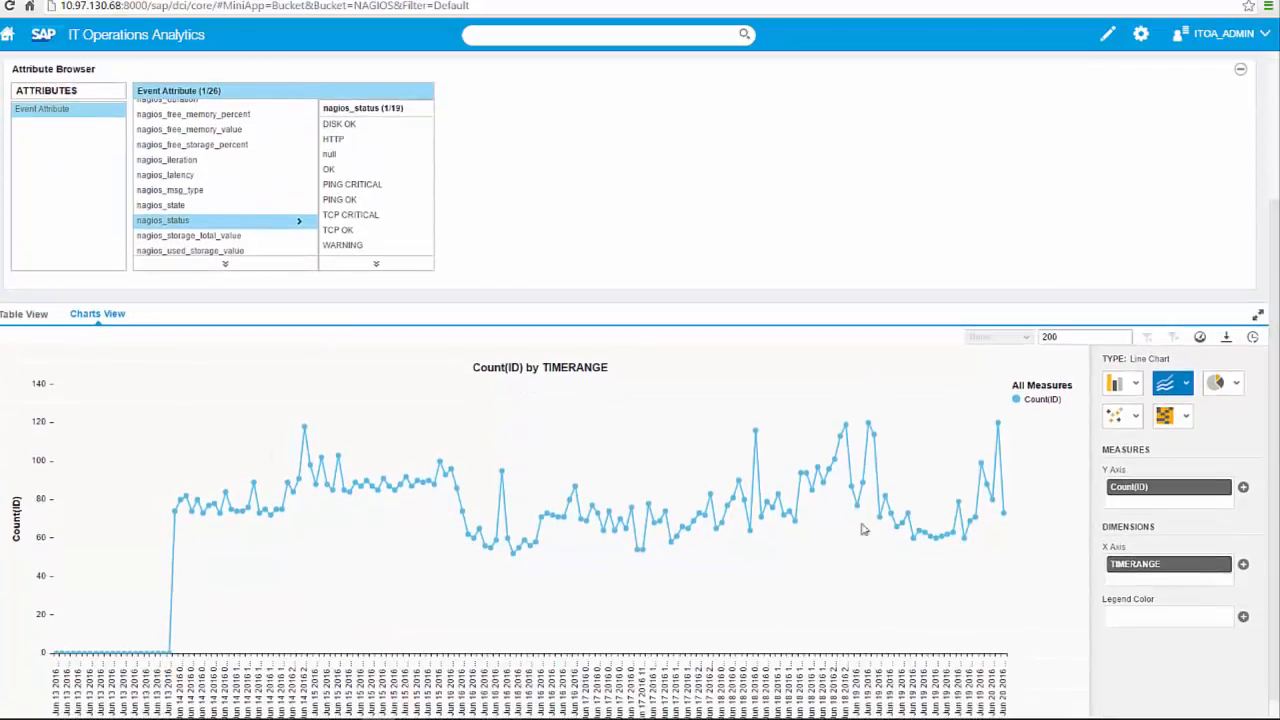
mouse_move(880, 520)
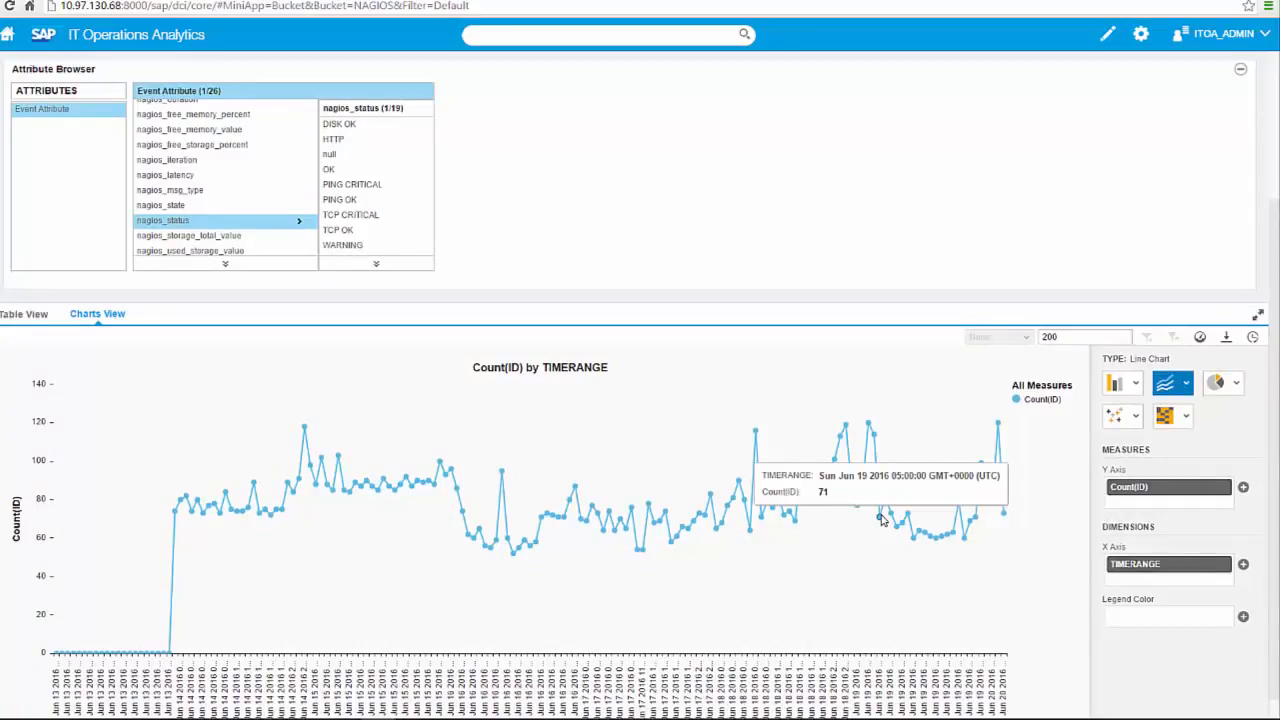
mouse_move(160, 430)
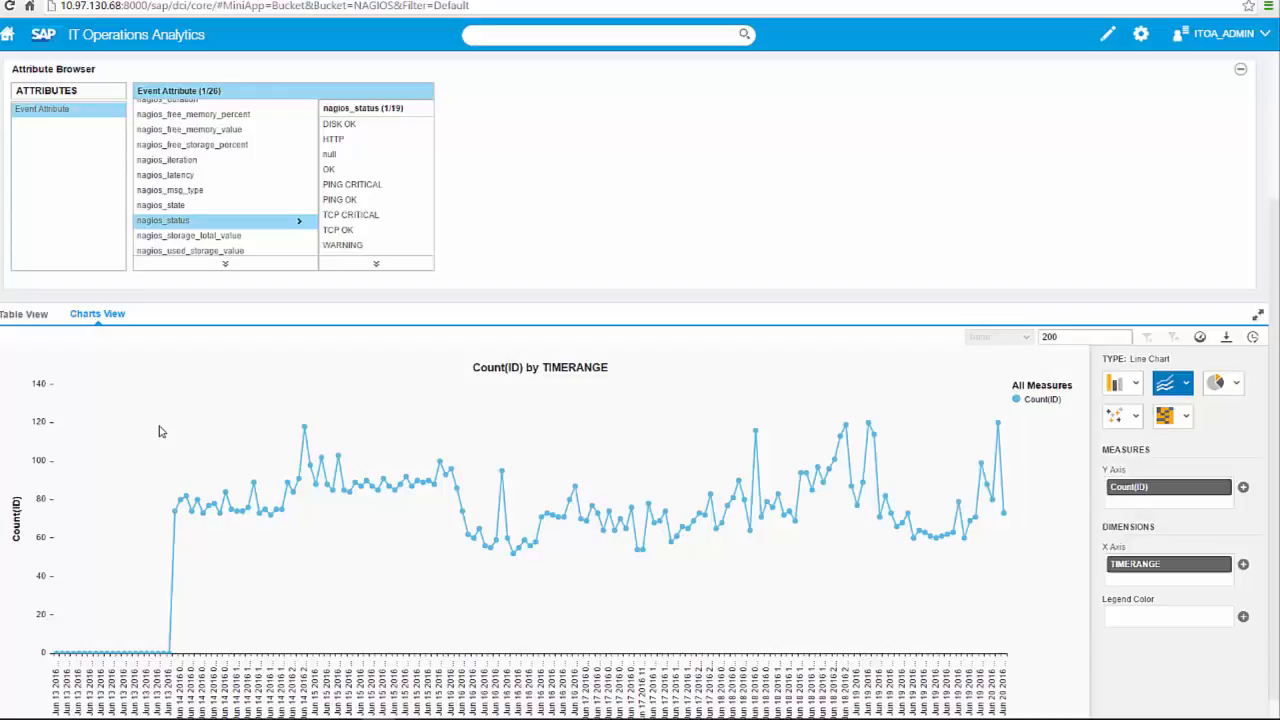
mouse_move(238, 352)
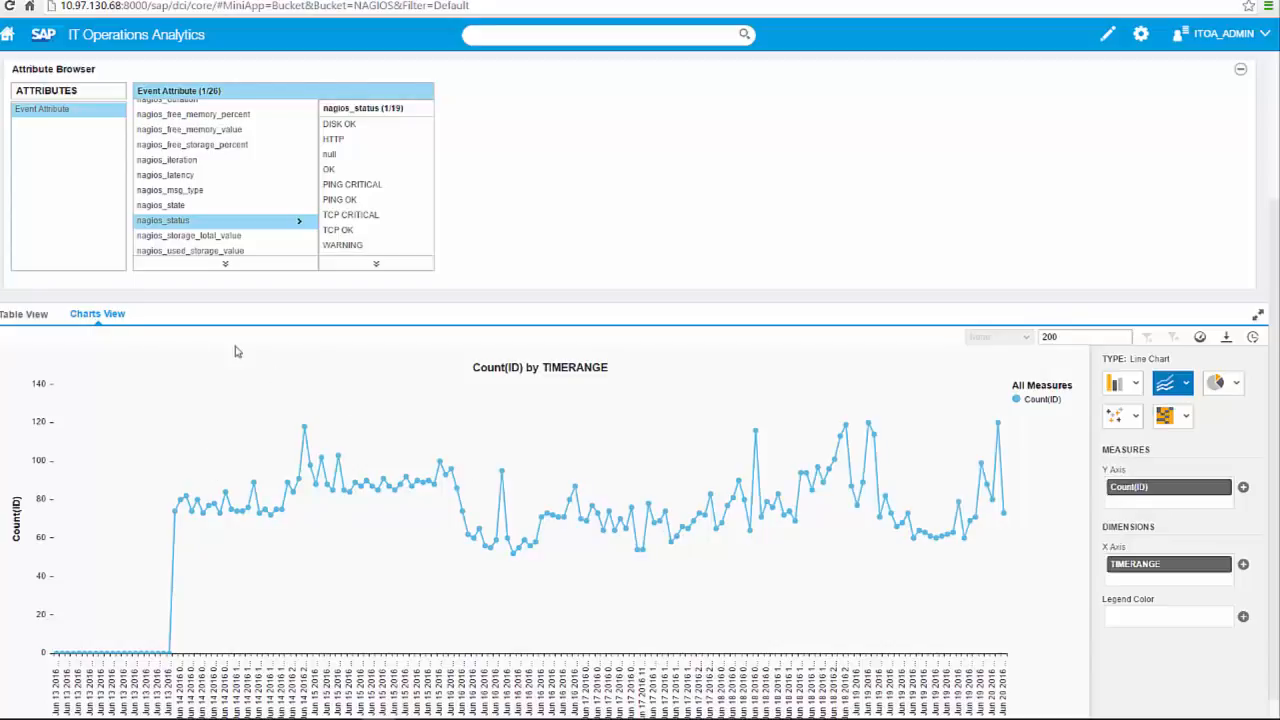
mouse_move(1200, 336)
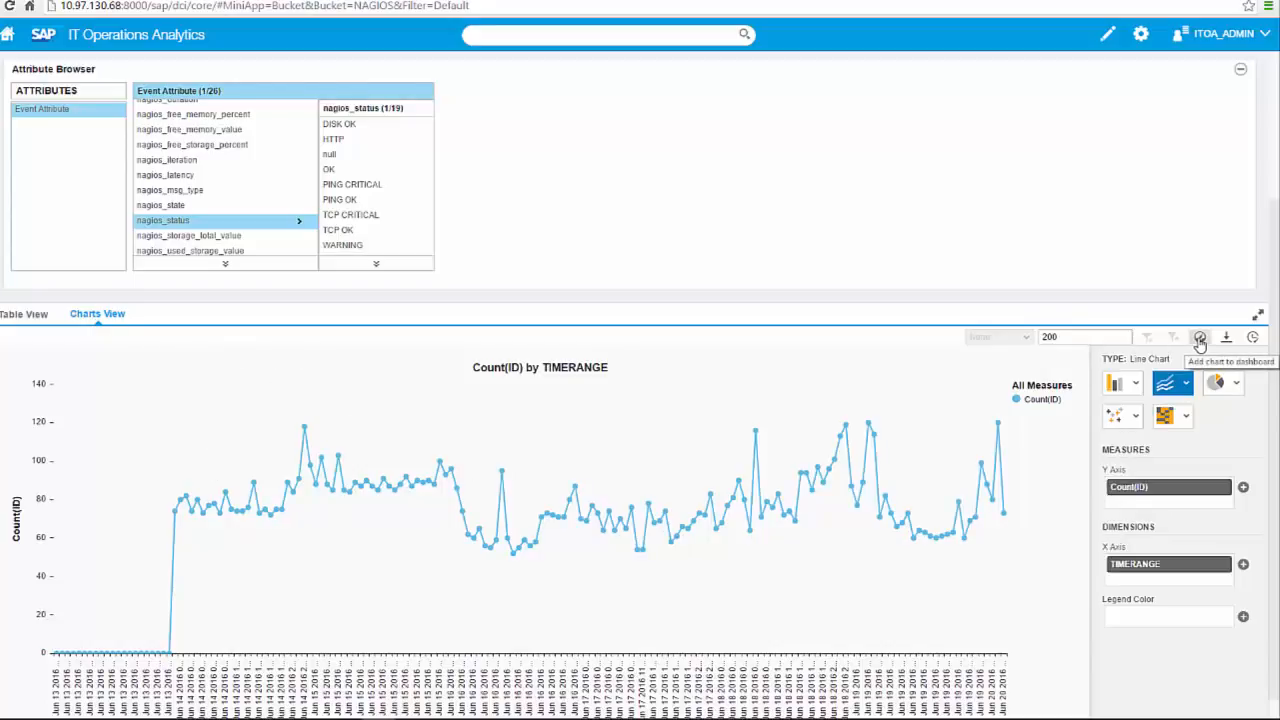
mouse_move(1200, 336)
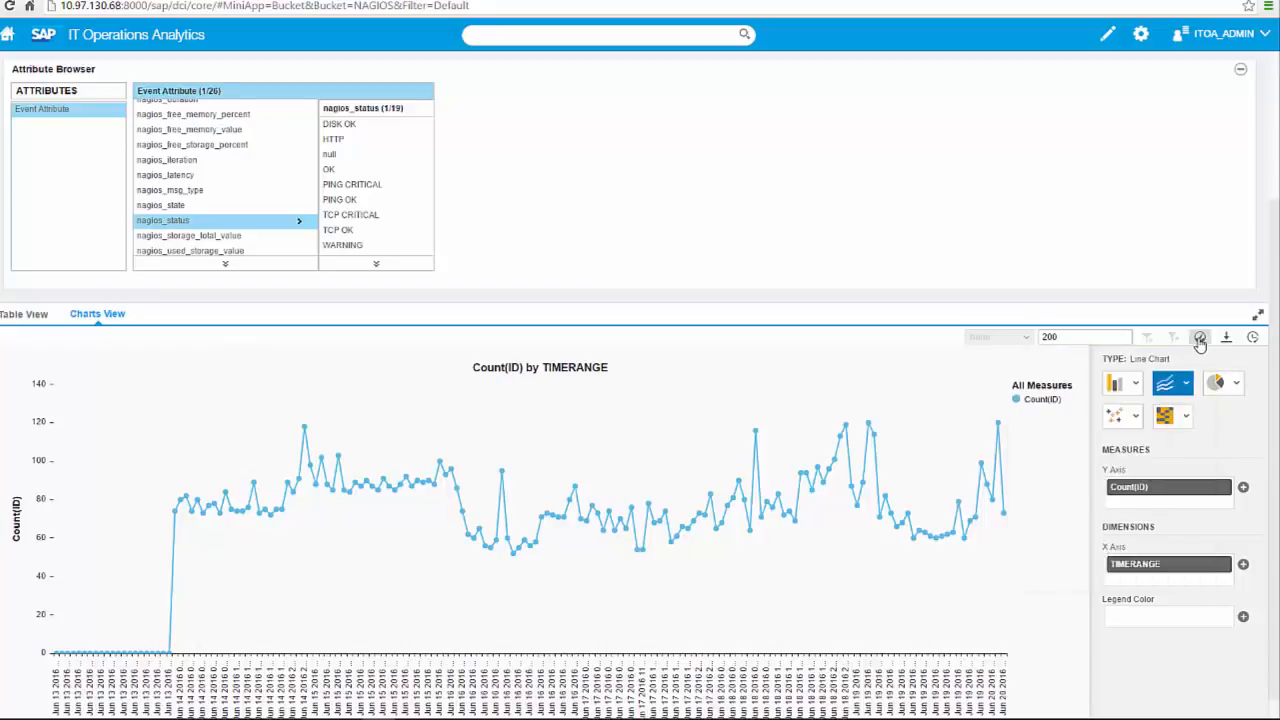
Start adding the line chart to a dashboard, listing LANDSCAPE, PREDICTION, SERVER28 or a new one.
left_click(1200, 336)
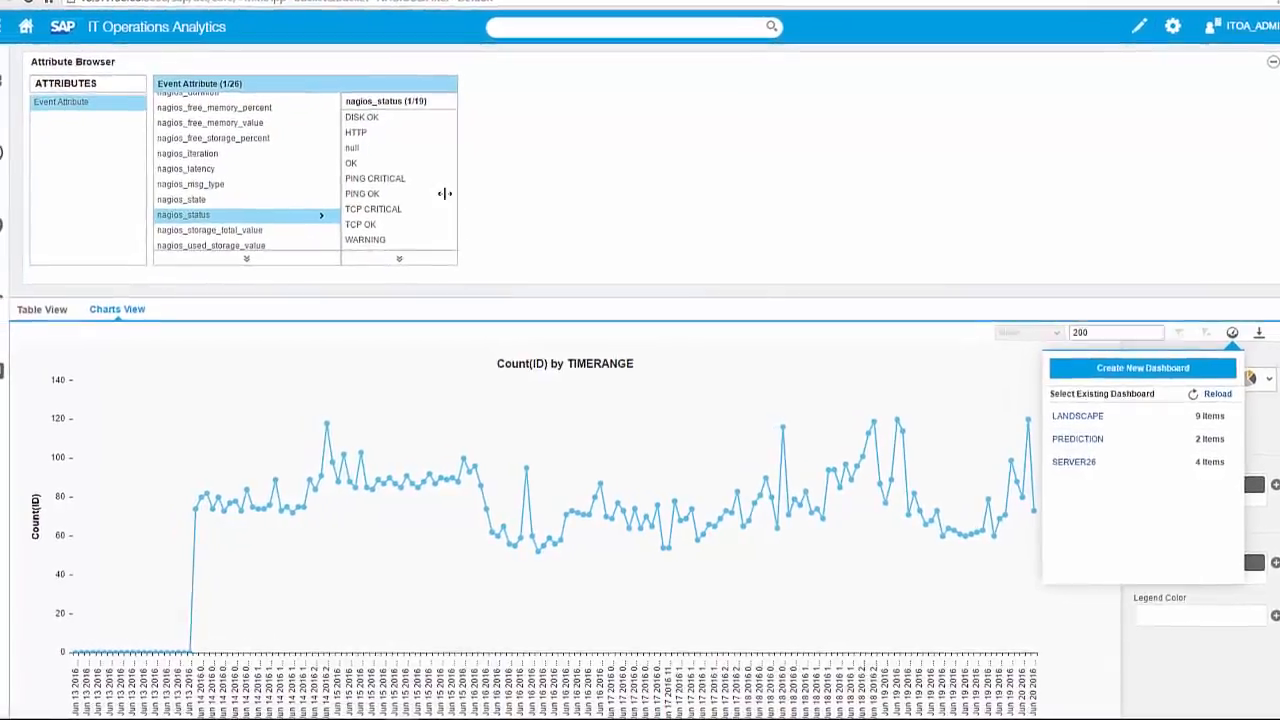
Go to the Dashboards overview showing LANDSCAPE (9 items), PREDICTION (2) and SERVER28 (4).
left_click(16, 144)
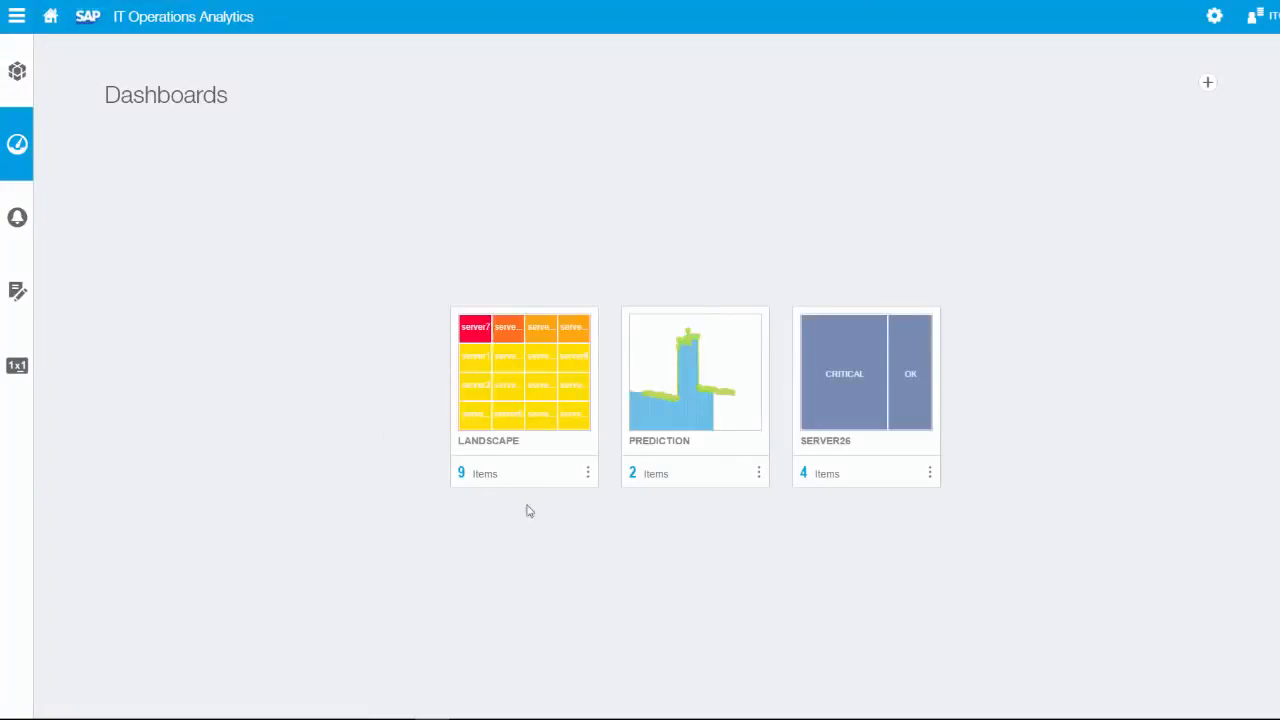
mouse_move(910, 374)
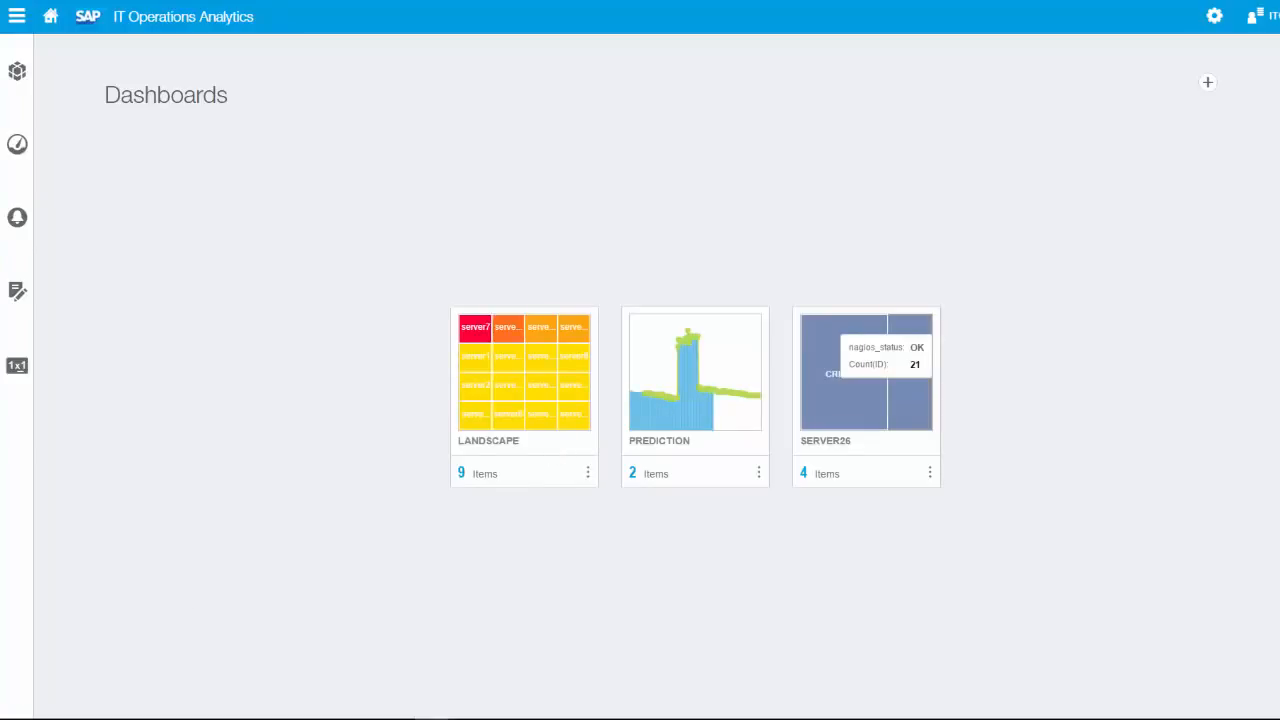
Open the LANDSCAPE dashboard with its Nagios and Syslog alert, status and root cause charts.
left_click(524, 372)
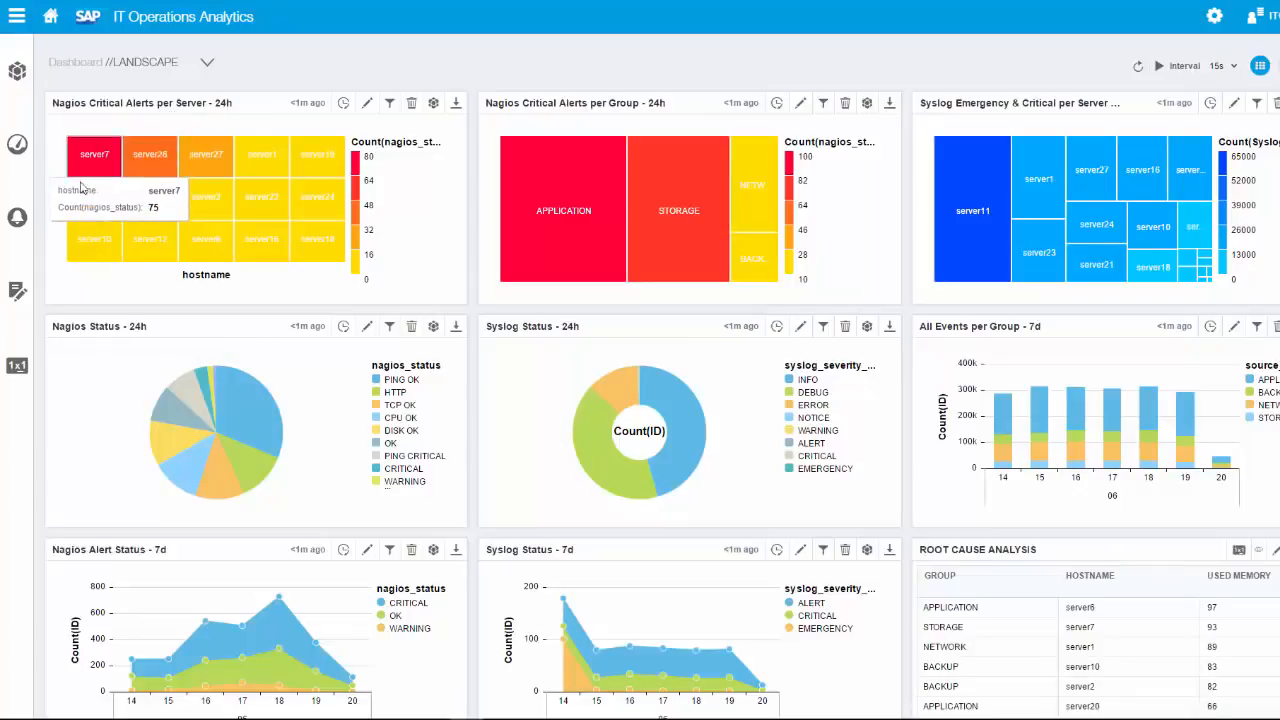
mouse_move(208, 306)
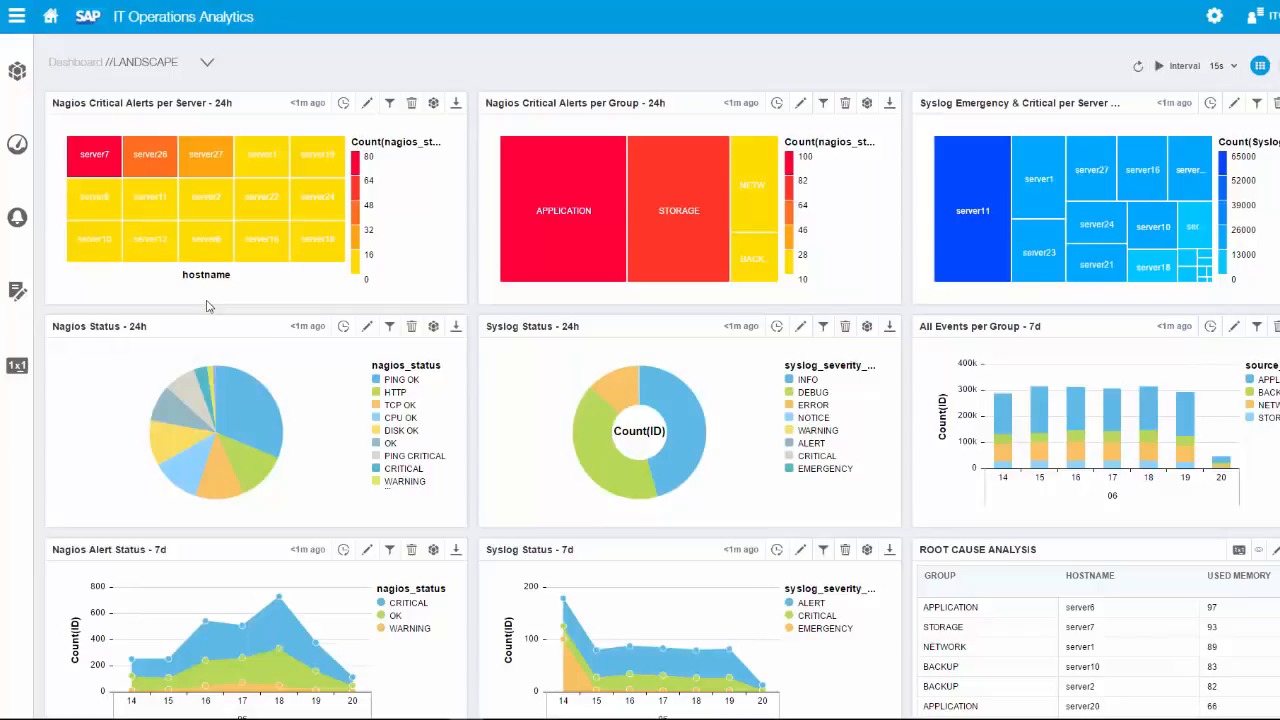
mouse_move(336, 304)
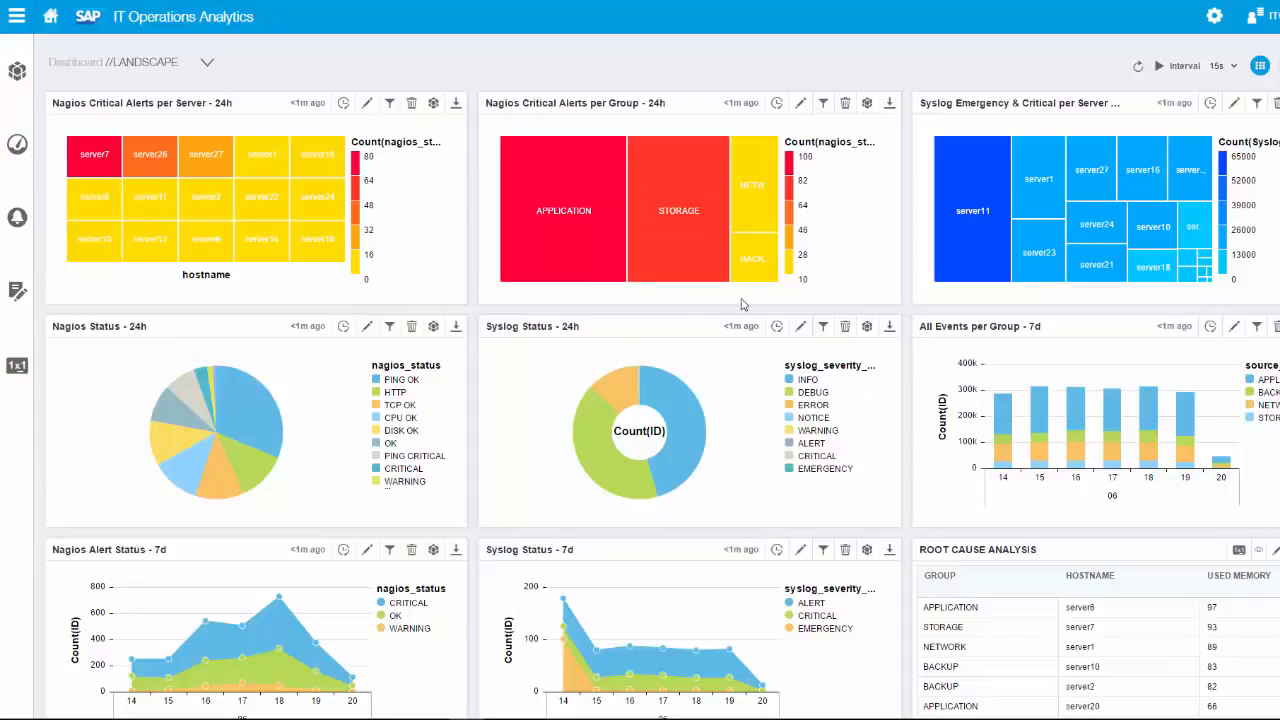
mouse_move(970, 210)
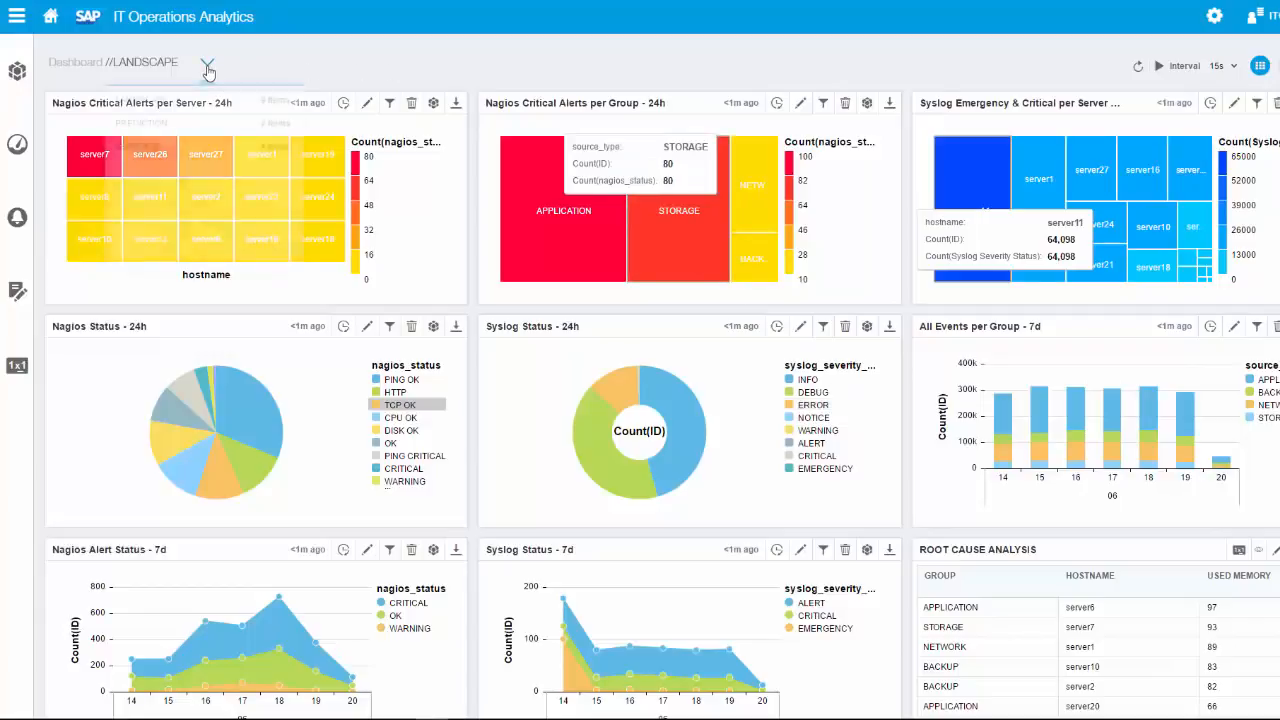
Switch to the SERVER26 dashboard via the dashboard name dropdown.
left_click(150, 154)
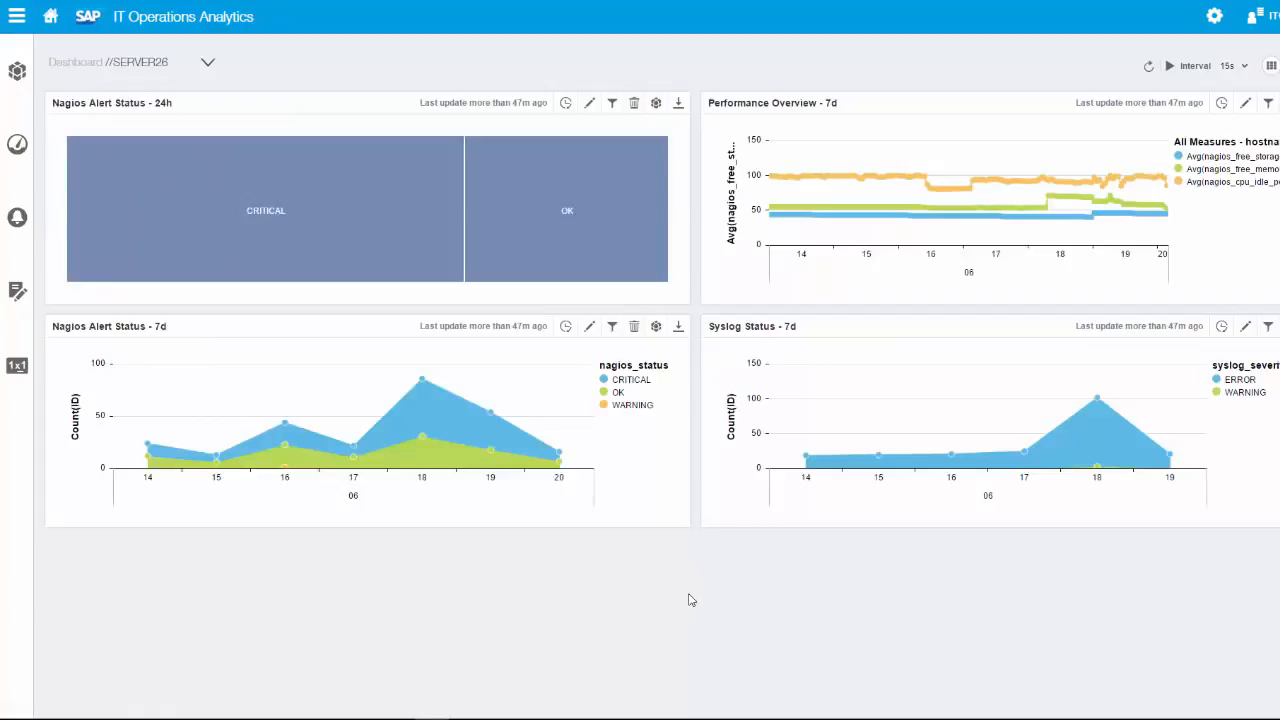
mouse_move(568, 418)
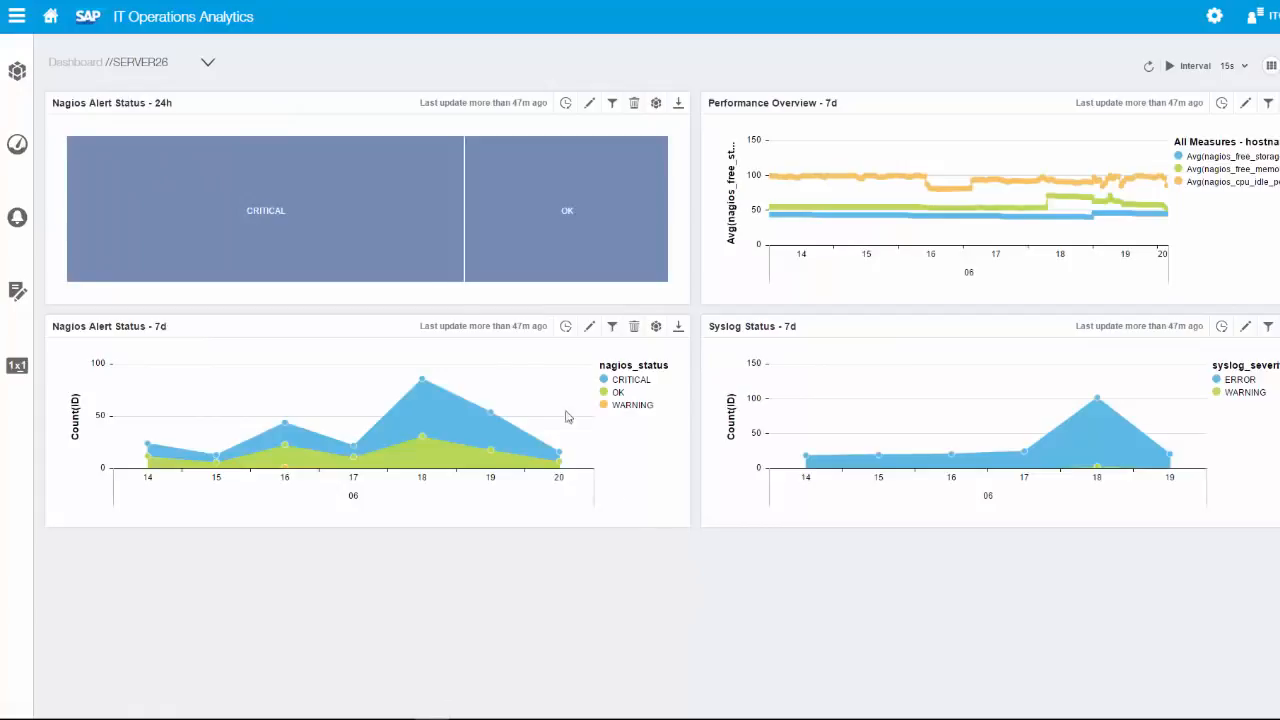
left_click(208, 62)
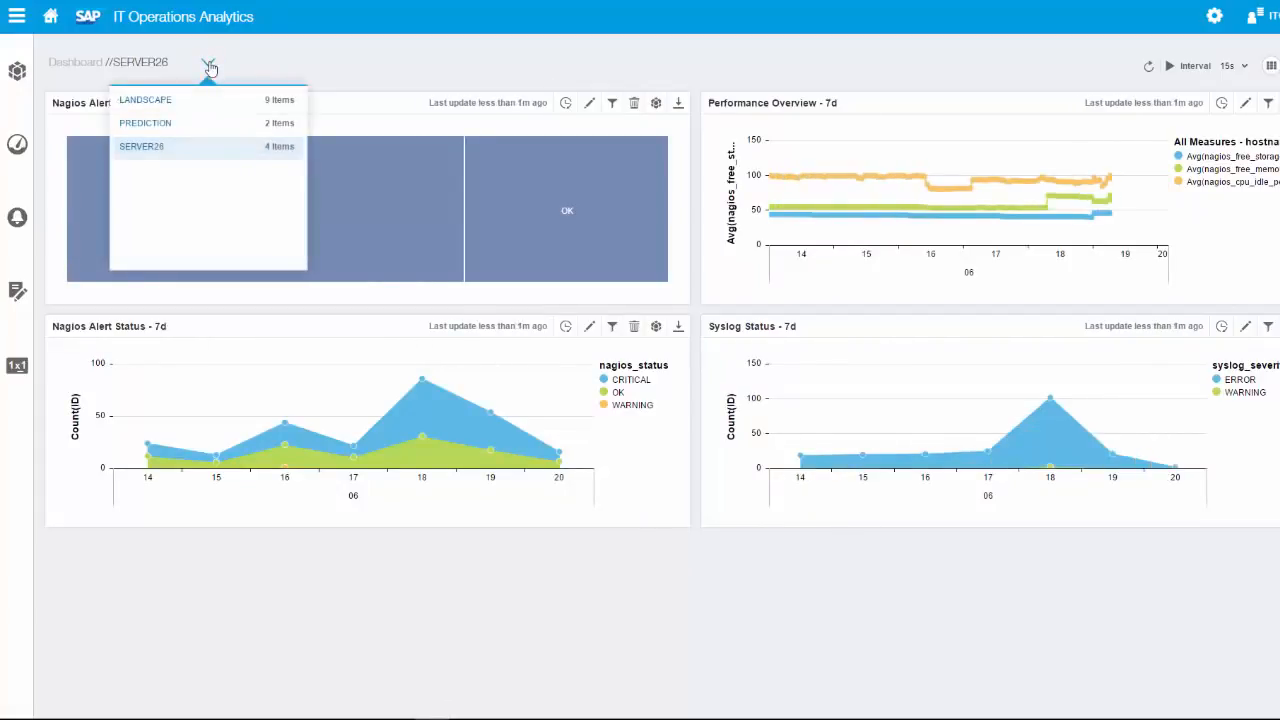
left_click(144, 122)
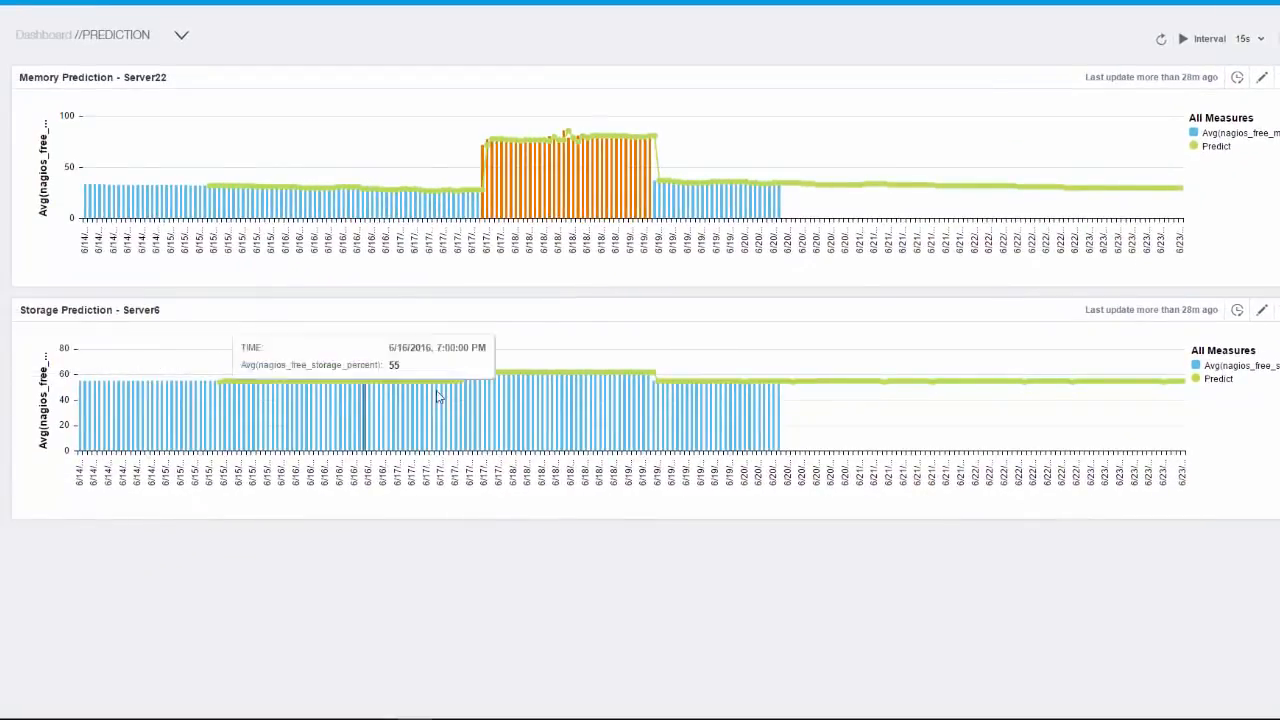
mouse_move(812, 388)
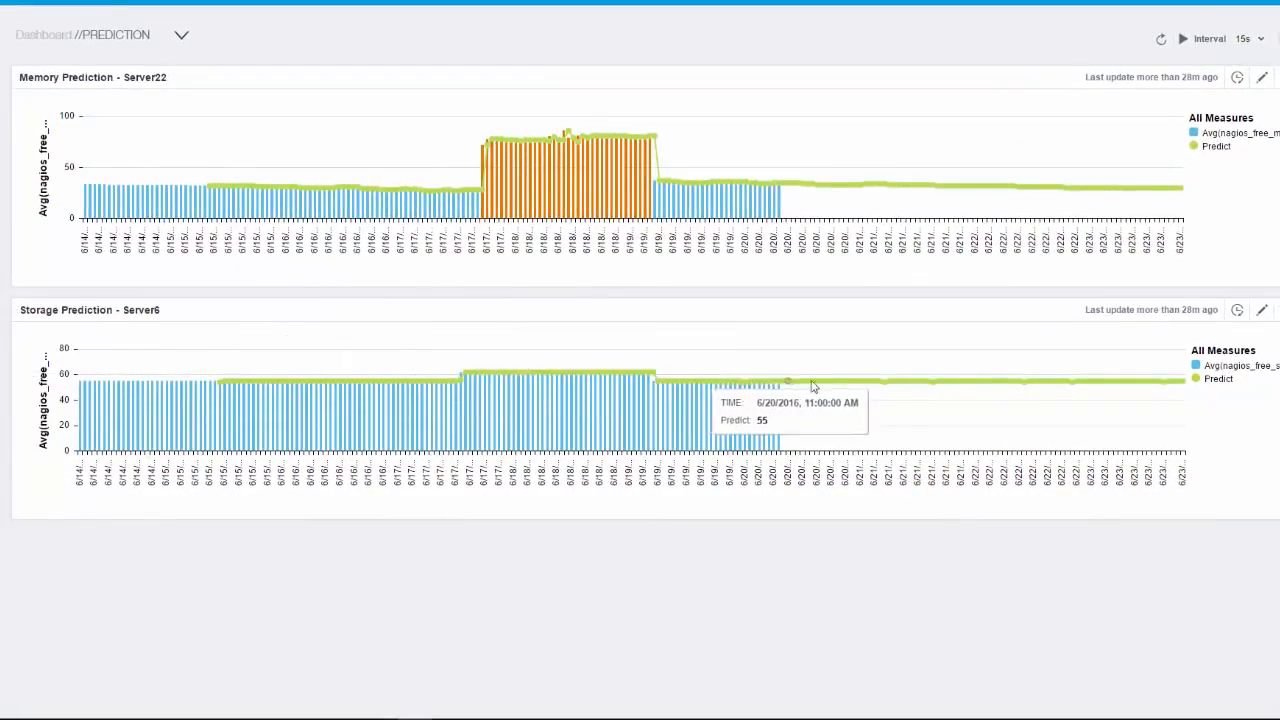
mouse_move(792, 192)
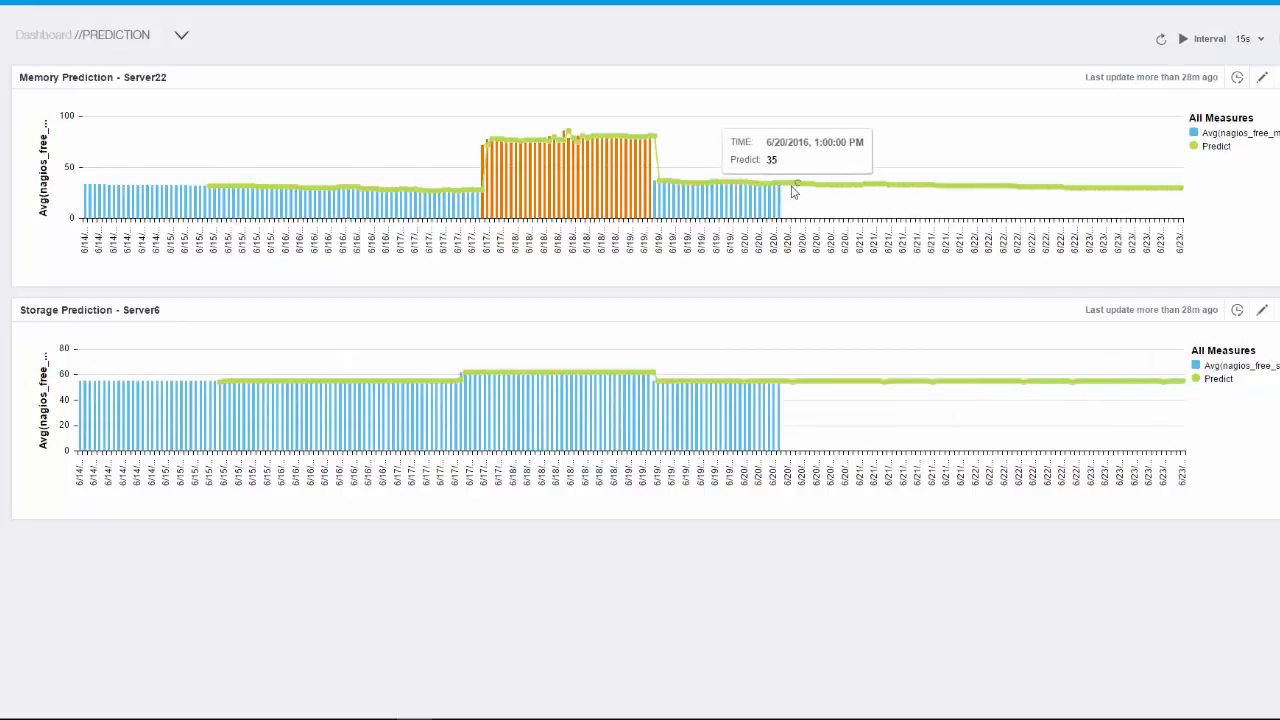
mouse_move(764, 198)
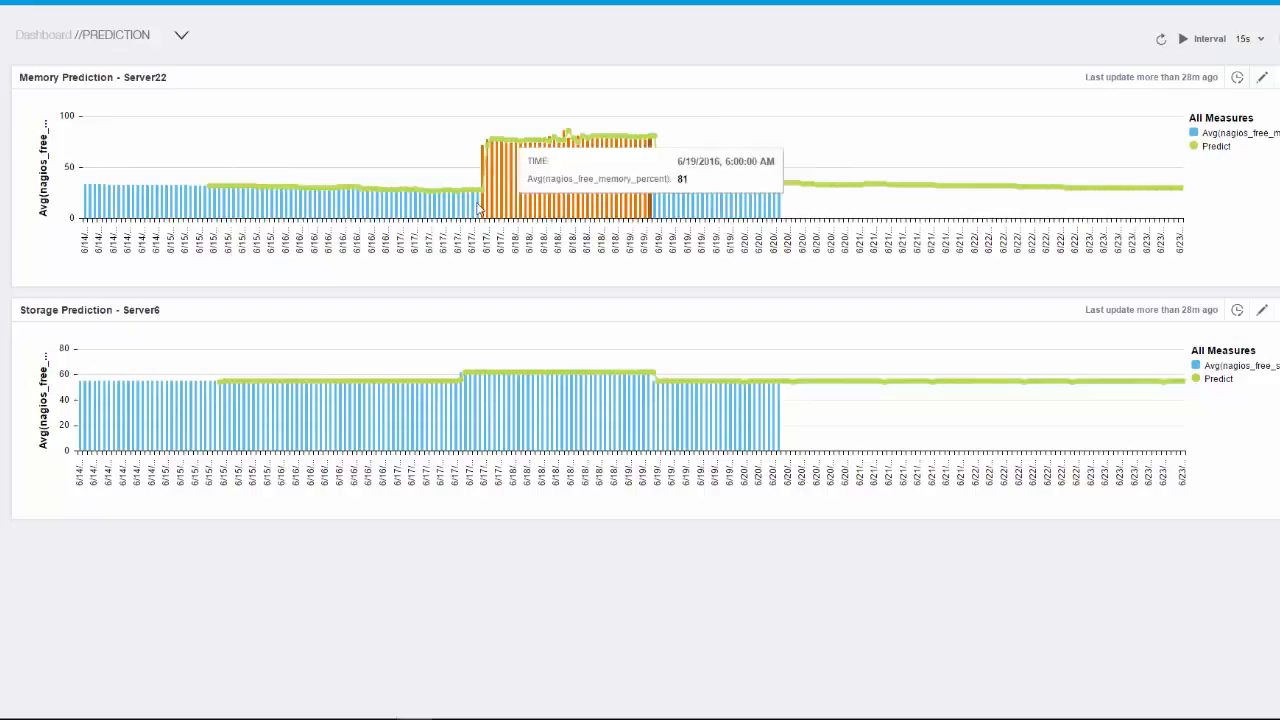
mouse_move(192, 192)
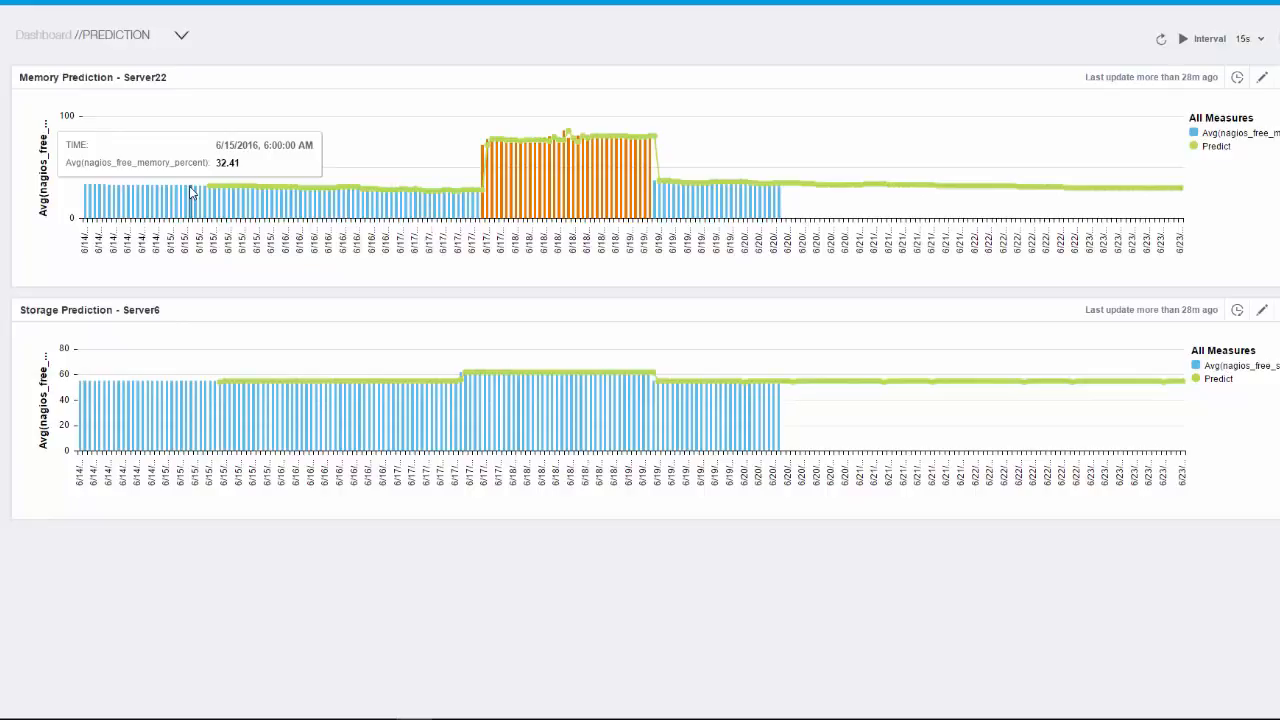
mouse_move(490, 142)
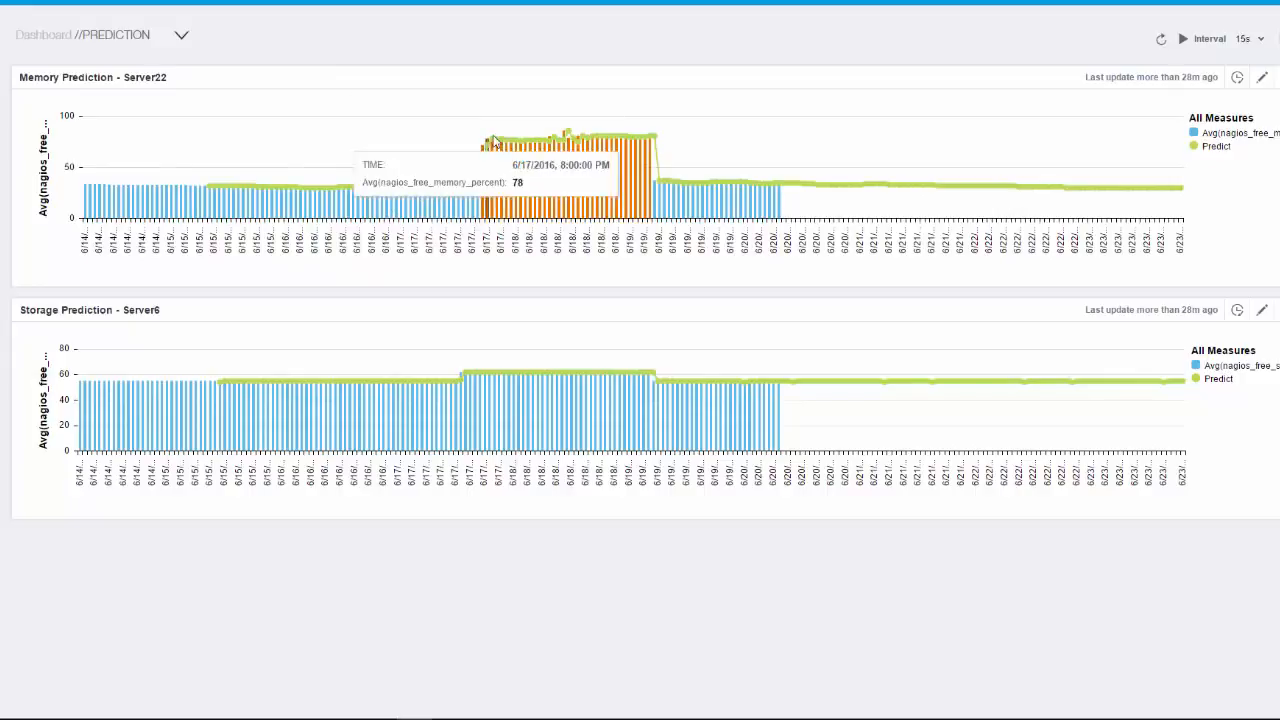
mouse_move(294, 180)
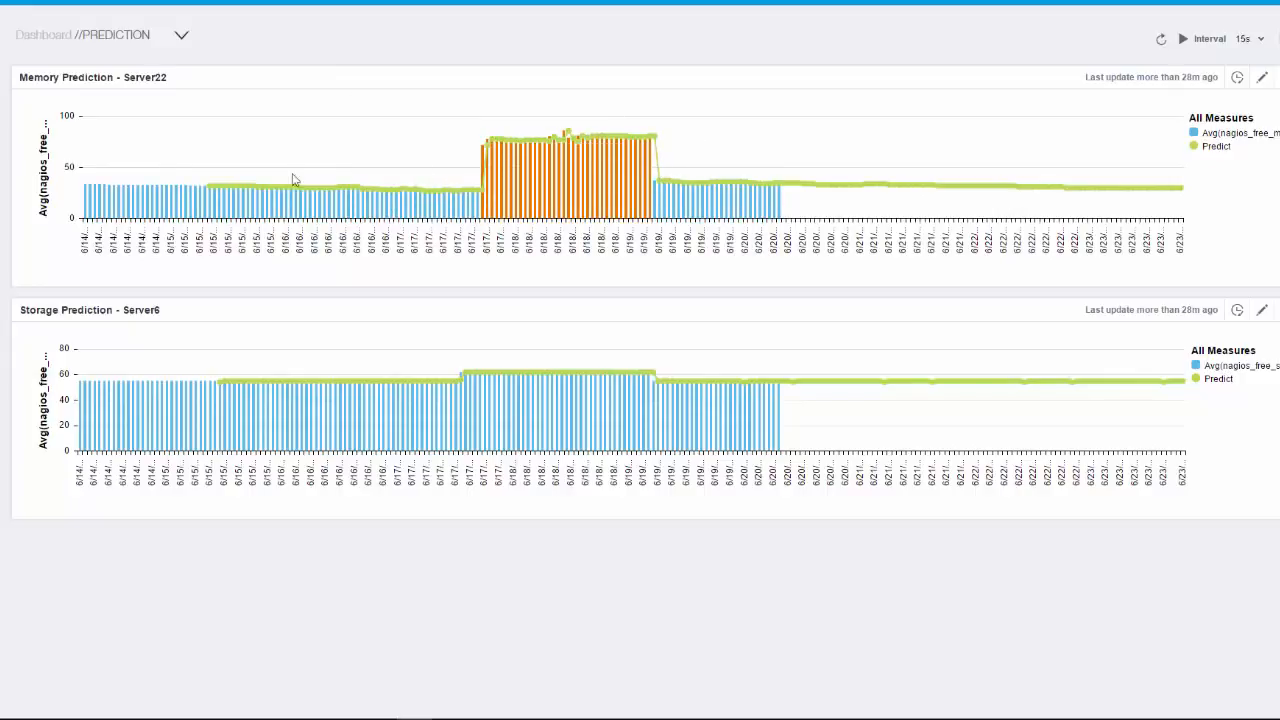
mouse_move(576, 150)
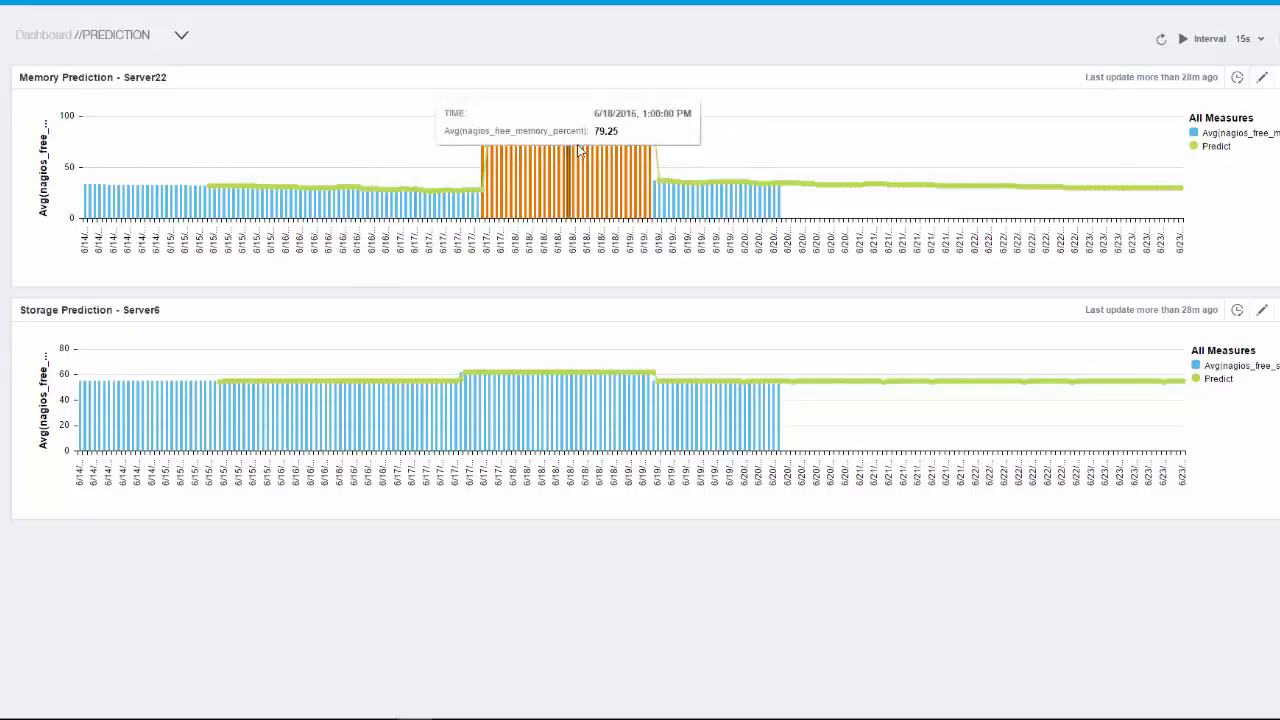
mouse_move(632, 168)
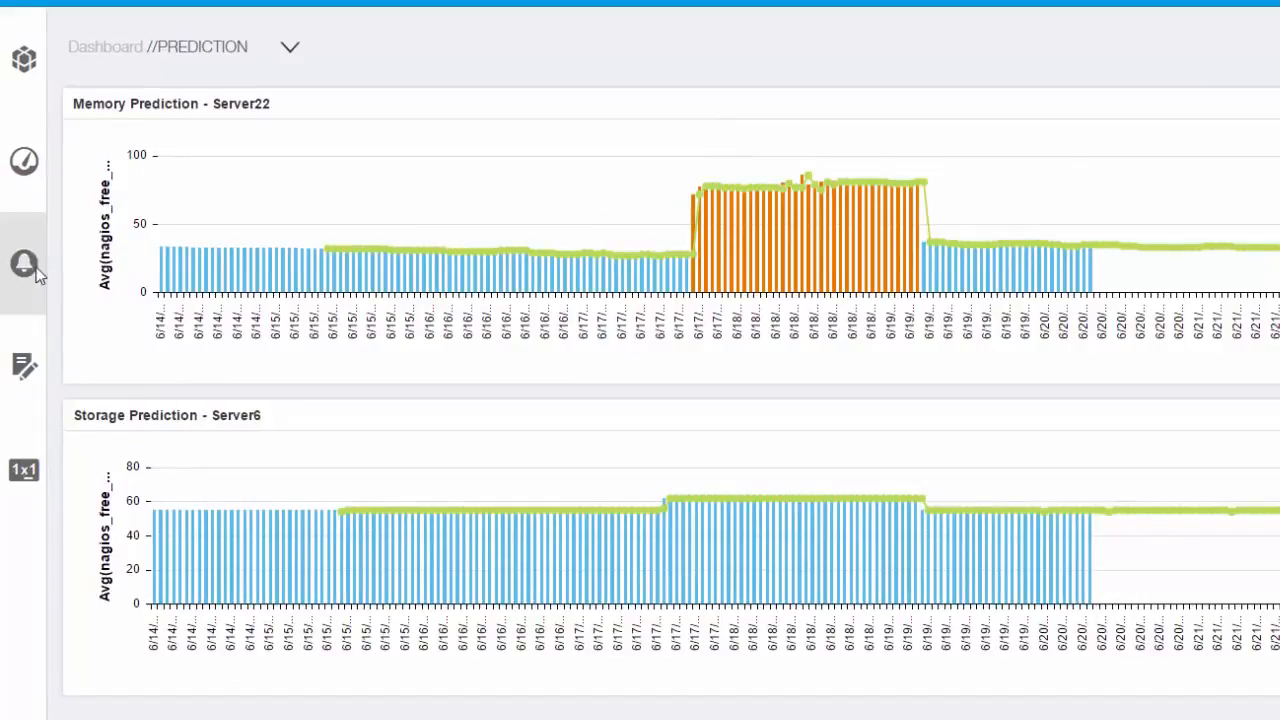
Show Alert Management's Alerts list with active NAGIOS alerts, including the Server22 memory outlier.
left_click(24, 264)
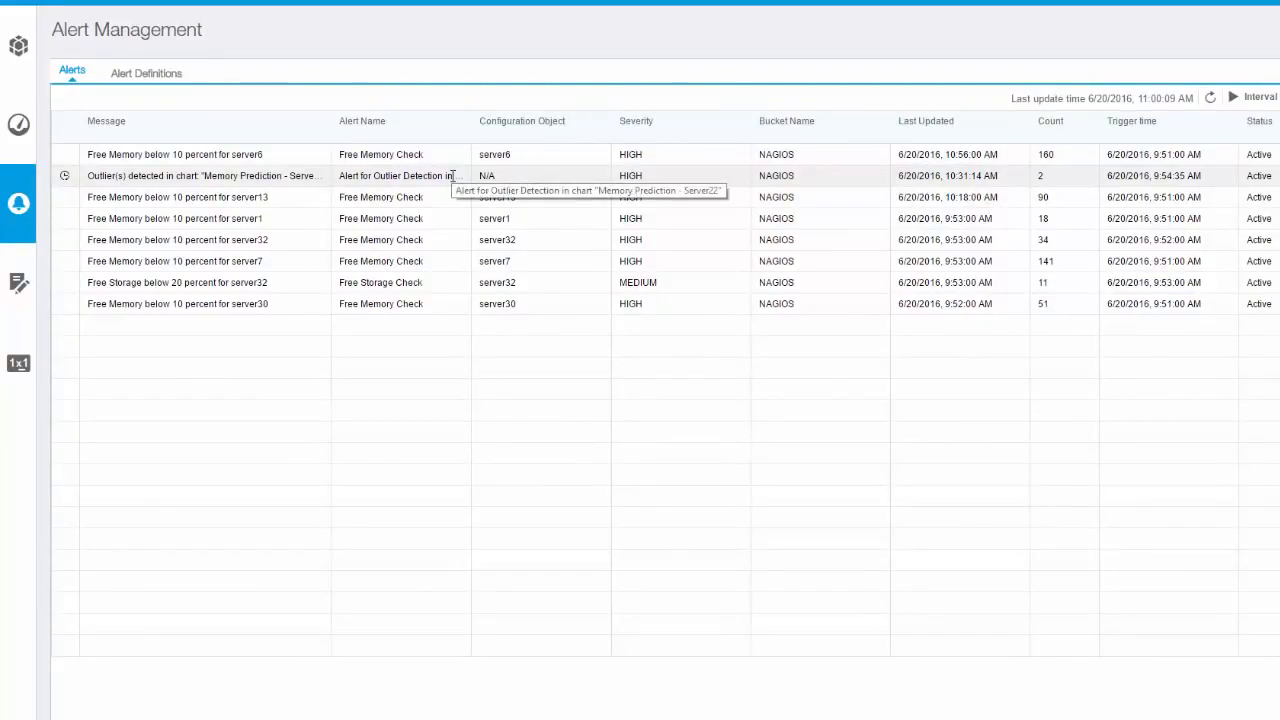
mouse_move(146, 72)
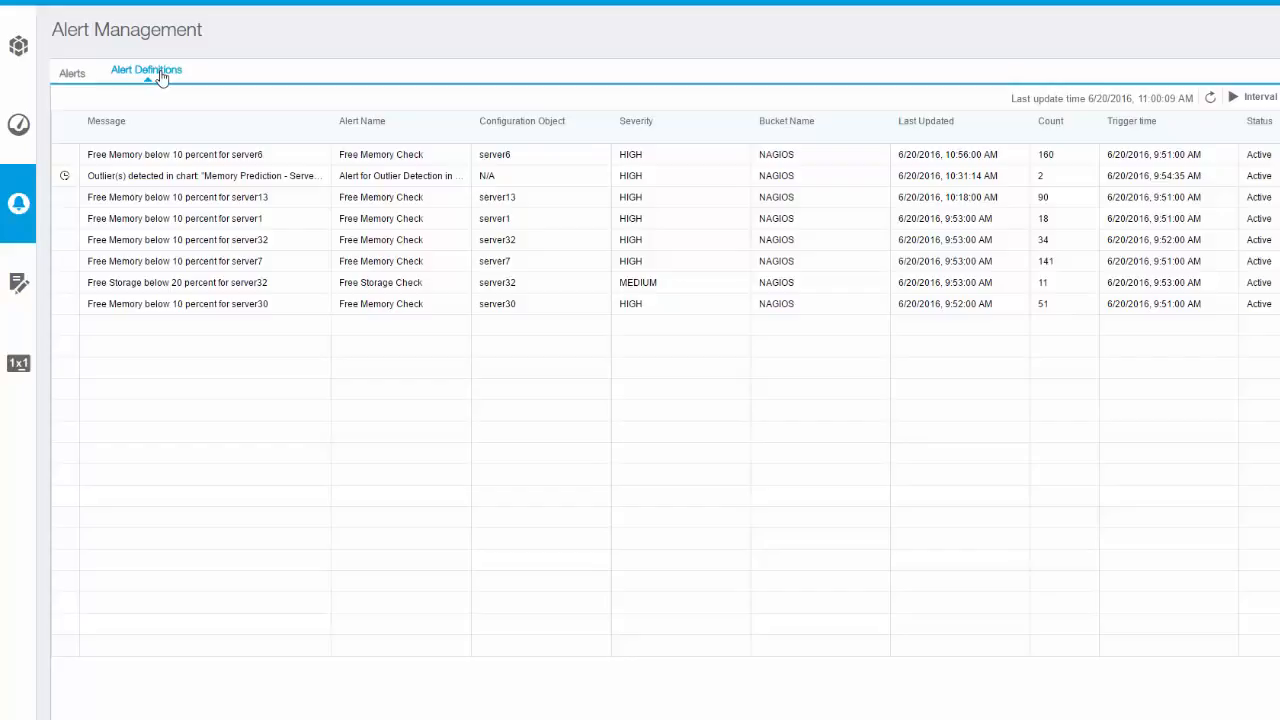
left_click(146, 68)
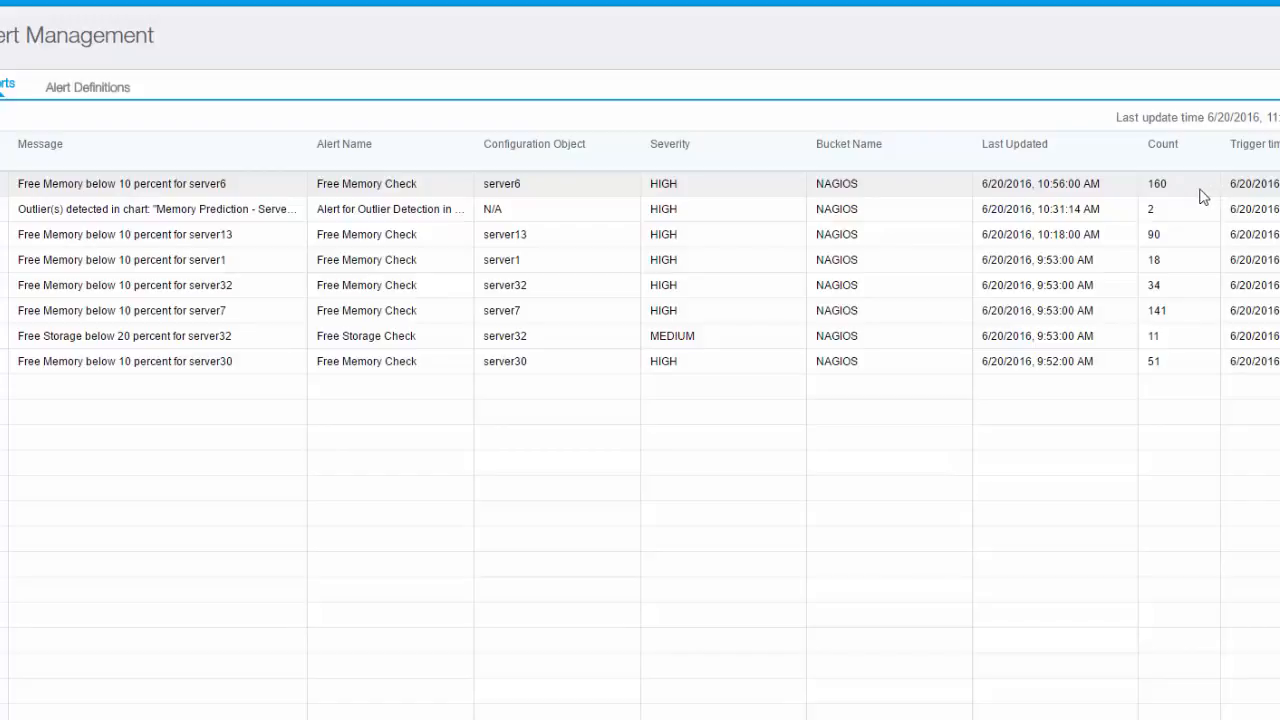
mouse_move(1150, 198)
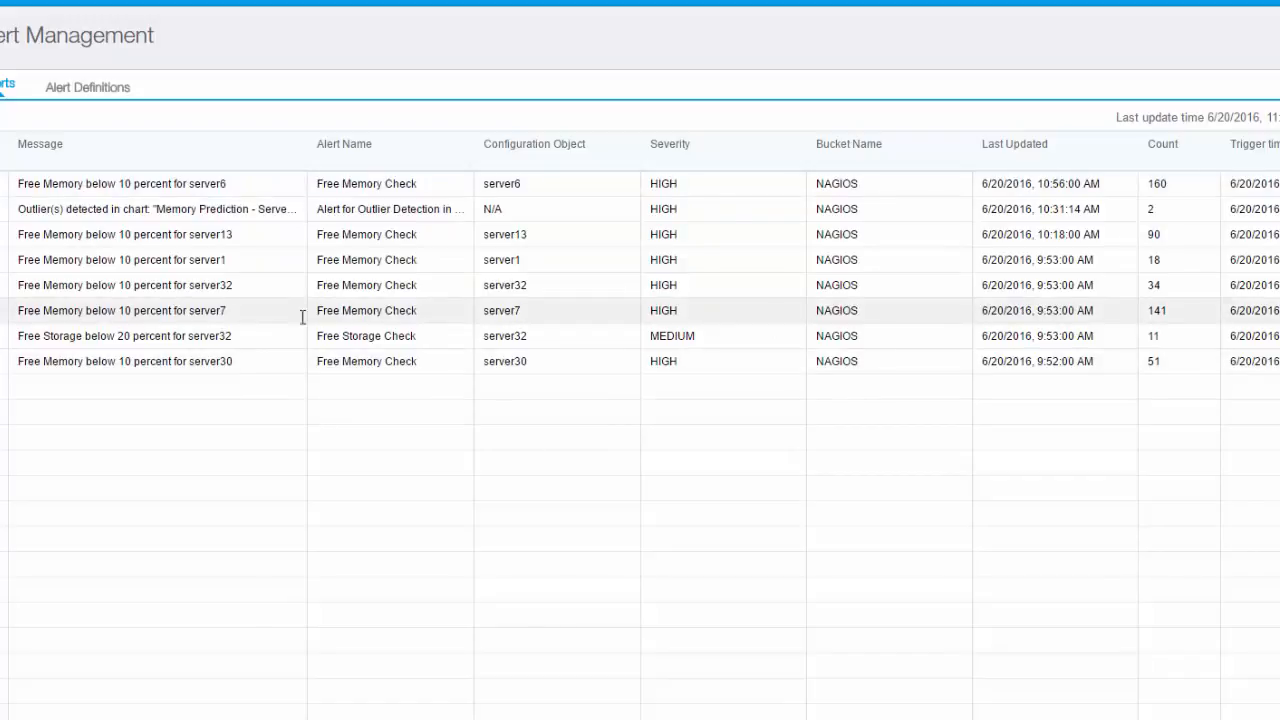
mouse_move(278, 318)
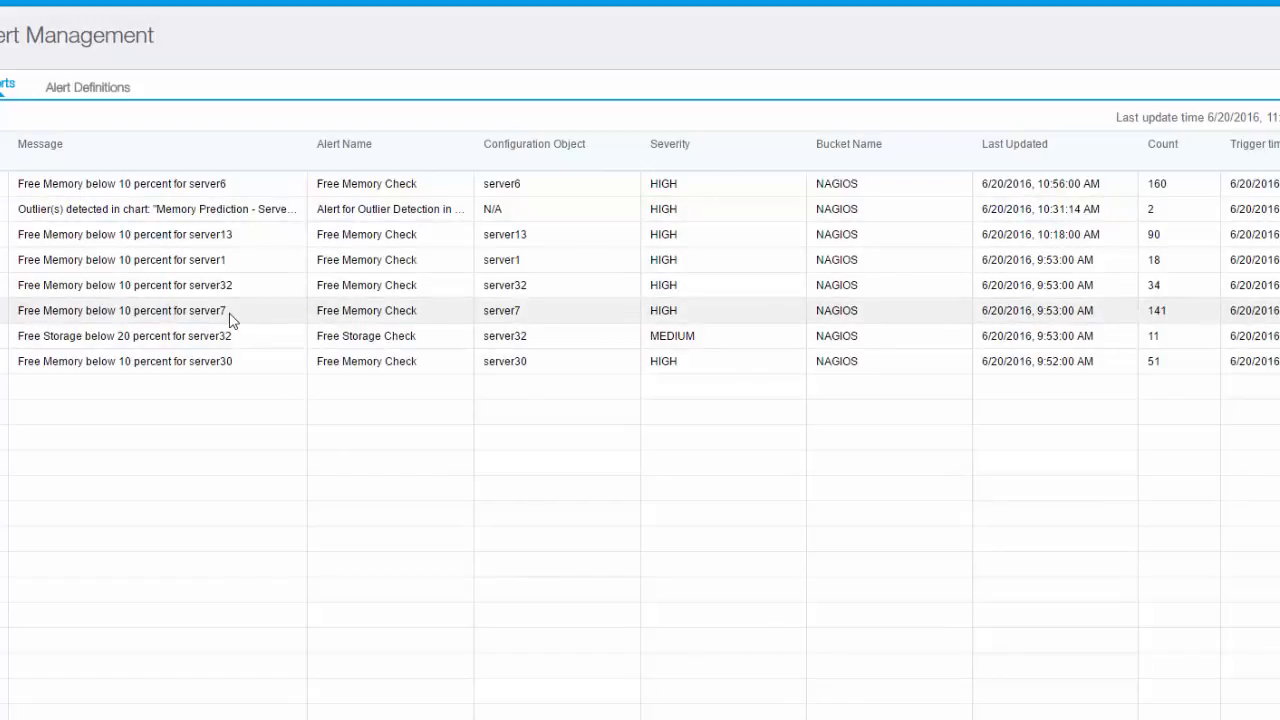
mouse_move(1216, 296)
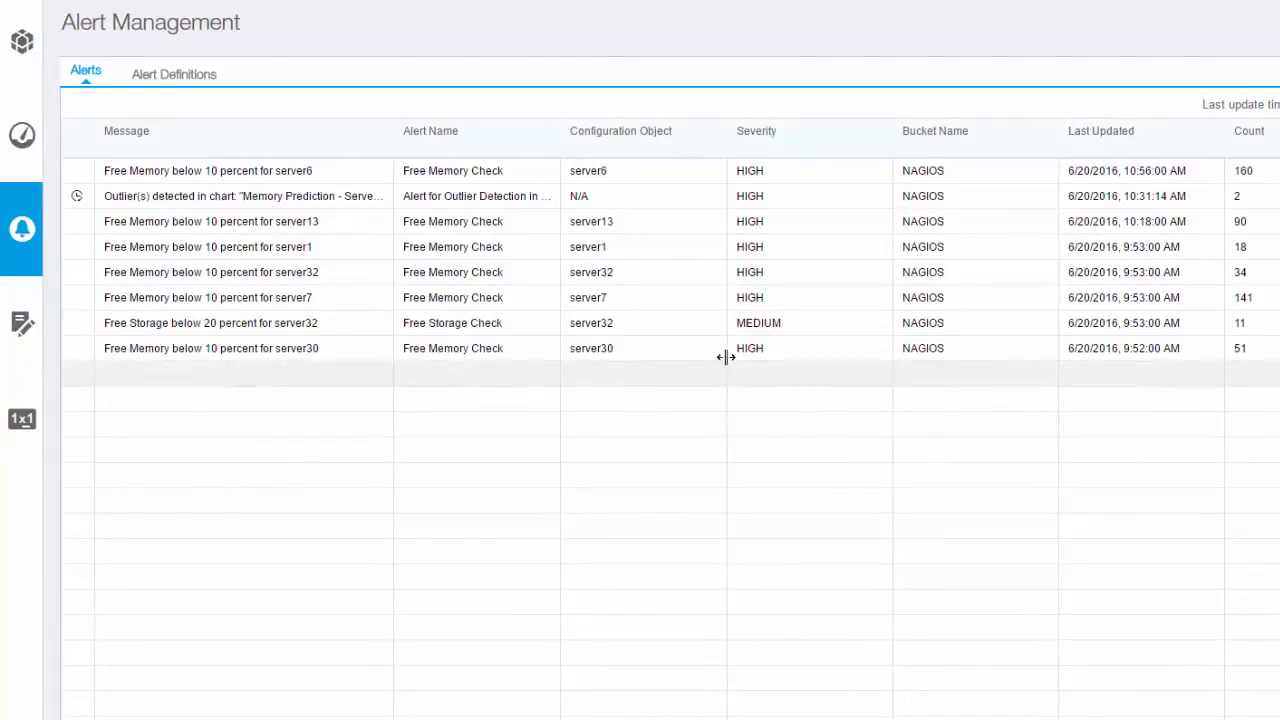
In the SYSLOG bucket's Table View, select the vlmapd_check_for_lock event row.
left_click(22, 40)
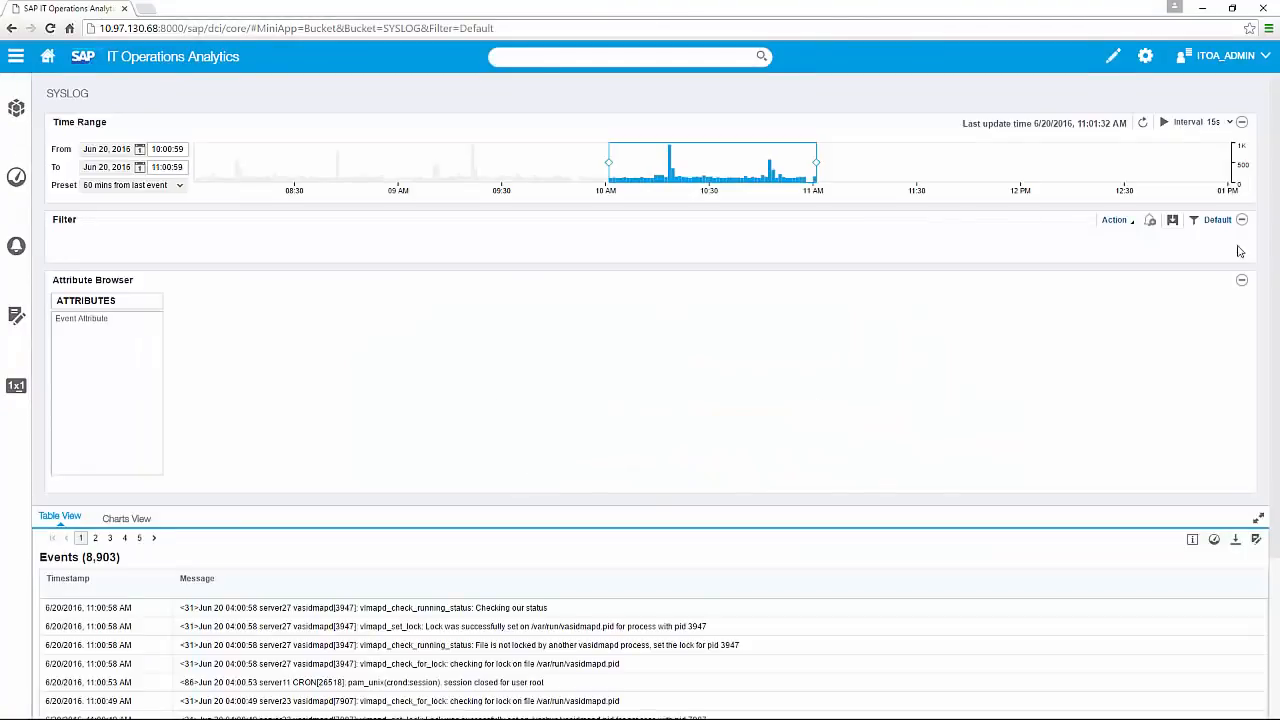
scroll("down", 3)
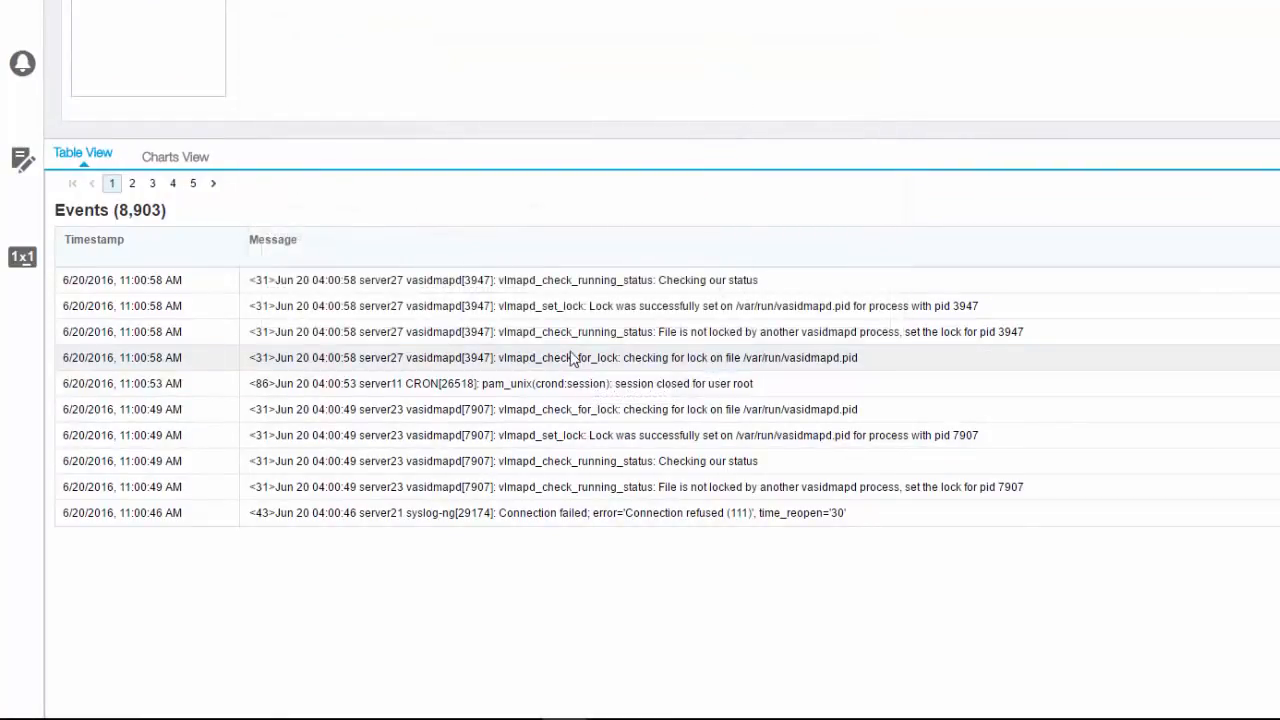
left_click(570, 356)
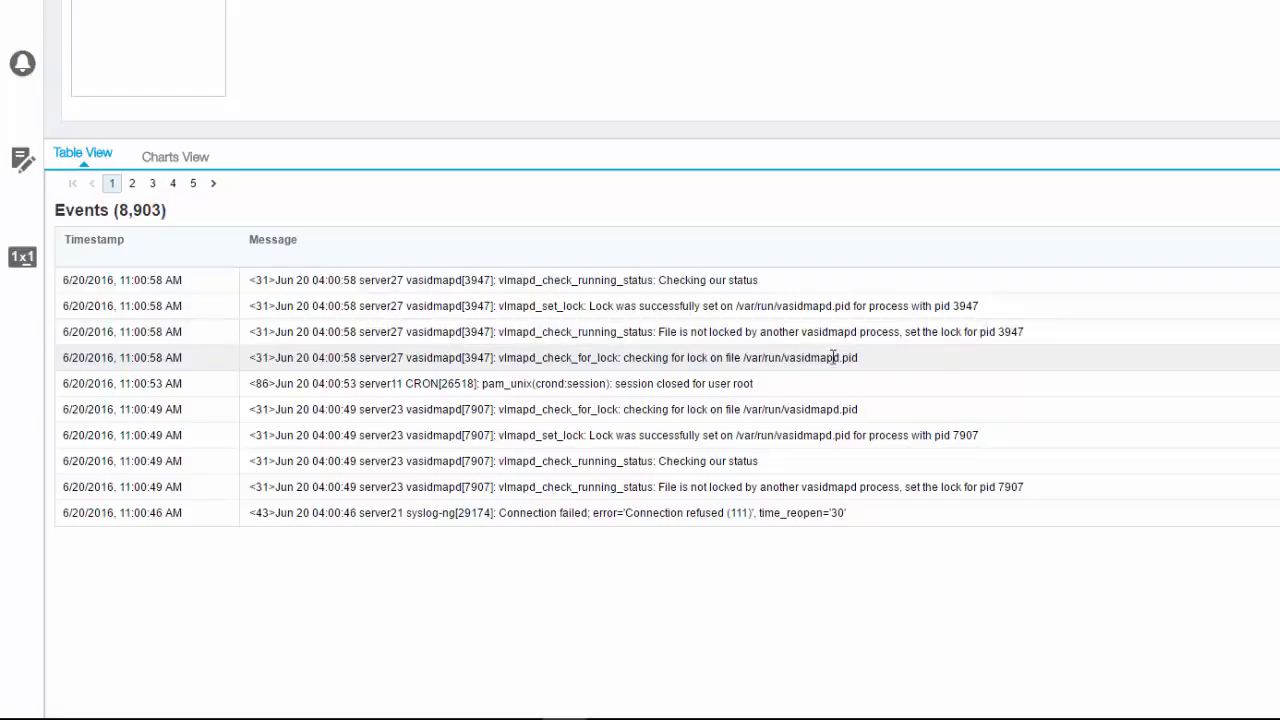
mouse_move(572, 362)
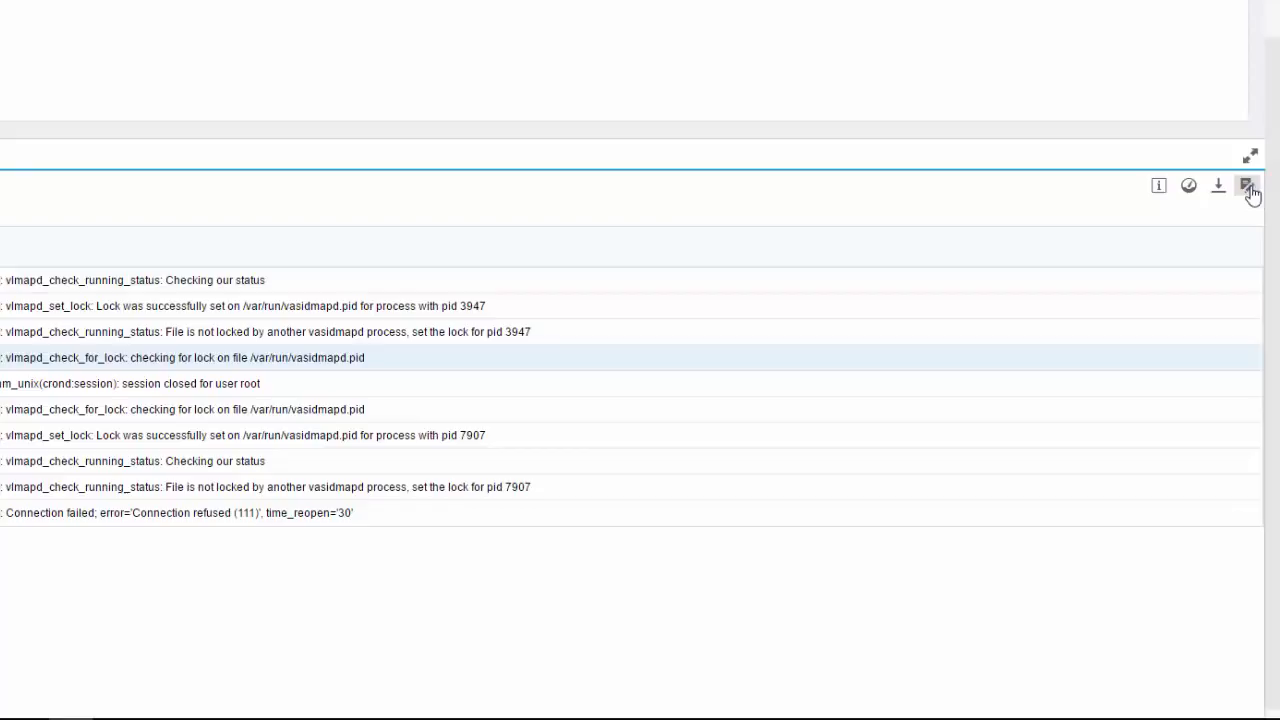
mouse_move(1248, 186)
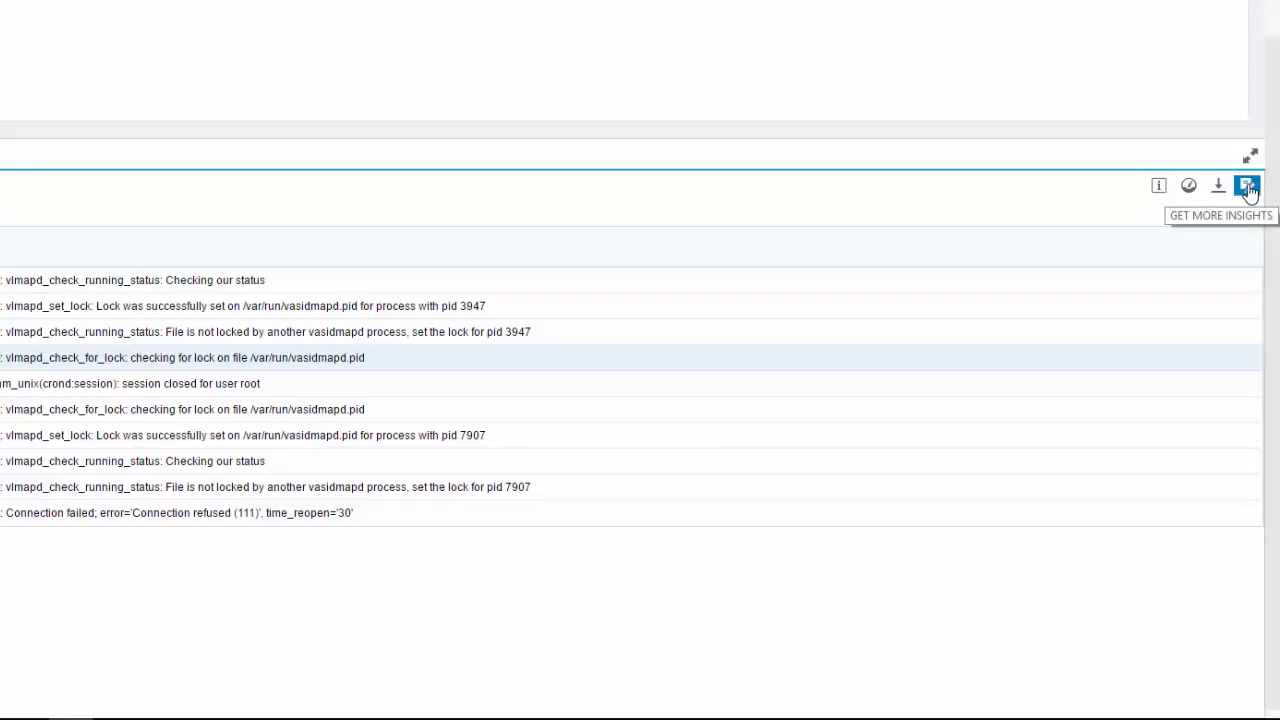
Send the vlmapd check-for-lock event to the Attribute Editor via Get More Insights and begin its regex.
left_click(1248, 186)
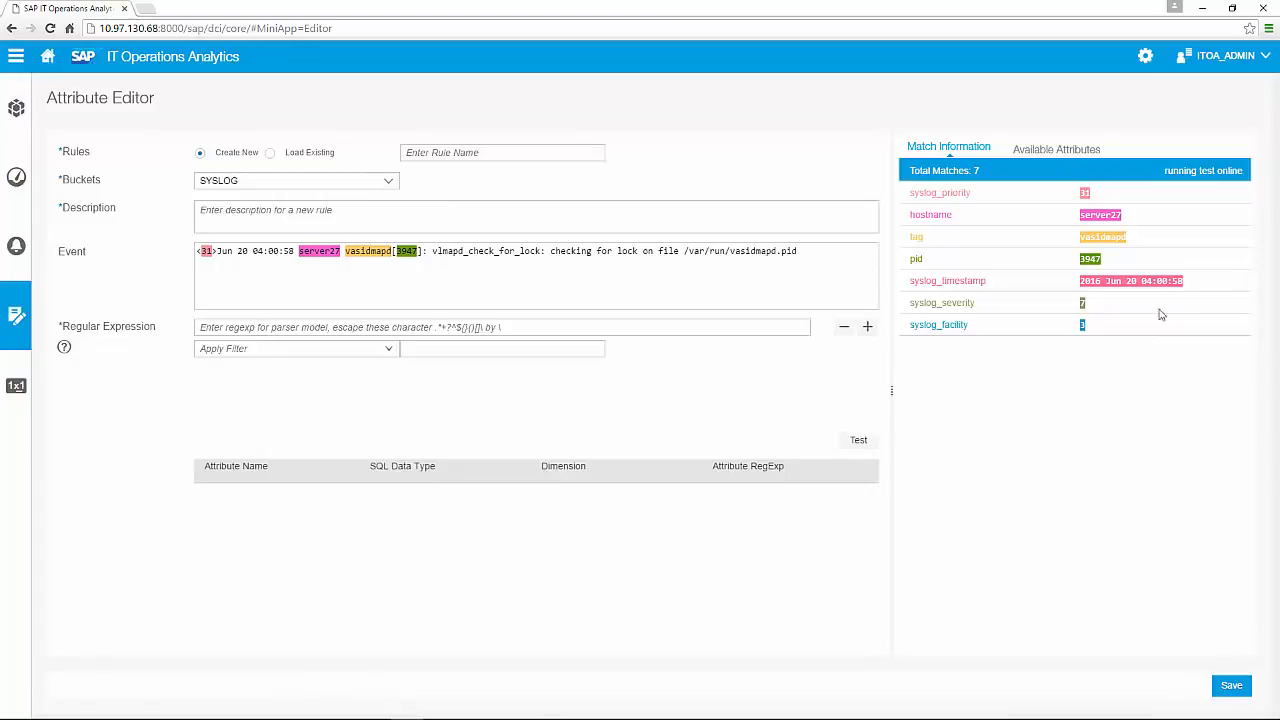
left_click(352, 296)
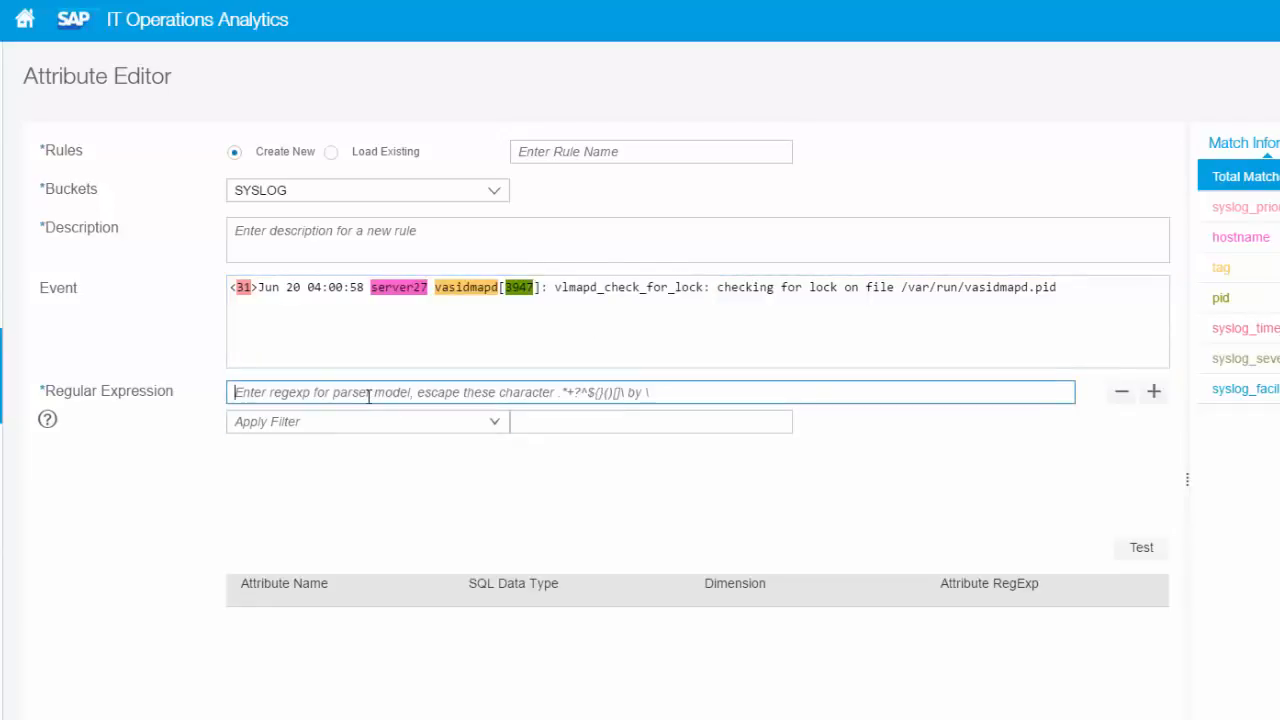
Name the rule 'test', describe it 'Test for demo video', and add a {check_name} capture after 'vlmapd_check_for_lock:'.
type("]: vlmapd_check_for_lock:")
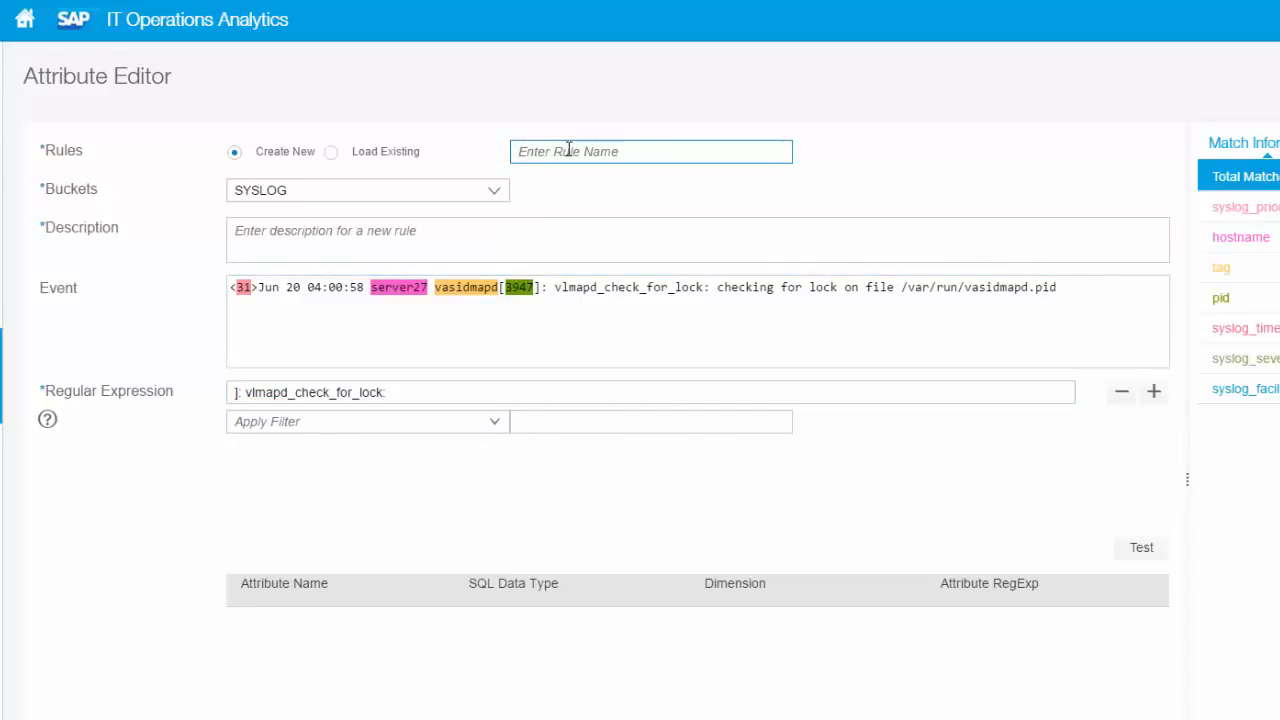
type("test")
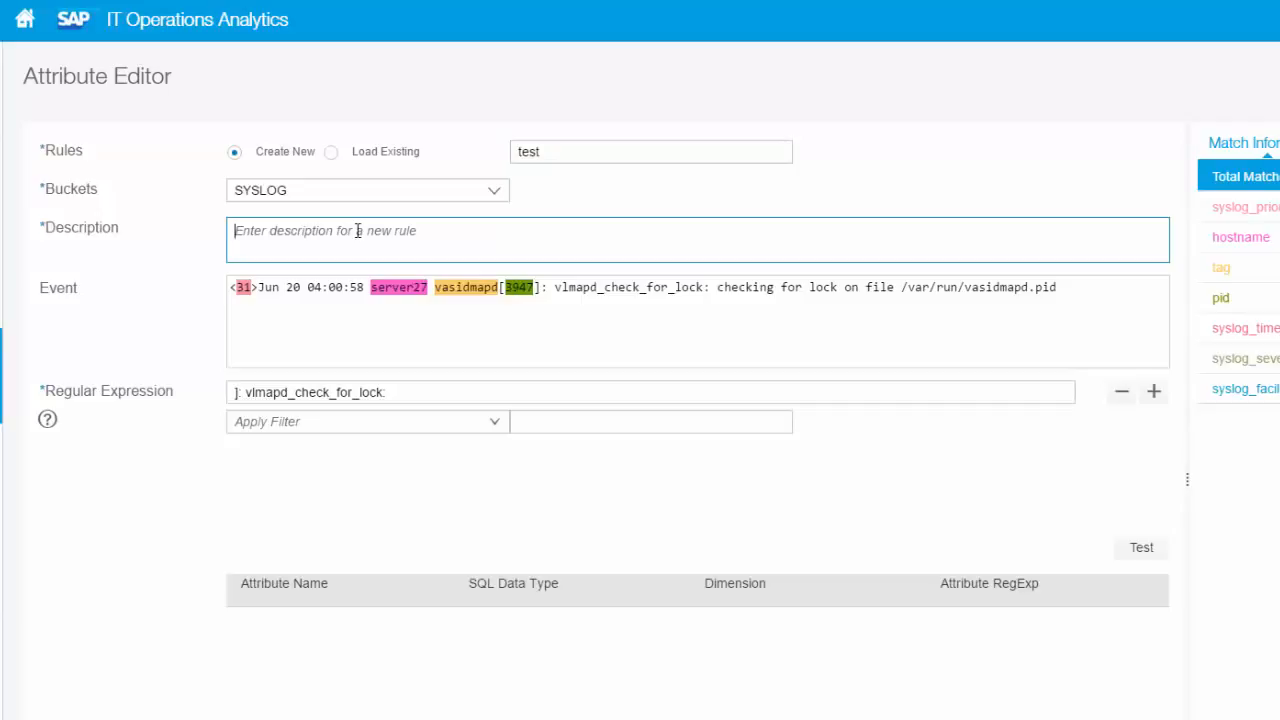
type("Test for")
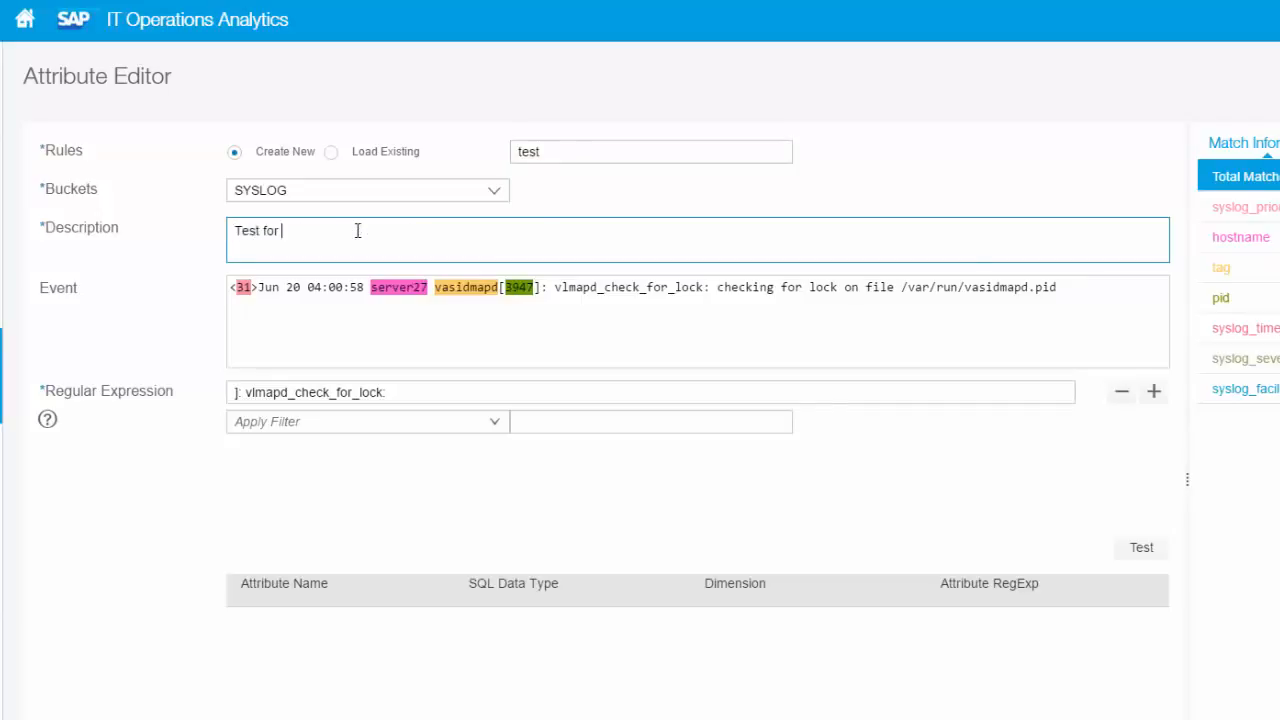
type("demo video")
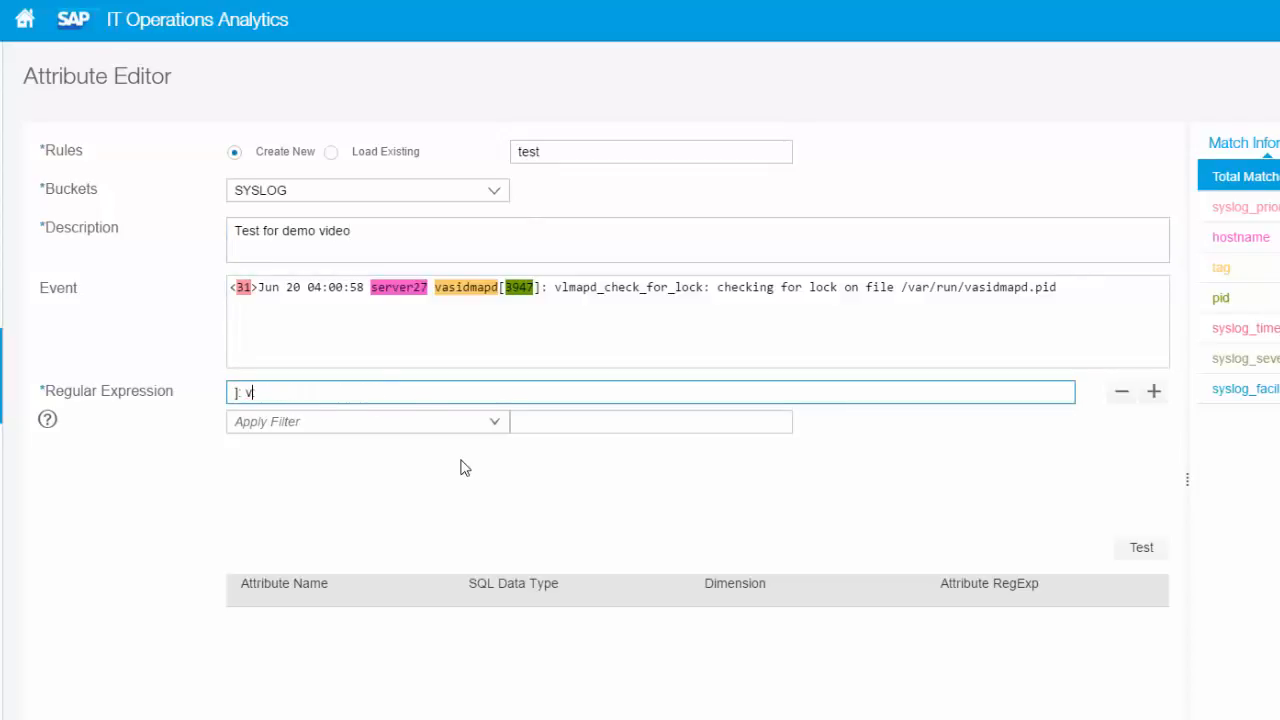
type("()")
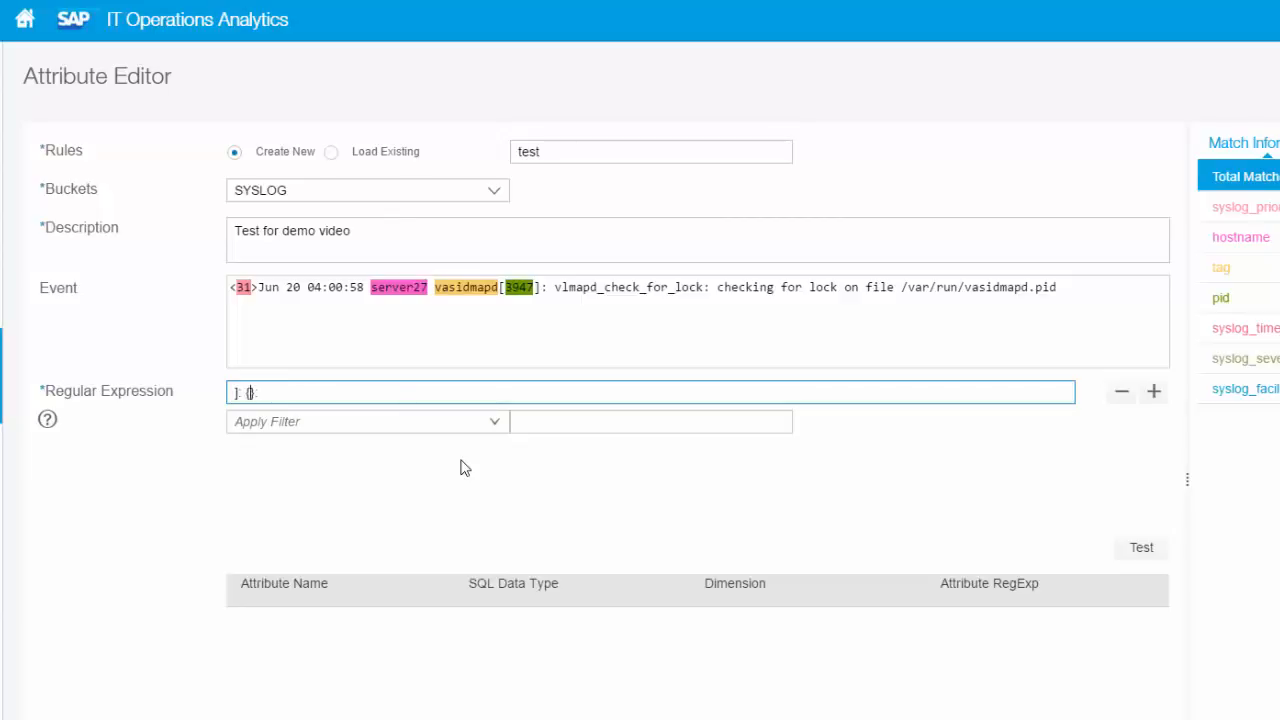
type("check")
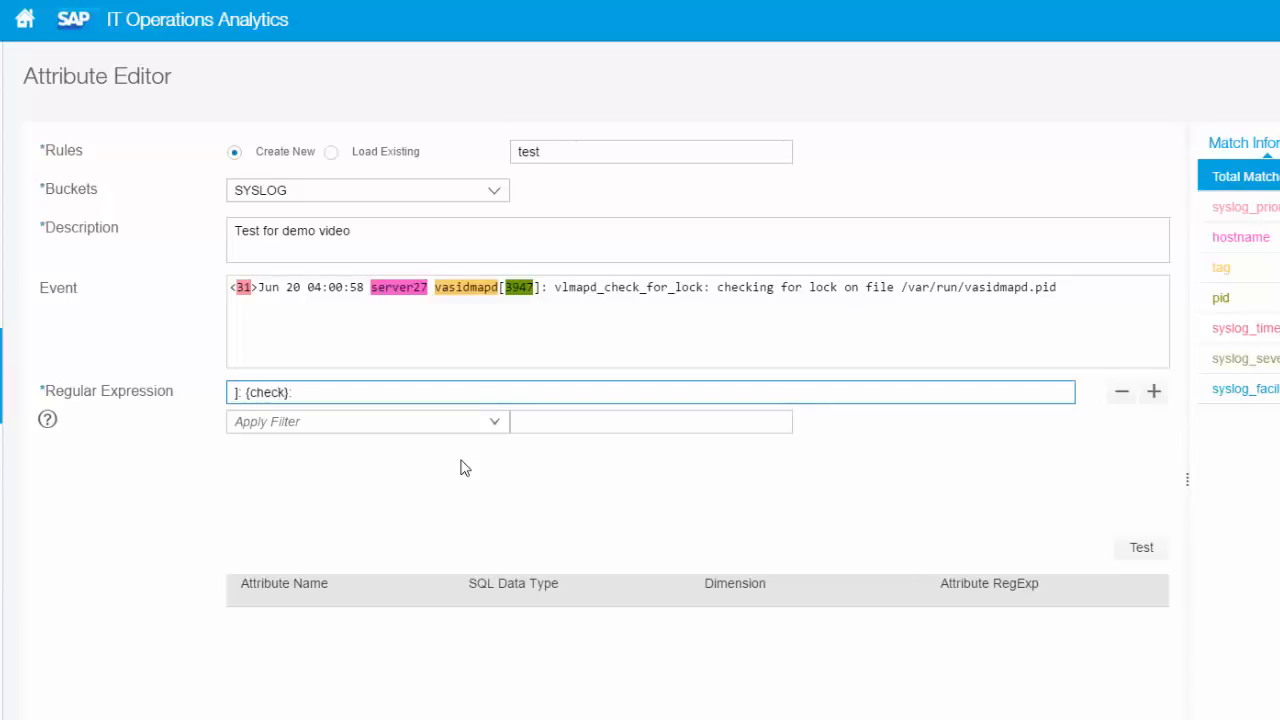
type("_name")
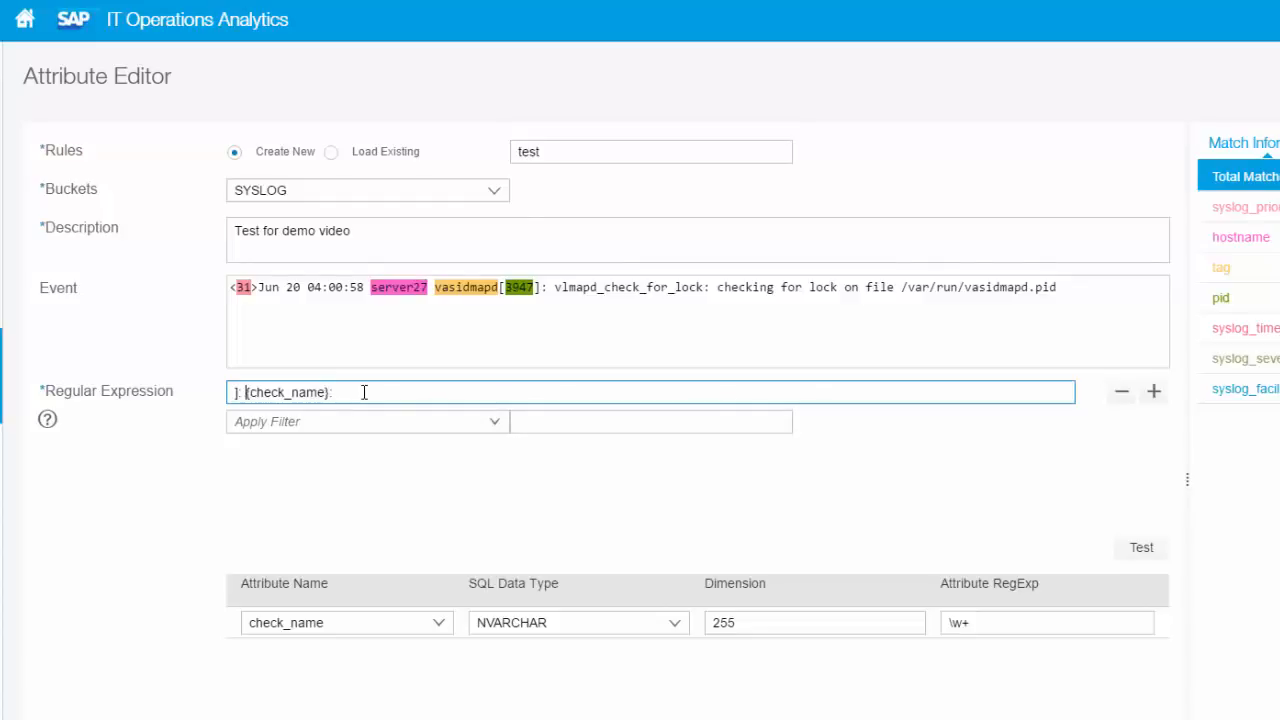
Set check_name's maximum length to 50 and test the regex, extracting vlmapd_check_for_lock with 8 matches.
type("\\")
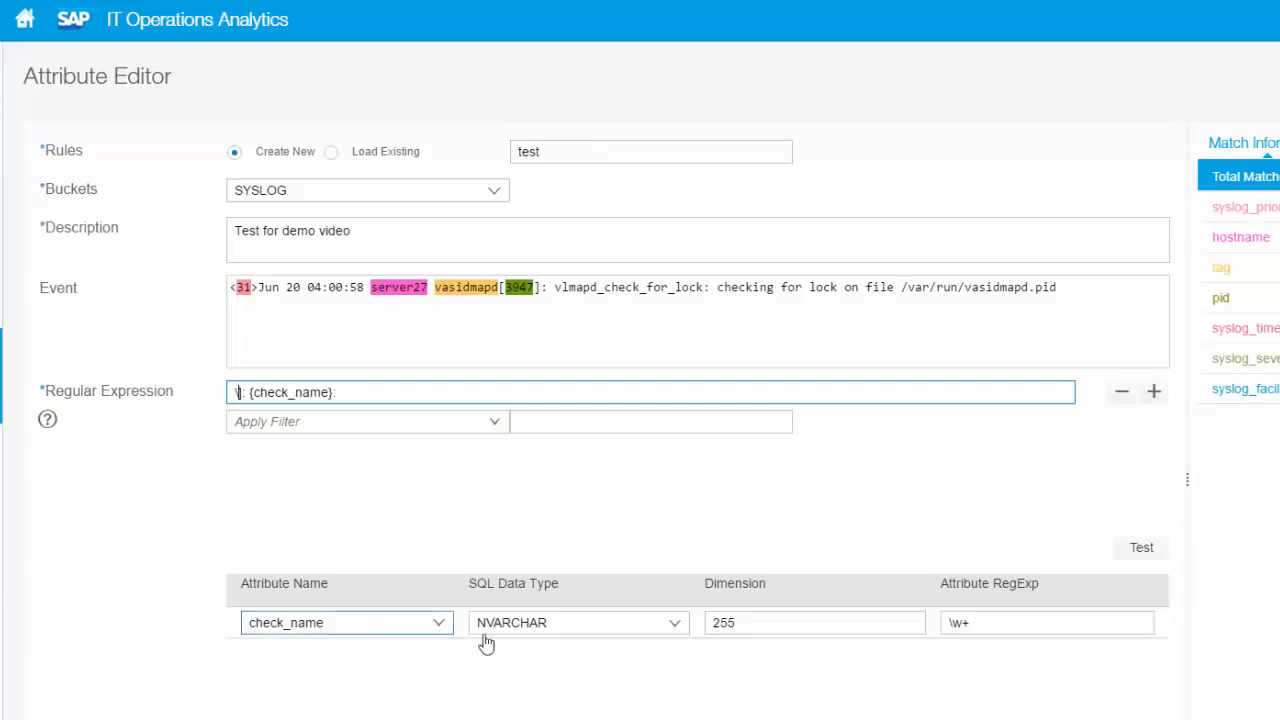
scroll("down", 3)
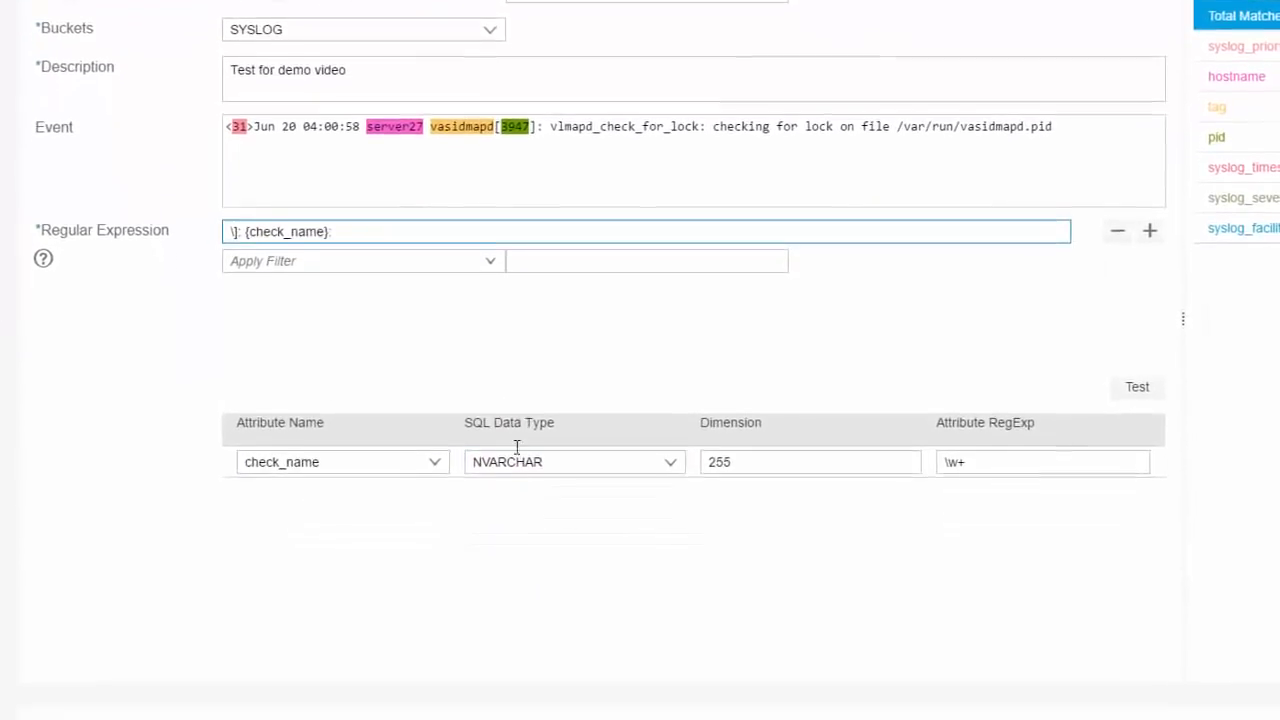
left_click(810, 460)
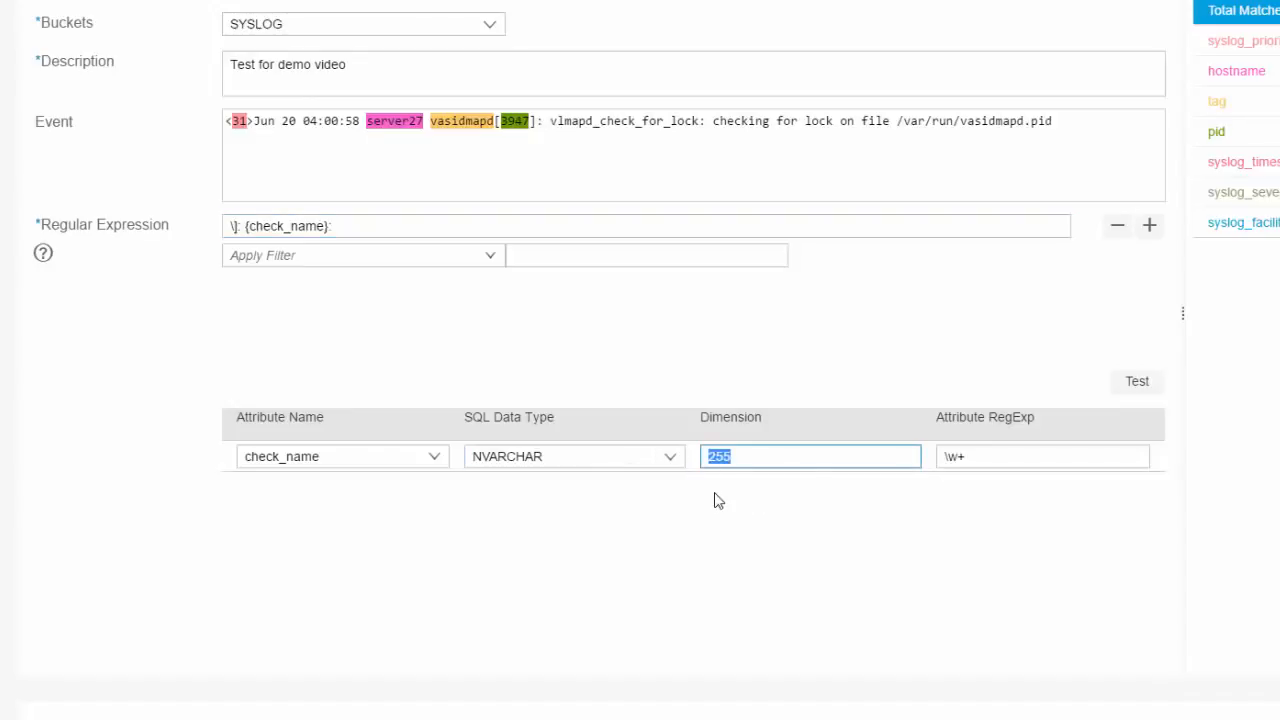
type("50")
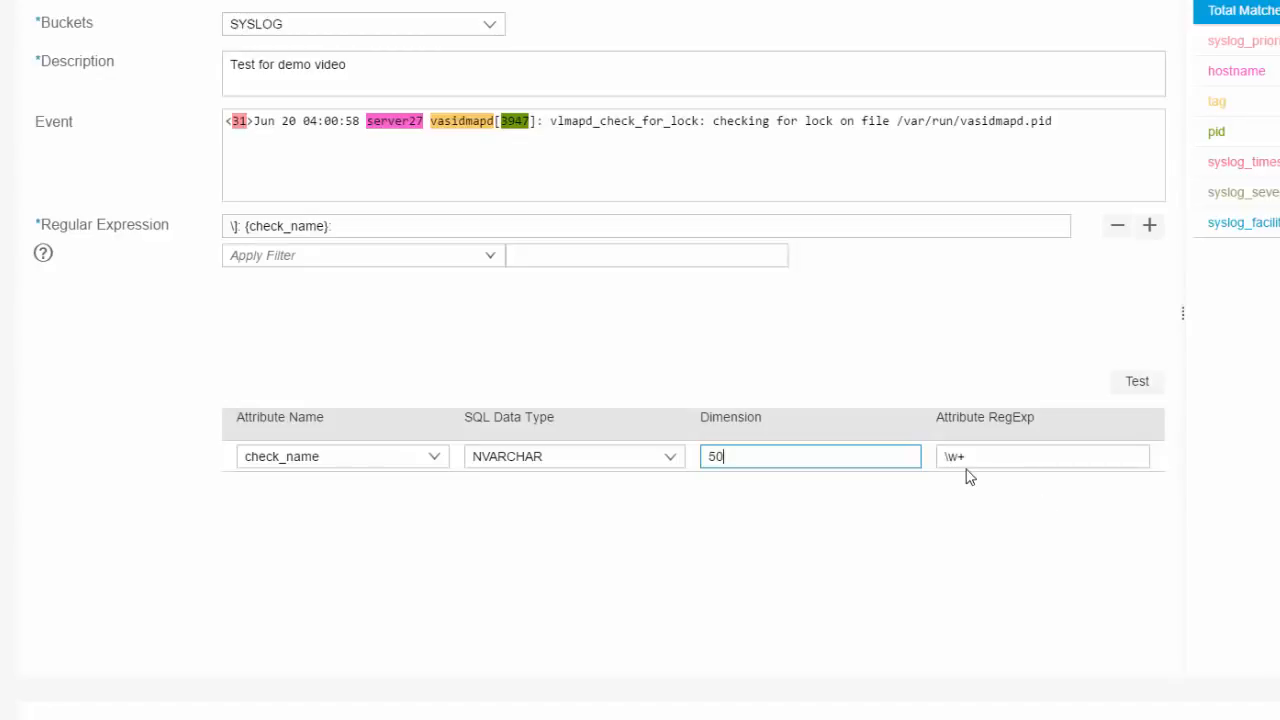
mouse_move(1100, 436)
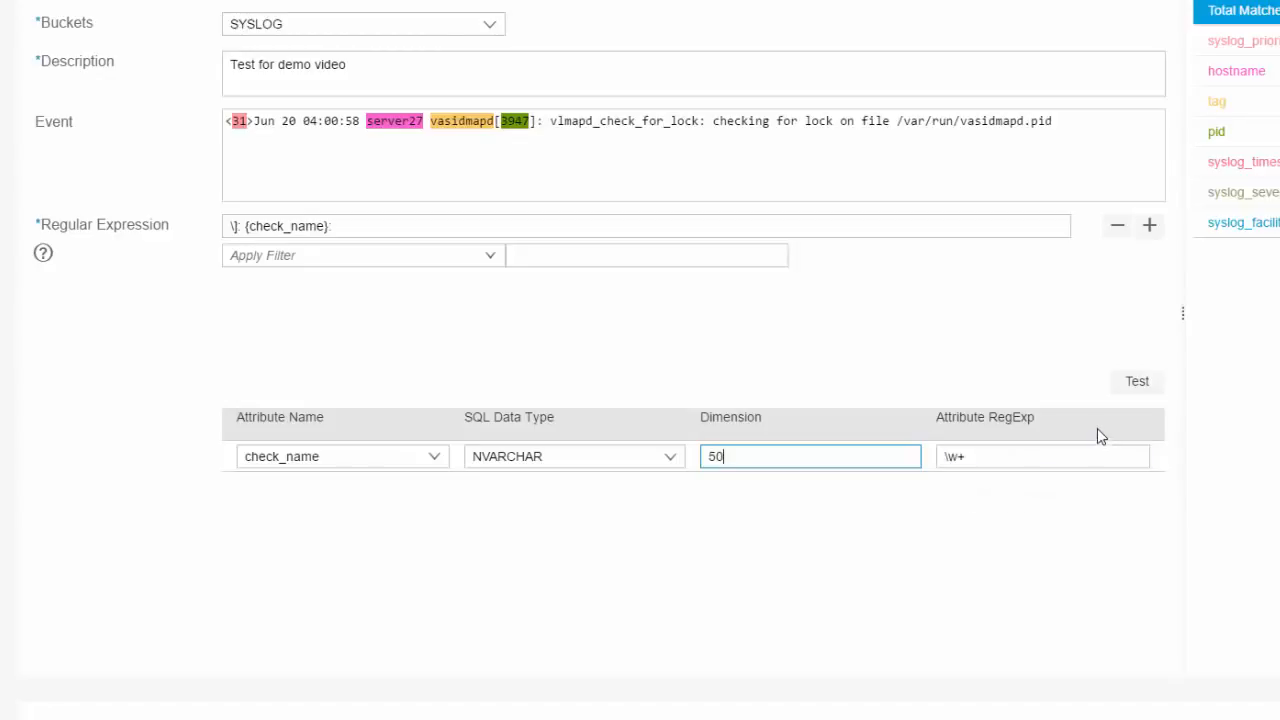
mouse_move(1136, 380)
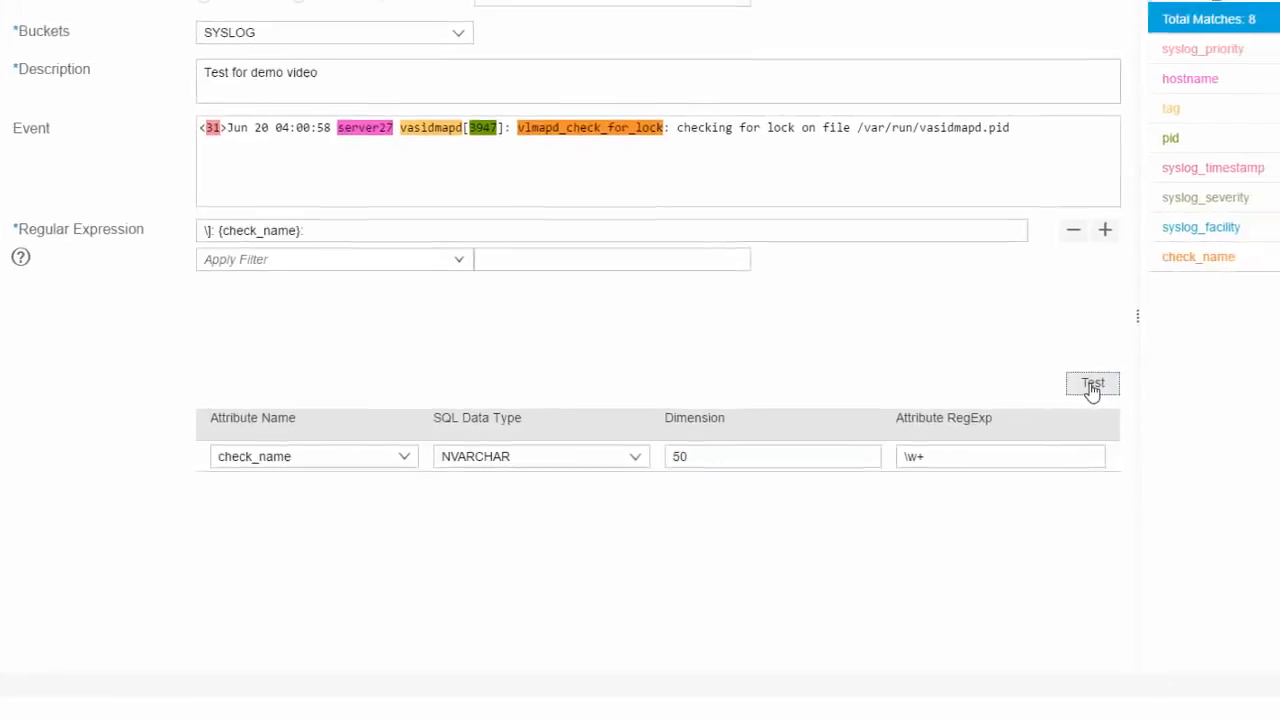
left_click(1092, 384)
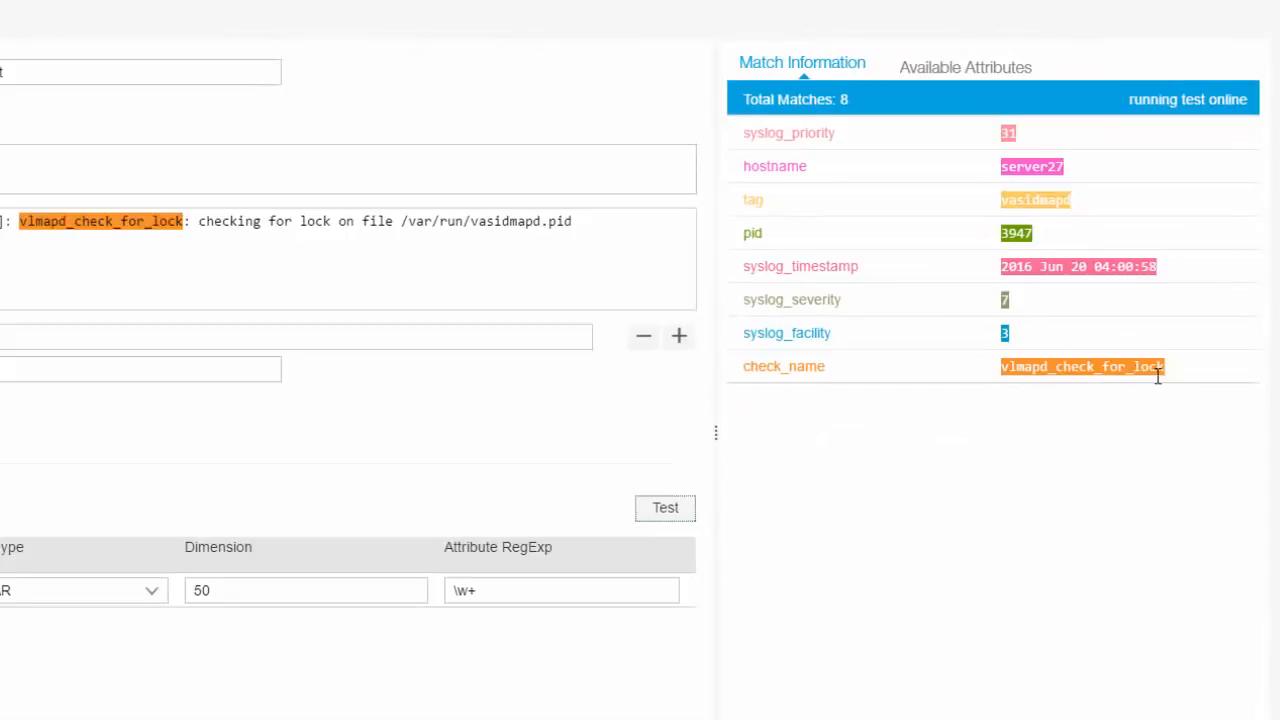
left_click(560, 590)
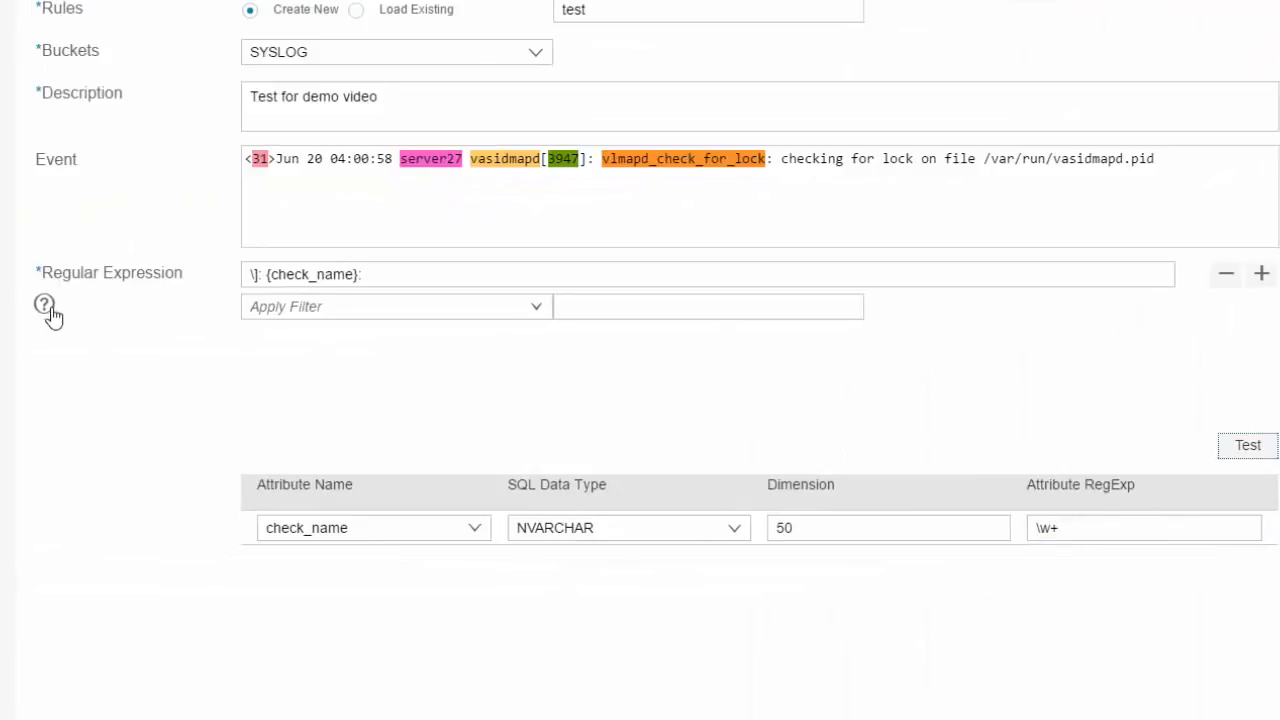
left_click(44, 304)
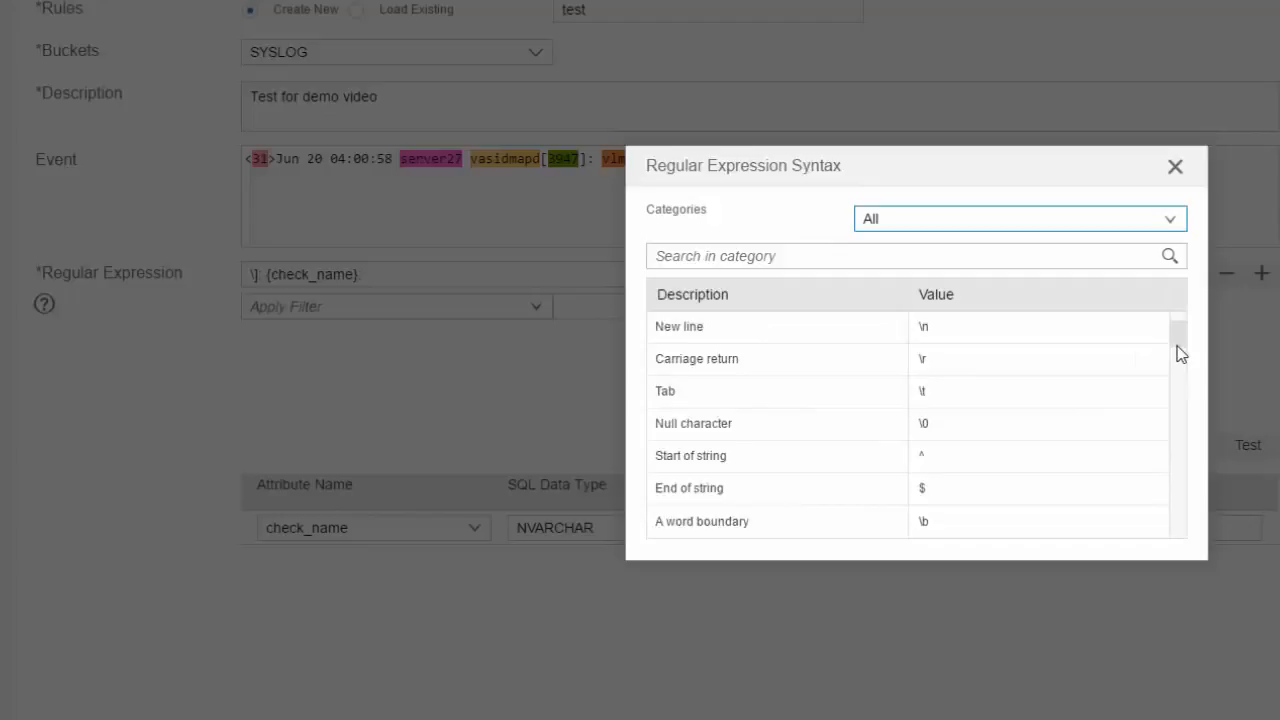
scroll("down", 3)
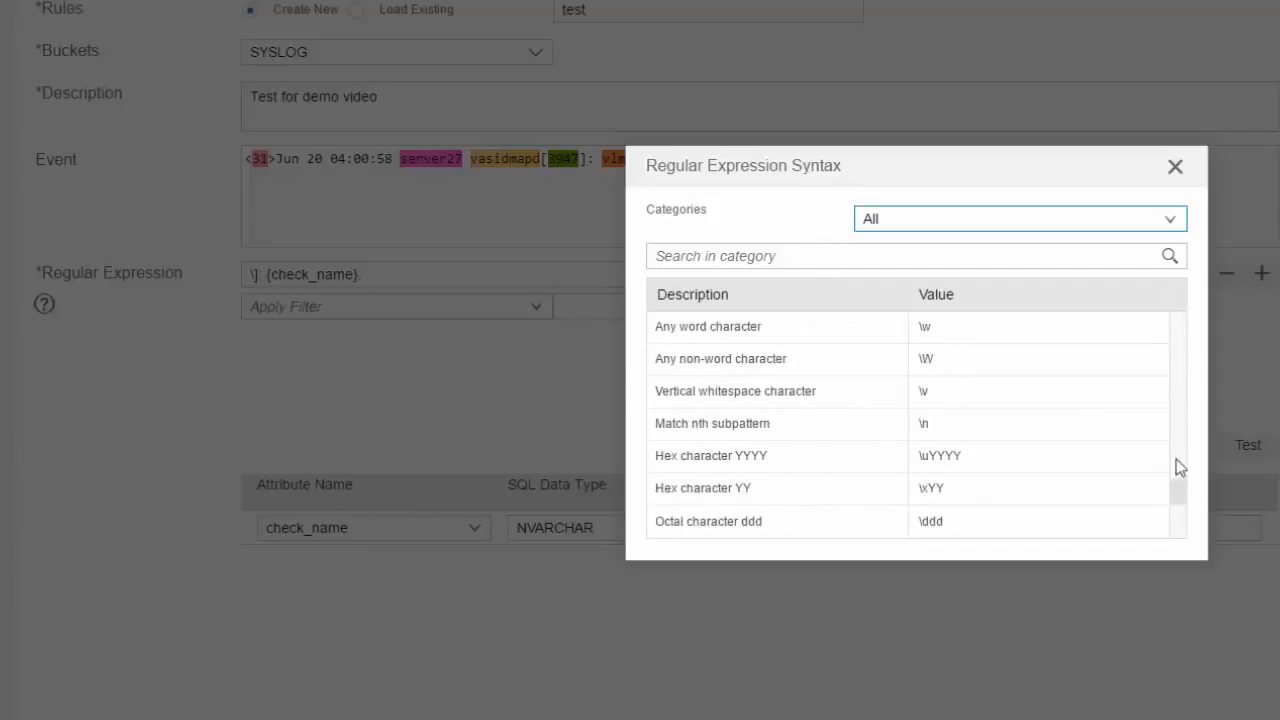
left_click(1168, 218)
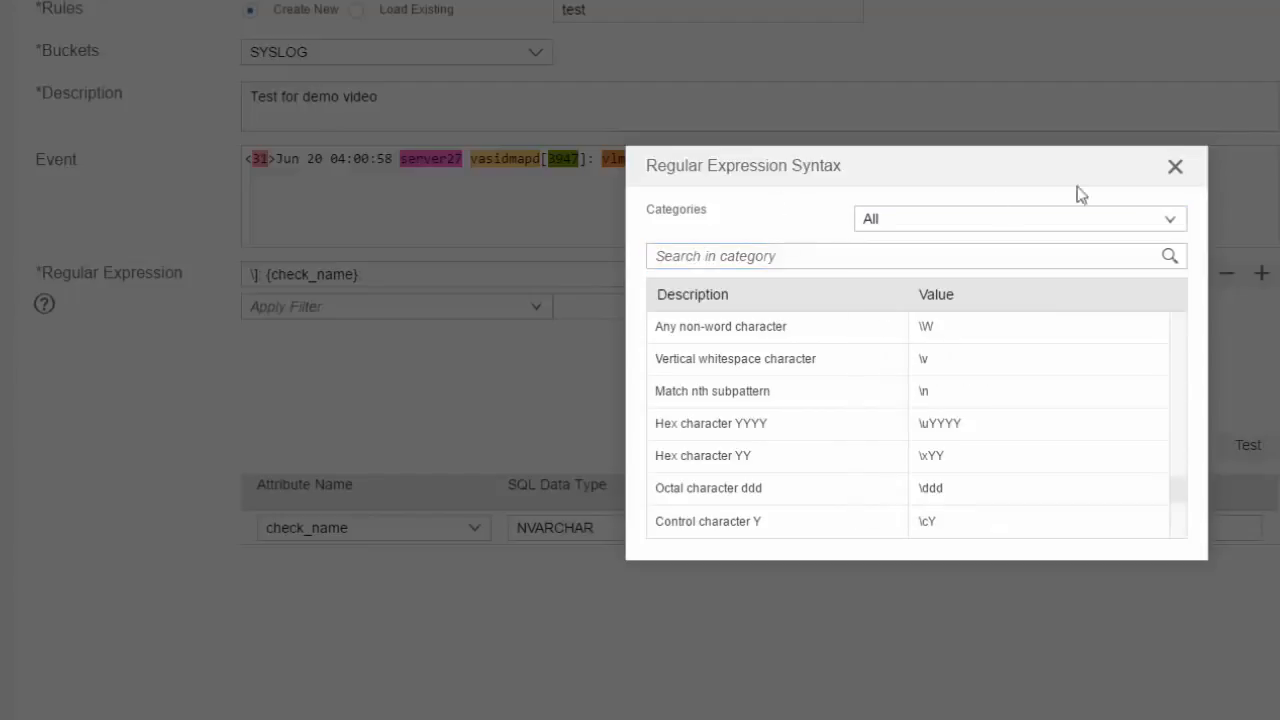
left_click(1176, 166)
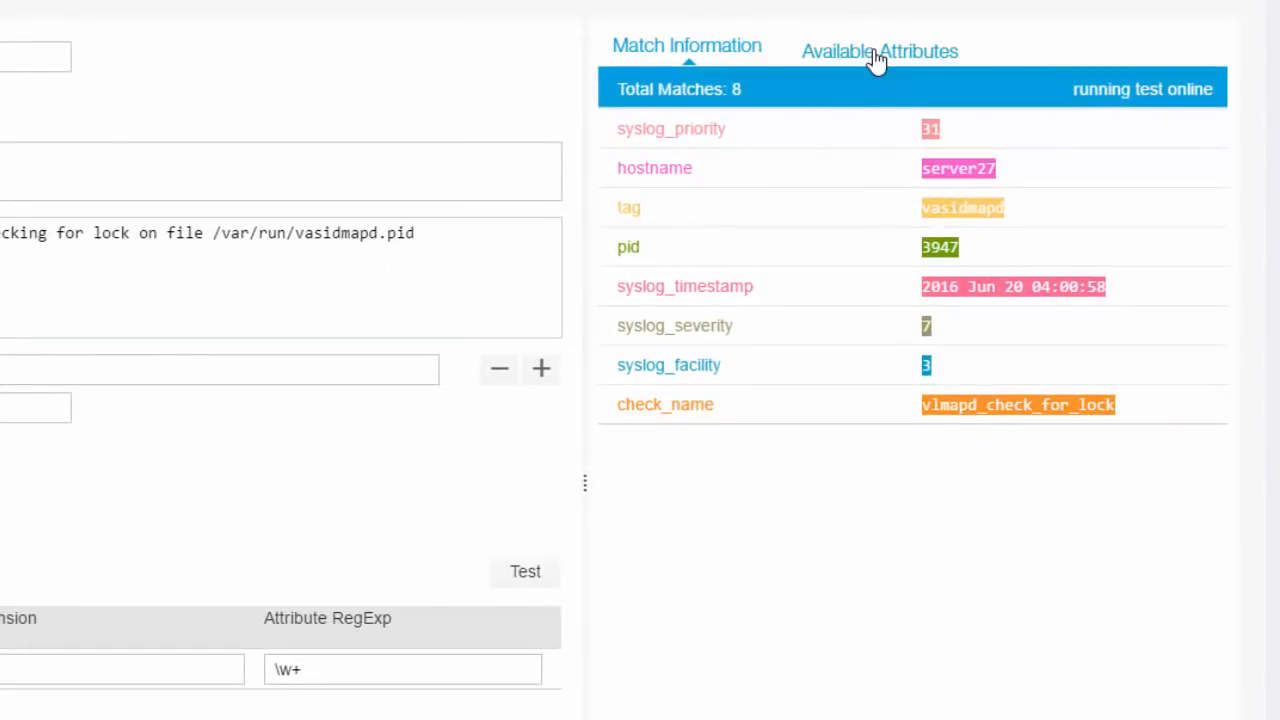
Browse the Available Attributes list of predefined patterns, then return to Match Information's 8 matches.
left_click(880, 52)
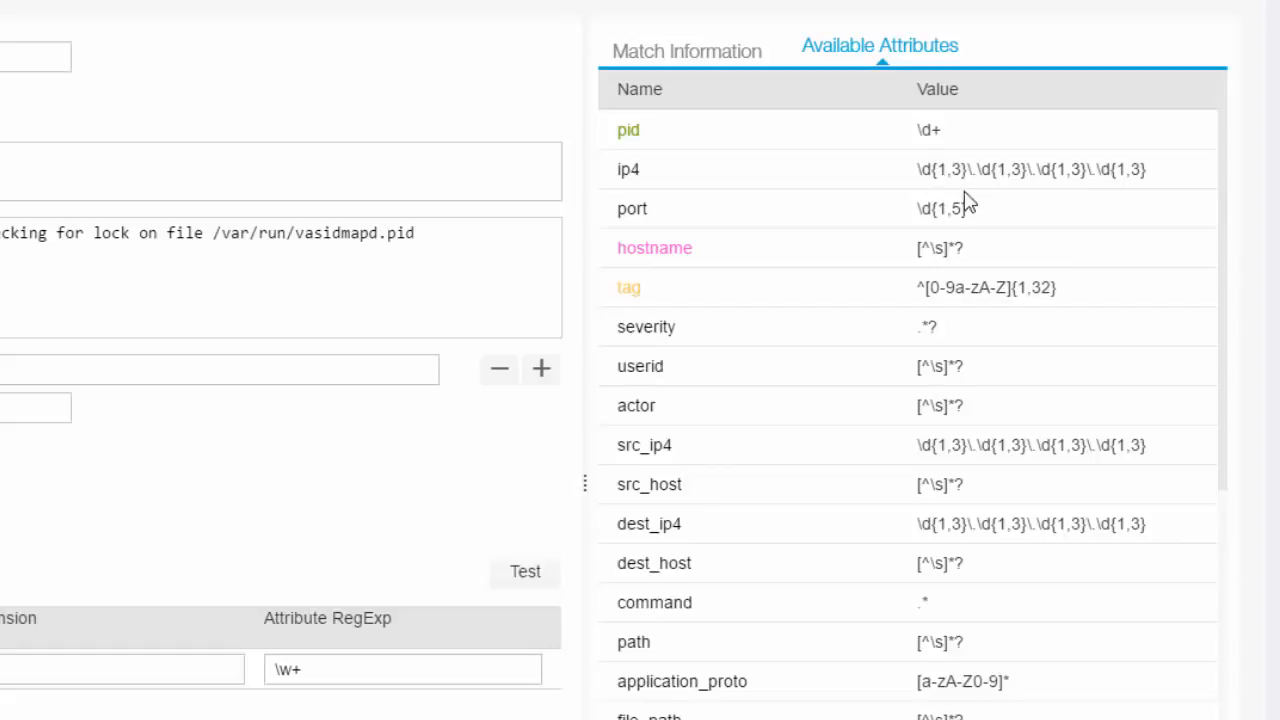
scroll("down", 3)
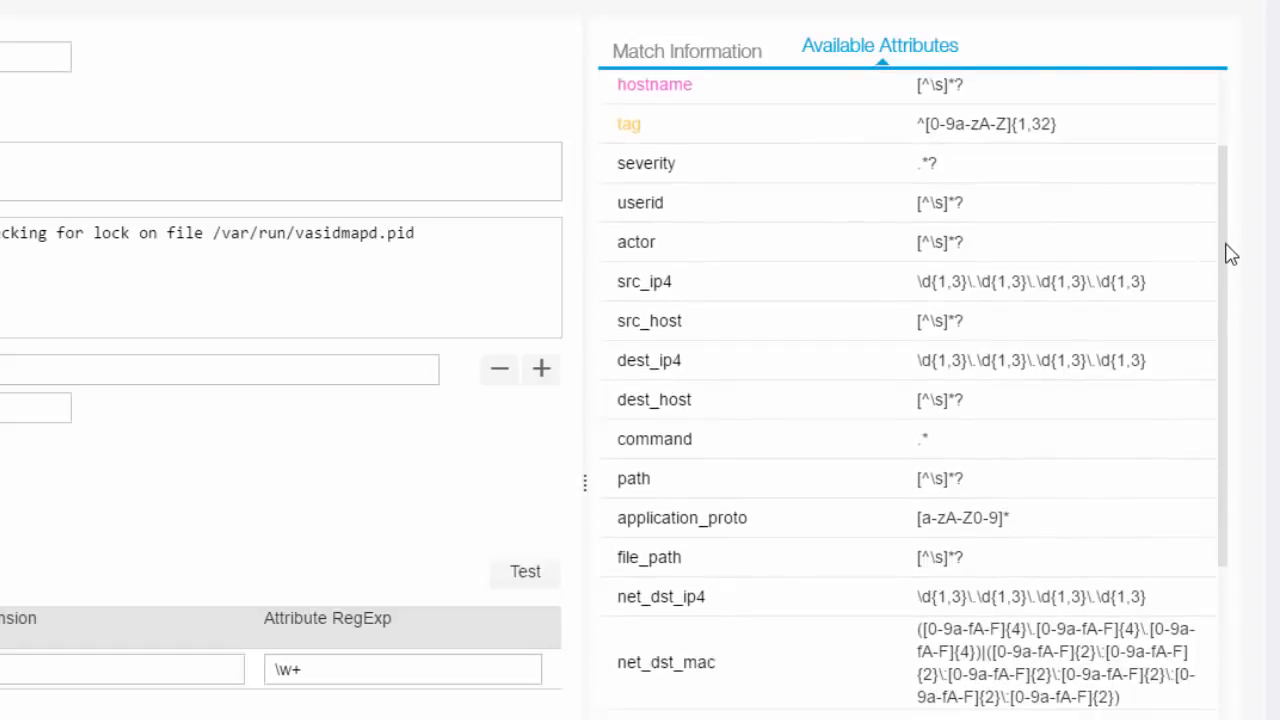
scroll("down", 3)
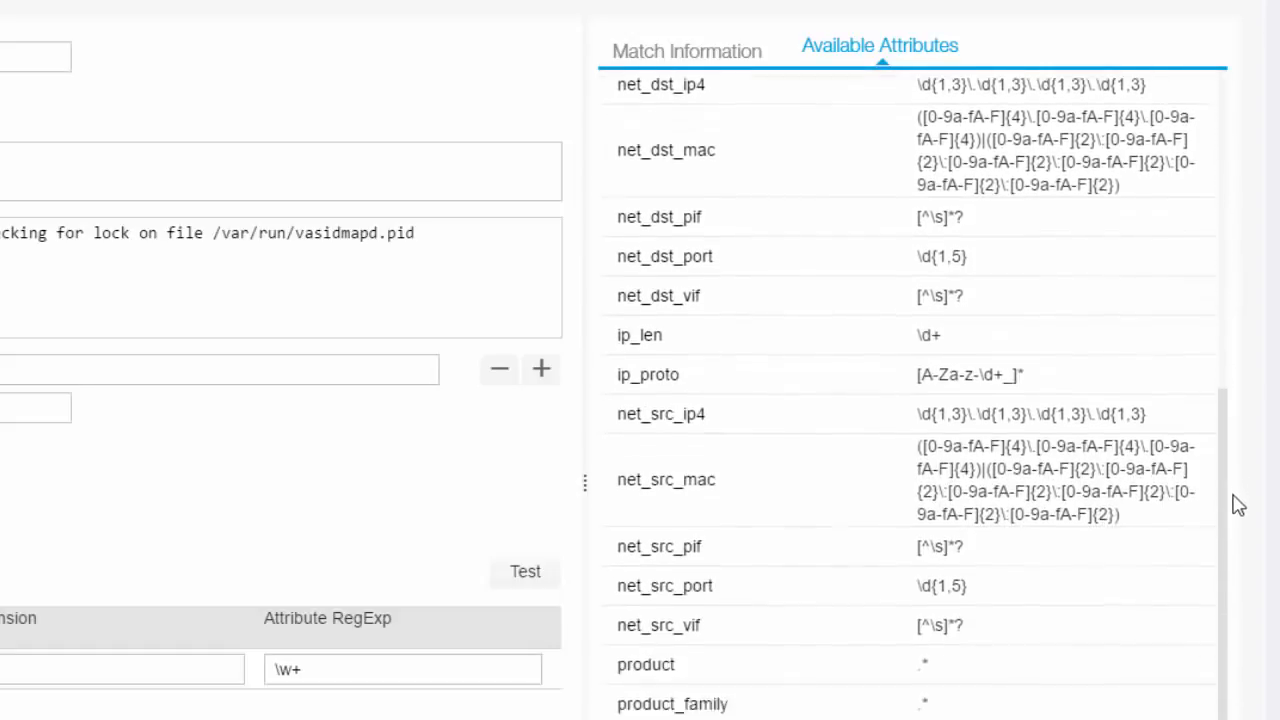
scroll("down", 3)
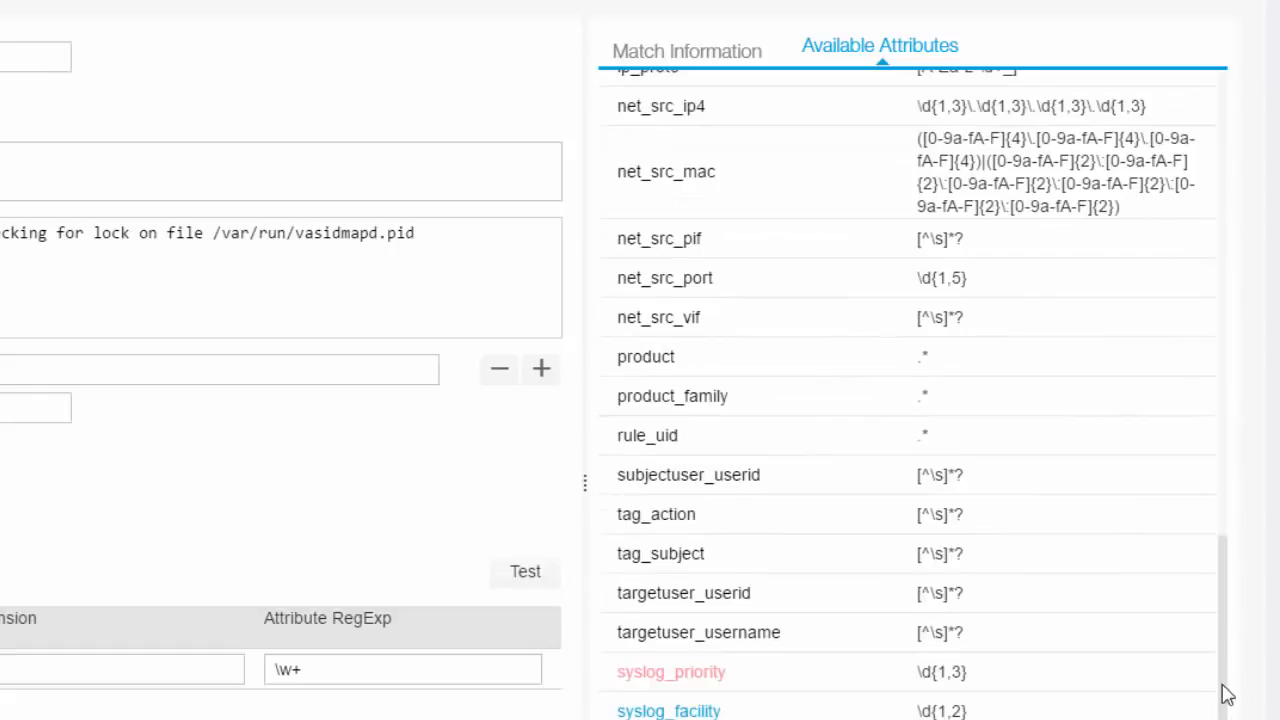
left_click(688, 52)
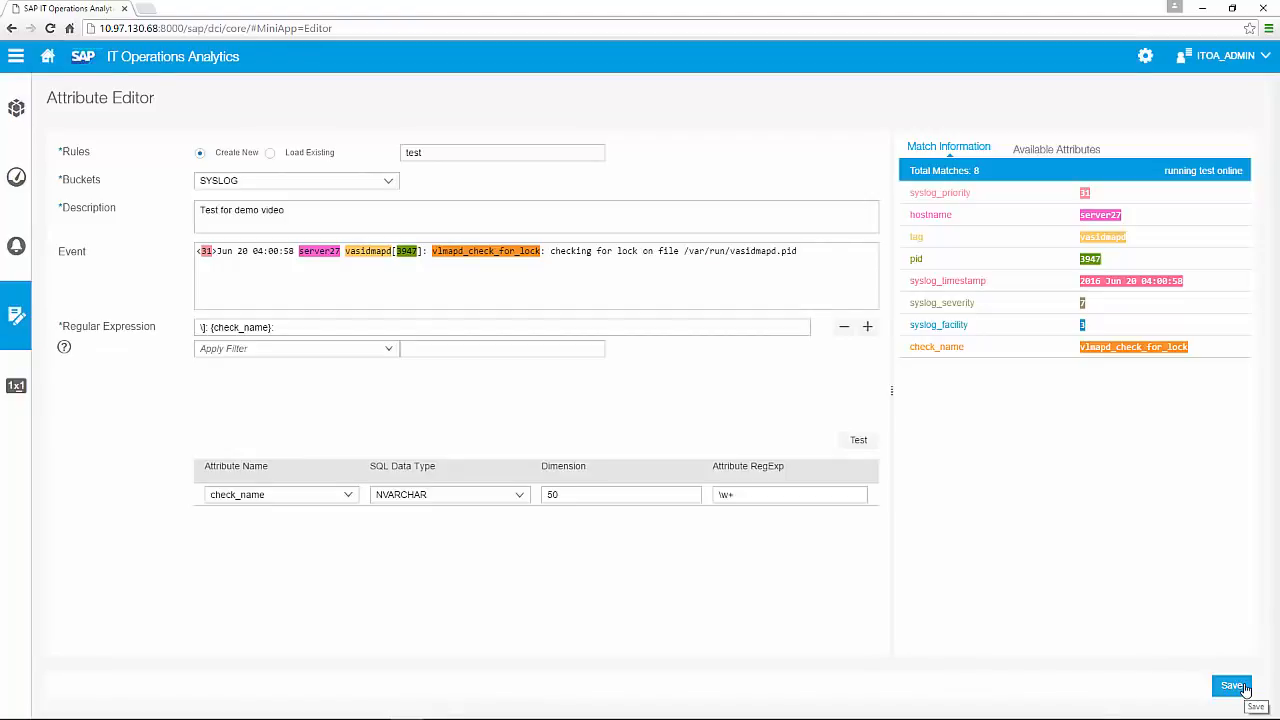
mouse_move(436, 124)
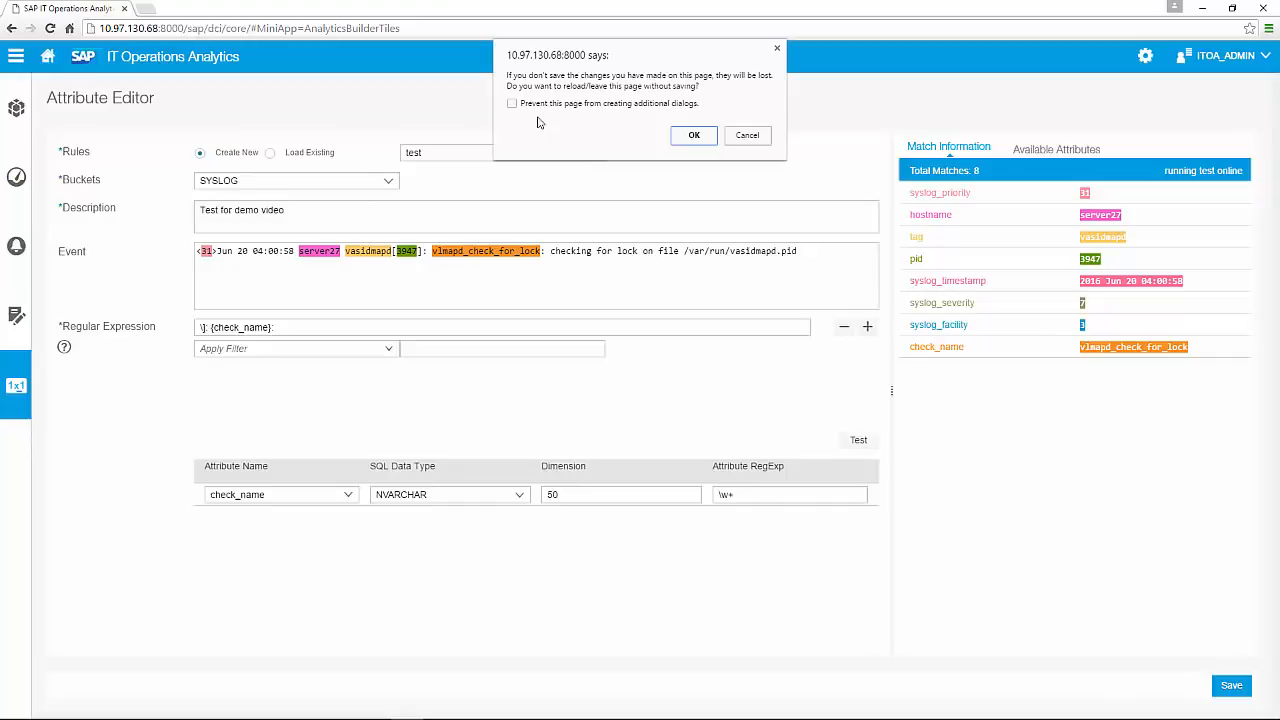
Leave the editor unsaved, open the Systems Analysis story and maximize its Result panel.
left_click(694, 136)
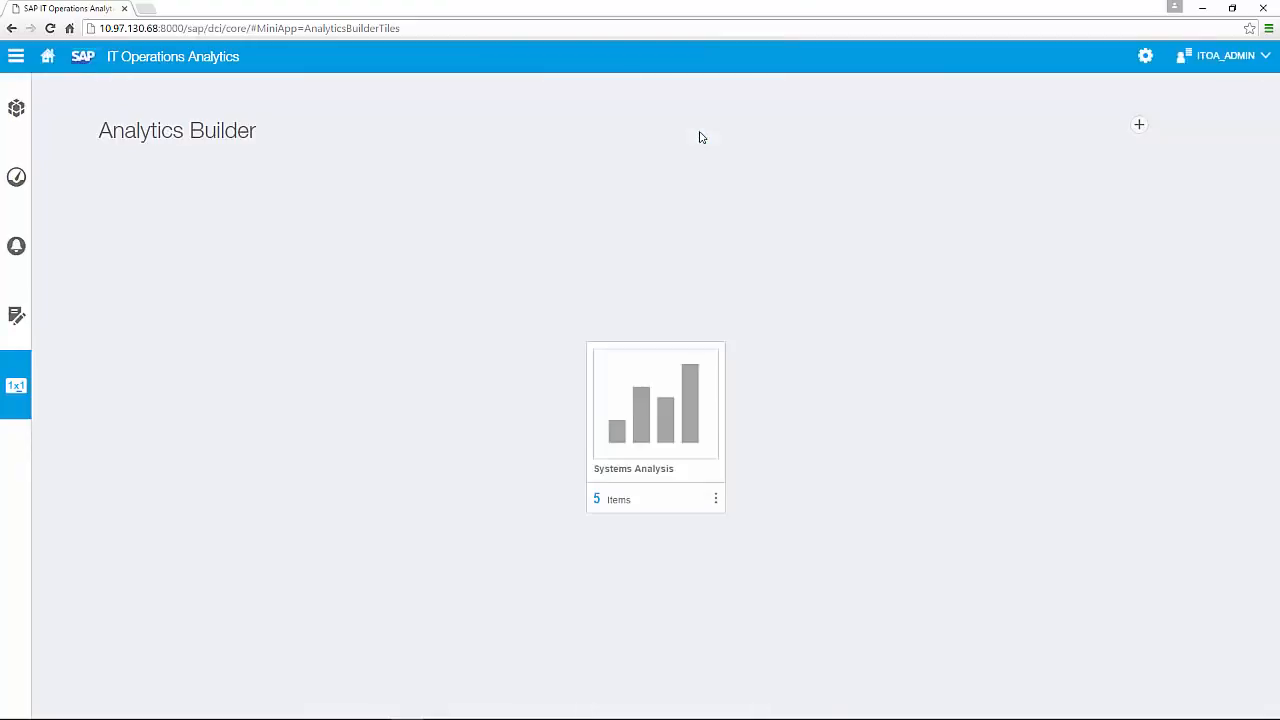
mouse_move(674, 464)
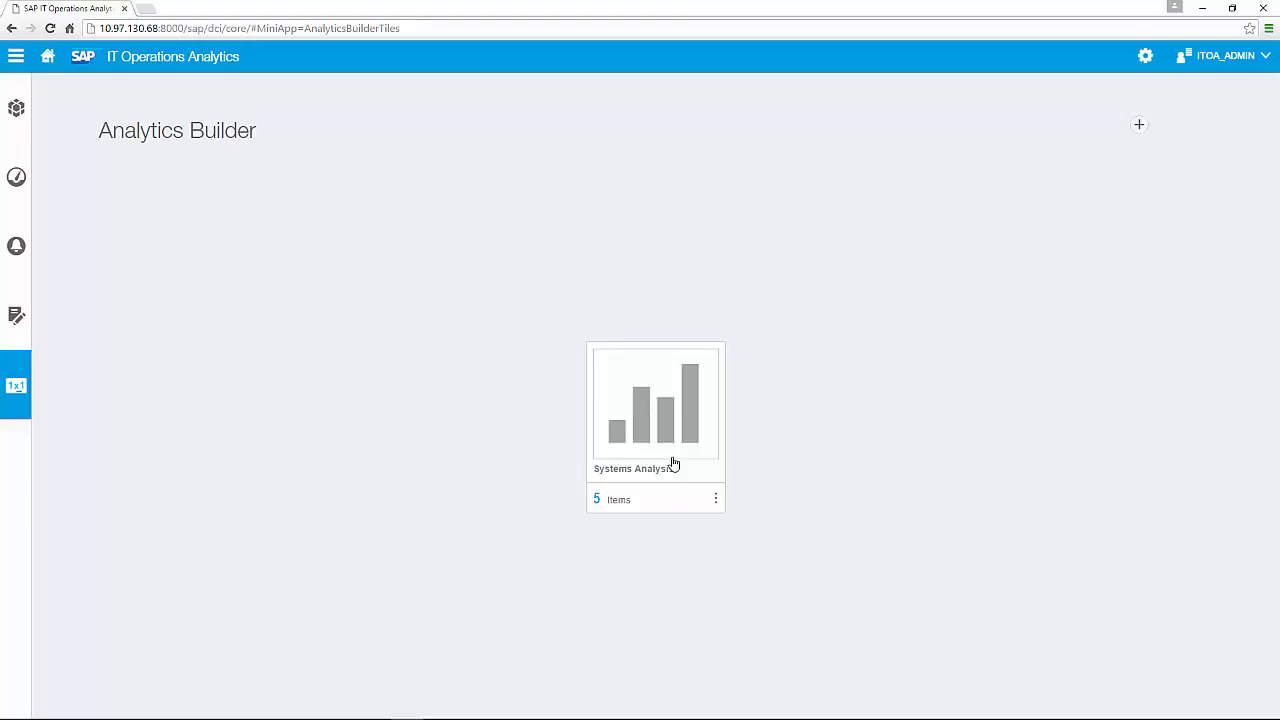
left_click(656, 404)
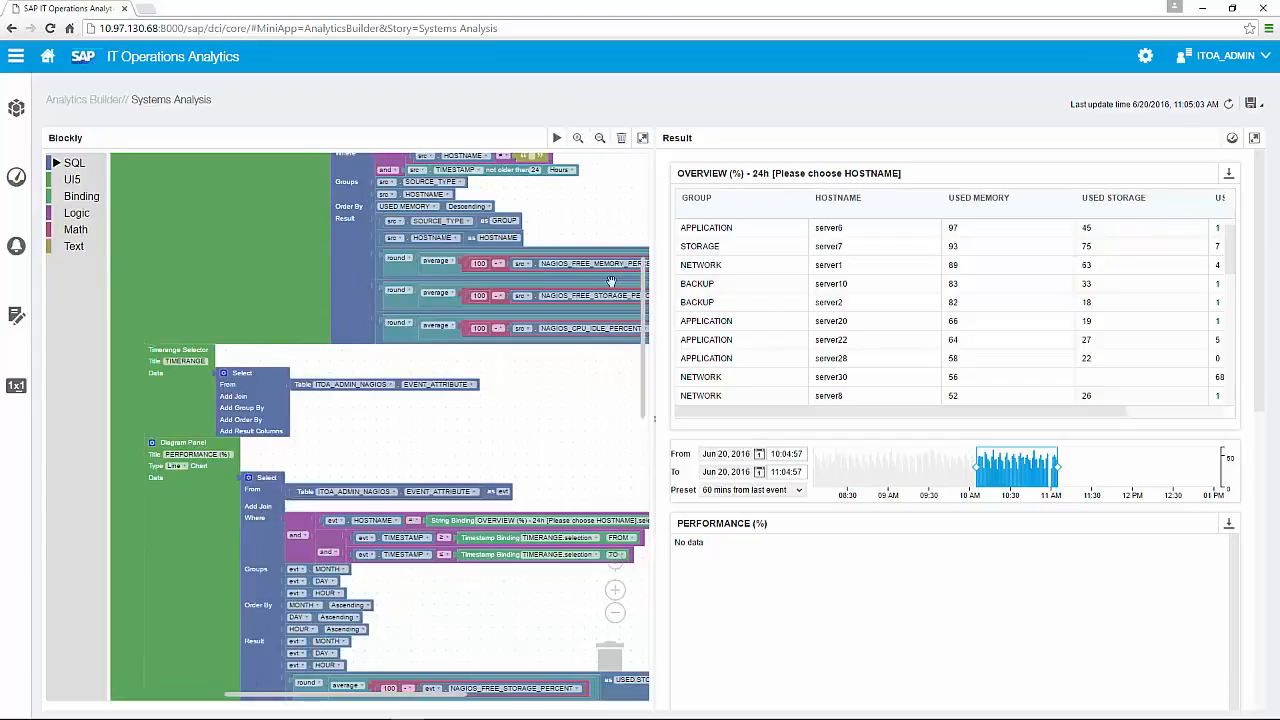
mouse_move(270, 364)
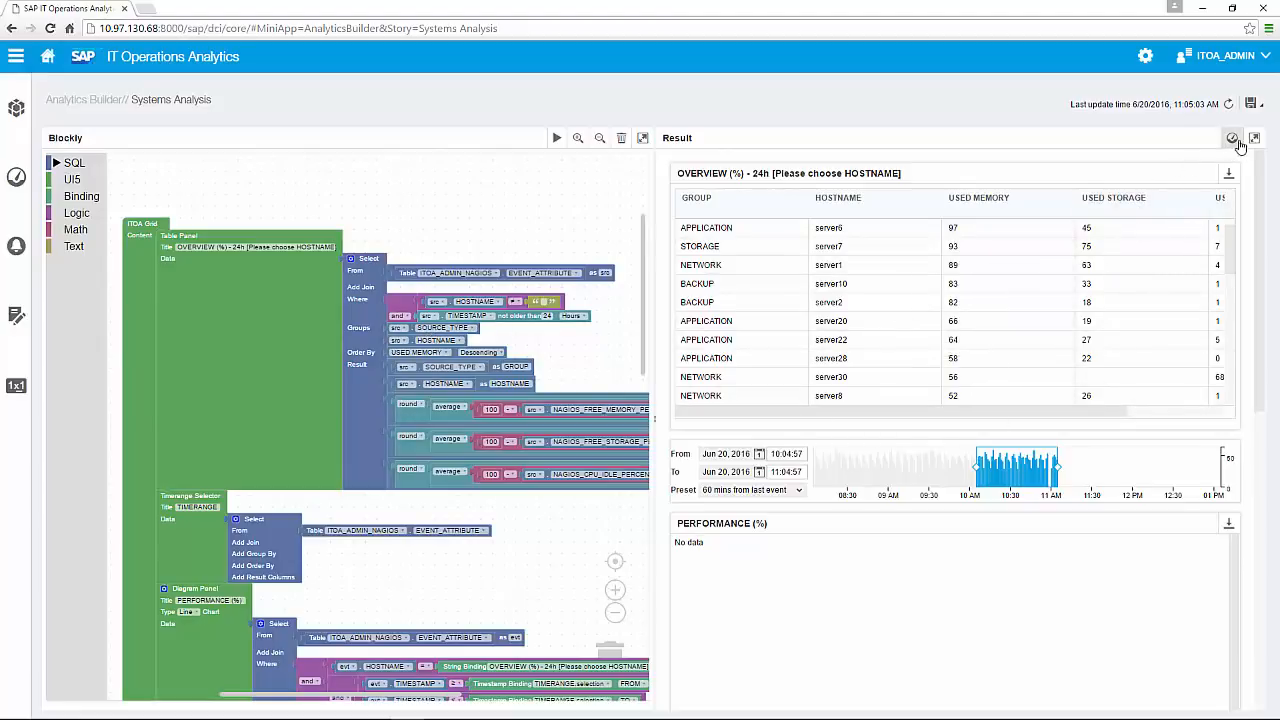
left_click(1232, 136)
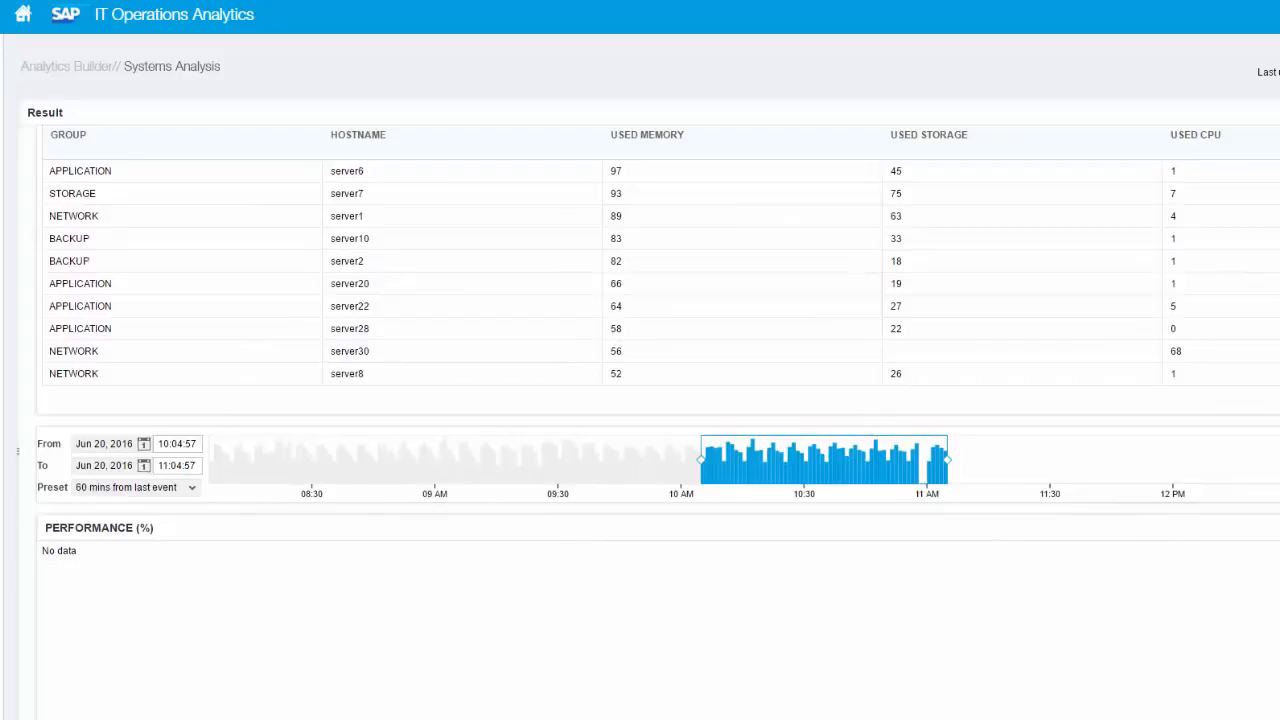
mouse_move(348, 192)
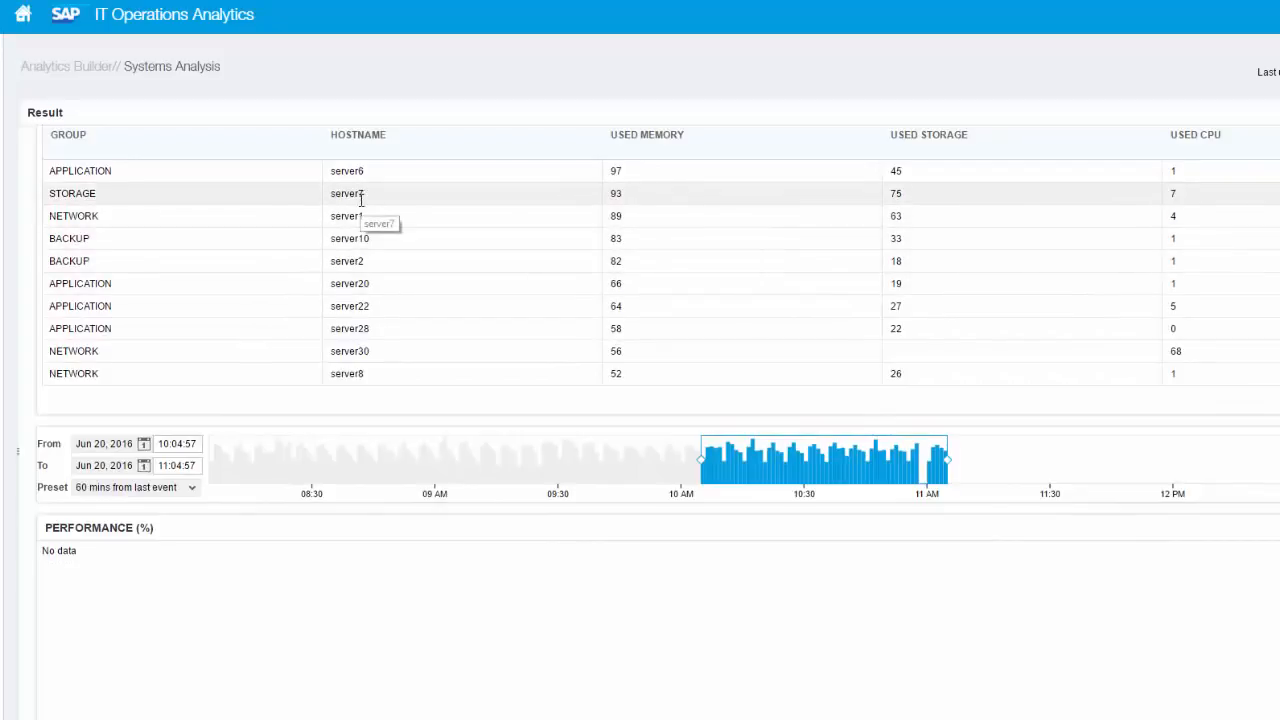
mouse_move(620, 216)
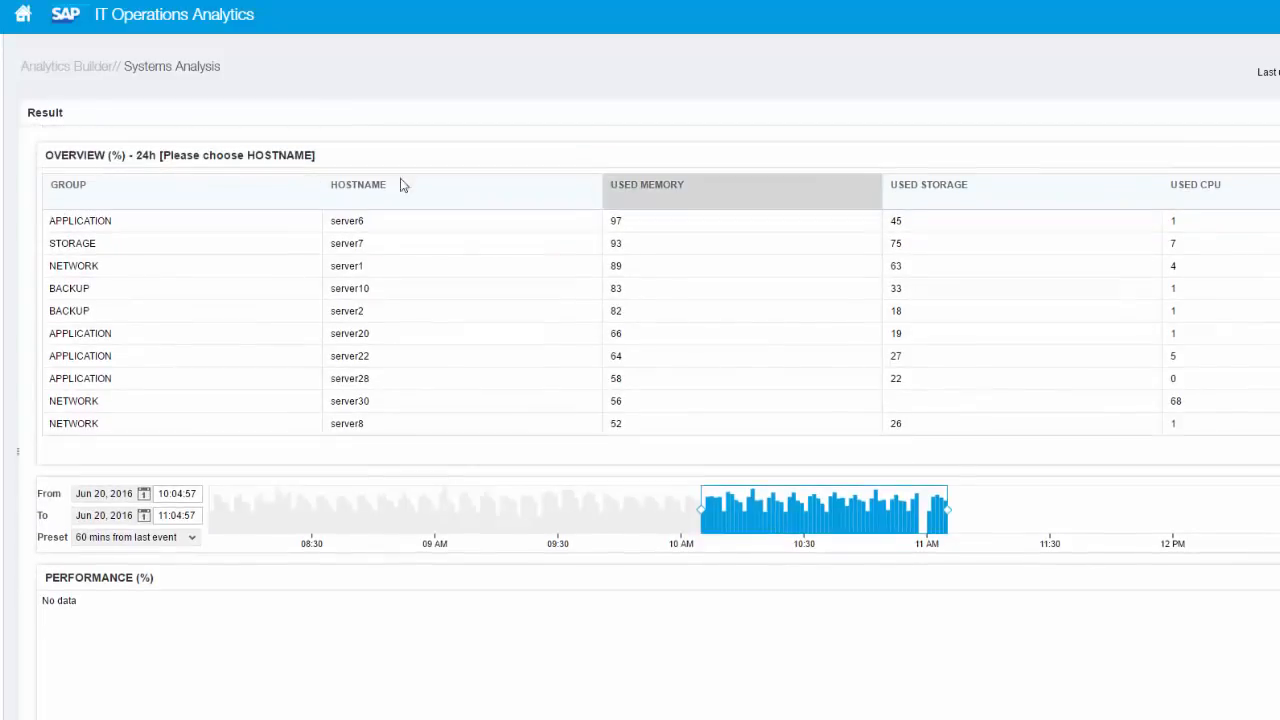
mouse_move(120, 160)
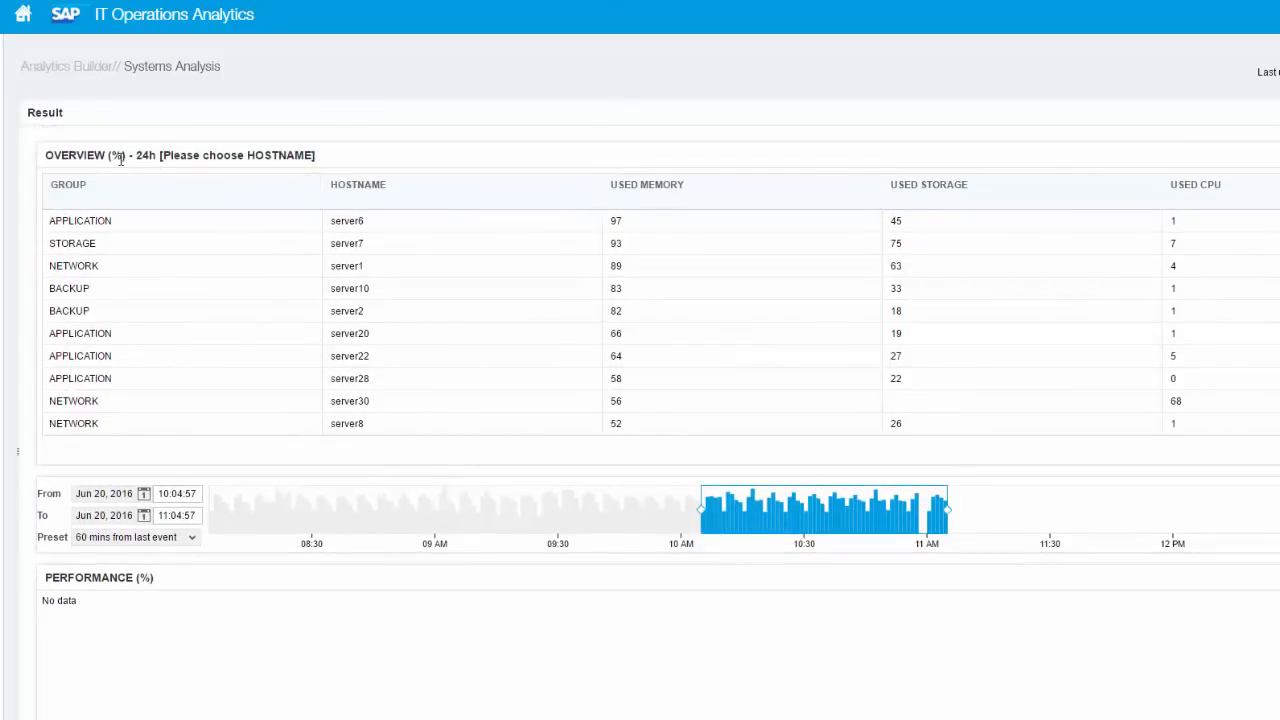
mouse_move(210, 266)
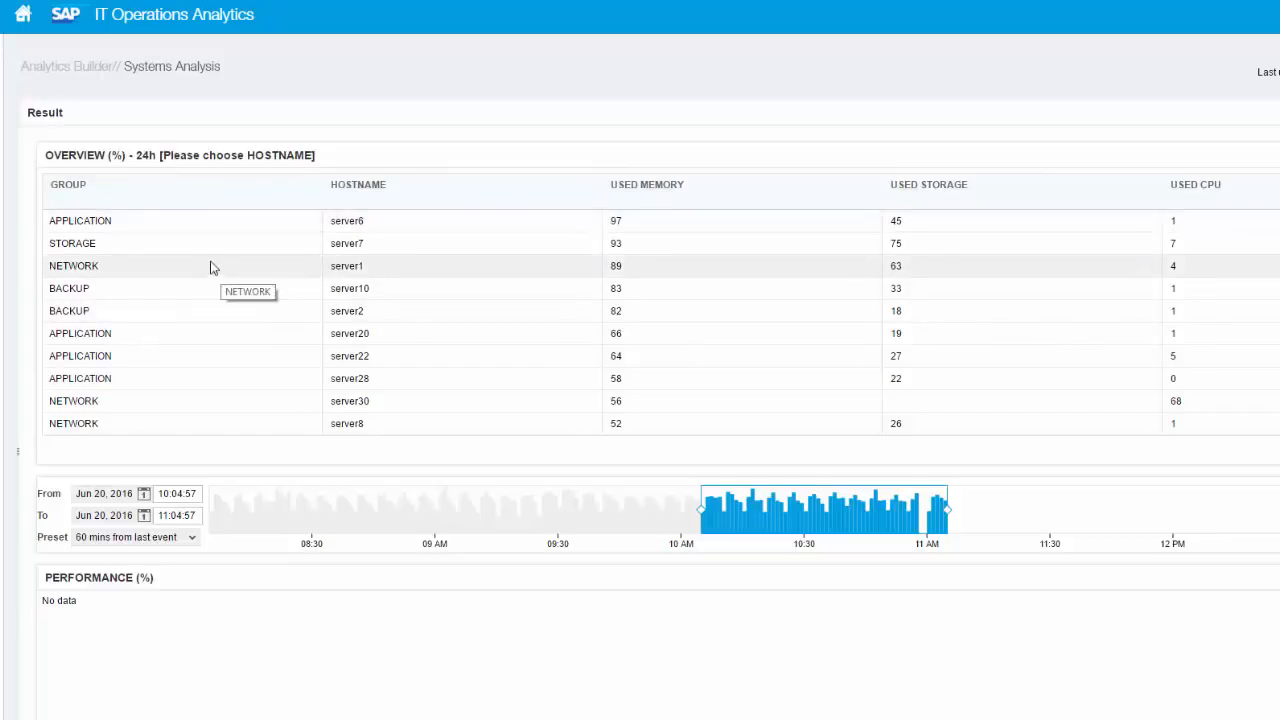
mouse_move(368, 246)
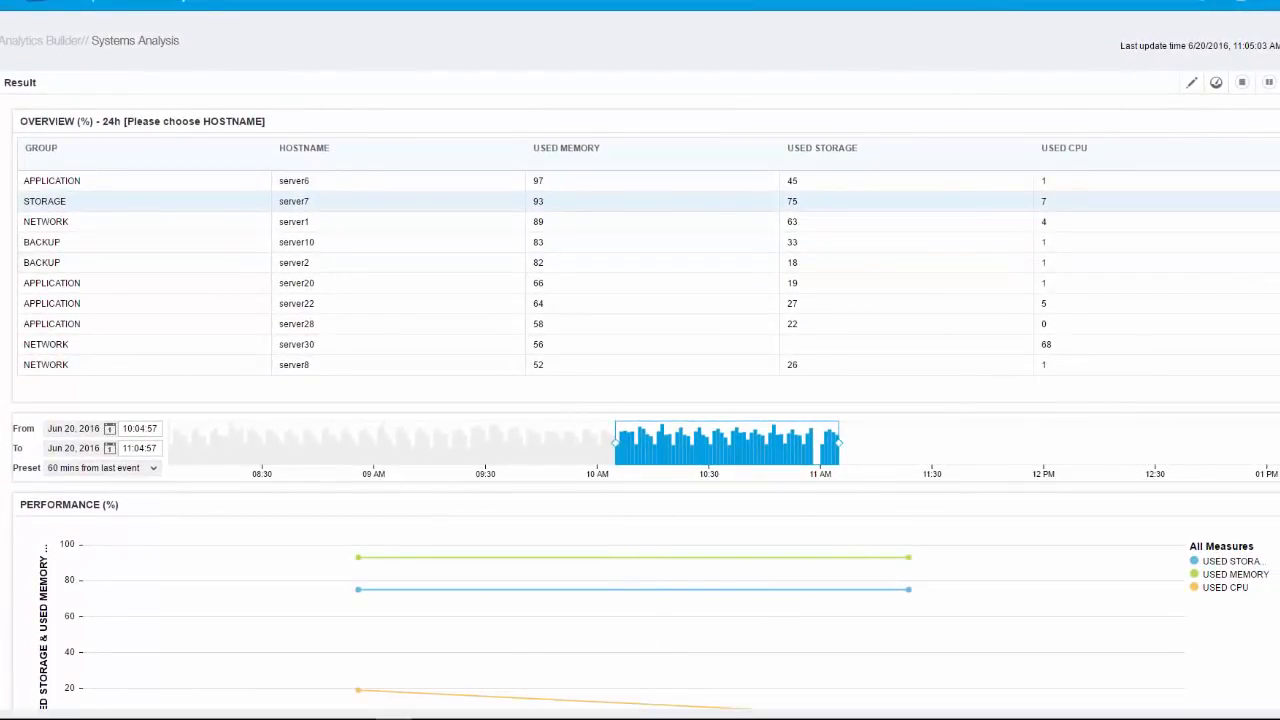
Scroll the expanded result to view server7's storage, memory and CPU Performance chart.
scroll("down", 3)
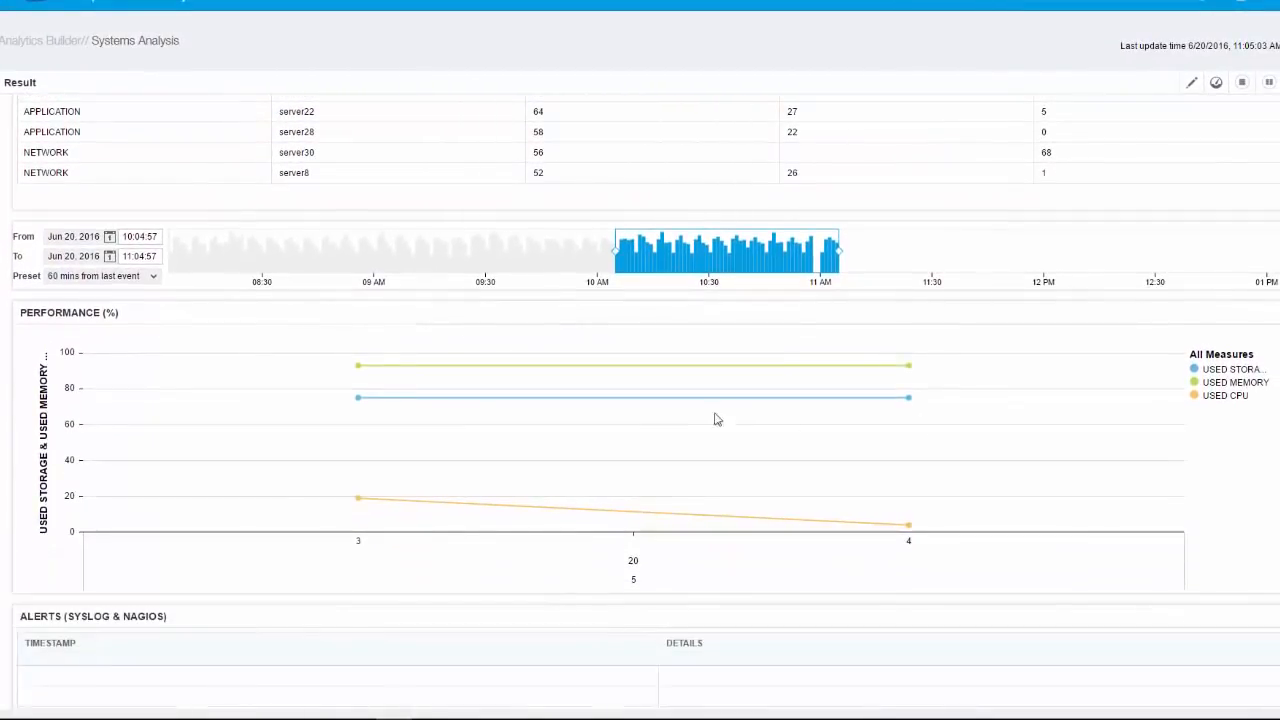
mouse_move(804, 388)
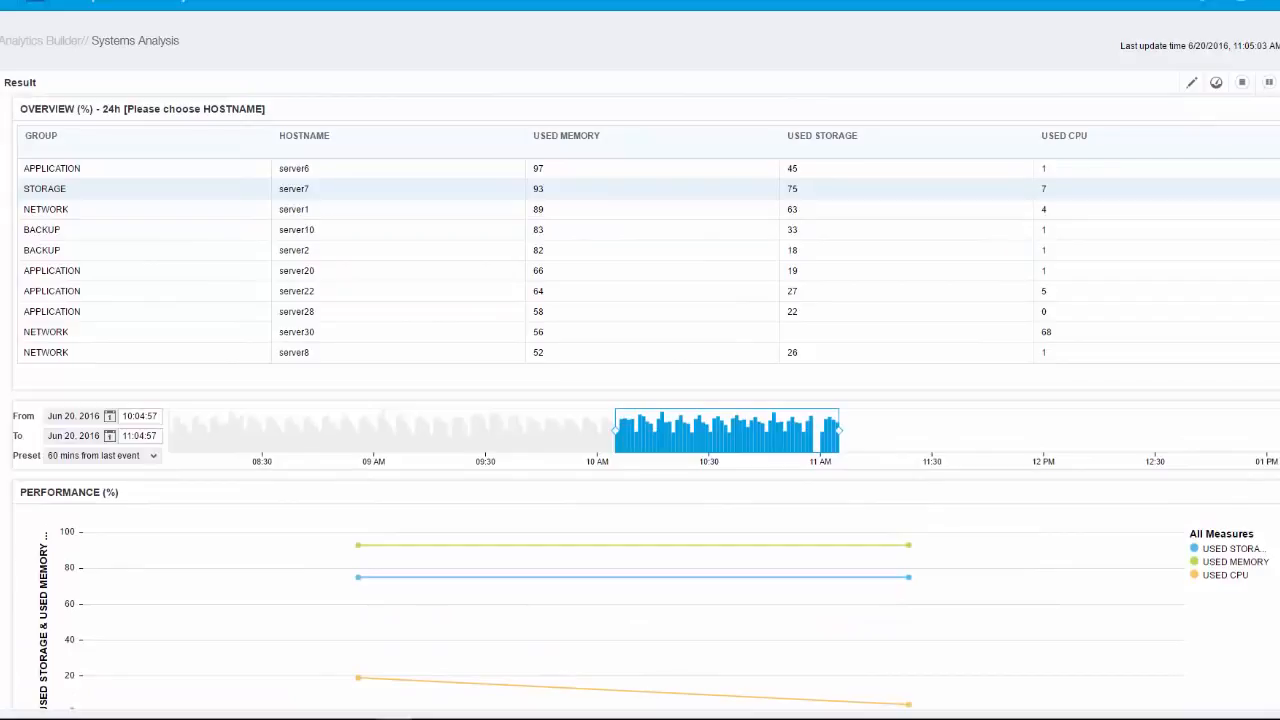
scroll("down", 3)
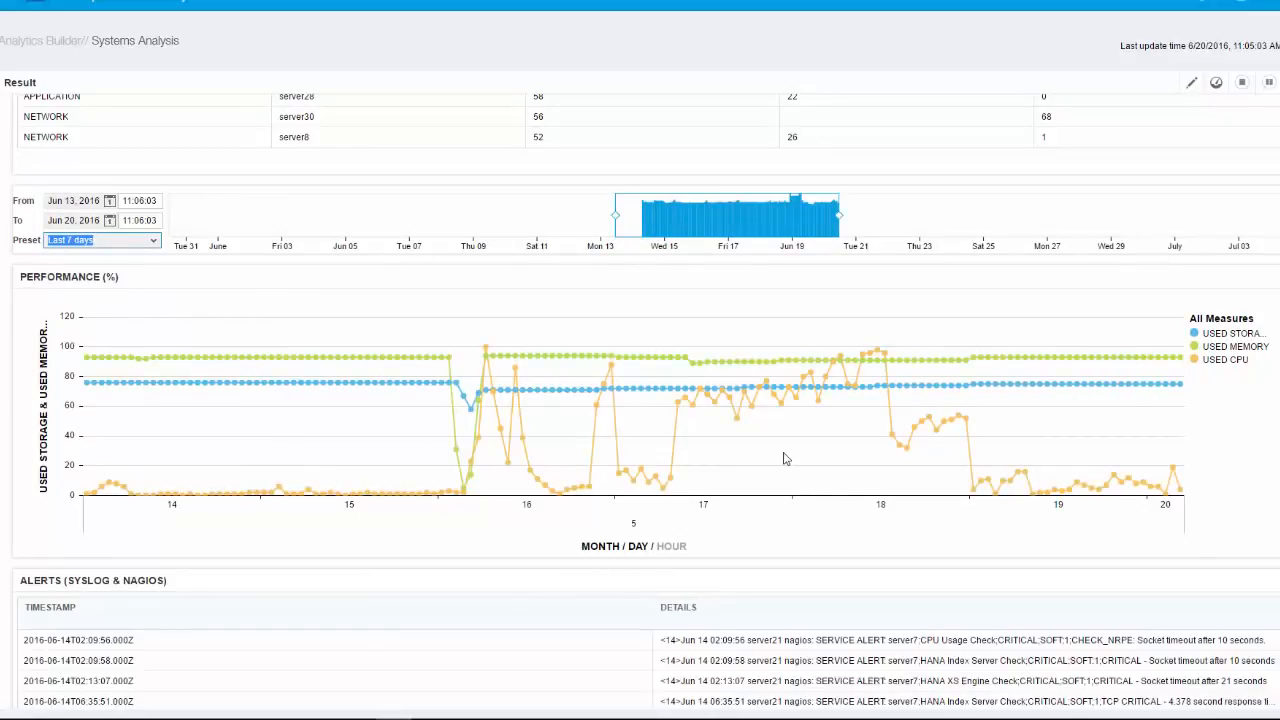
mouse_move(484, 452)
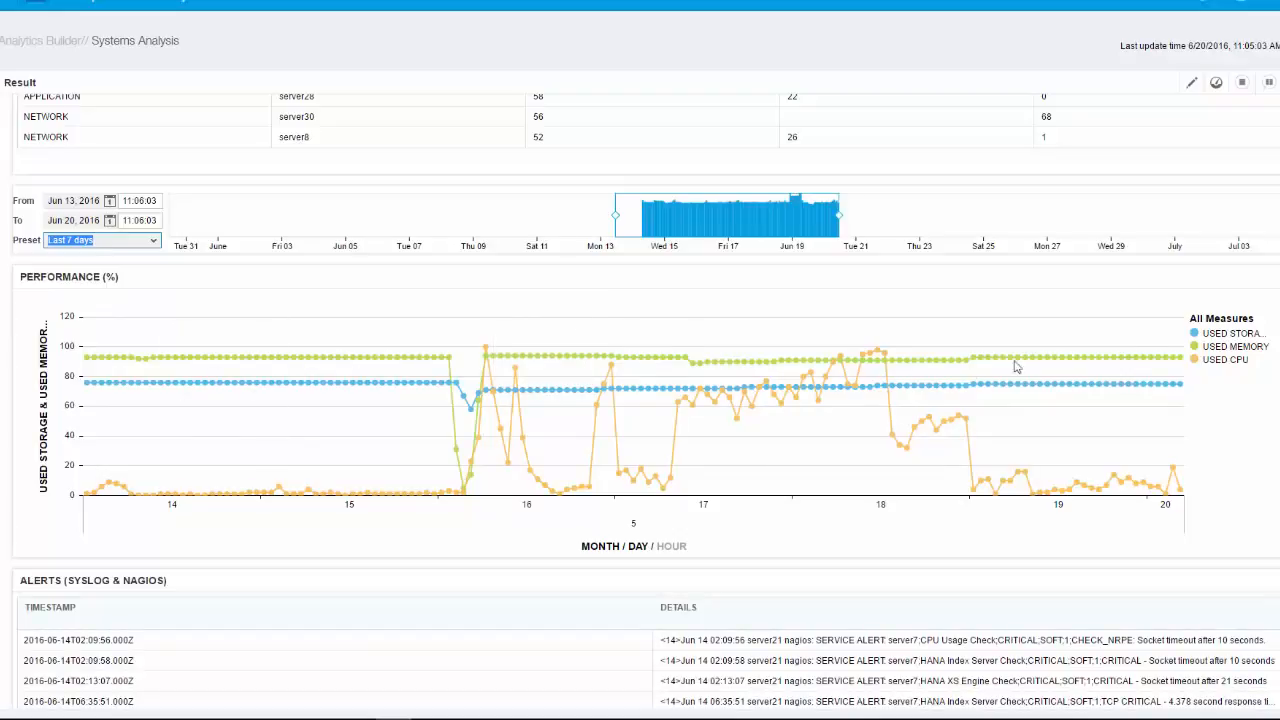
mouse_move(1158, 358)
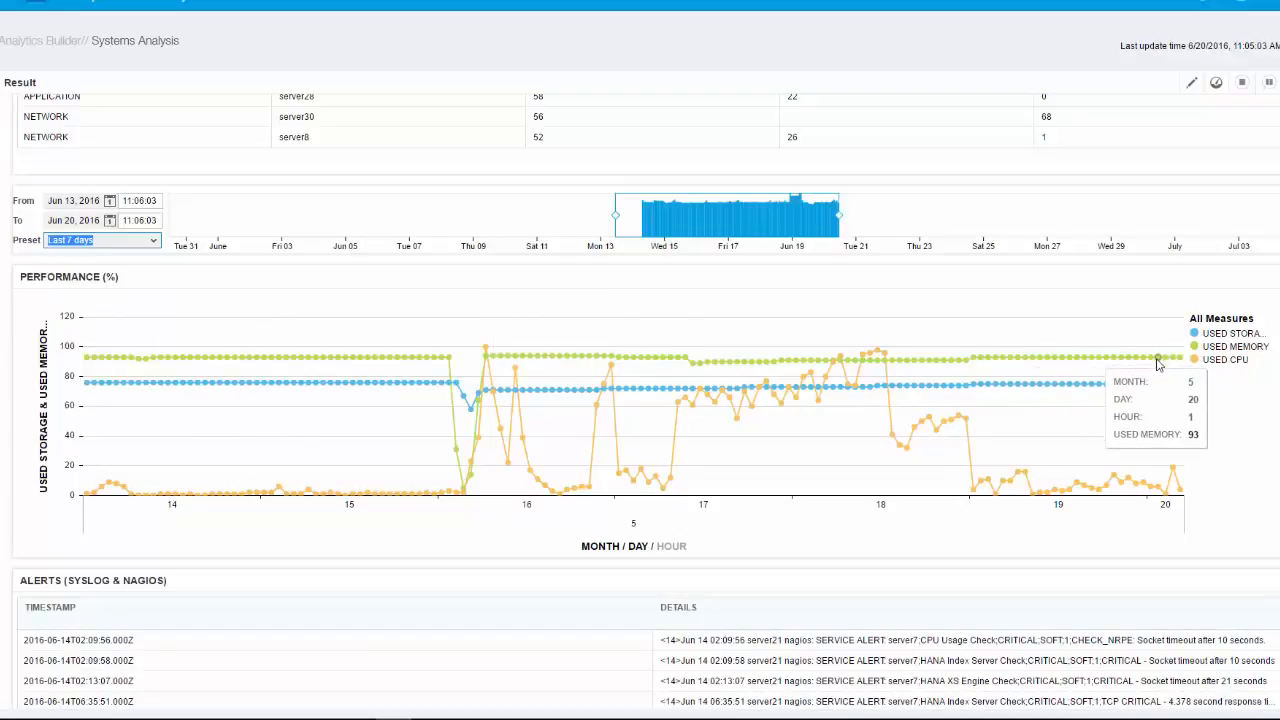
mouse_move(1130, 384)
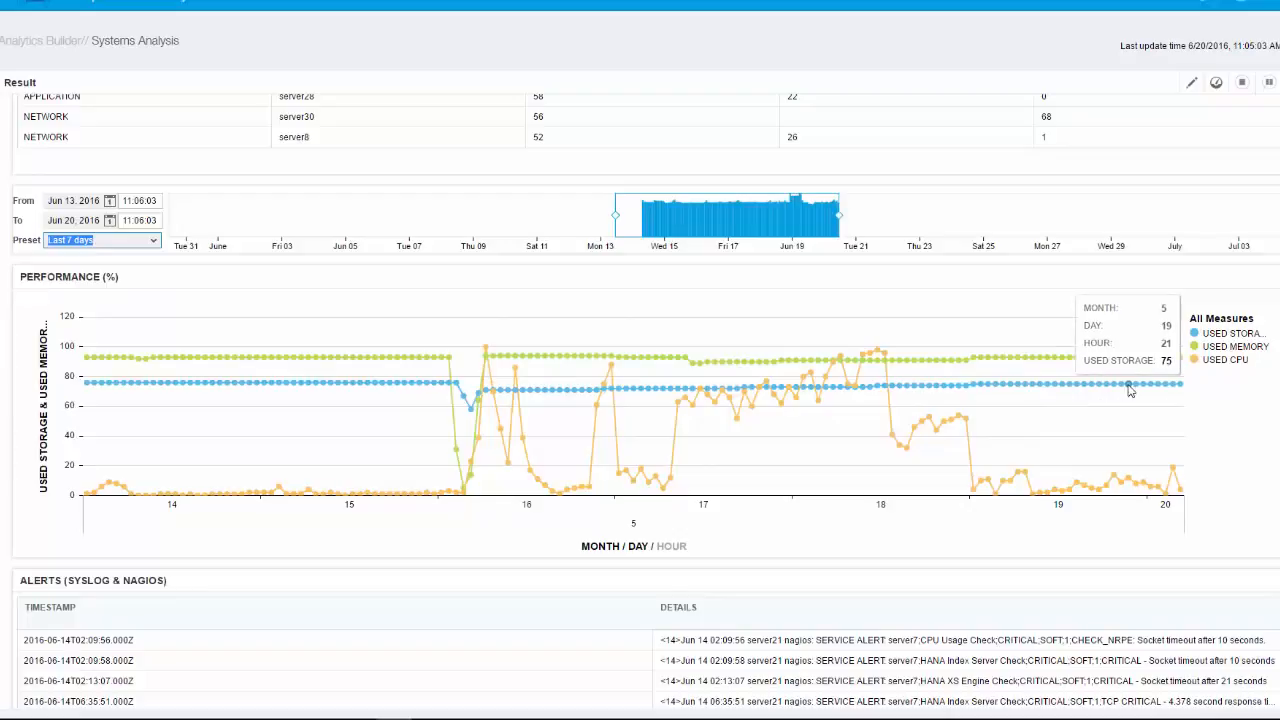
mouse_move(1116, 478)
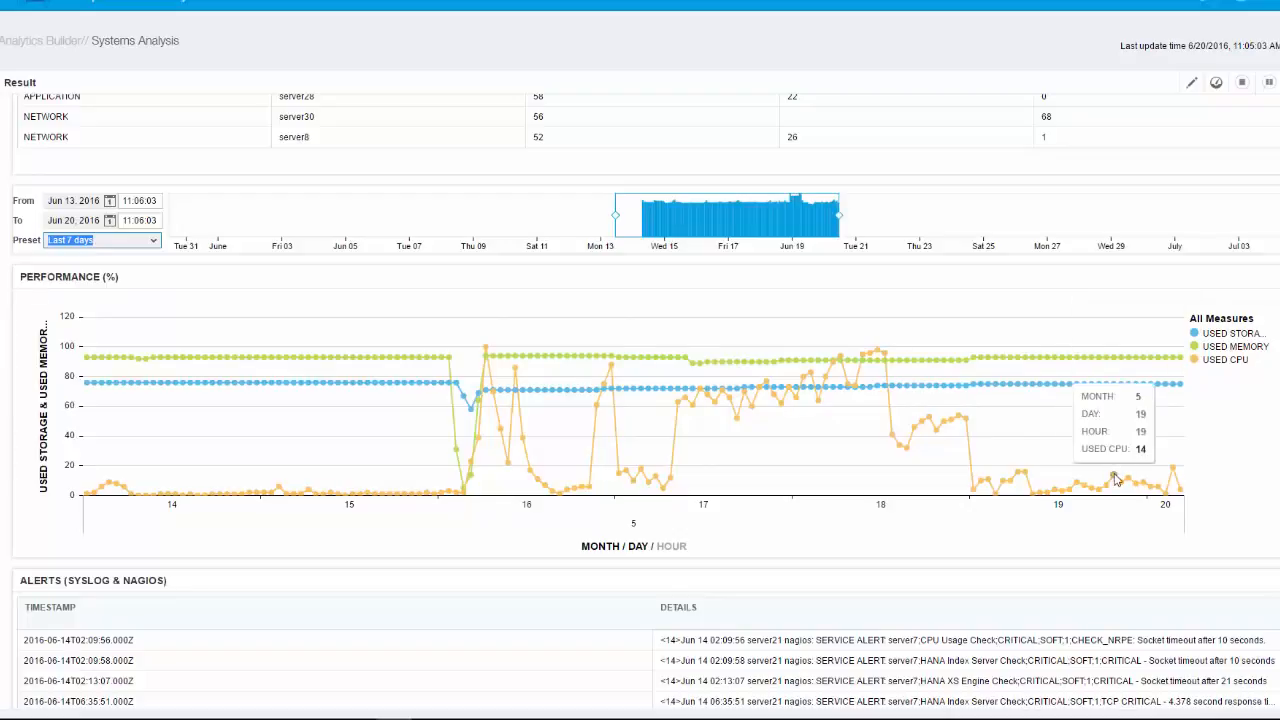
mouse_move(1110, 480)
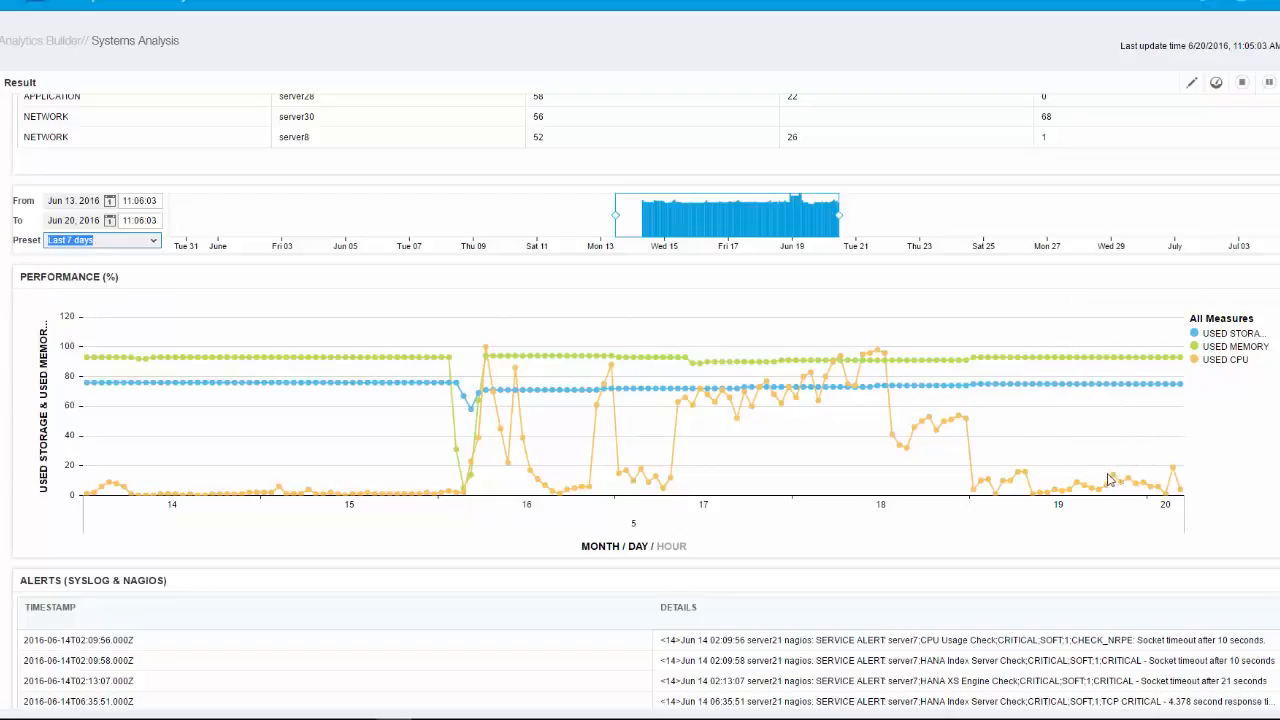
mouse_move(604, 378)
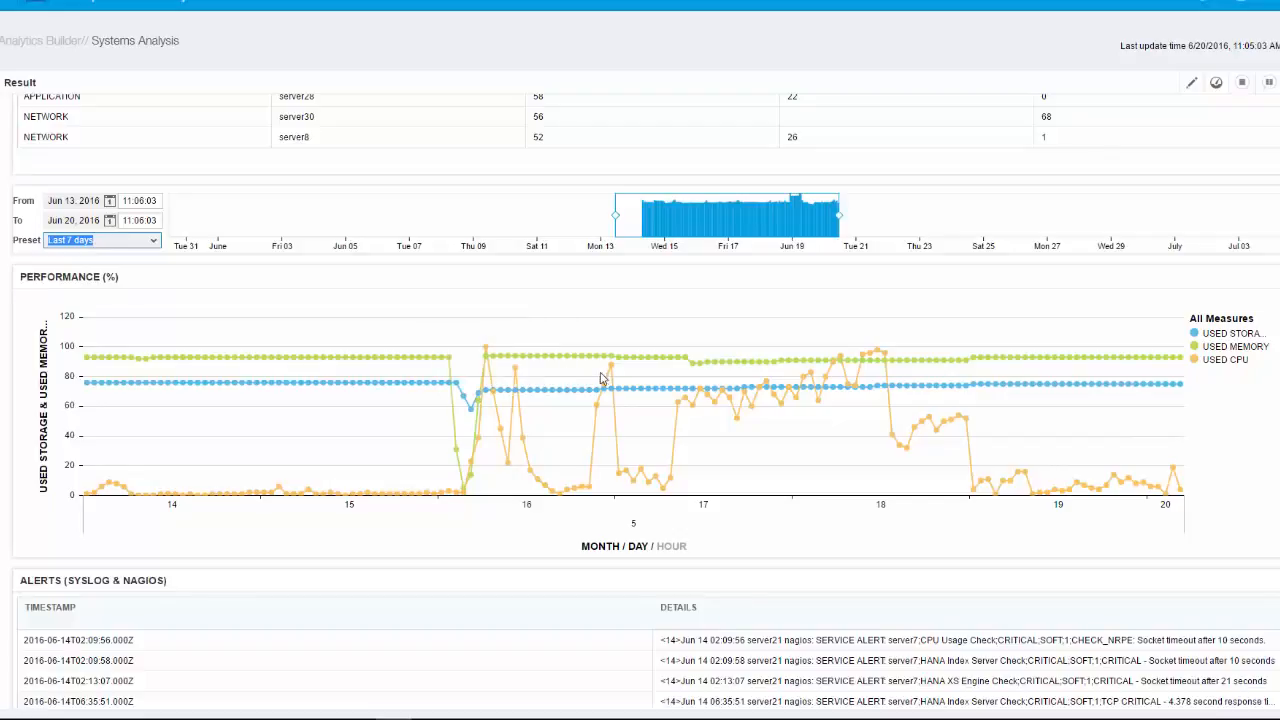
mouse_move(148, 360)
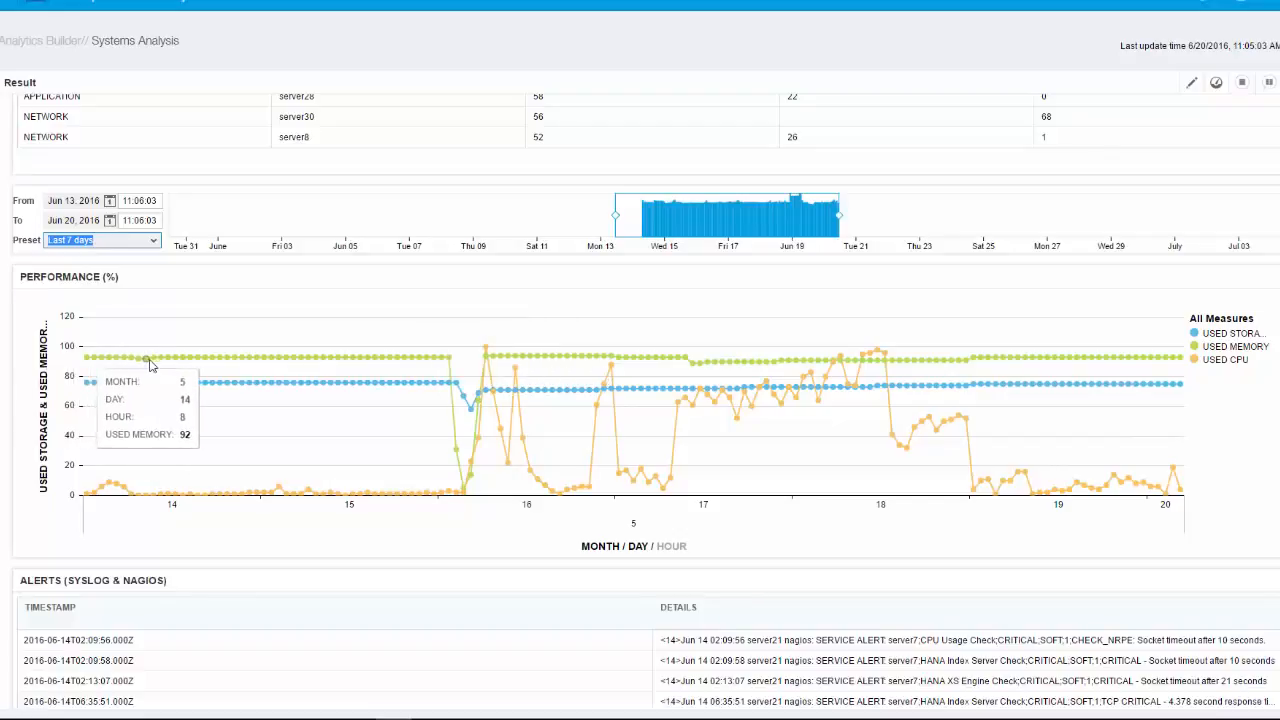
mouse_move(236, 356)
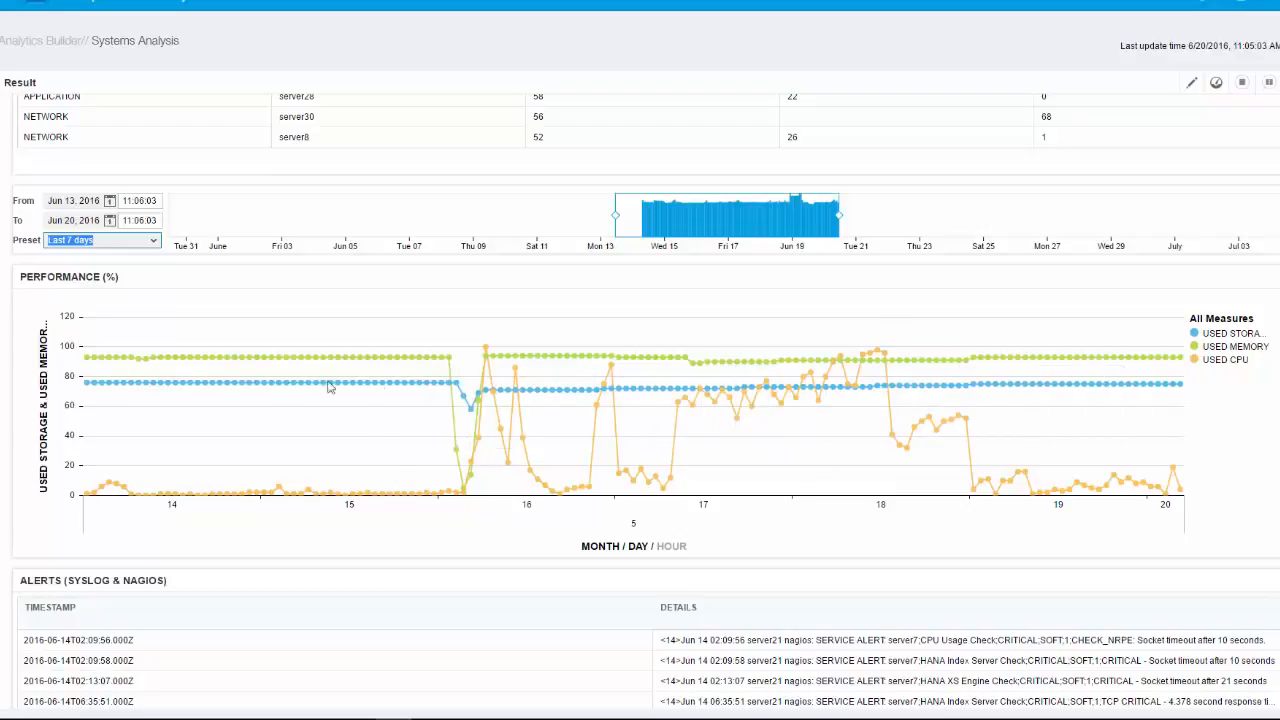
mouse_move(132, 384)
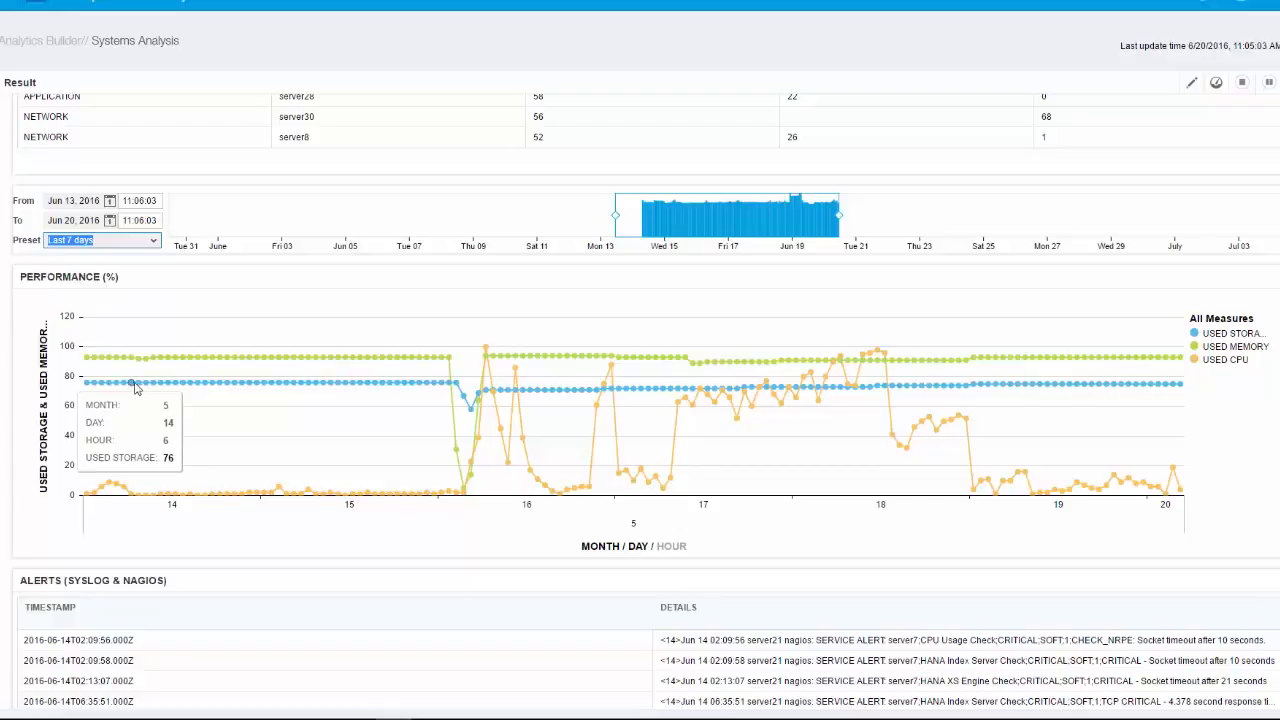
mouse_move(970, 388)
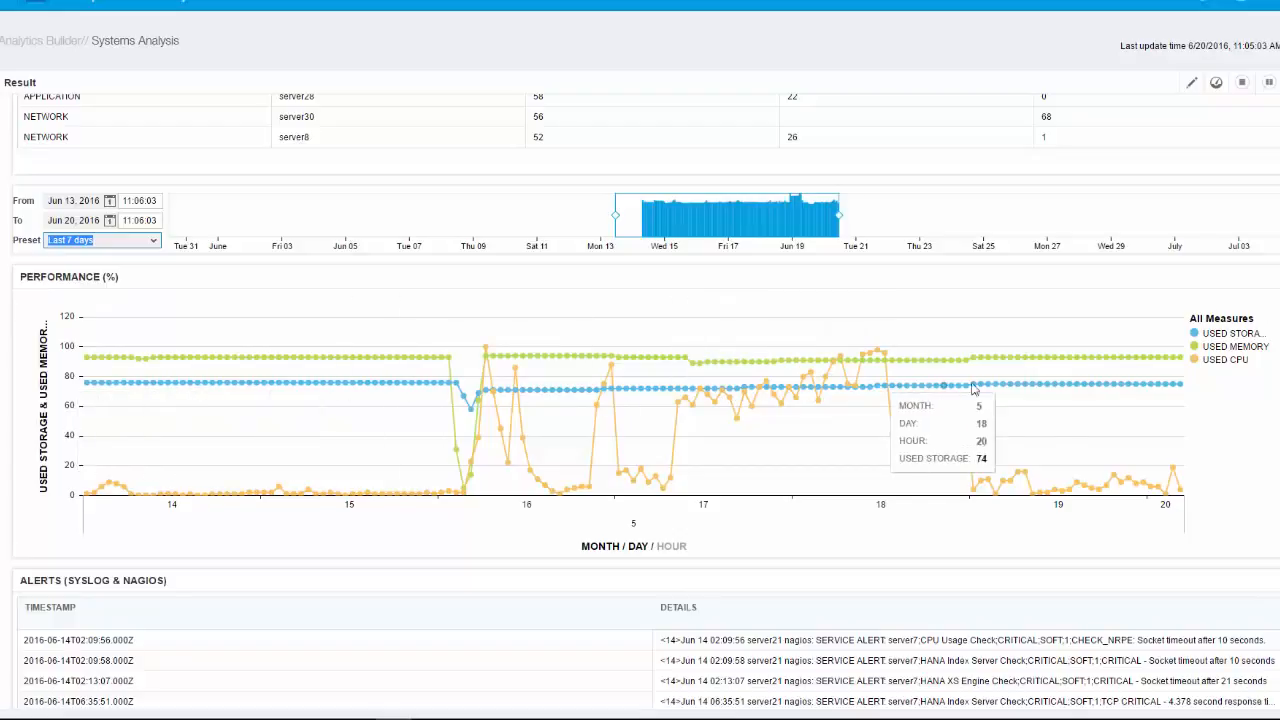
mouse_move(652, 420)
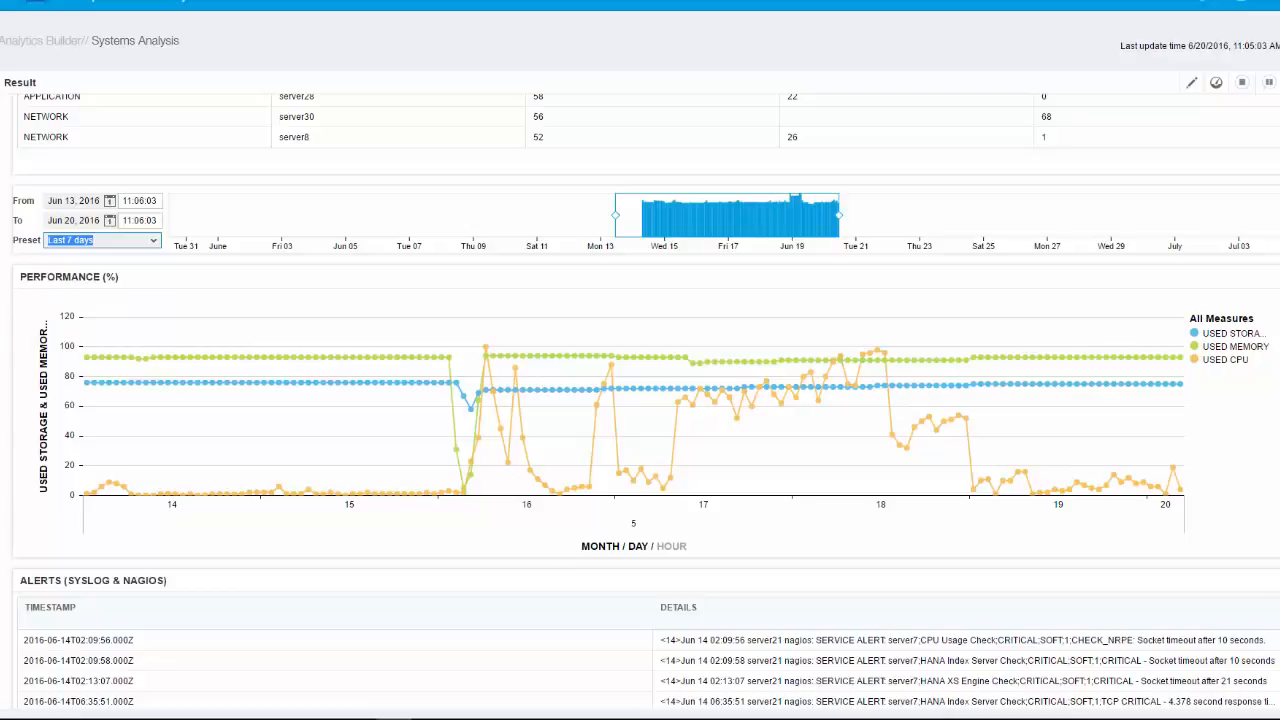
scroll("down", 3)
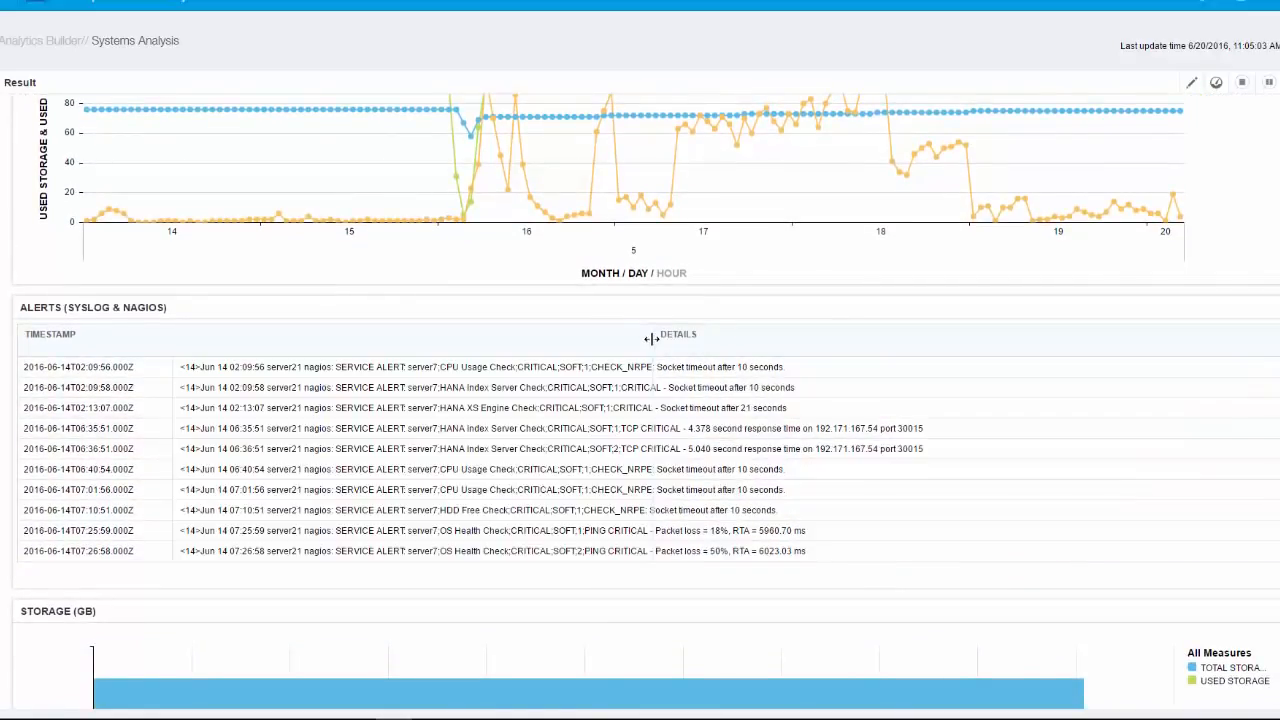
Narrow the Systems Analysis time range to Jun 16–20 and check server7 storage (504 GB total, 349 used).
left_click_drag(650, 334, 198, 334)
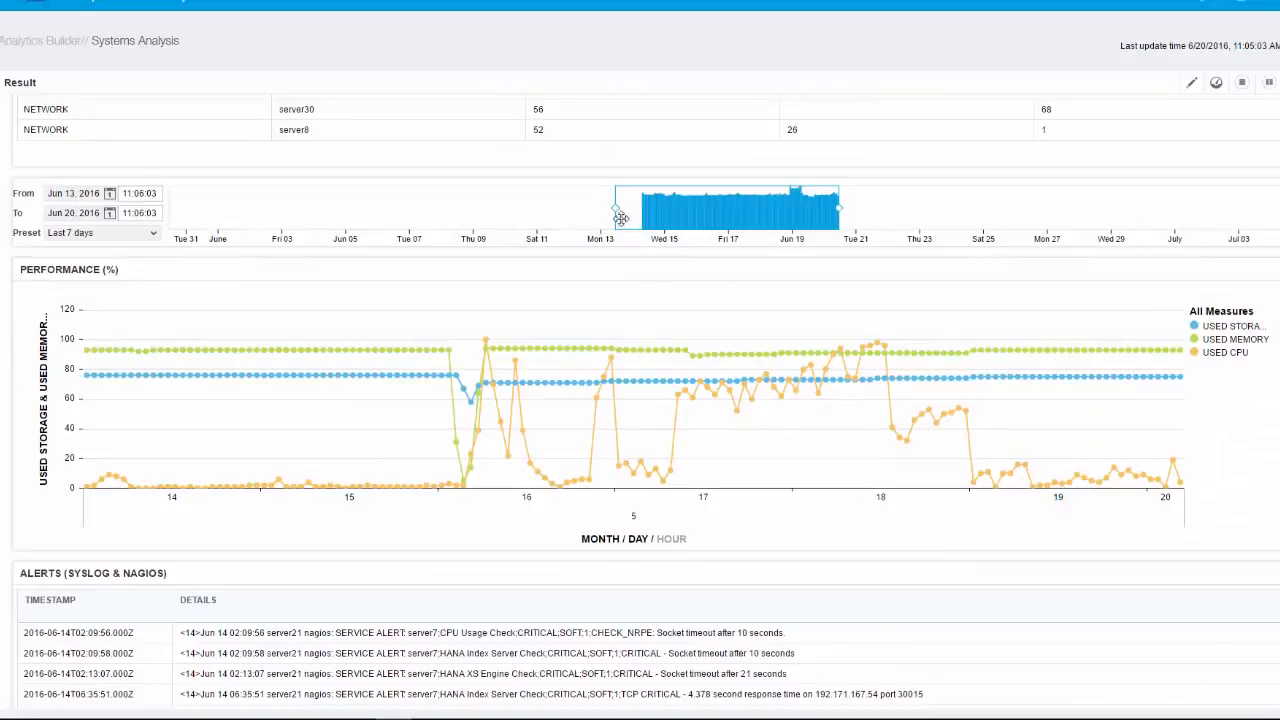
left_click_drag(616, 206, 718, 206)
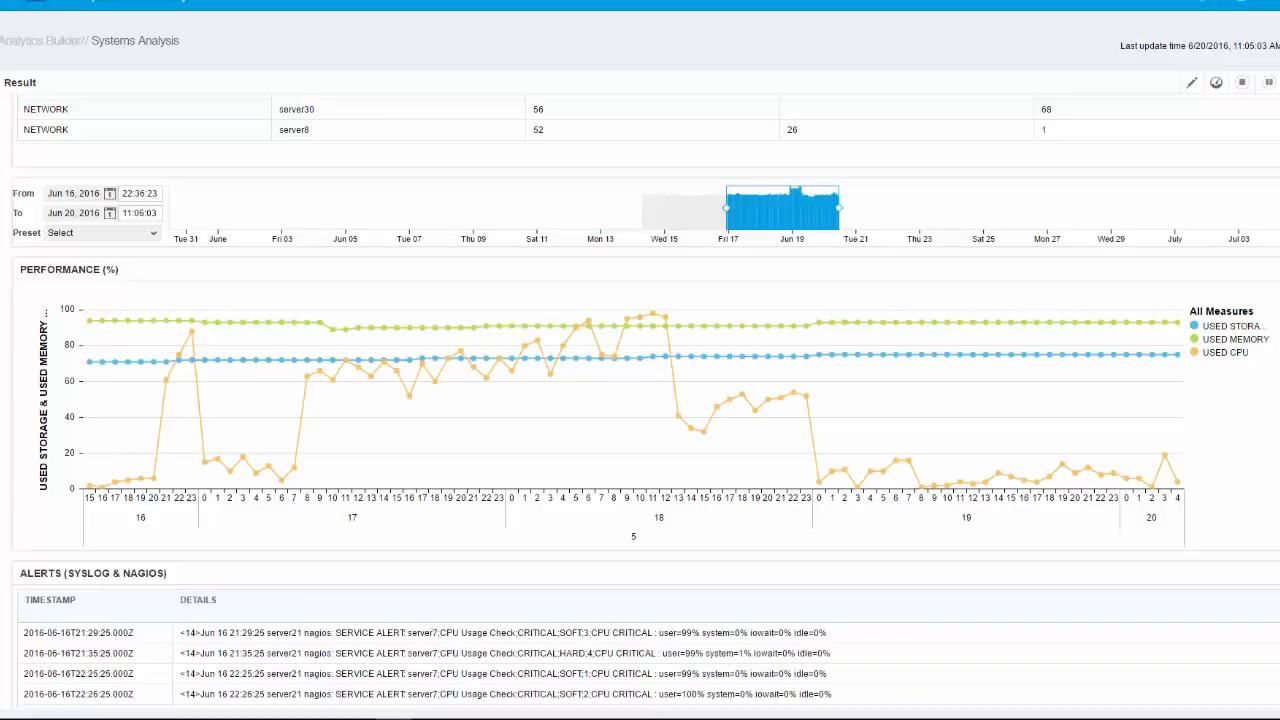
scroll("down", 3)
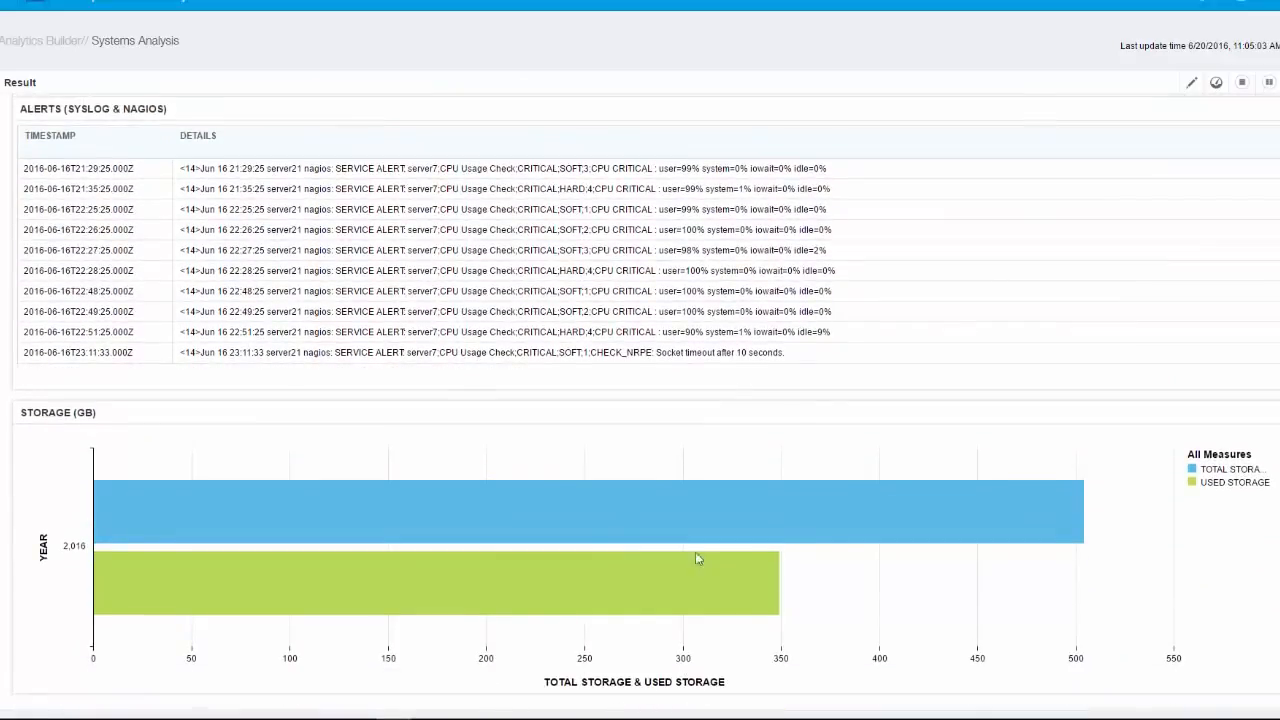
mouse_move(504, 528)
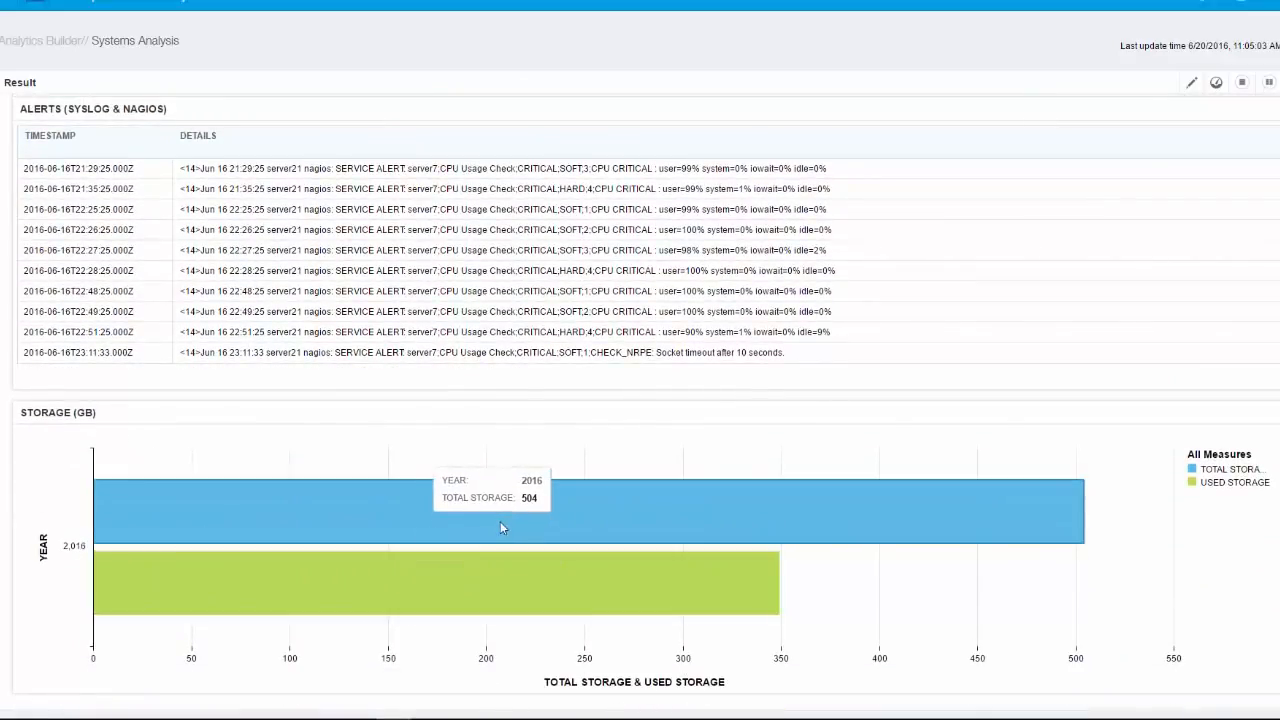
mouse_move(636, 576)
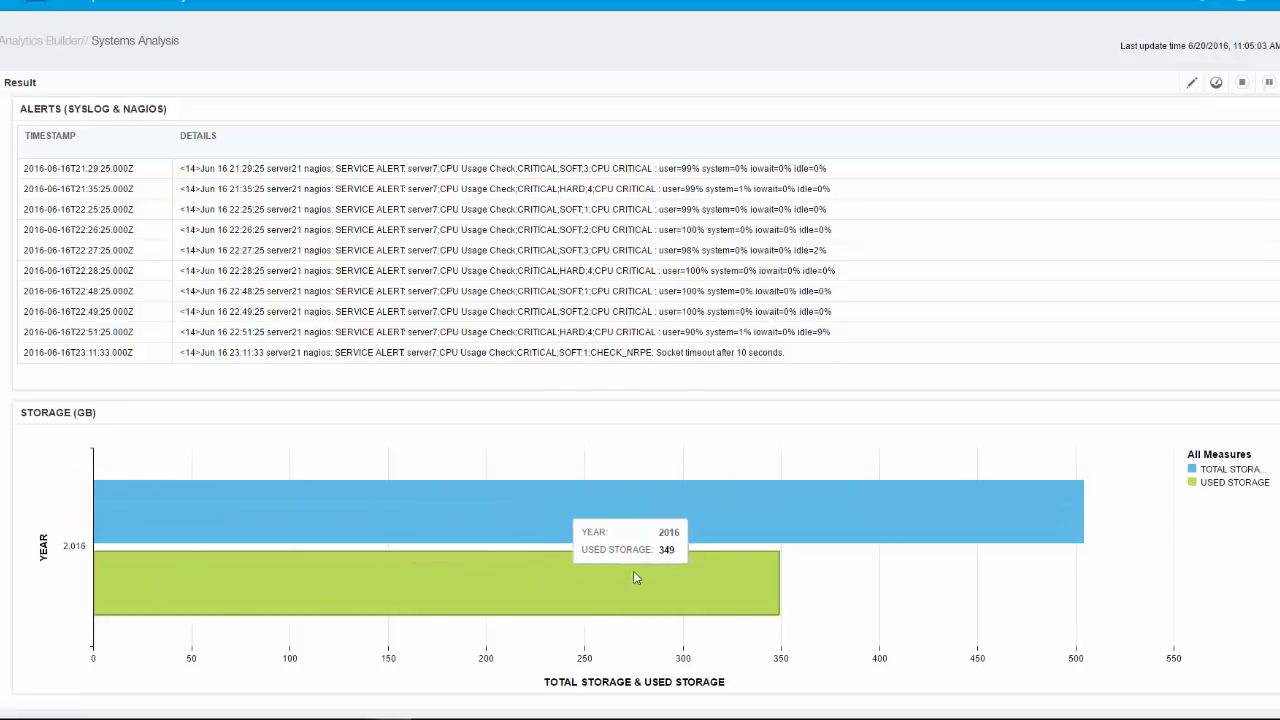
scroll("up", 3)
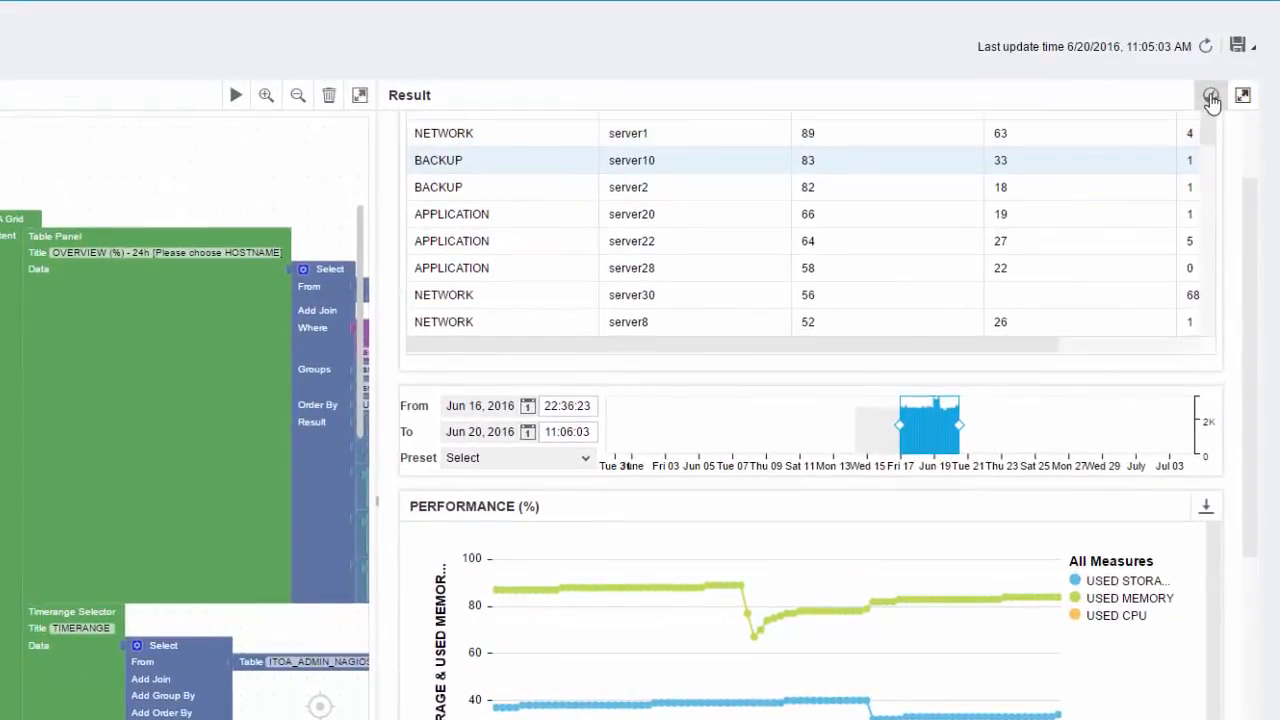
mouse_move(1212, 96)
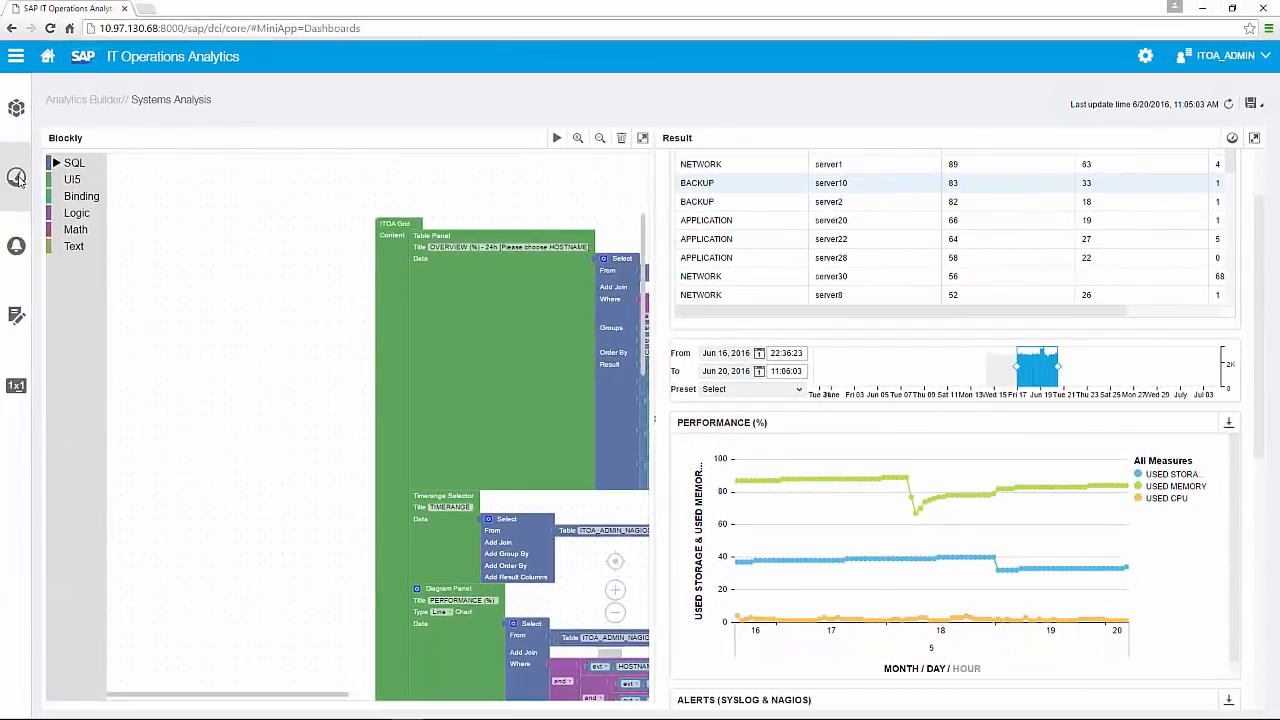
View the LANDSCAPE dashboard's Root Cause Analysis full-size for the last 7 days, then return to the dashboard.
left_click(16, 176)
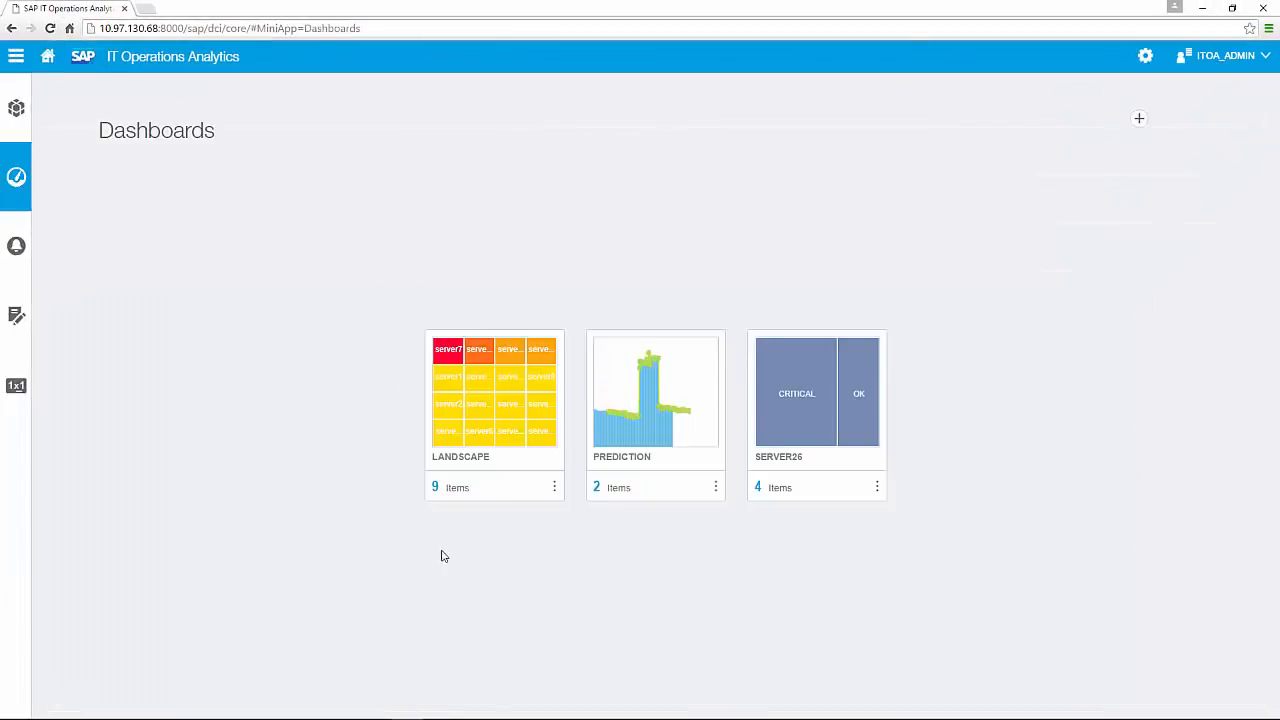
left_click(494, 400)
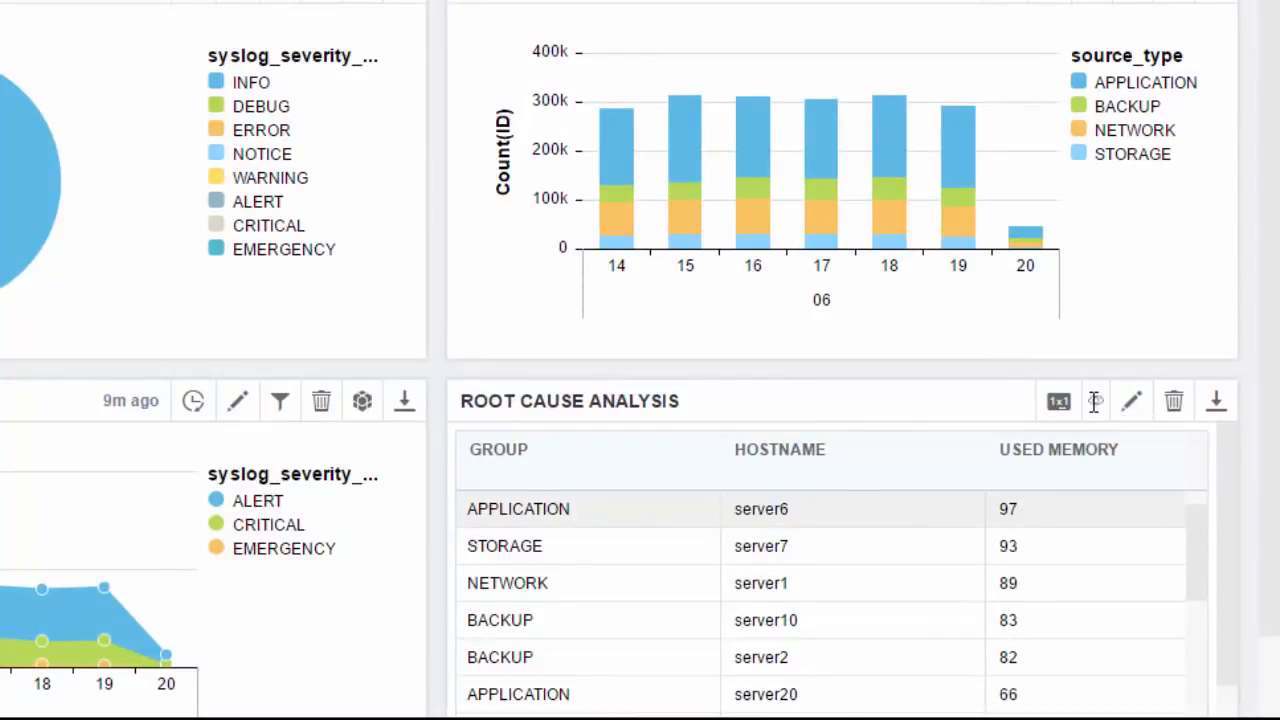
mouse_move(1094, 400)
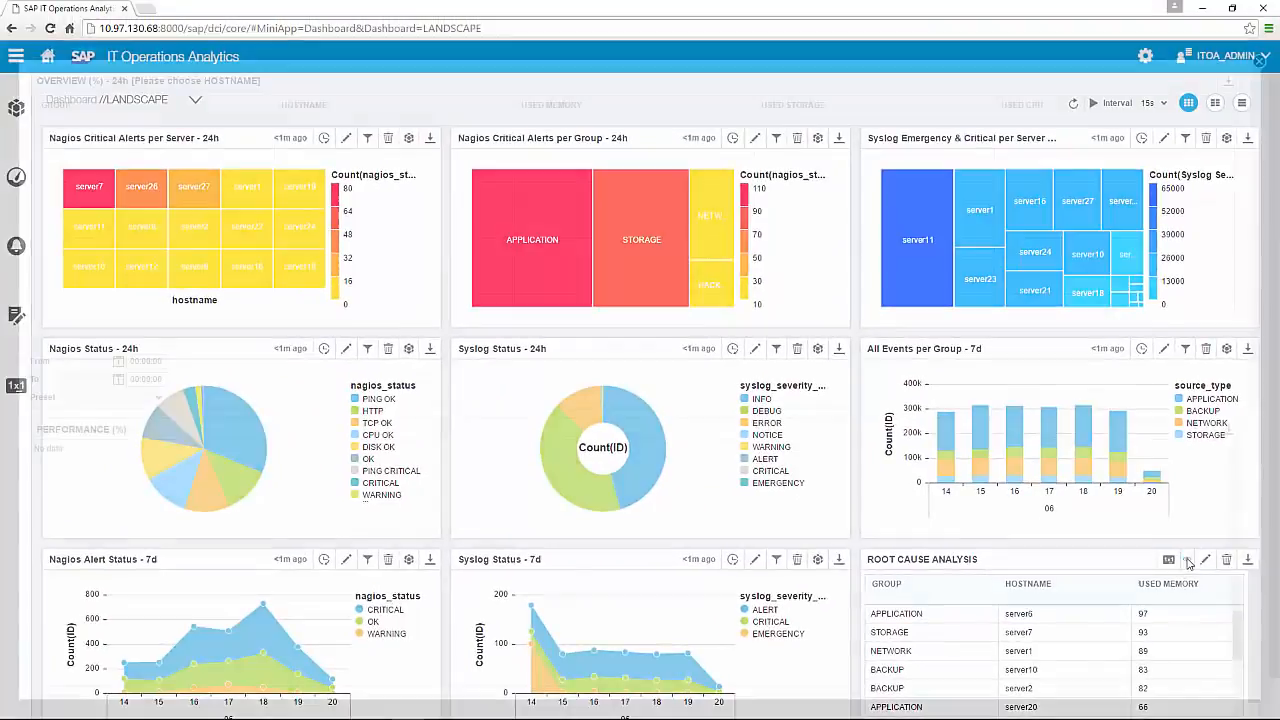
left_click(1188, 560)
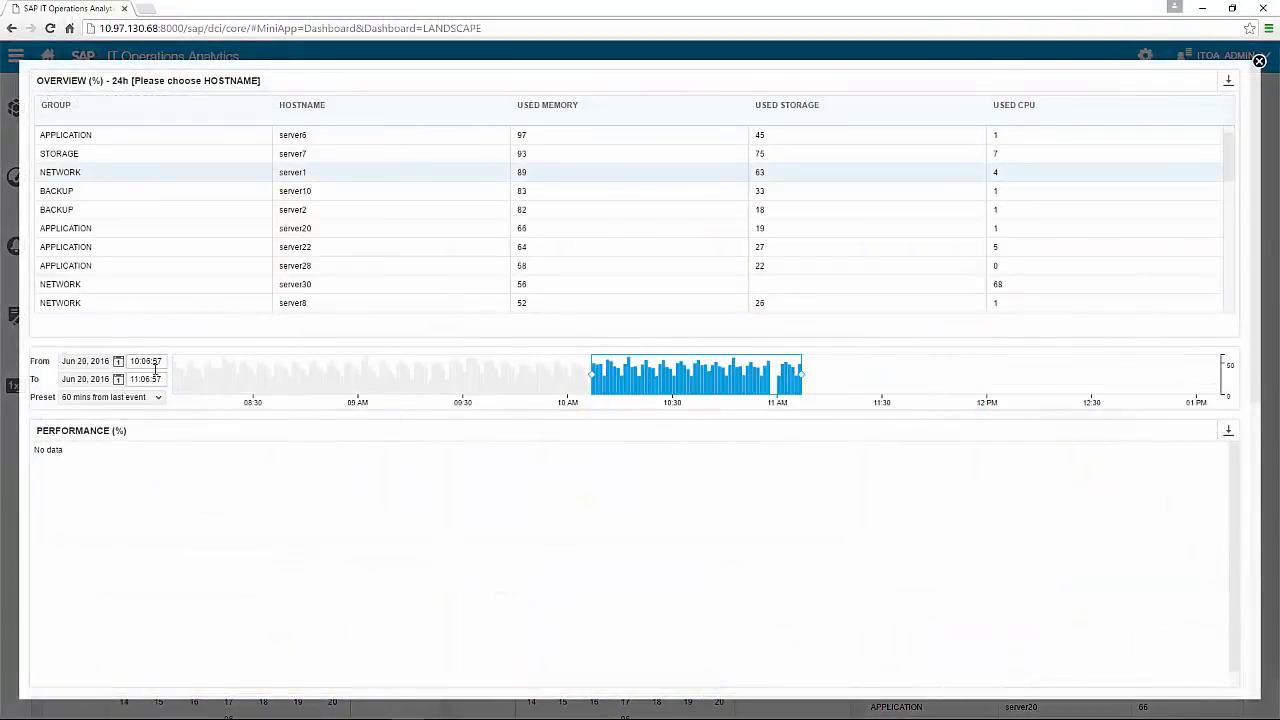
left_click(110, 396)
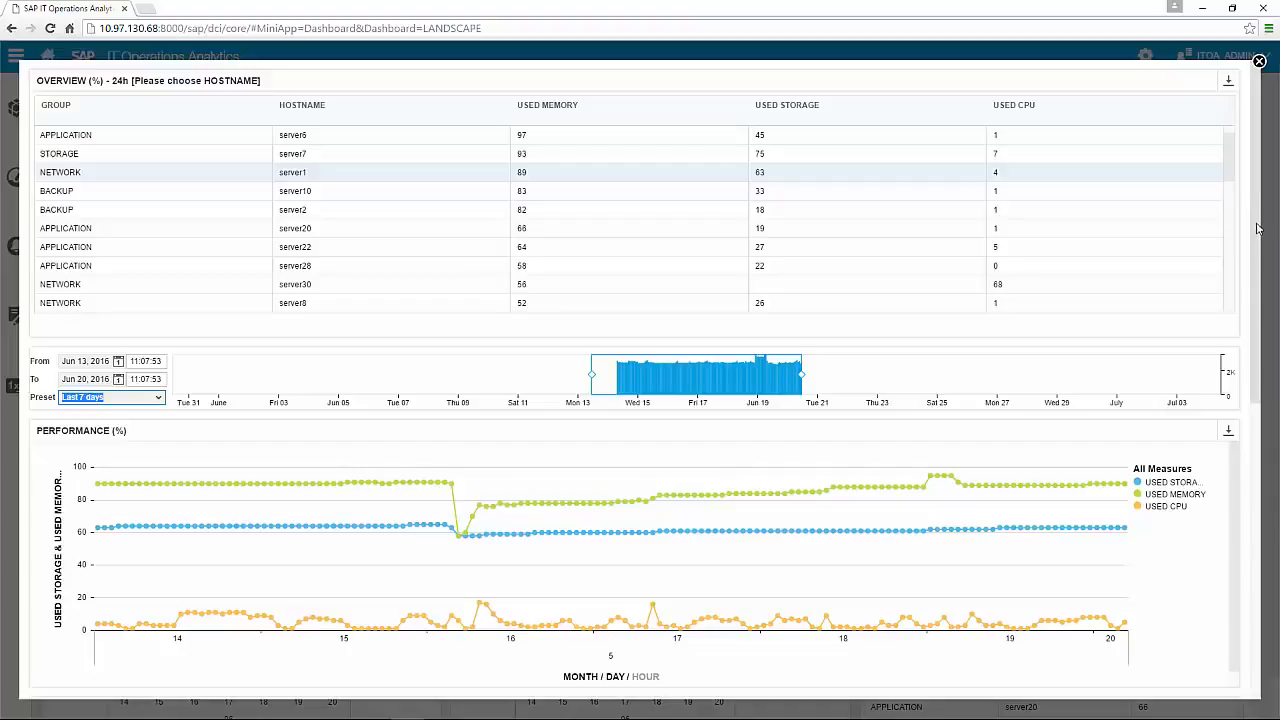
scroll("down", 3)
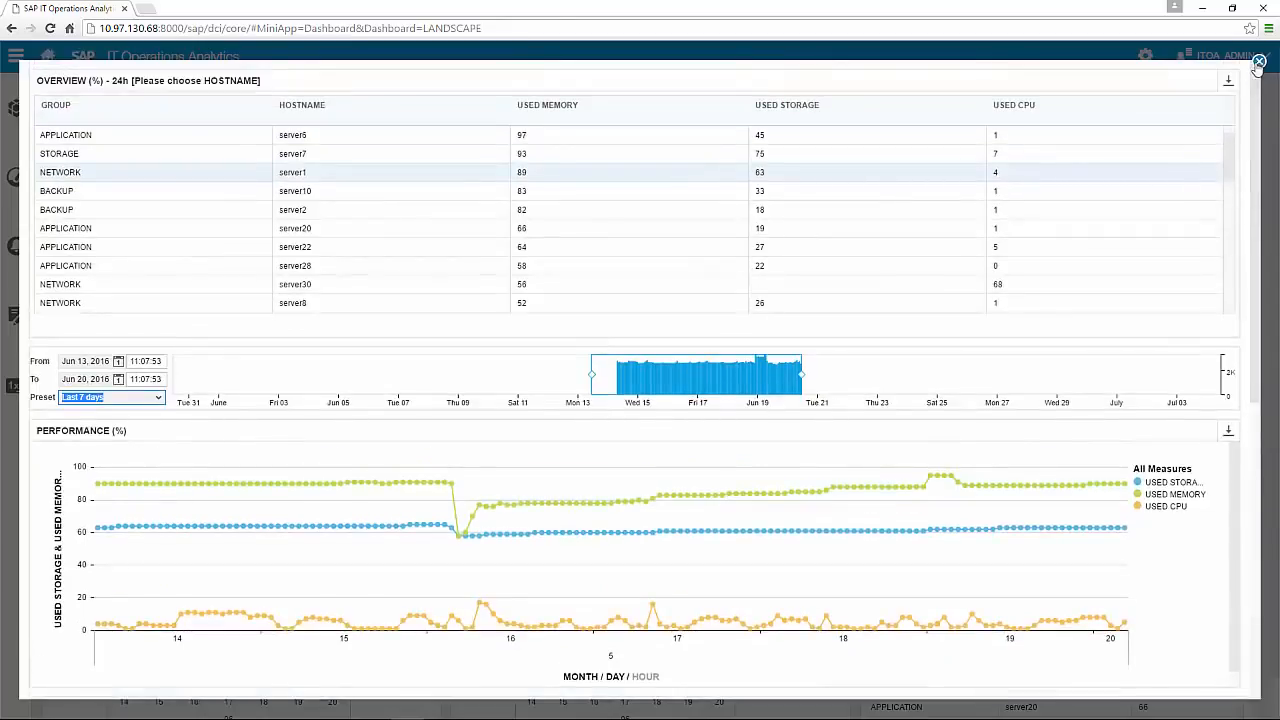
left_click(1260, 62)
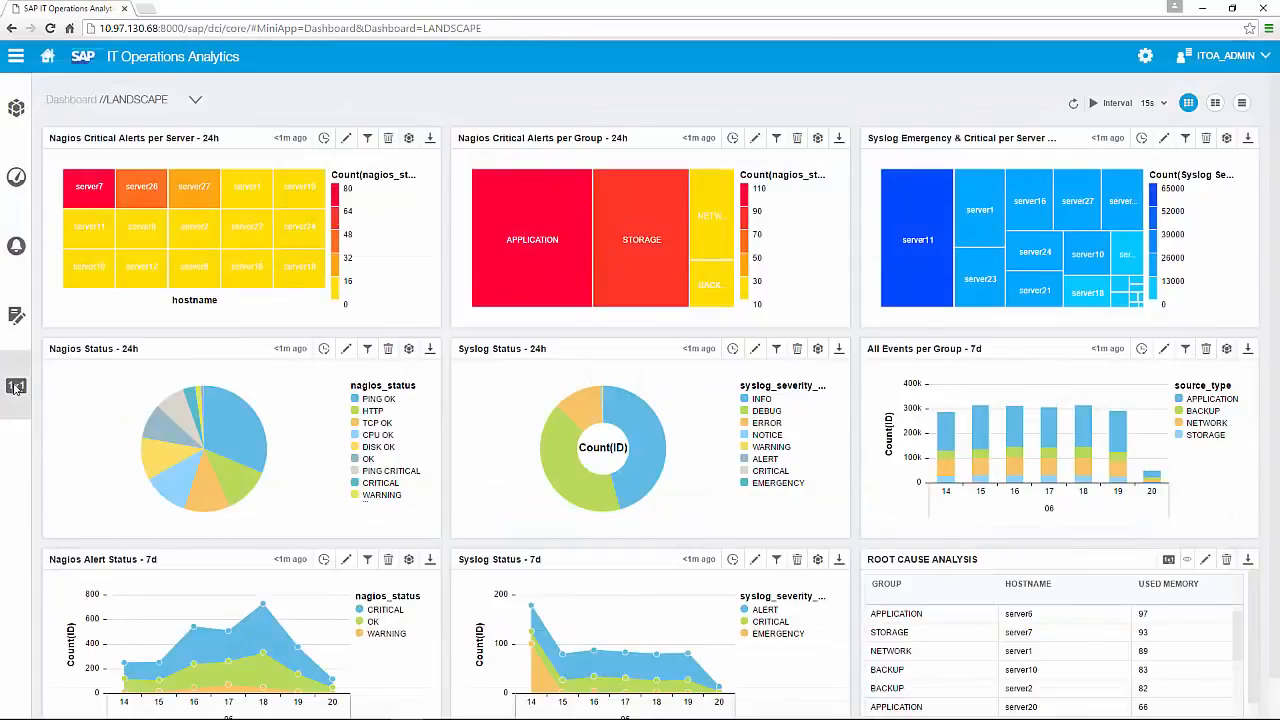
Edit the Root Cause Analysis tile and scroll through its Performance, Alerts and Storage panel query blocks.
left_click(16, 386)
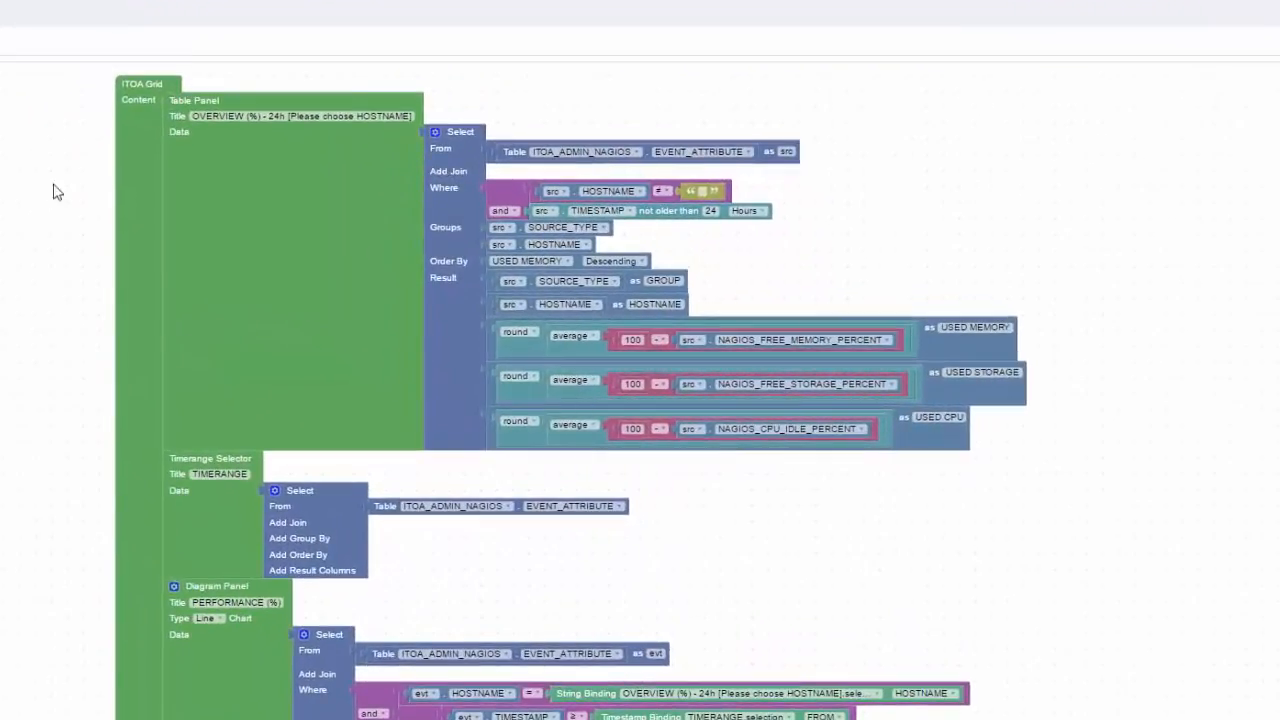
mouse_move(730, 430)
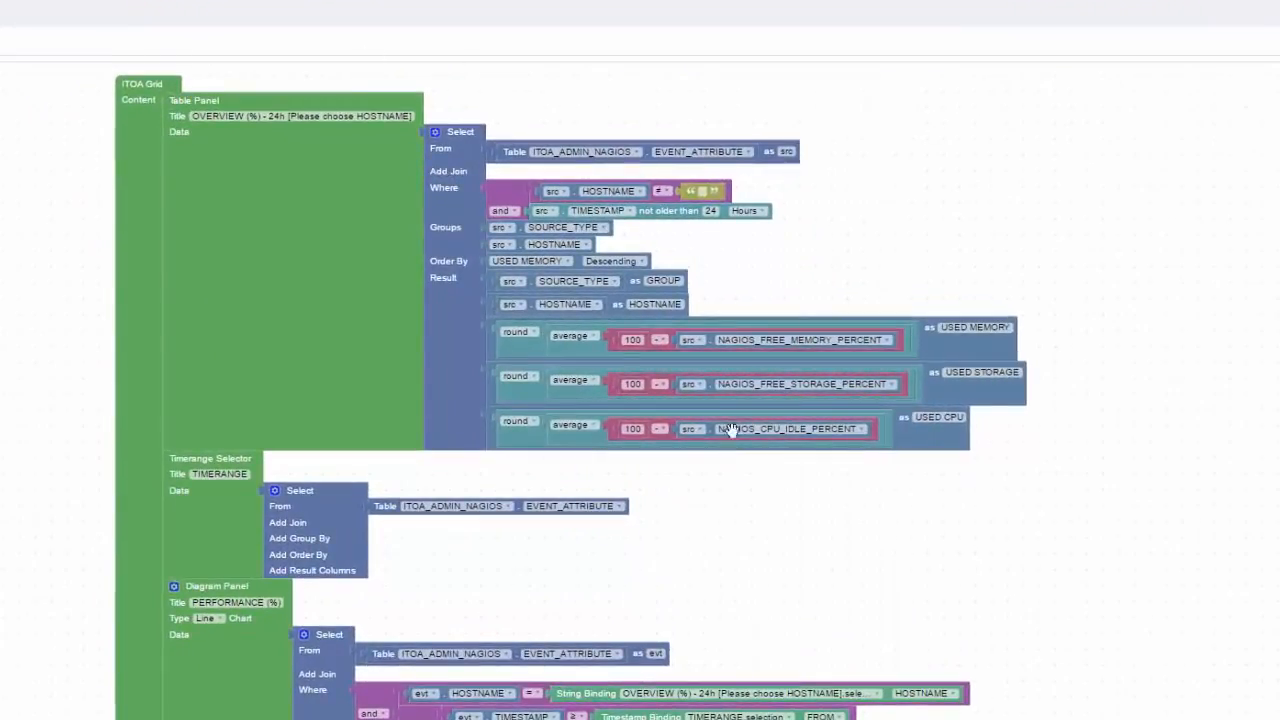
scroll("down", 3)
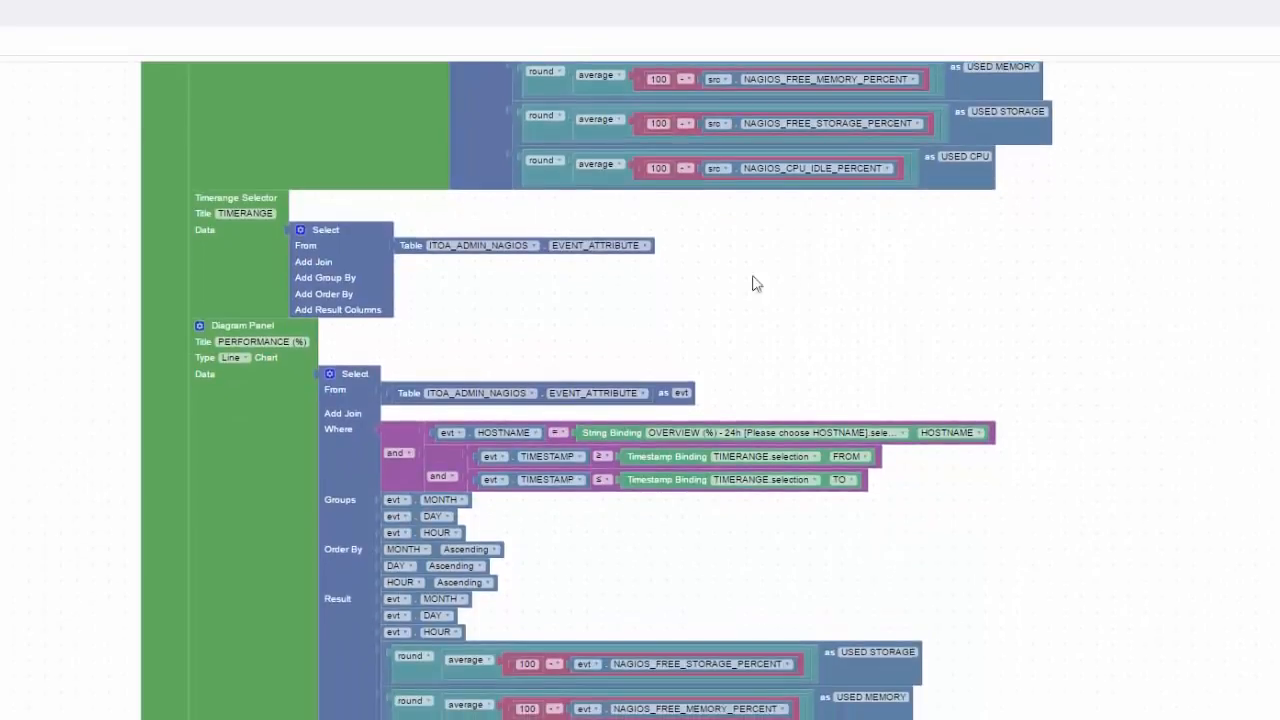
mouse_move(356, 188)
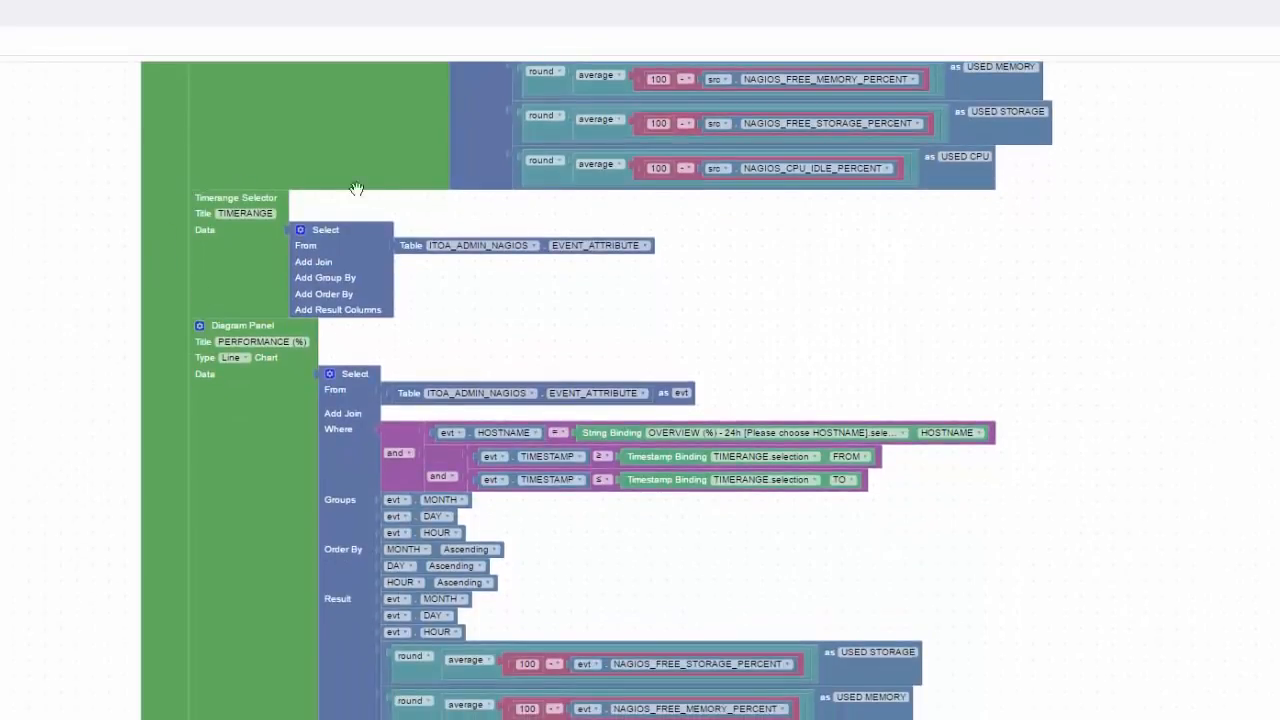
scroll("down", 3)
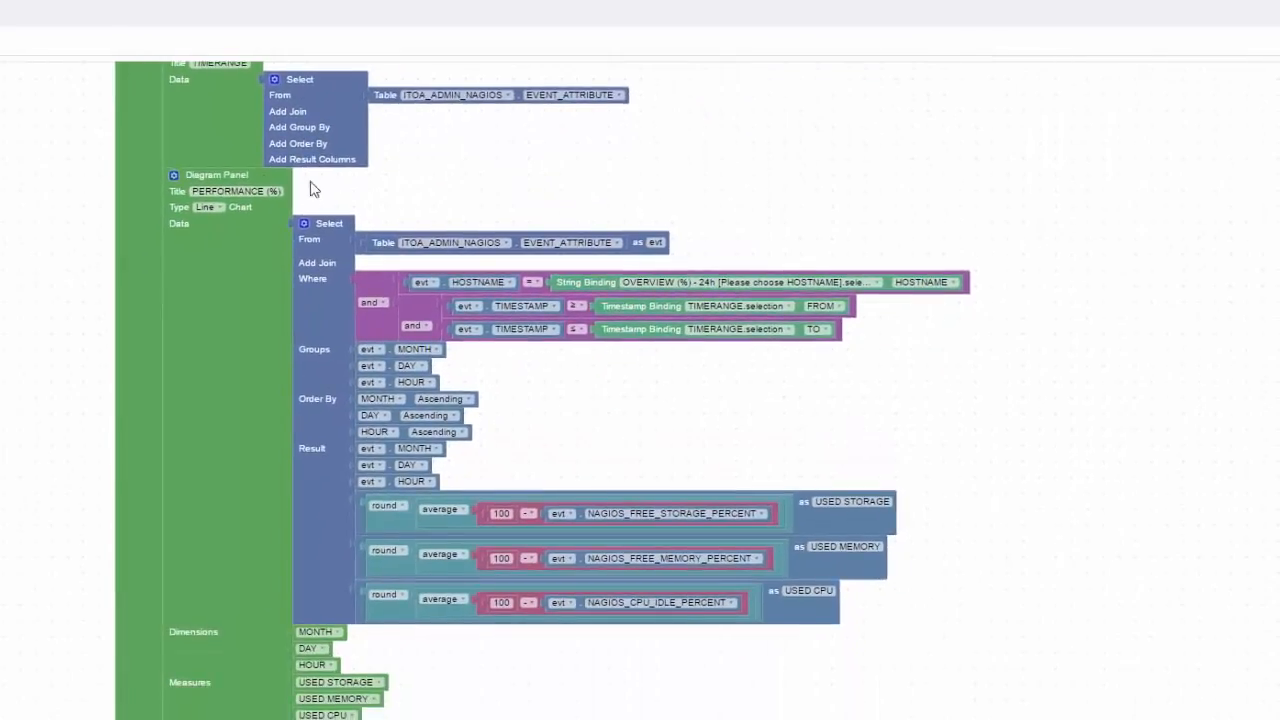
mouse_move(388, 204)
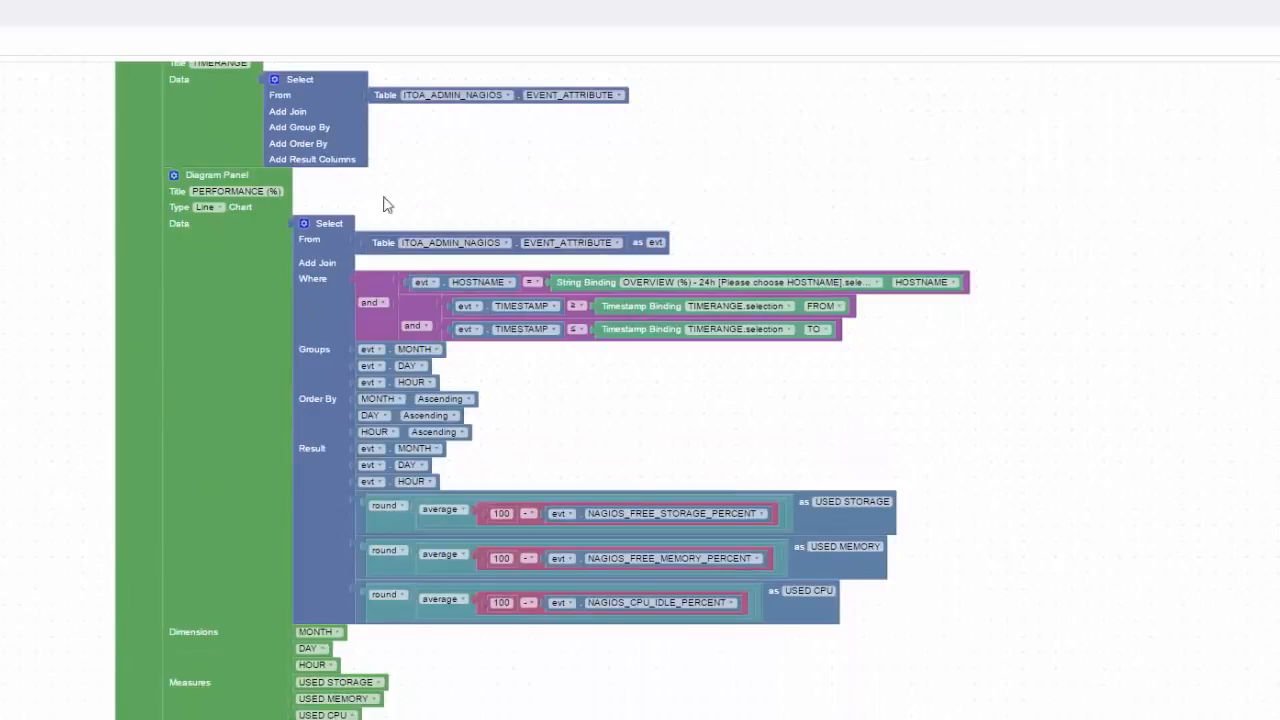
mouse_move(780, 636)
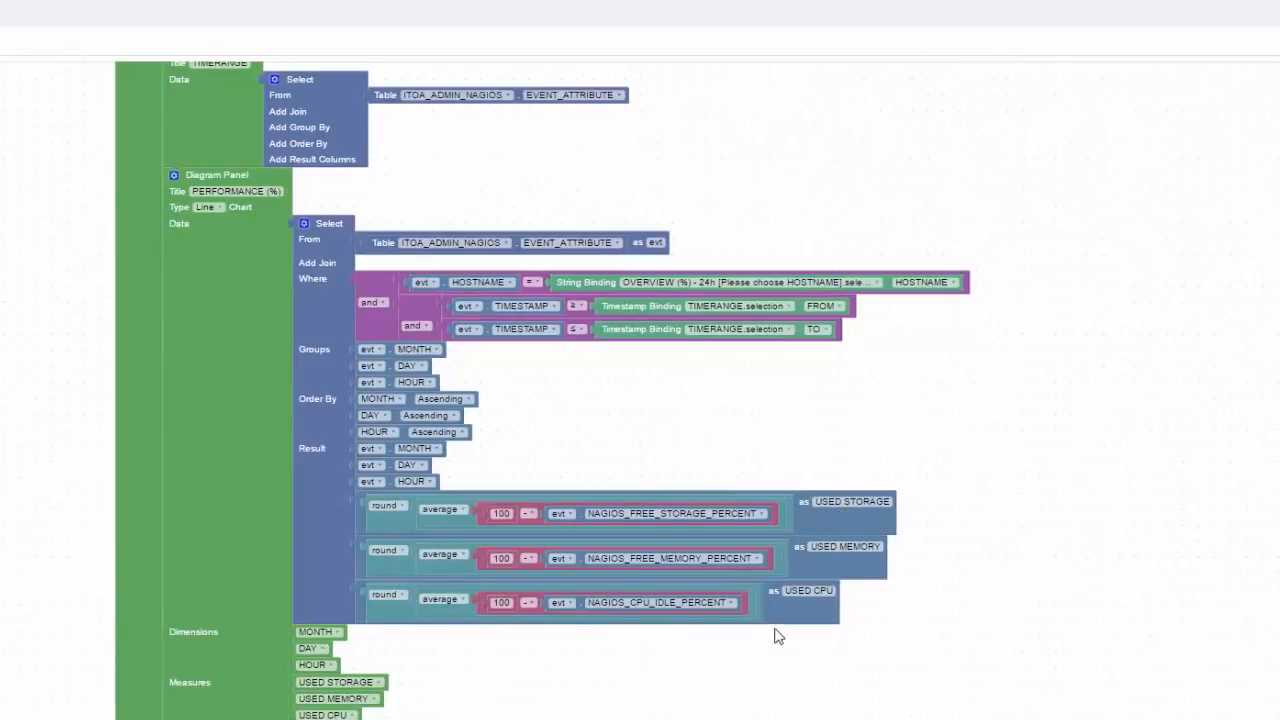
scroll("down", 3)
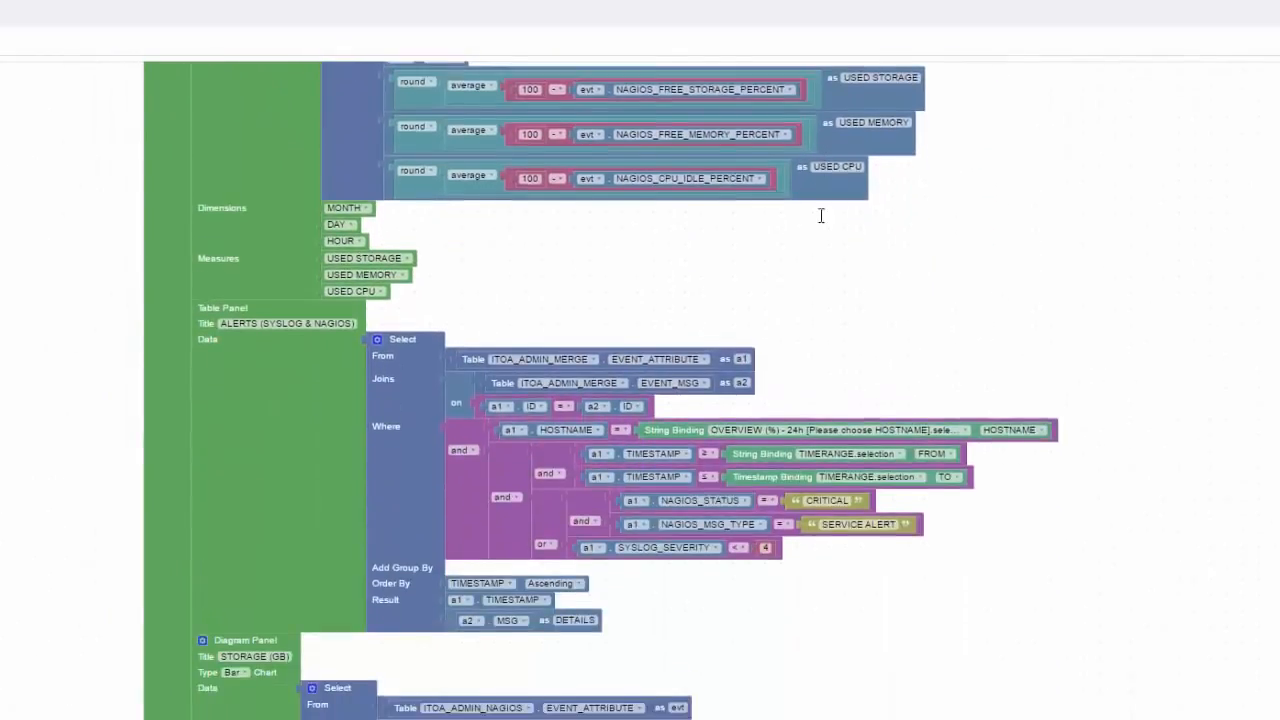
scroll("down", 3)
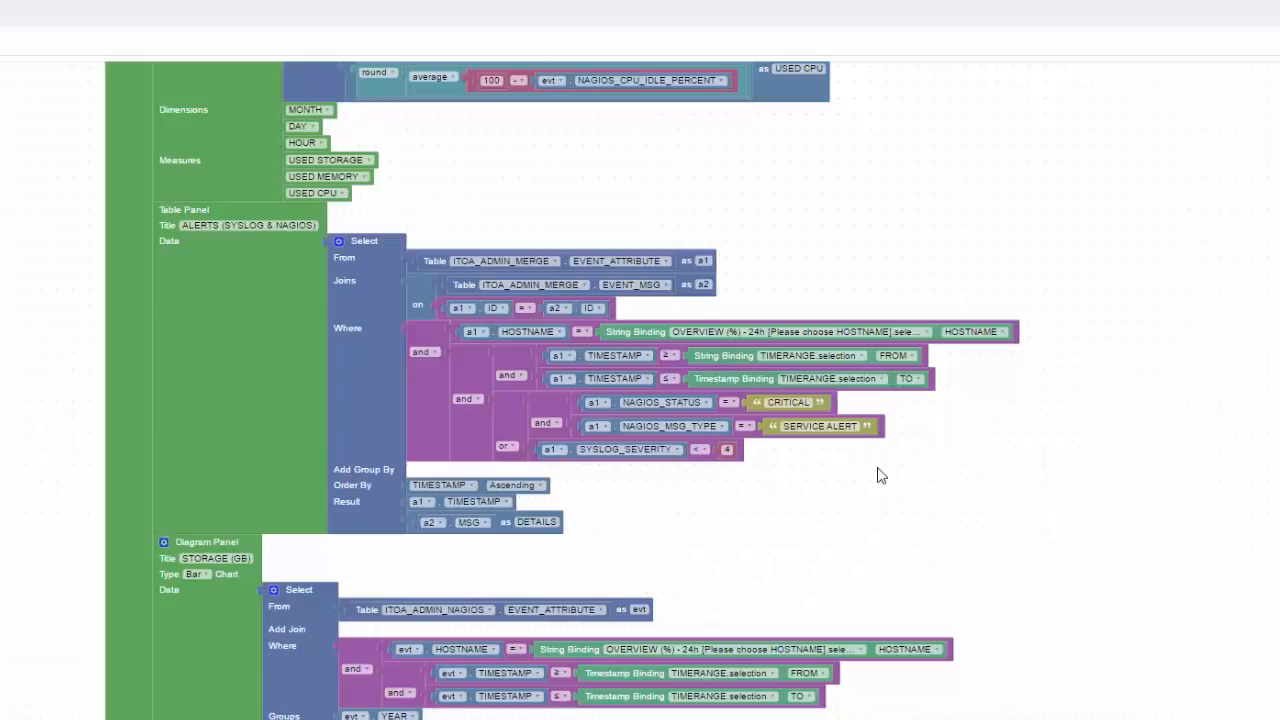
scroll("down", 3)
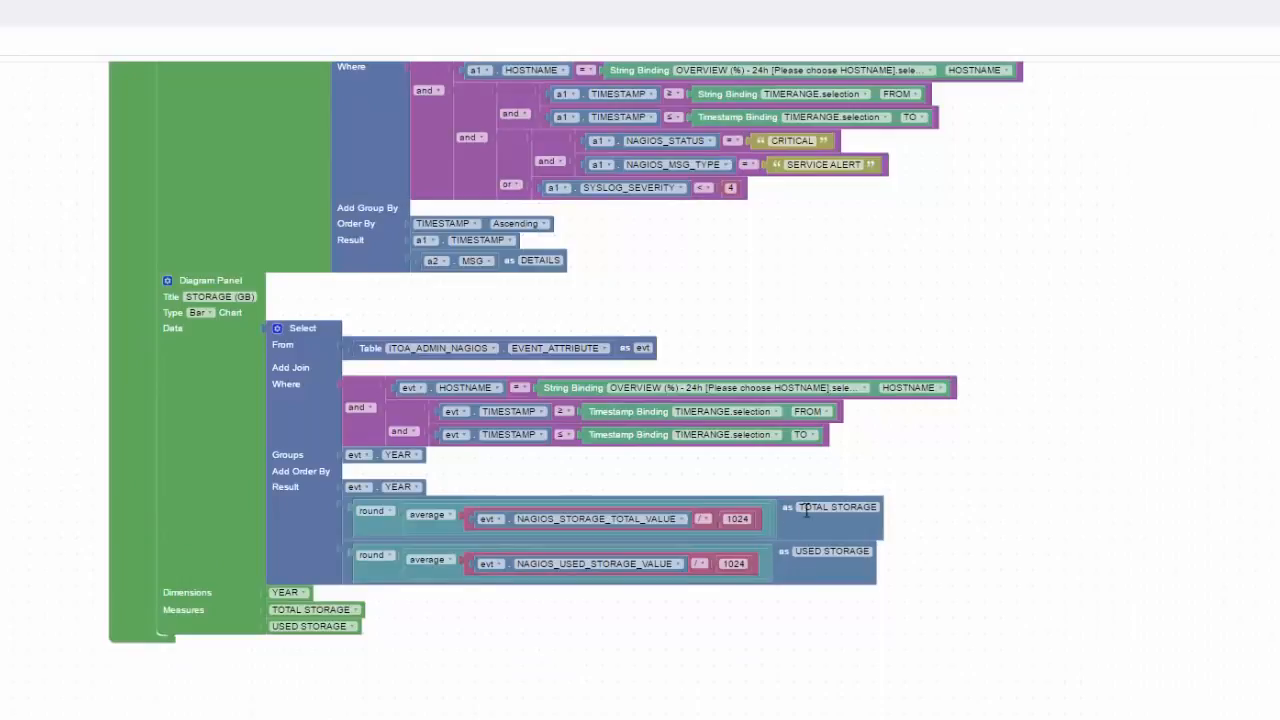
mouse_move(210, 358)
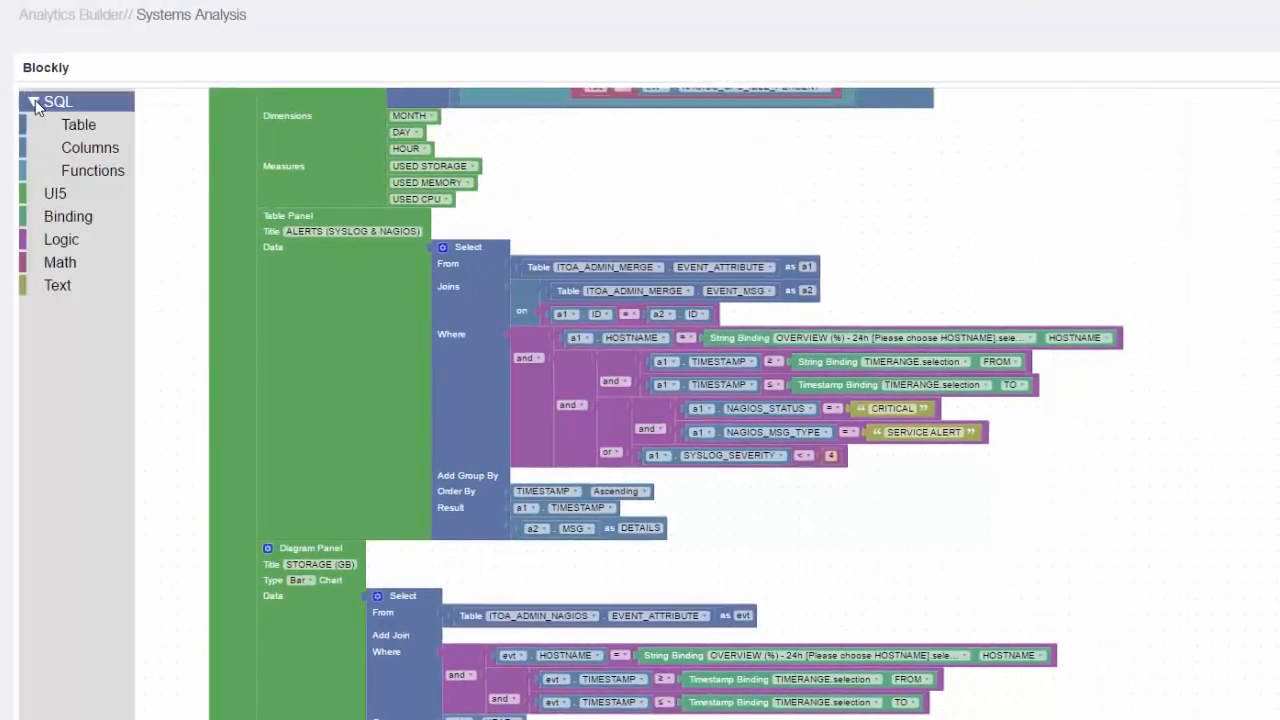
left_click(78, 124)
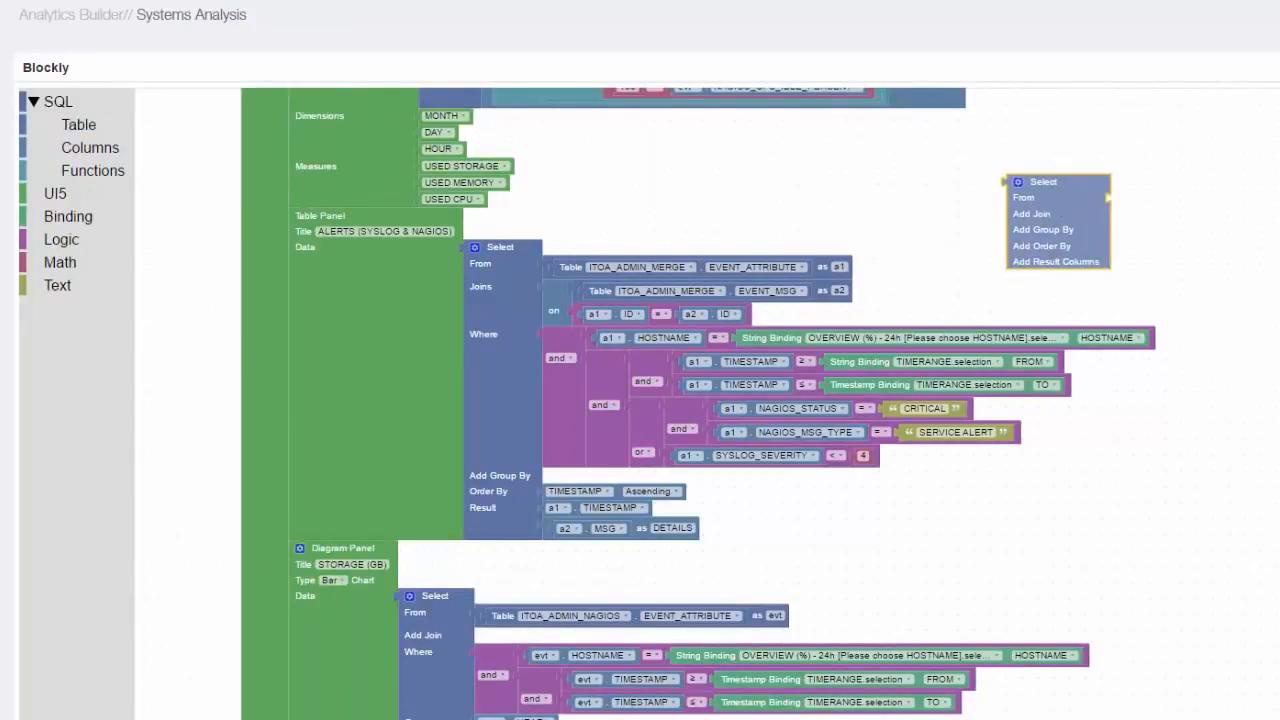
left_click(90, 148)
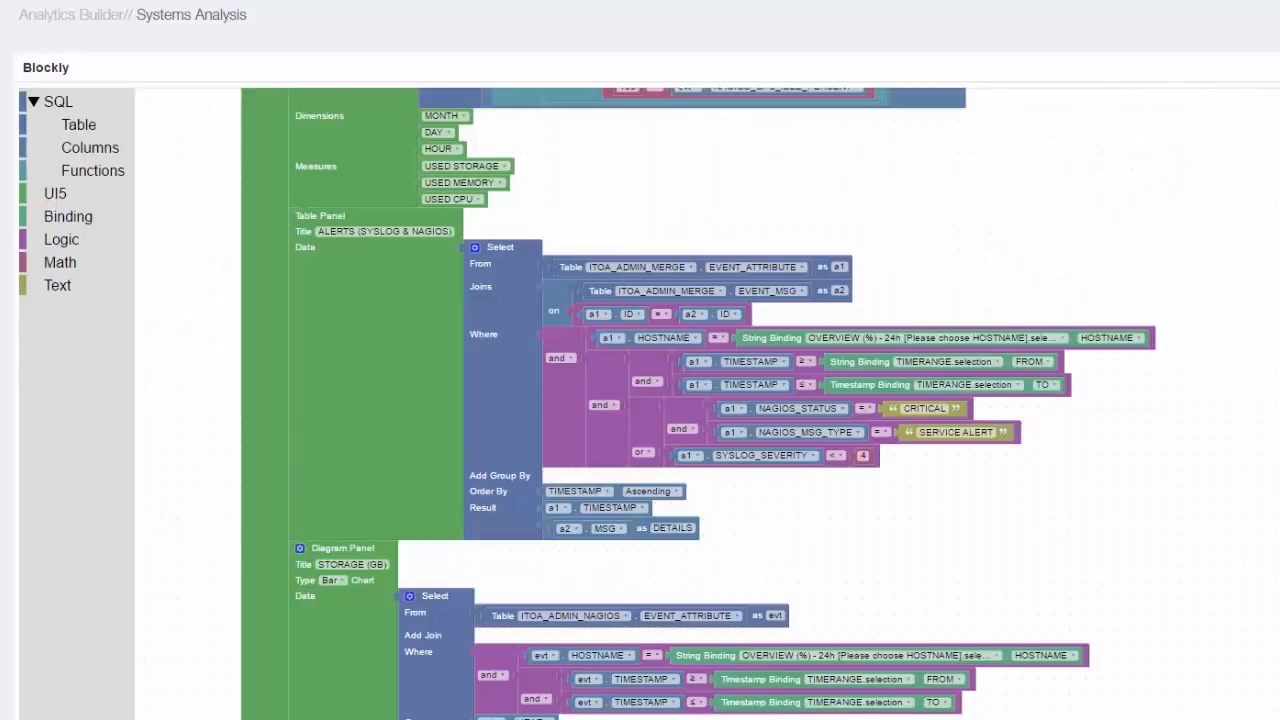
left_click(56, 192)
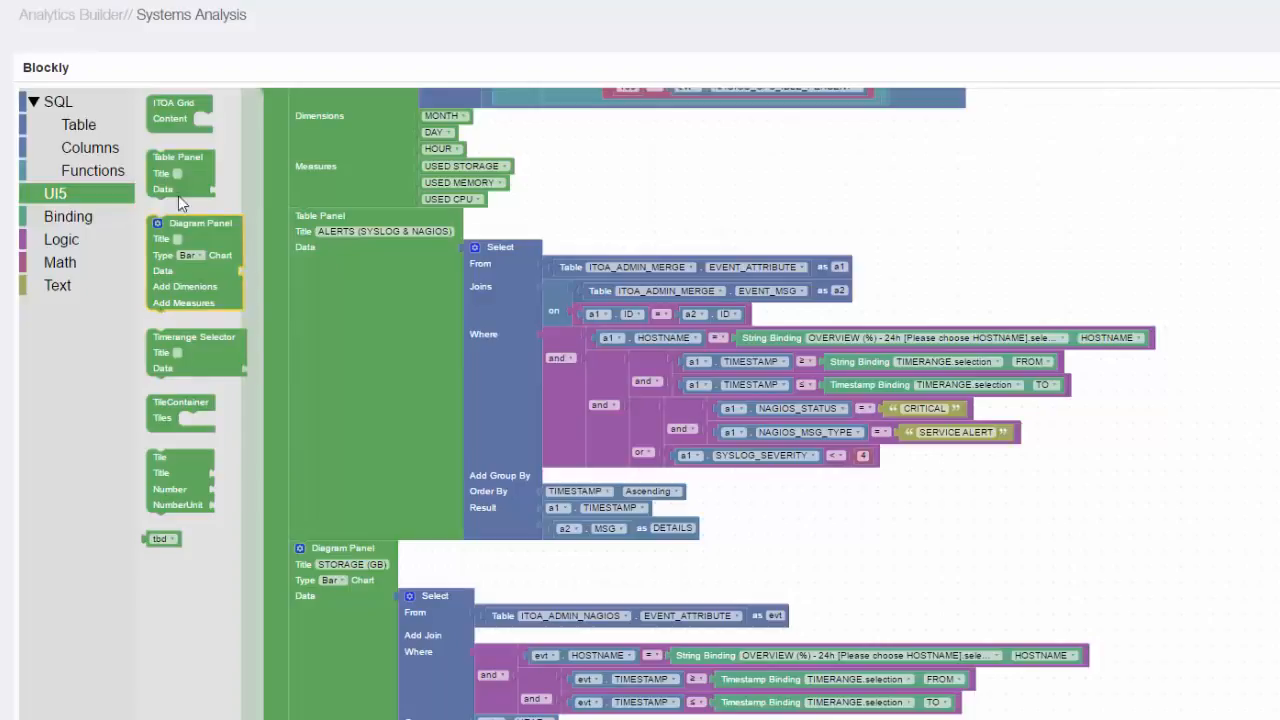
left_click(68, 216)
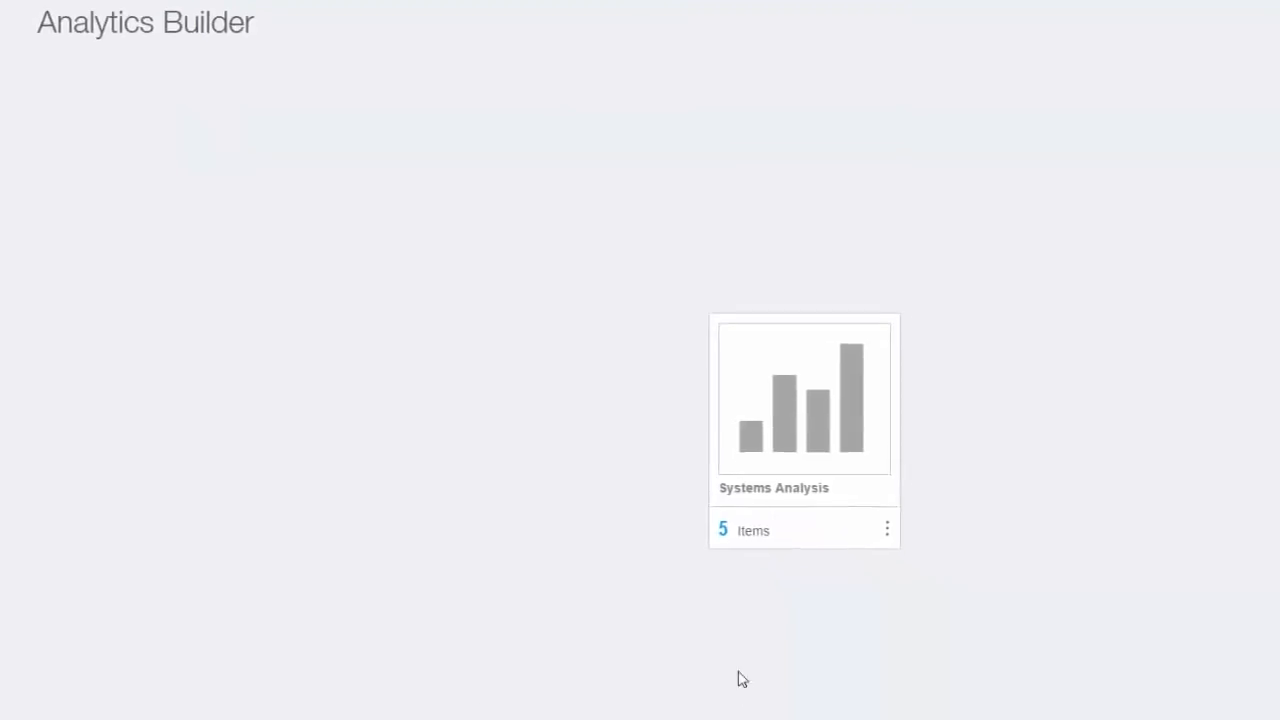
Show the Systems Analysis tile's actions menu with Edit, Save as new and Delete.
left_click(886, 528)
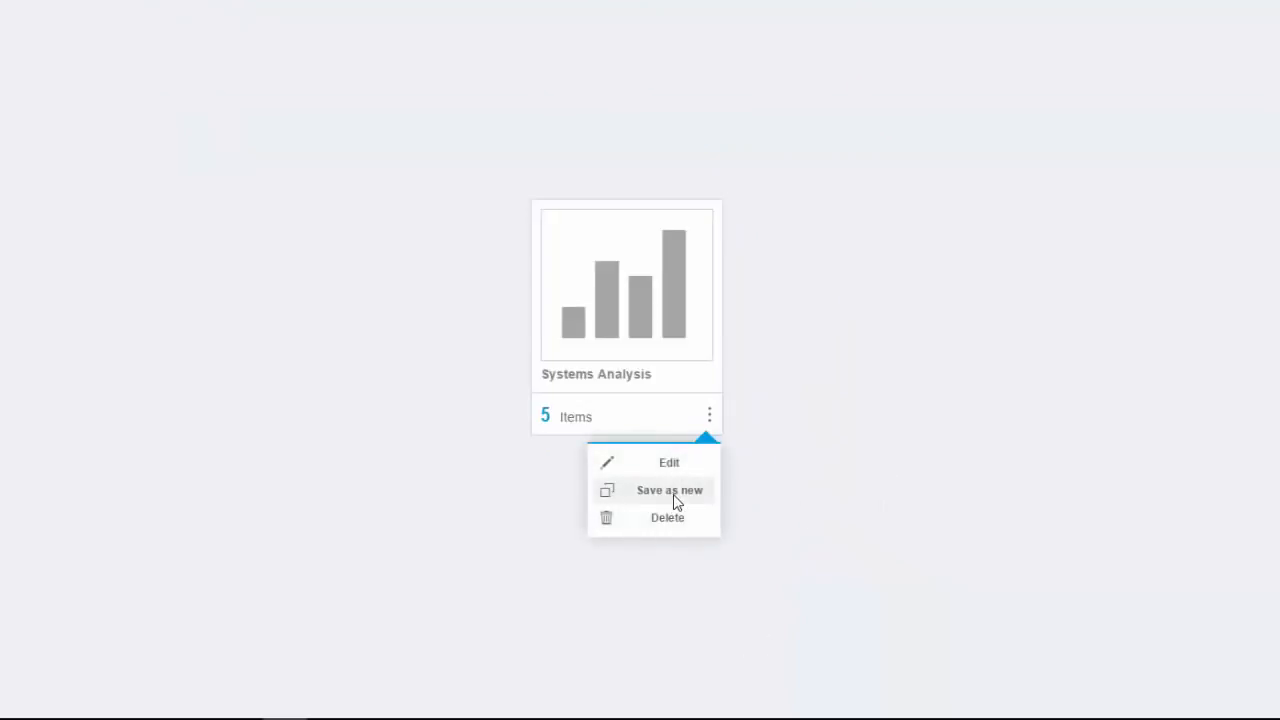
mouse_move(670, 496)
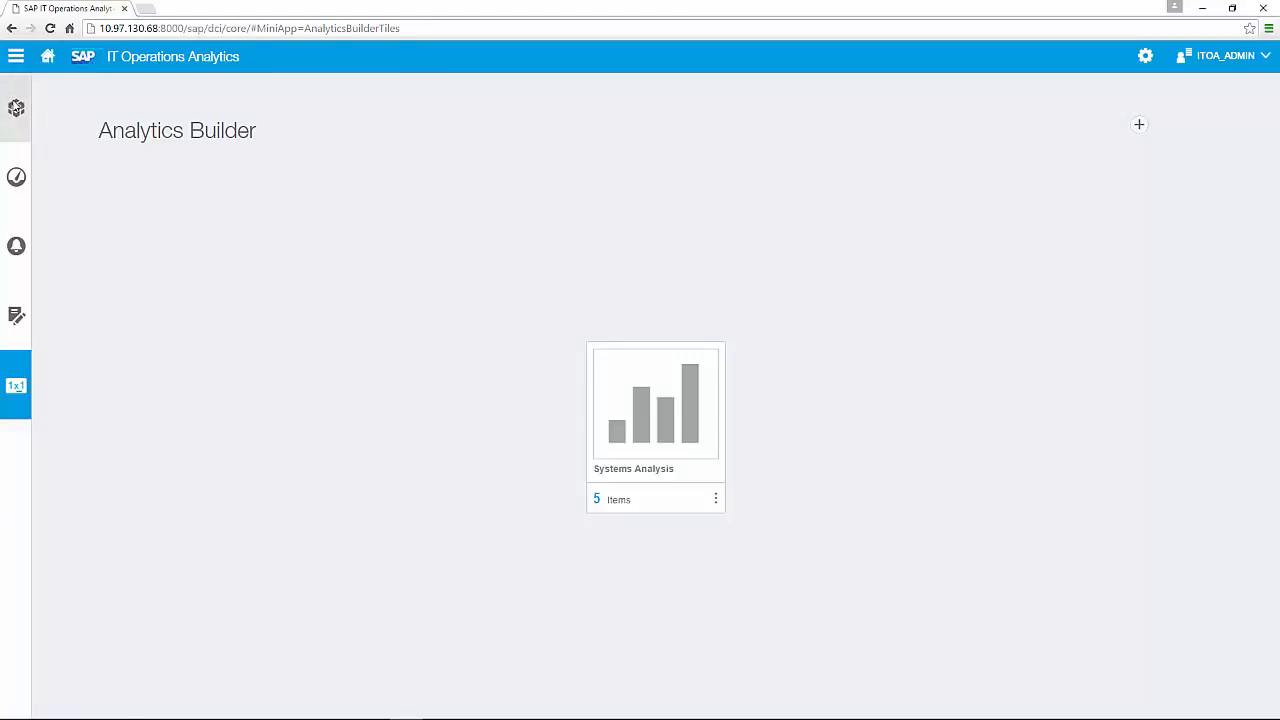
left_click(16, 108)
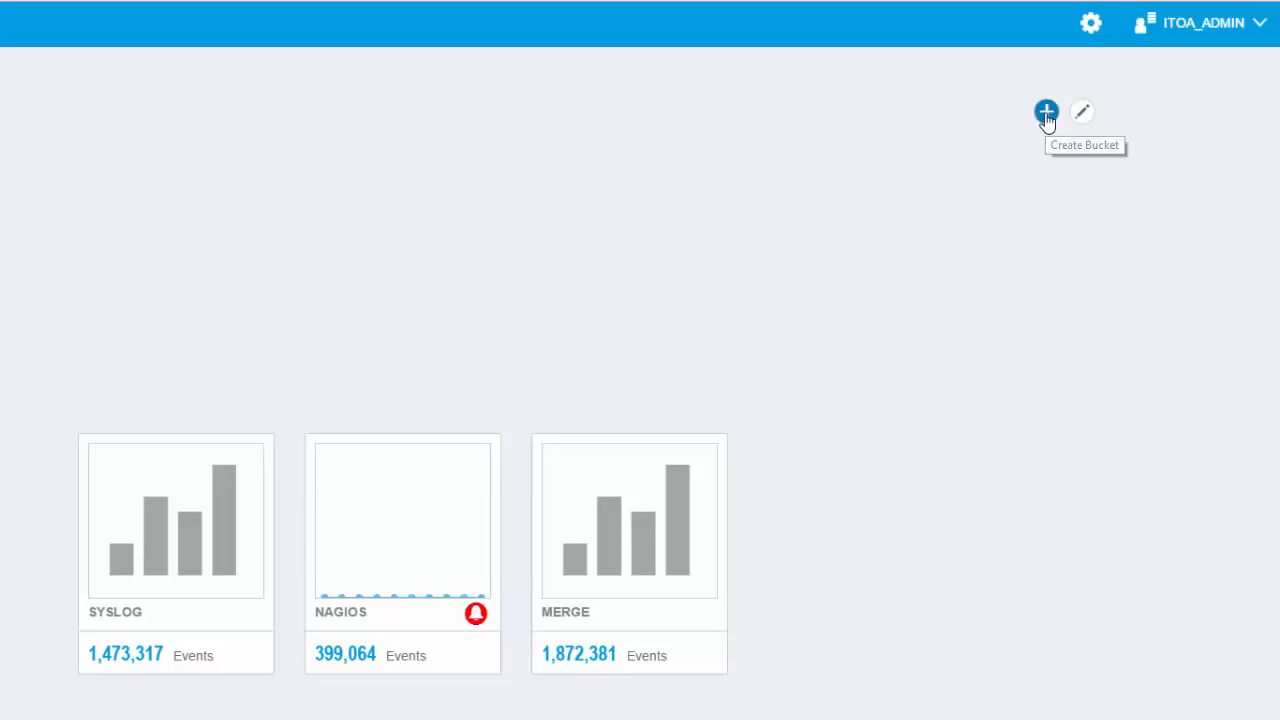
Create a new data bucket named CUSTOM with the ITOA Attribute Editor plugin and enter it.
left_click(1046, 112)
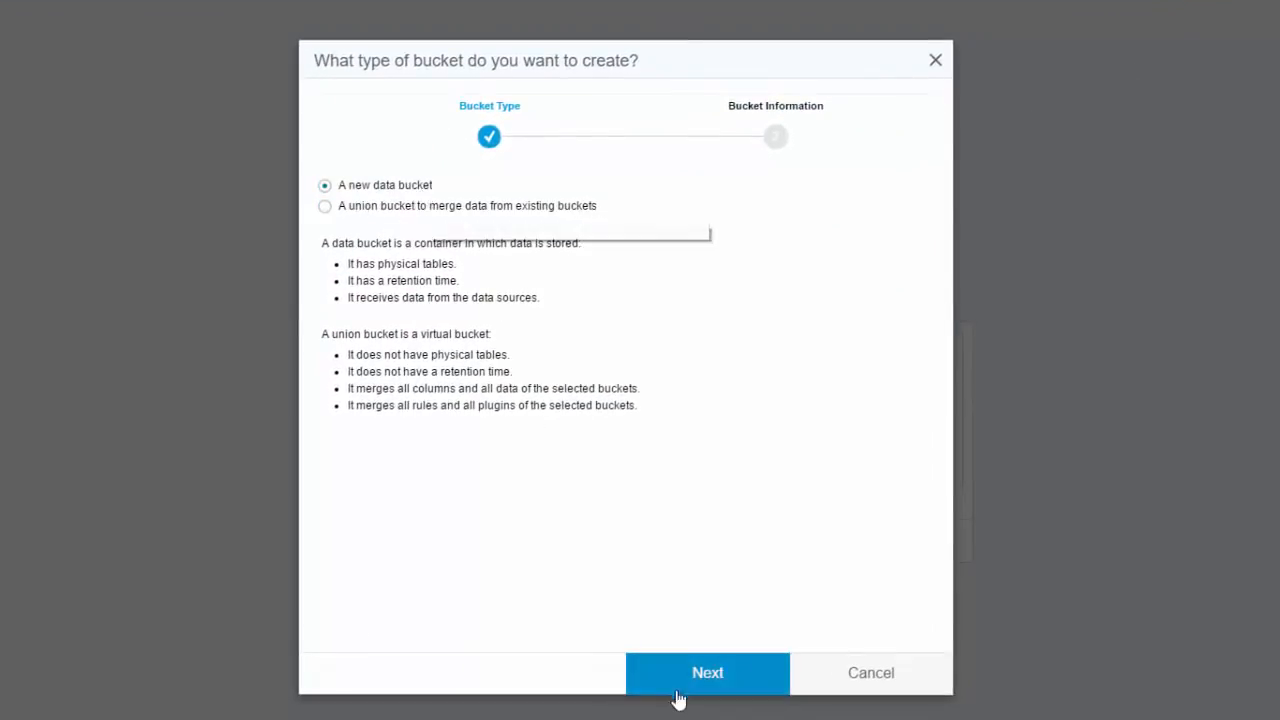
left_click(708, 672)
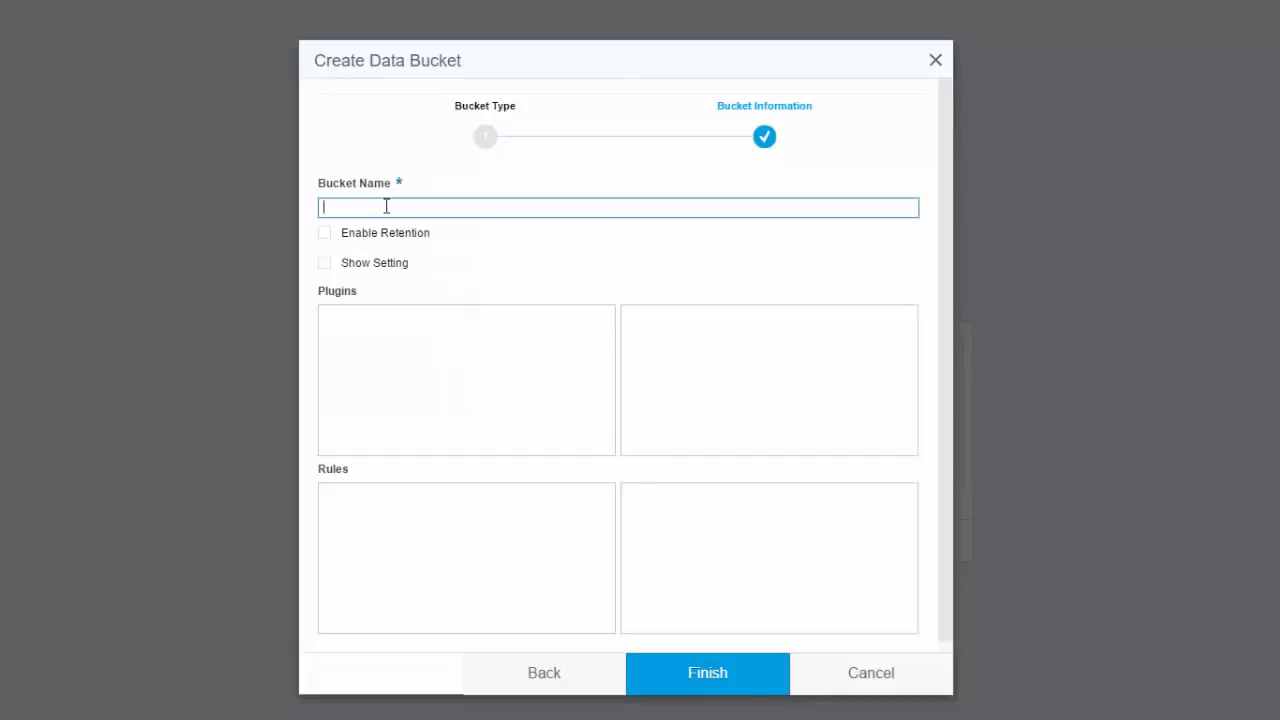
type("CUSTOM")
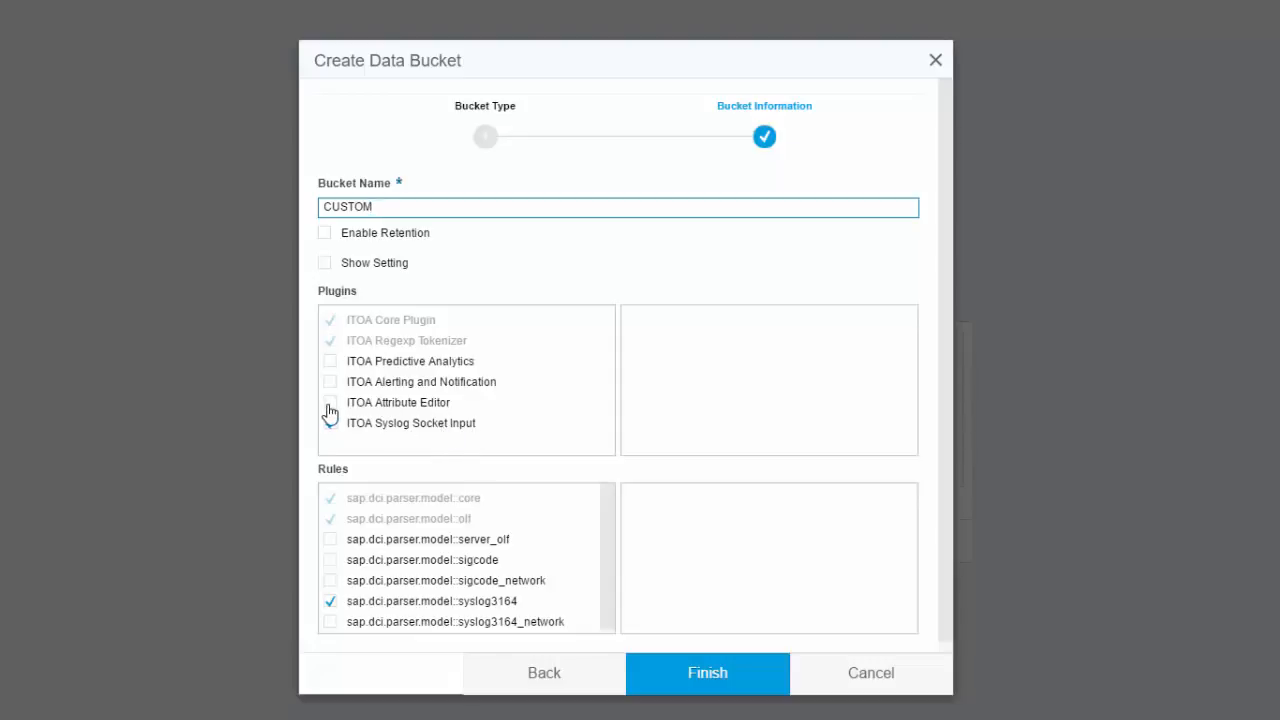
left_click(330, 402)
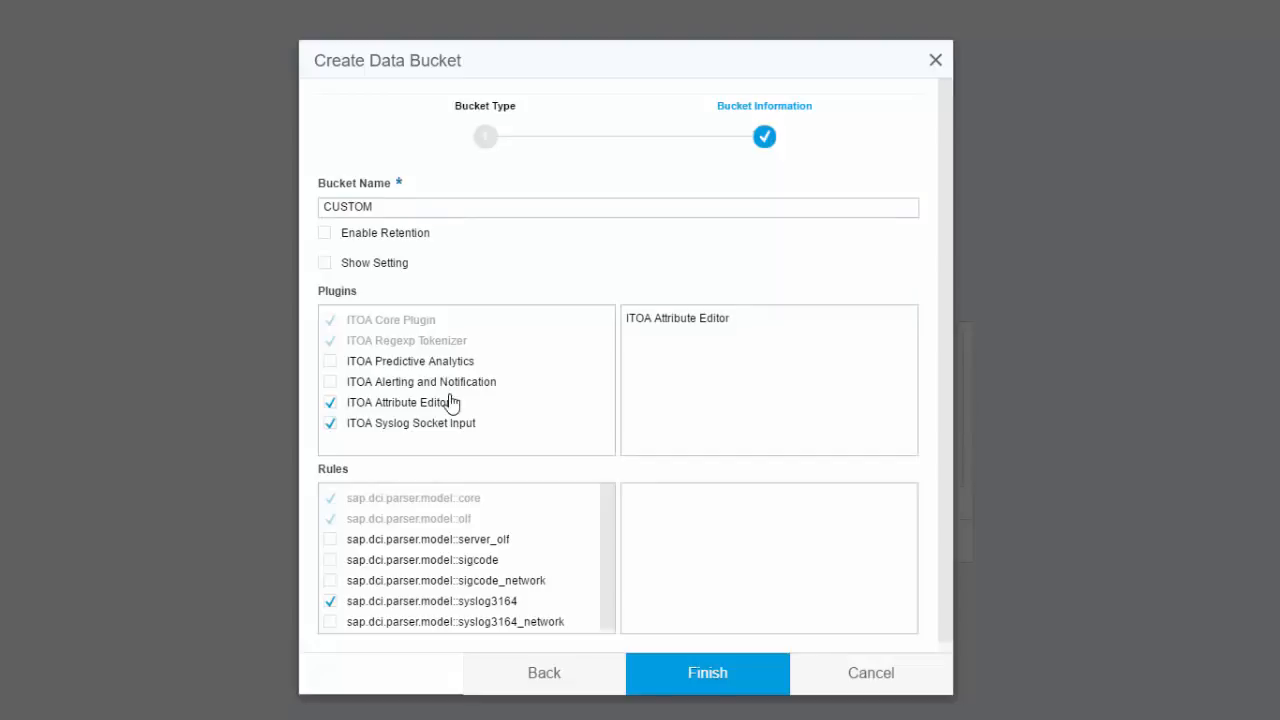
mouse_move(380, 370)
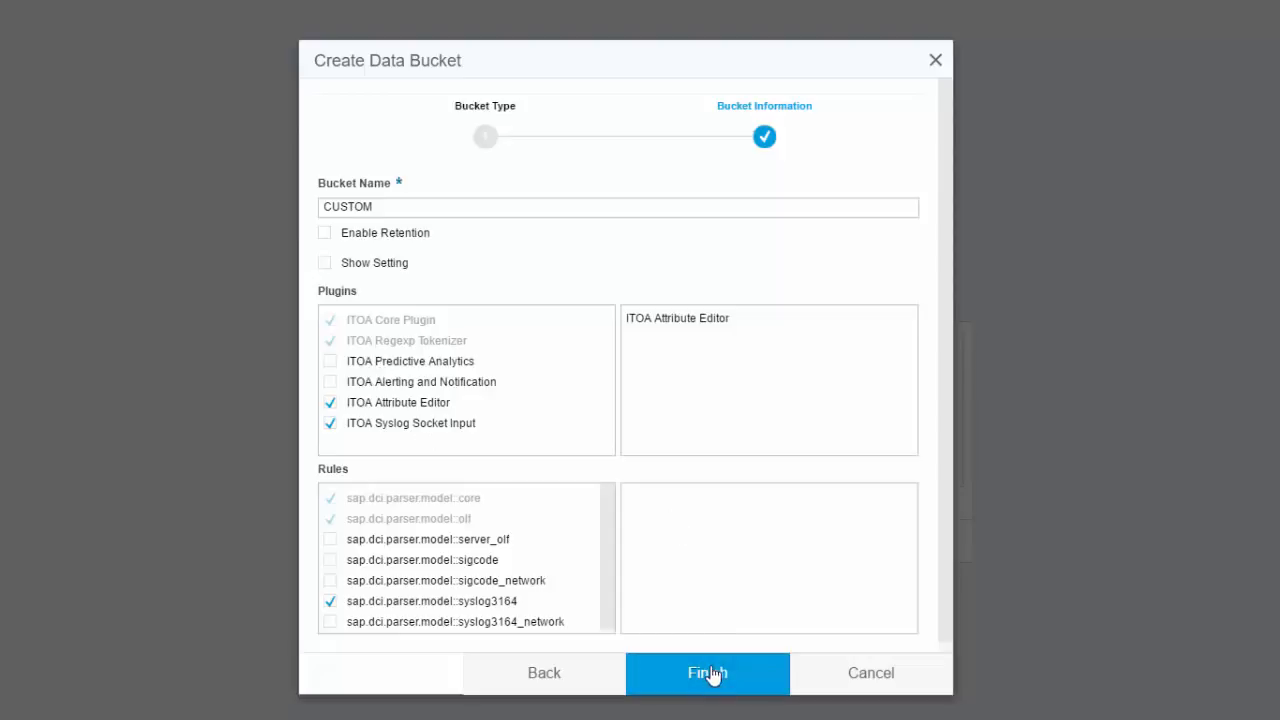
left_click(708, 672)
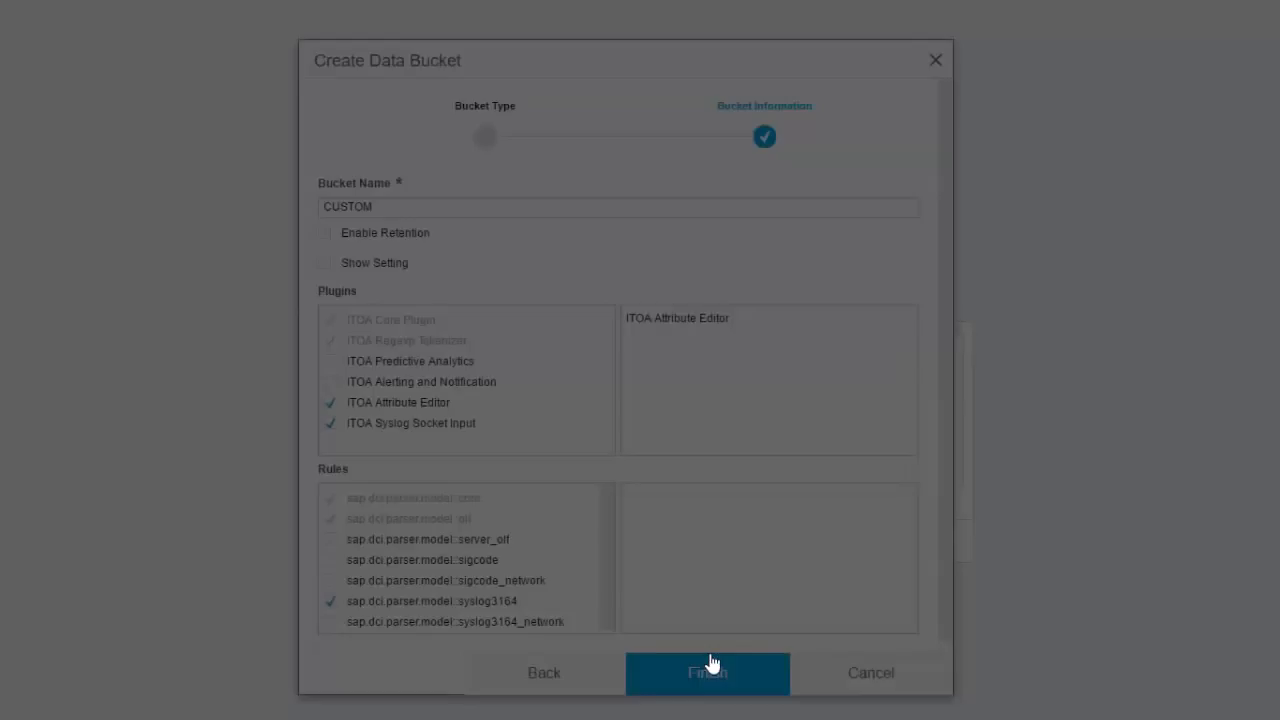
left_click(708, 672)
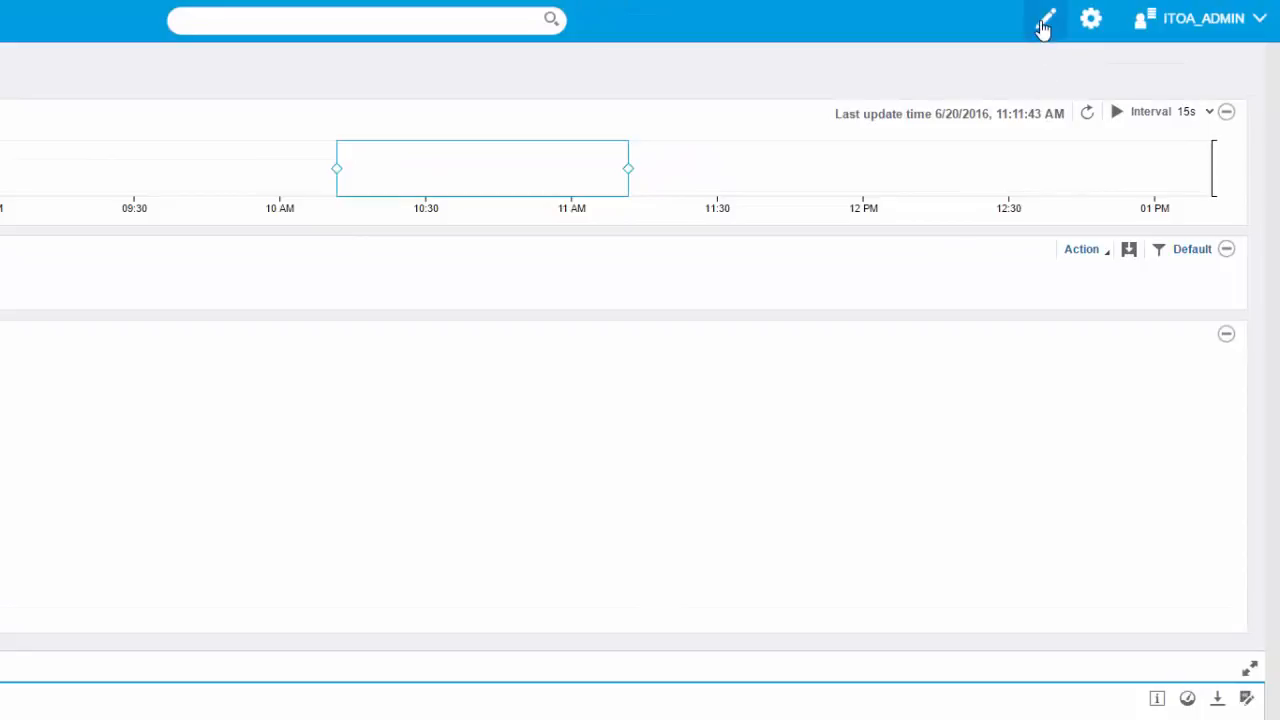
mouse_move(1046, 18)
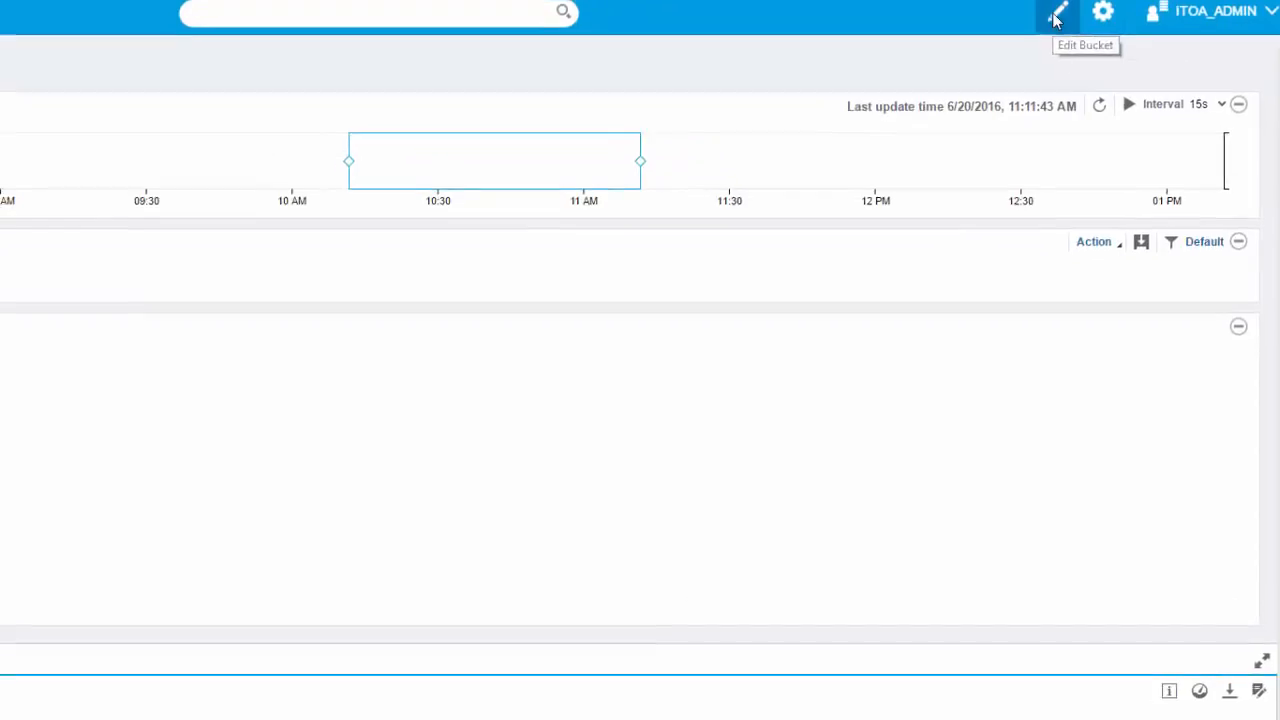
In the CUSTOM bucket's Syslog Server settings, switch the protocol to TCP and start the server on port 1515.
left_click(1056, 12)
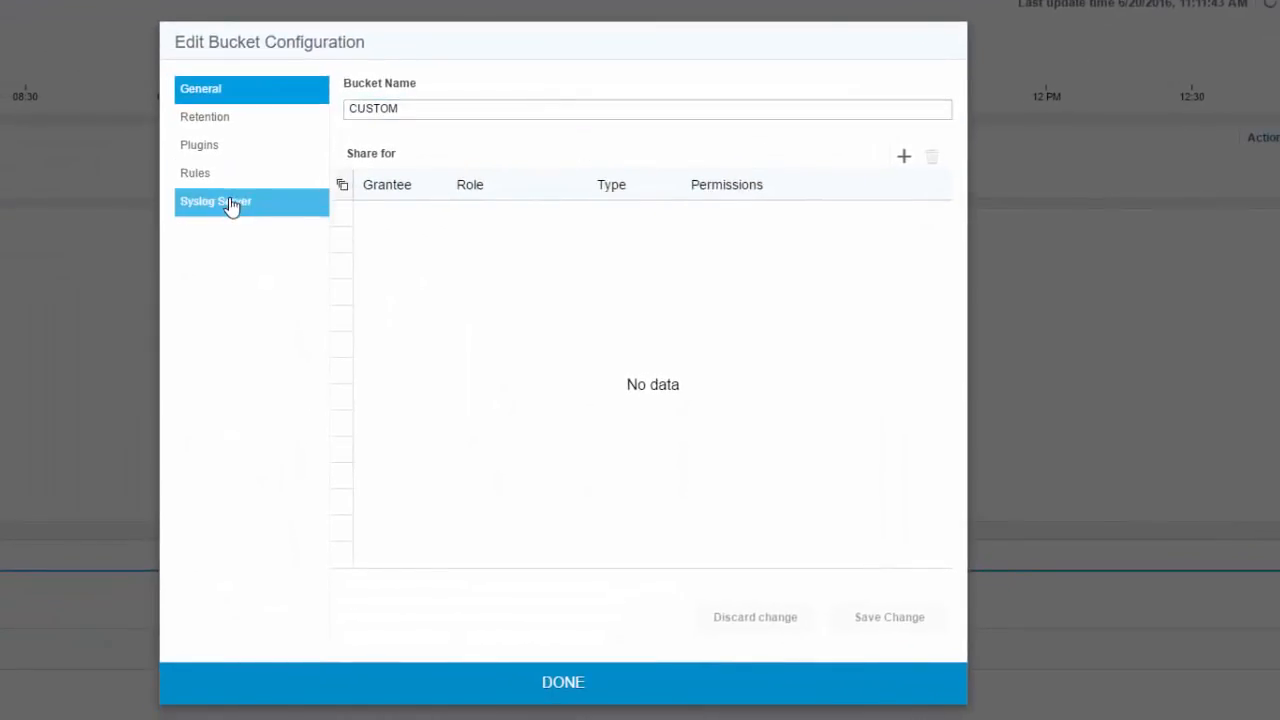
left_click(216, 200)
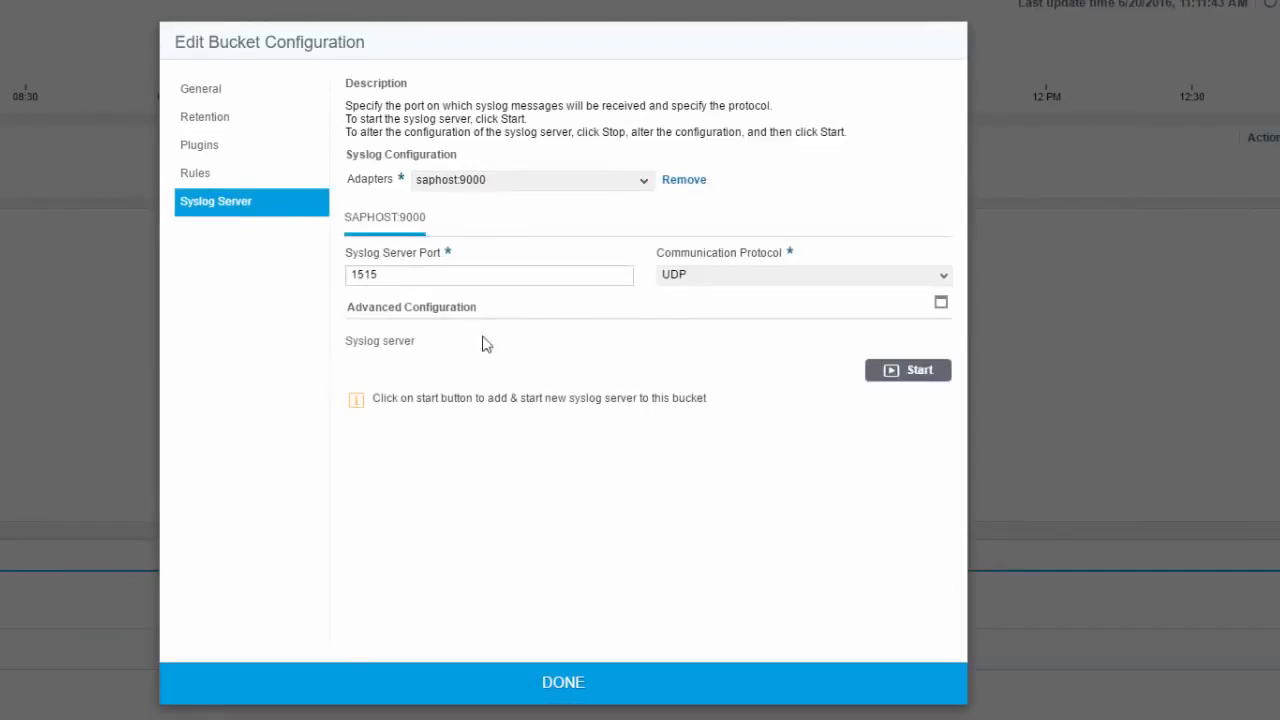
left_click(488, 276)
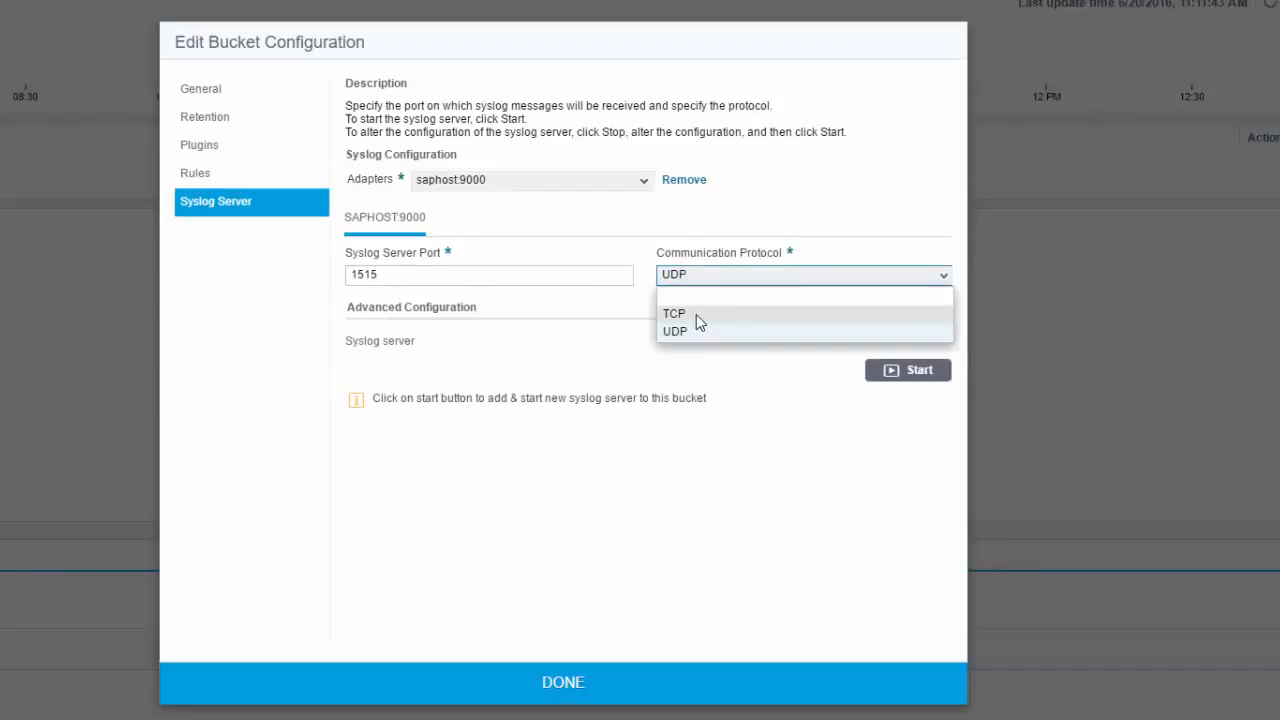
left_click(674, 312)
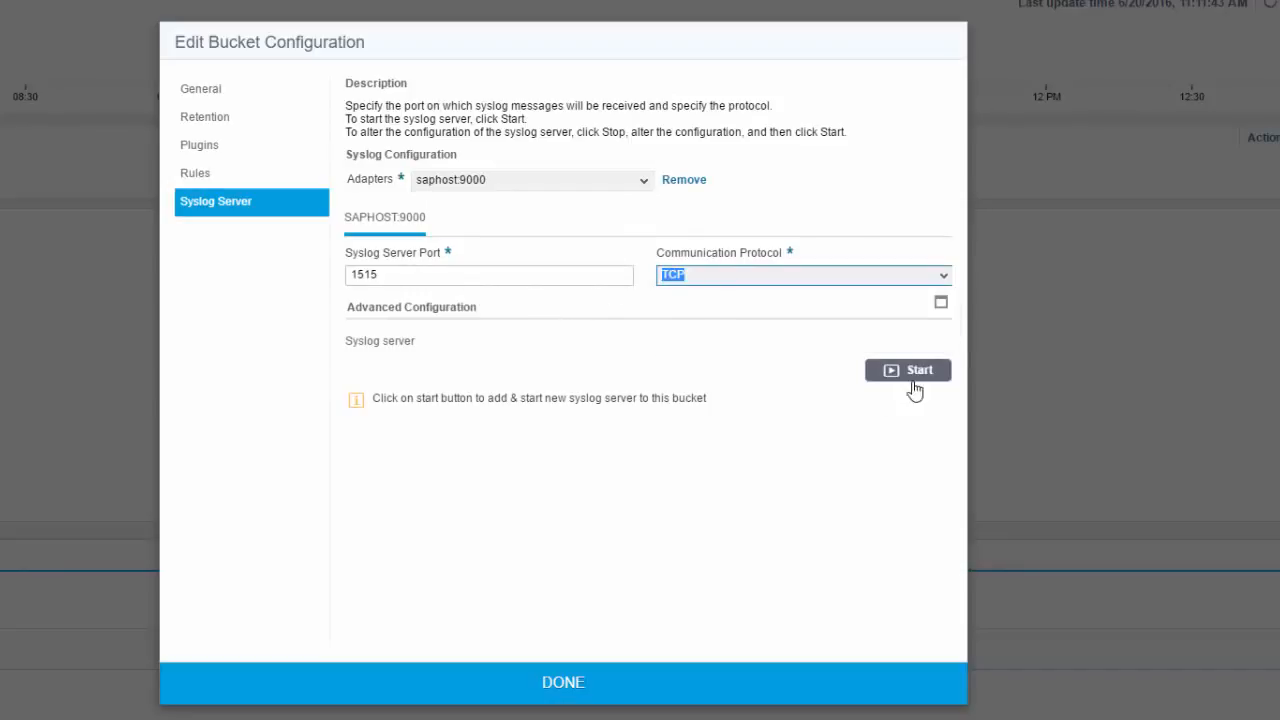
left_click(908, 368)
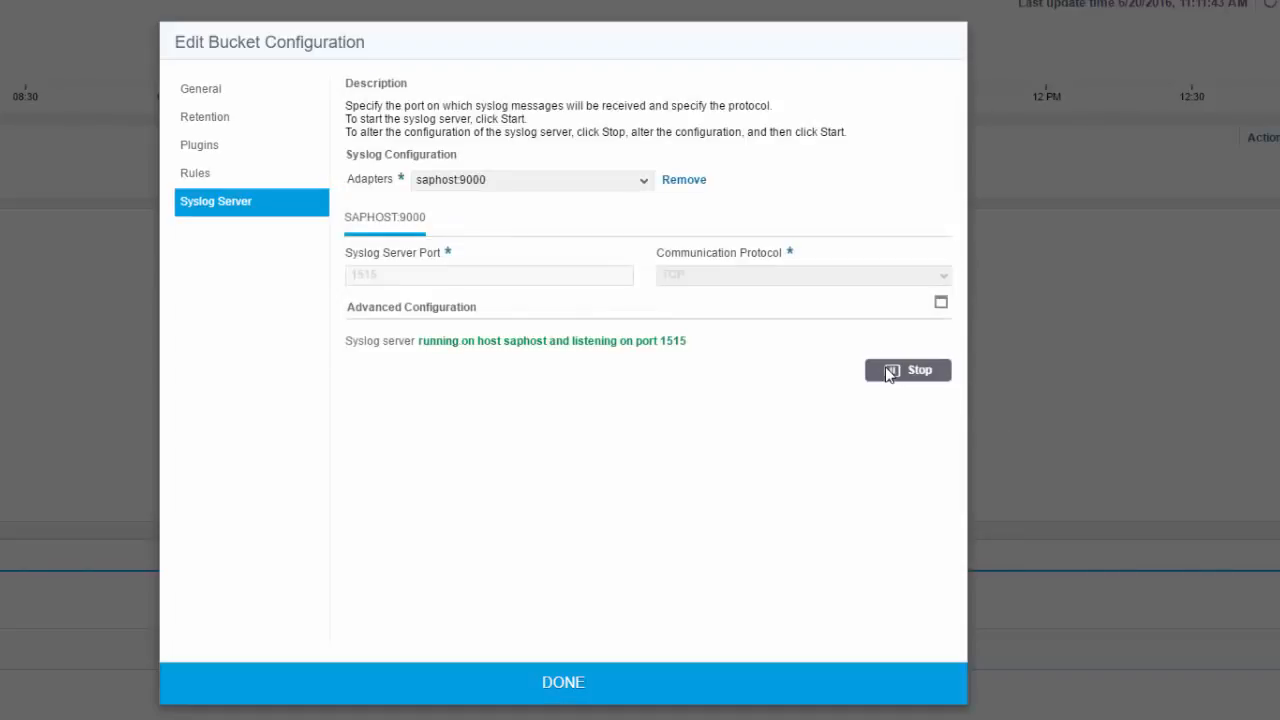
mouse_move(446, 94)
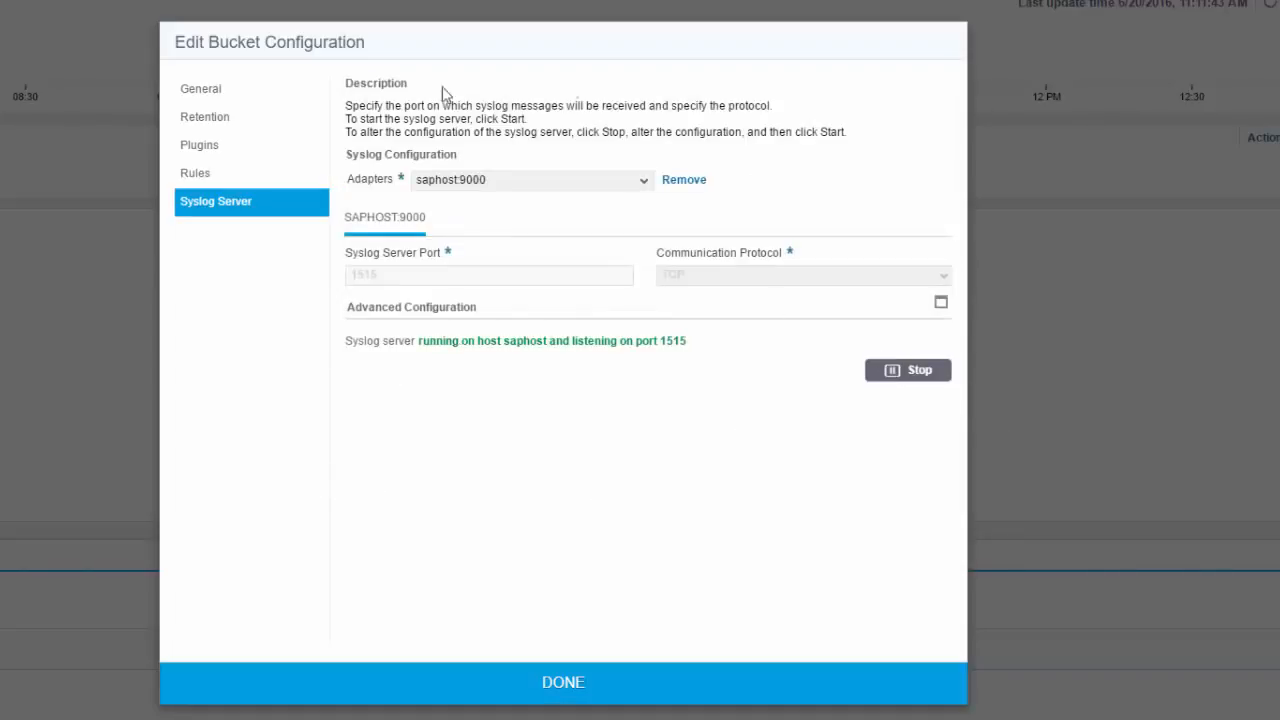
mouse_move(684, 356)
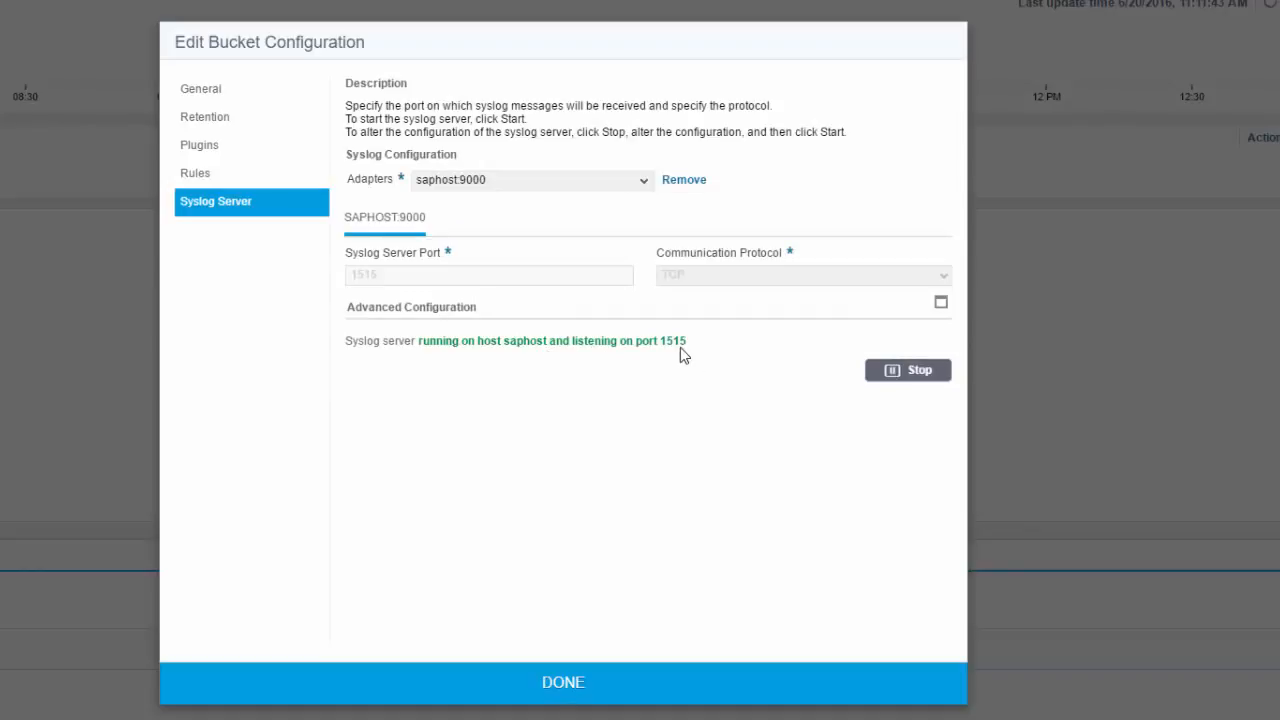
mouse_move(558, 596)
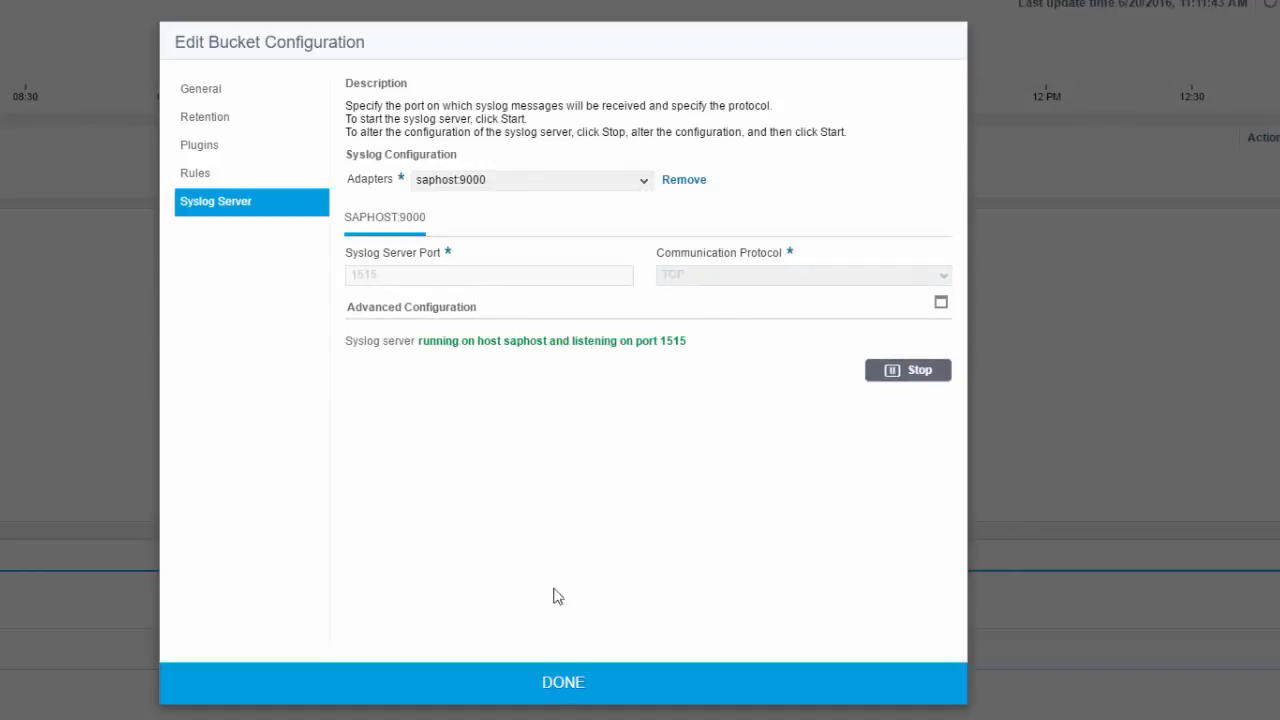
left_click(564, 682)
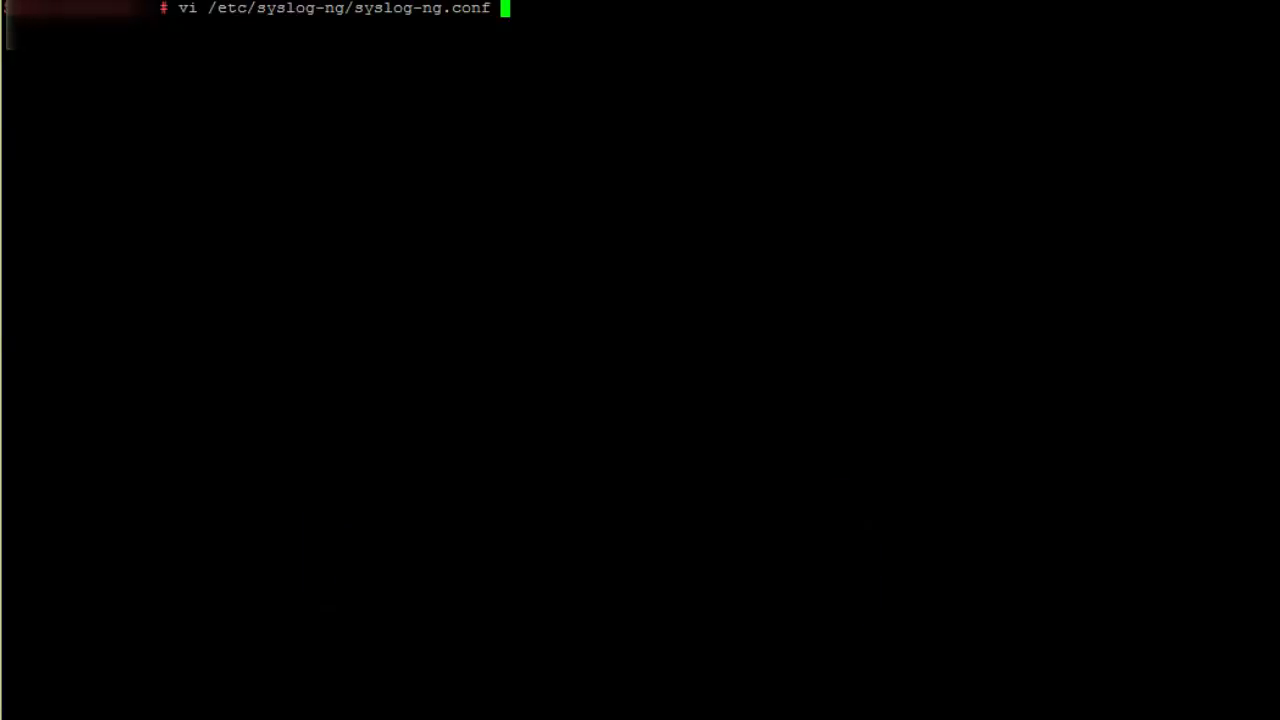
Edit syslog-ng.conf so the d_itoa TCP destination points at server 10.97.130.68.
key("Return")
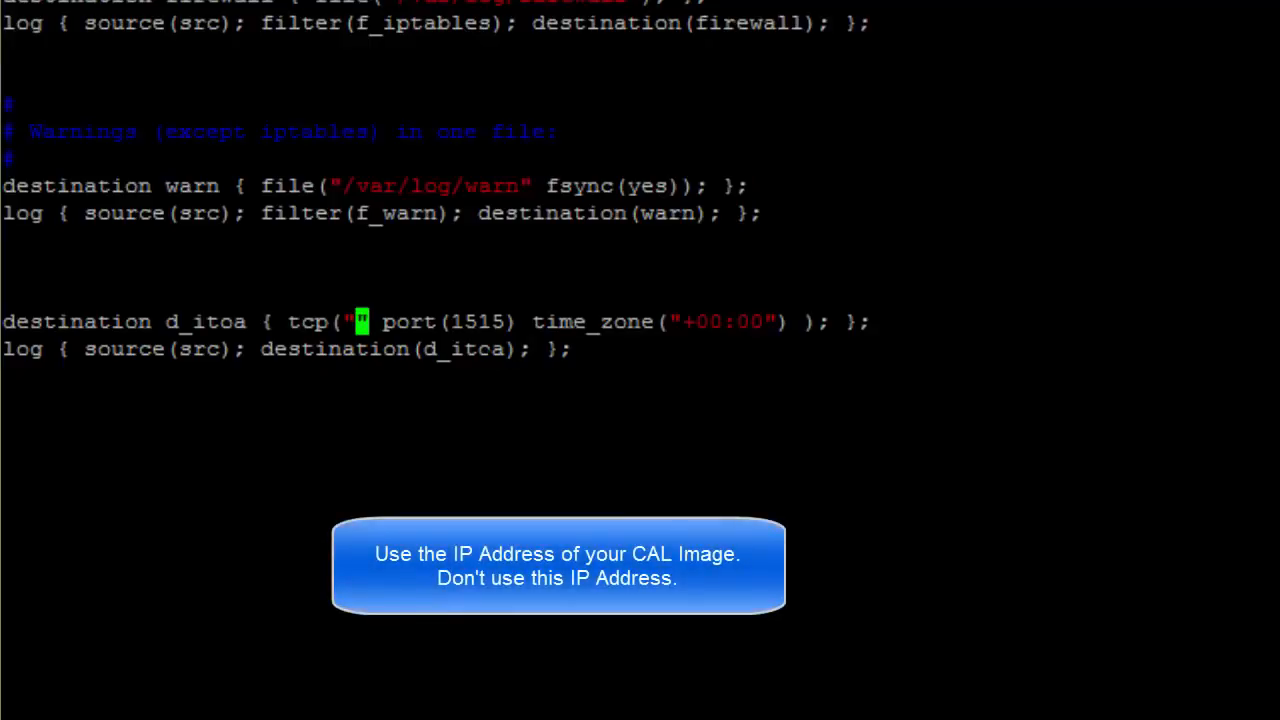
type("10.97")
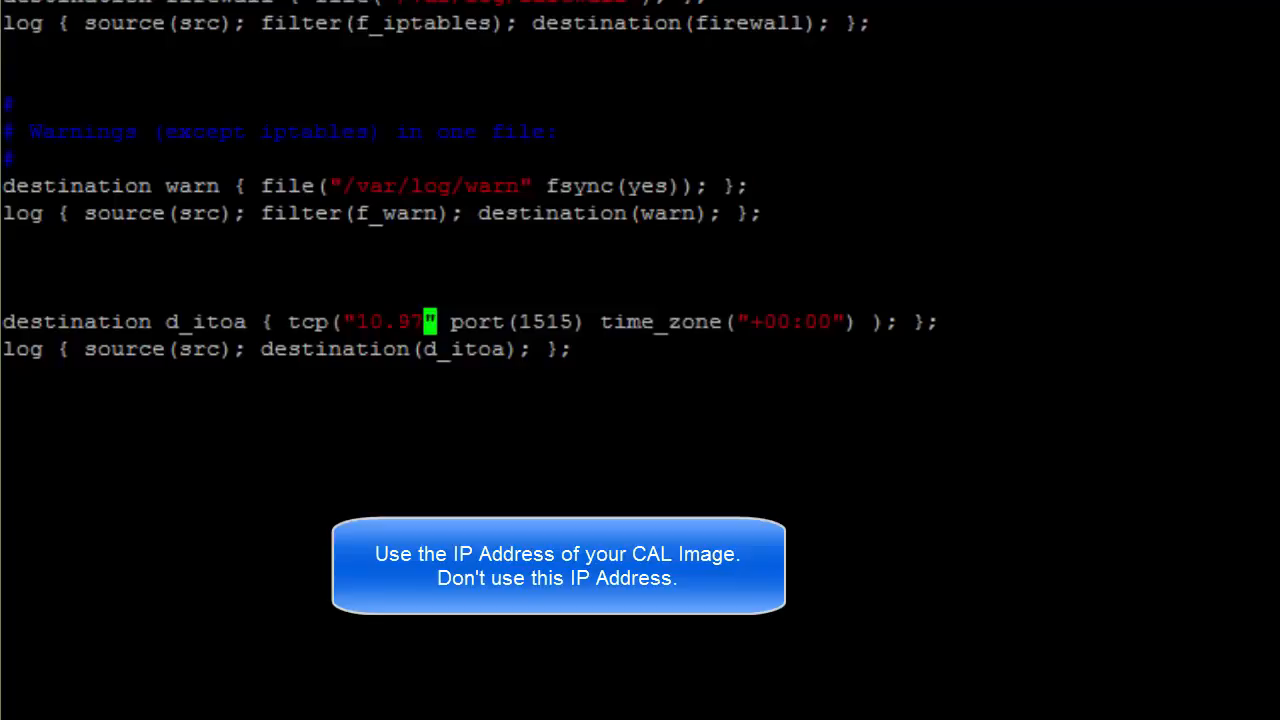
type(".130.68")
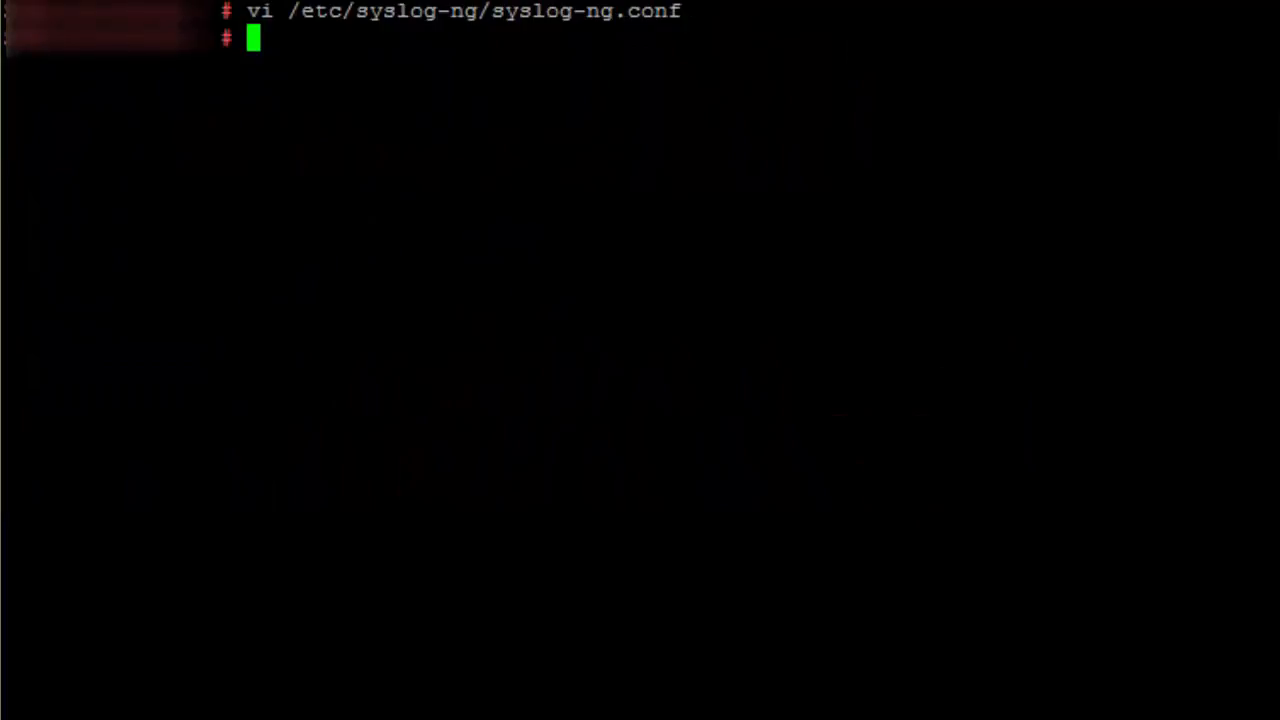
Run 'service syslog restart' to apply the new forwarding configuration.
type("service syslog restart")
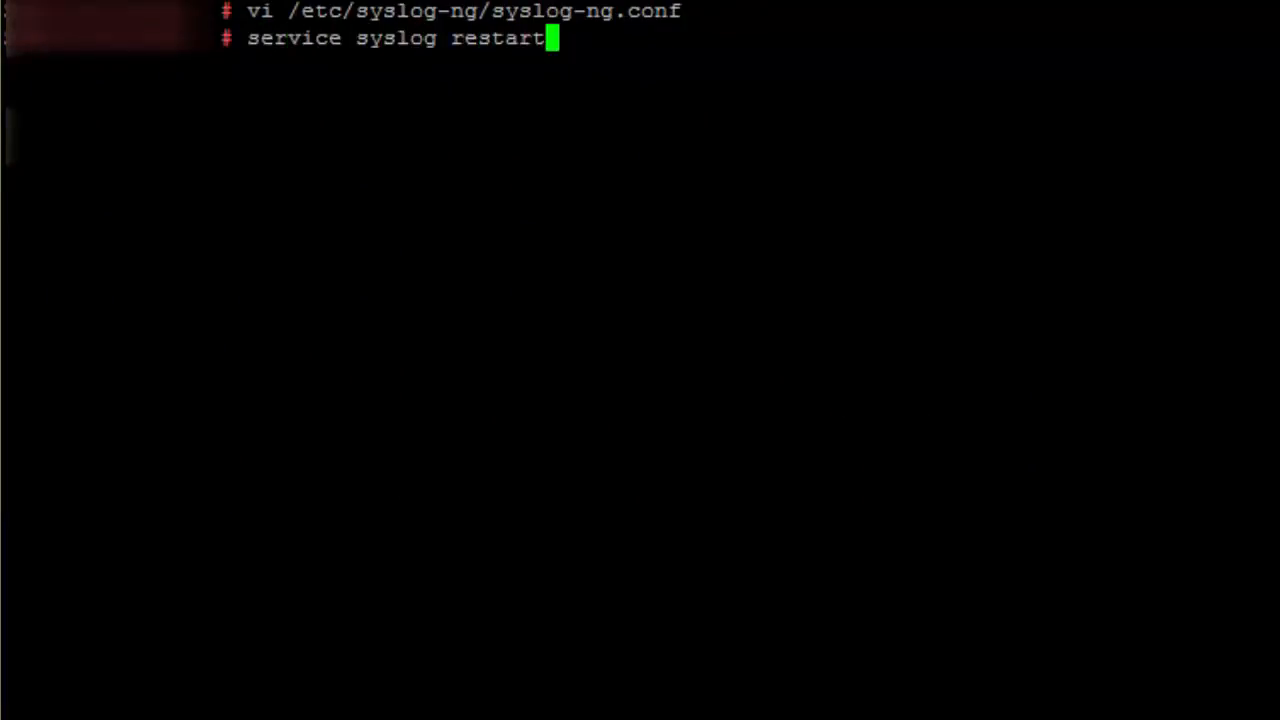
key("Return")
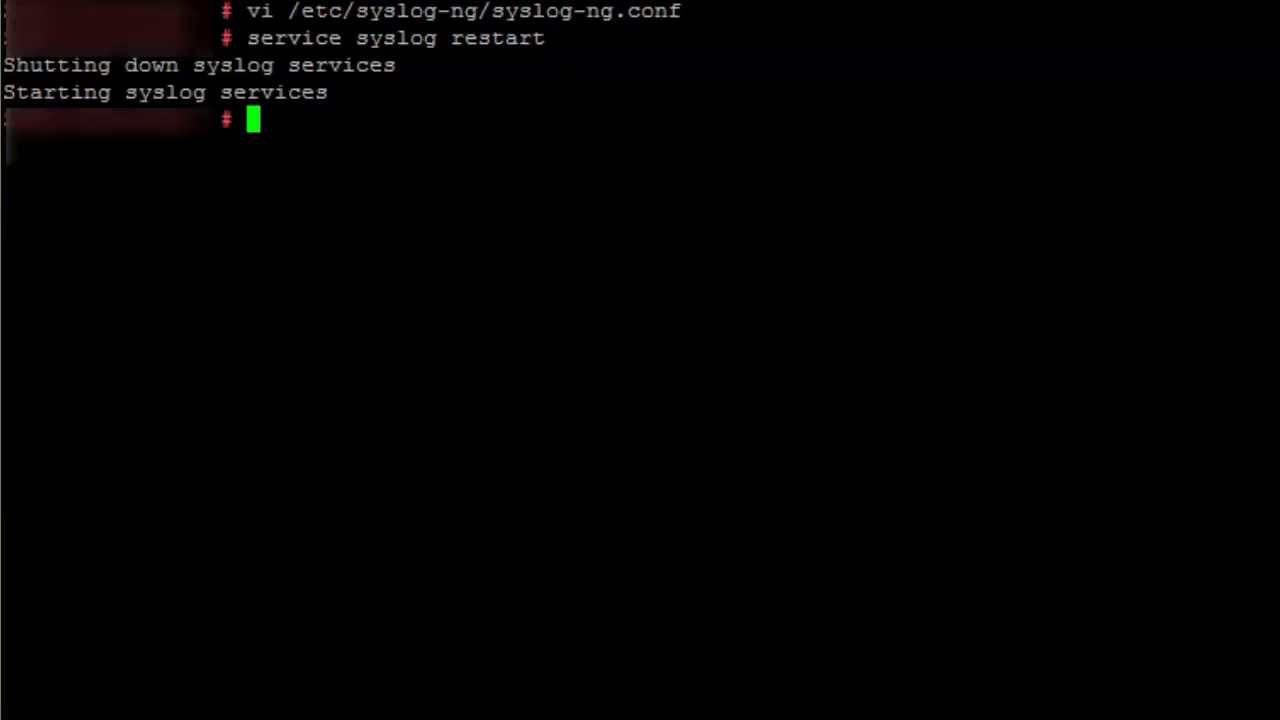